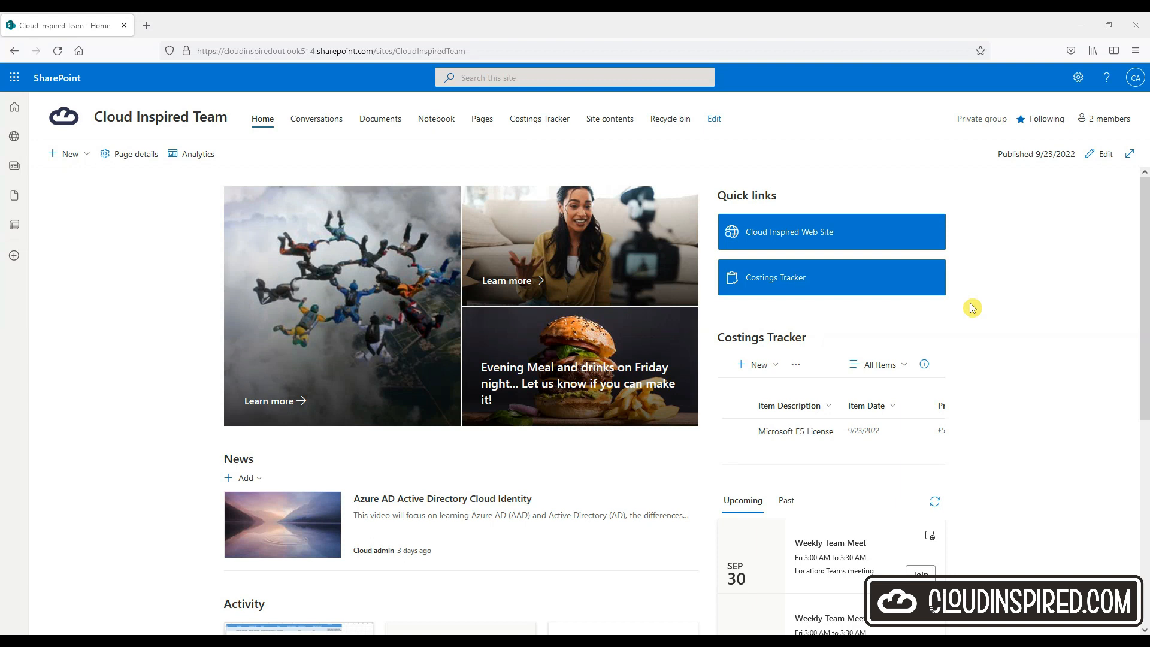
- Browse the Azure AD Cloud Identity news post on the team site and return to its home page
{"action": "scroll", "scroll_direction": "down", "scroll_amount": 3}
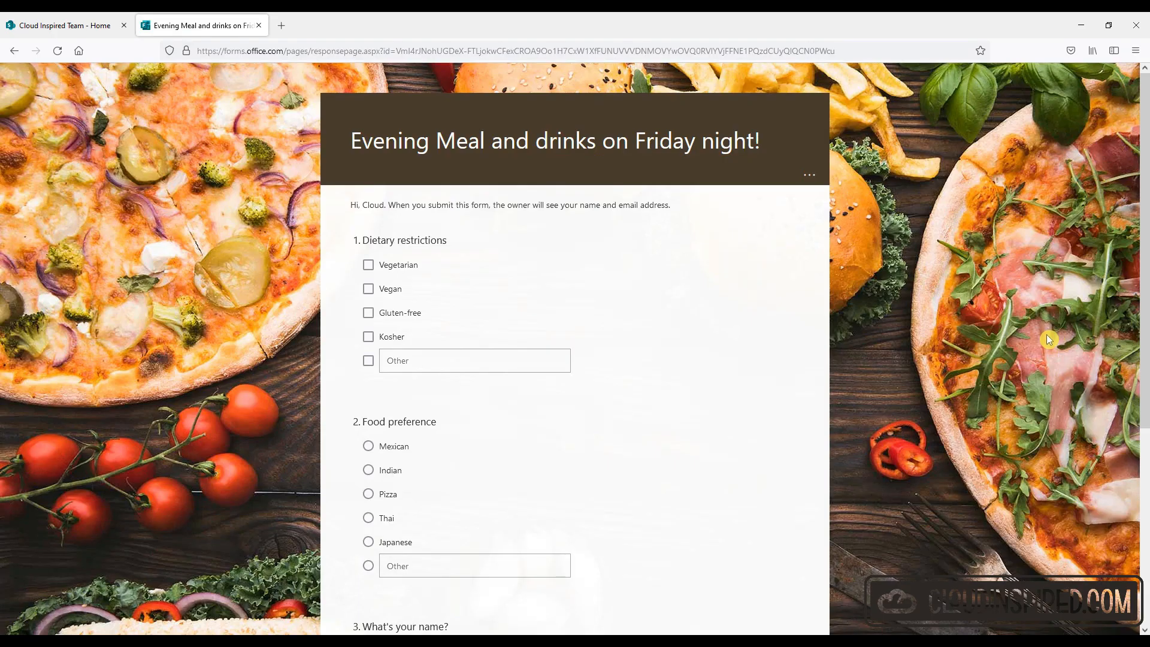
{"action": "scroll", "scroll_direction": "down", "scroll_amount": 3}
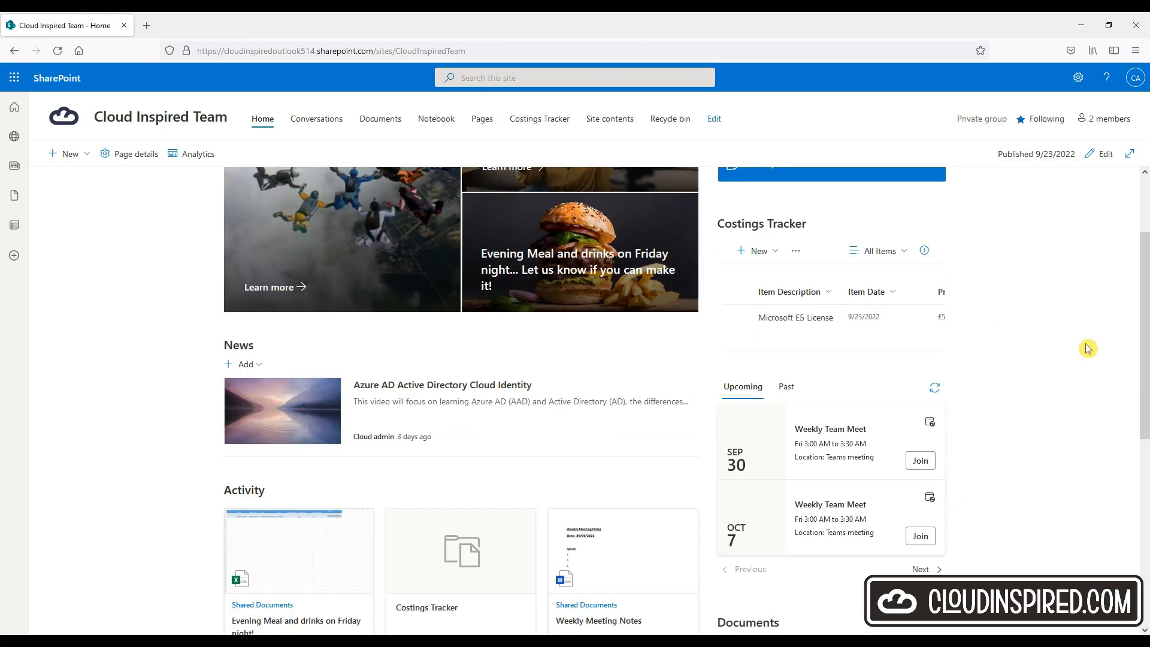
{"action": "mouse_move", "coordinate": [474, 387]}
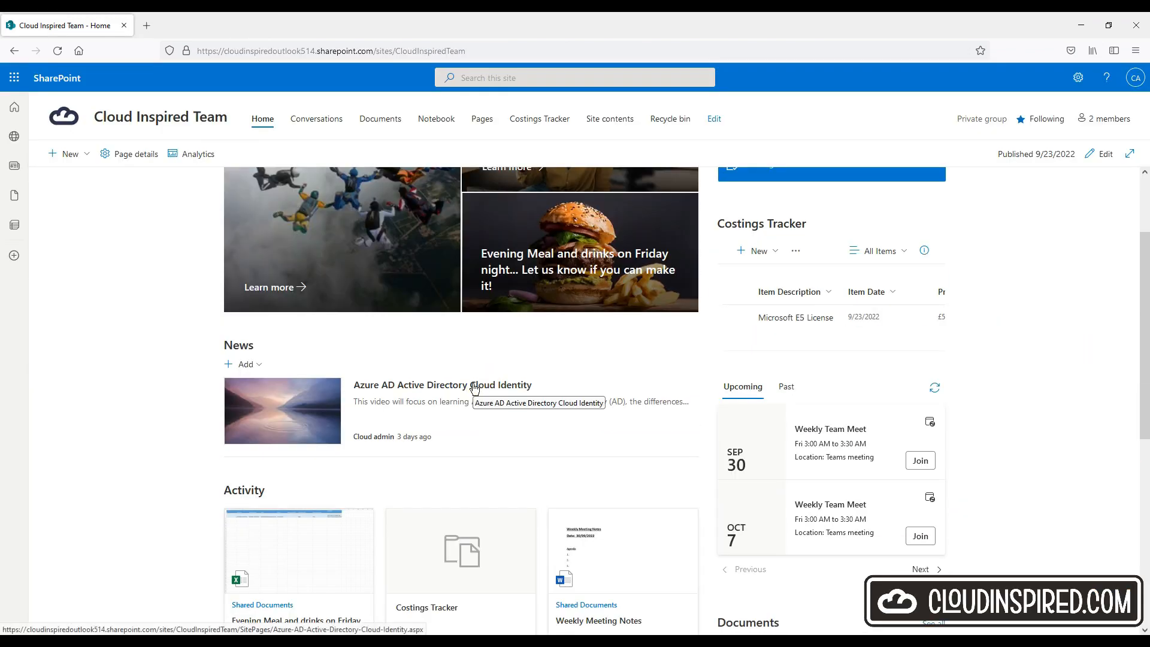
{"action": "left_click", "coordinate": [442, 385]}
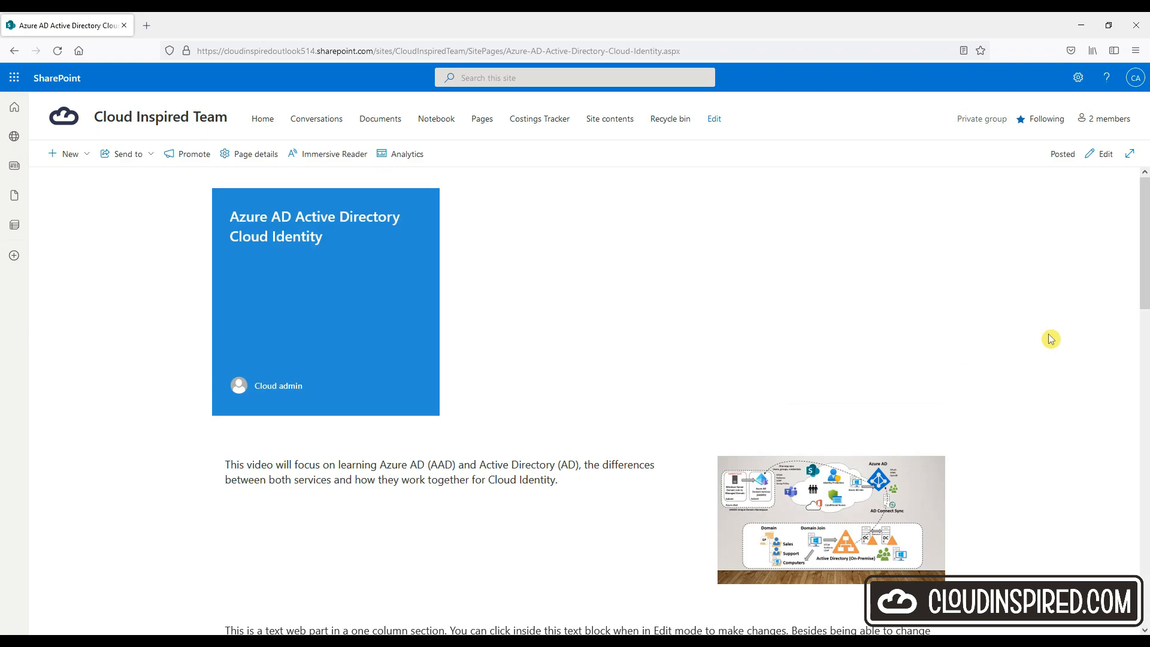
{"action": "scroll", "scroll_direction": "down", "scroll_amount": 3}
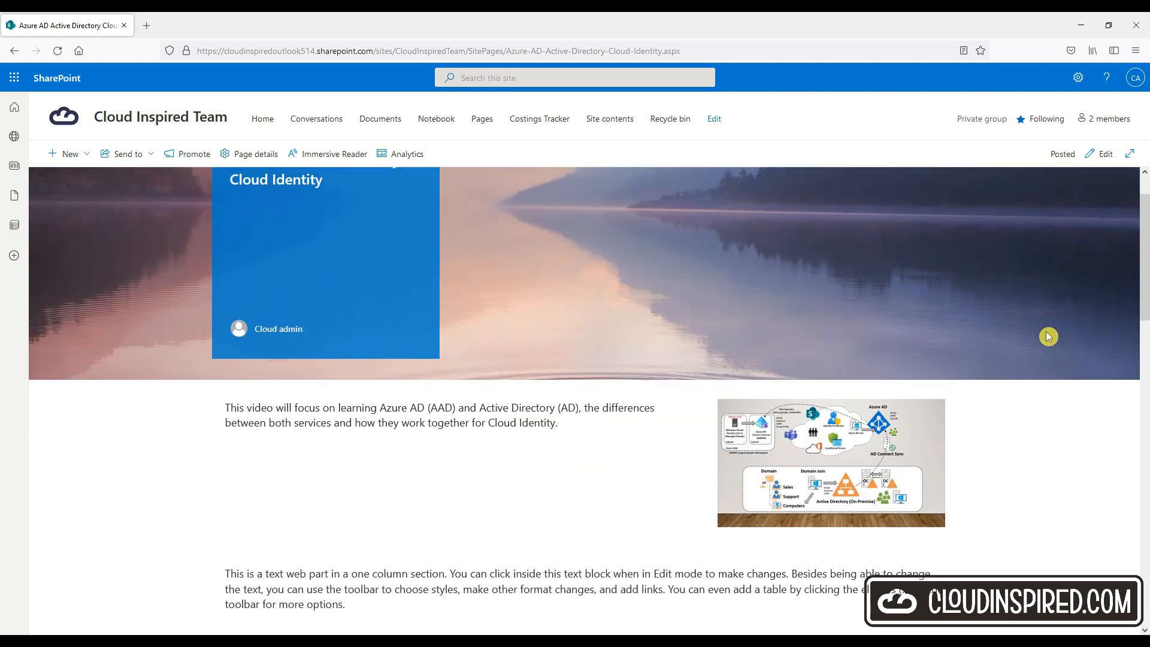
{"action": "scroll", "scroll_direction": "down", "scroll_amount": 3}
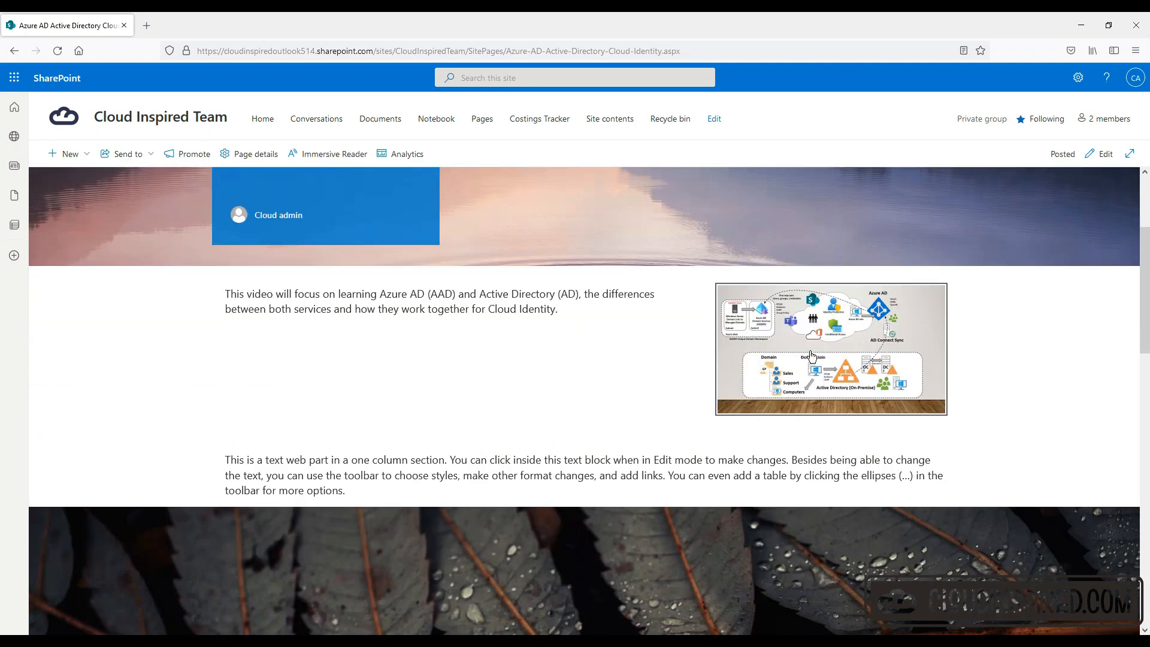
{"action": "left_click", "coordinate": [831, 349]}
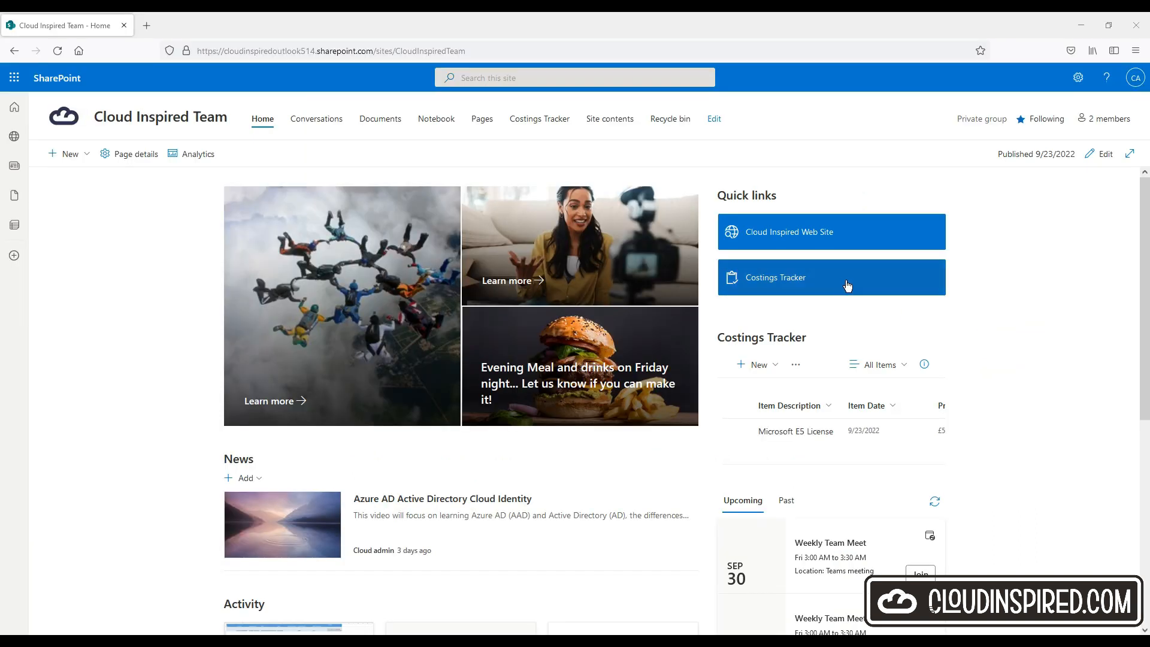
- Open the Costings Tracker list and start a new entry before heading to office.com
{"action": "left_click", "coordinate": [776, 277]}
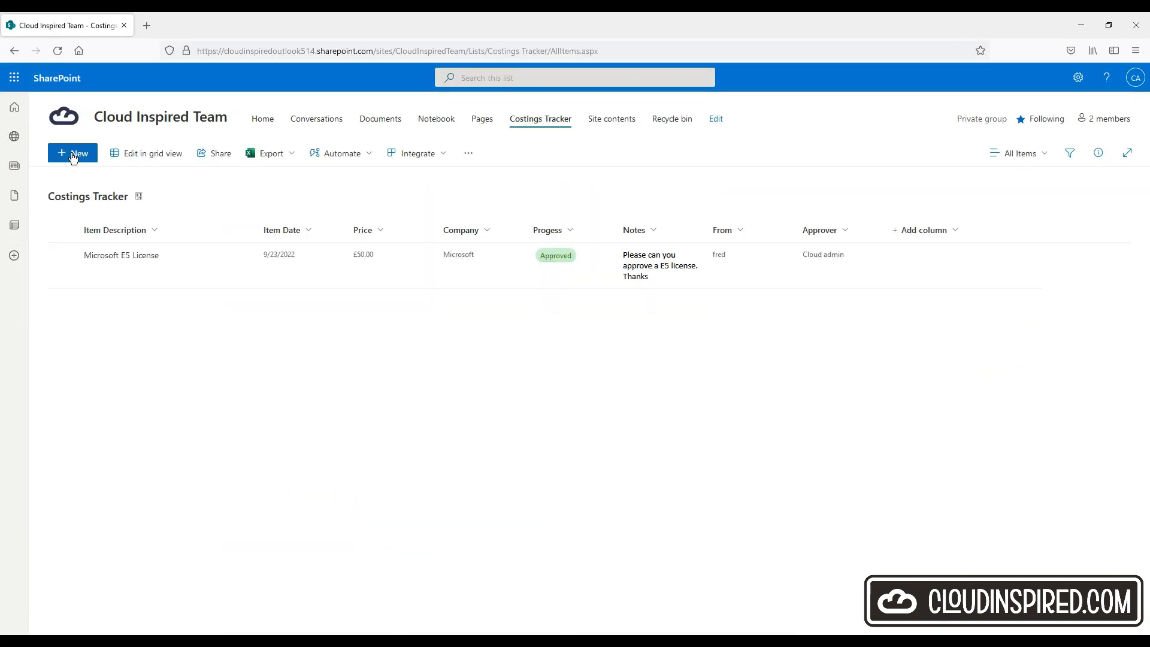
{"action": "left_click", "coordinate": [71, 152]}
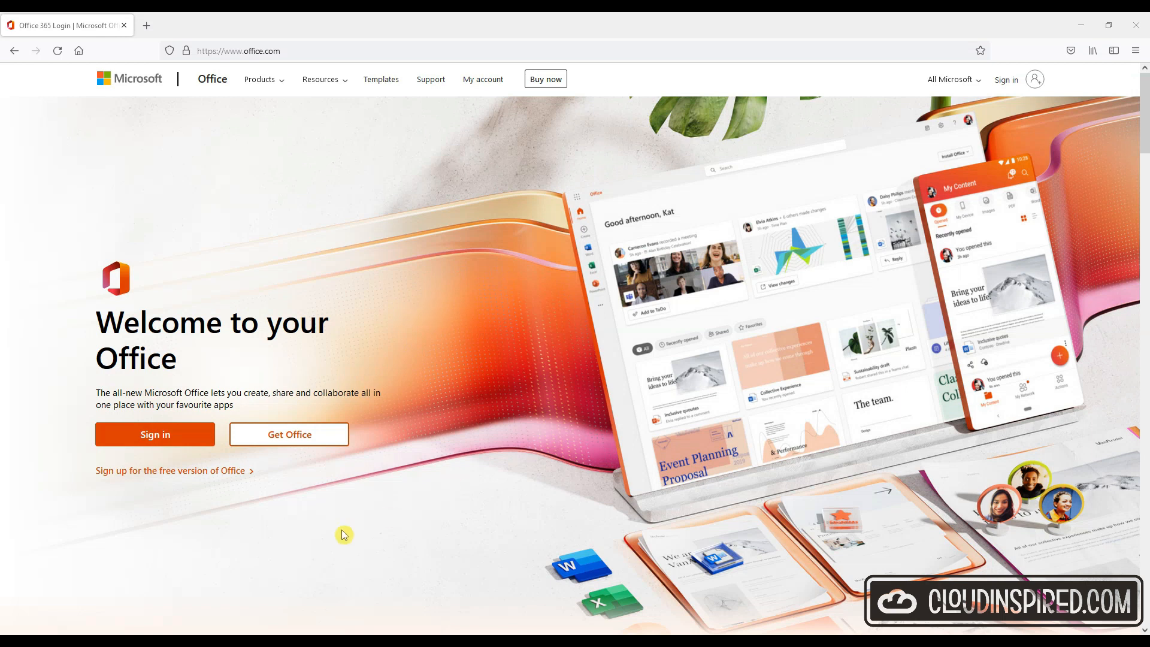
- Sign in to Office as the cloud admin and launch SharePoint from the Microsoft 365 app list
{"action": "left_click", "coordinate": [155, 434]}
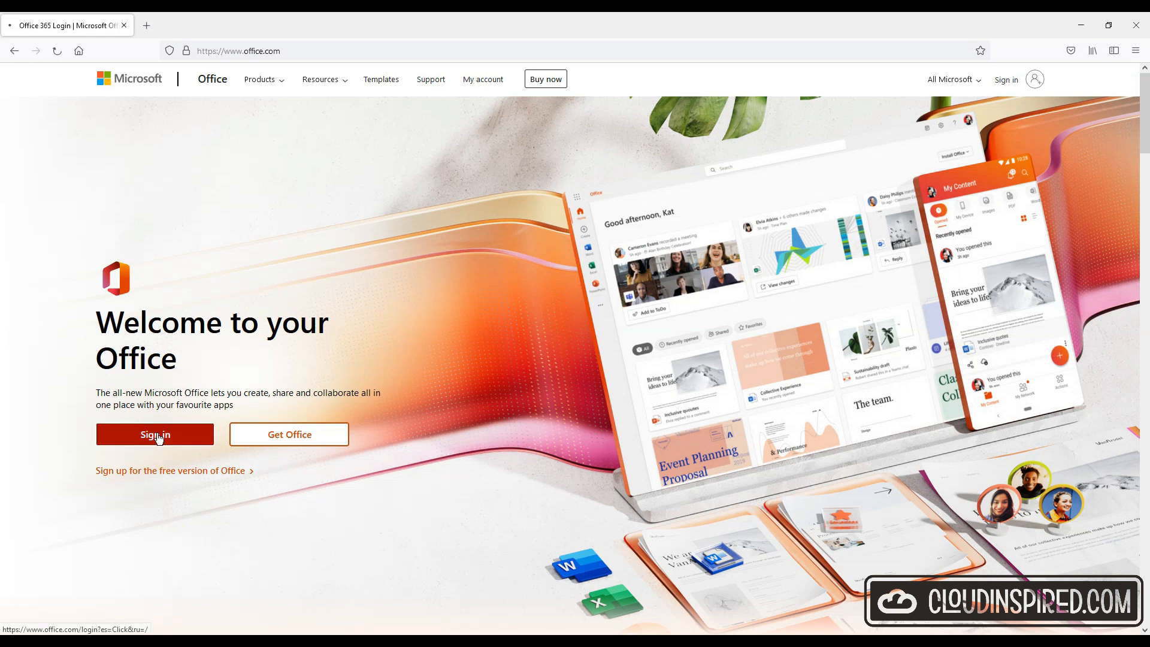
{"action": "left_click", "coordinate": [154, 435]}
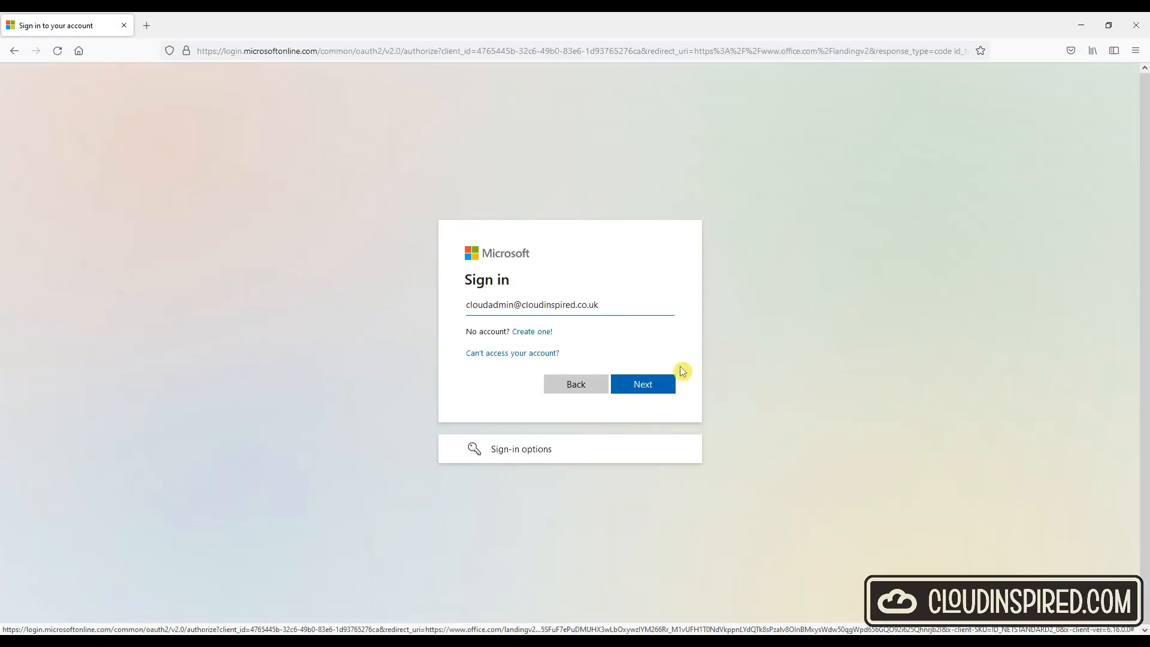
{"action": "left_click", "coordinate": [643, 384]}
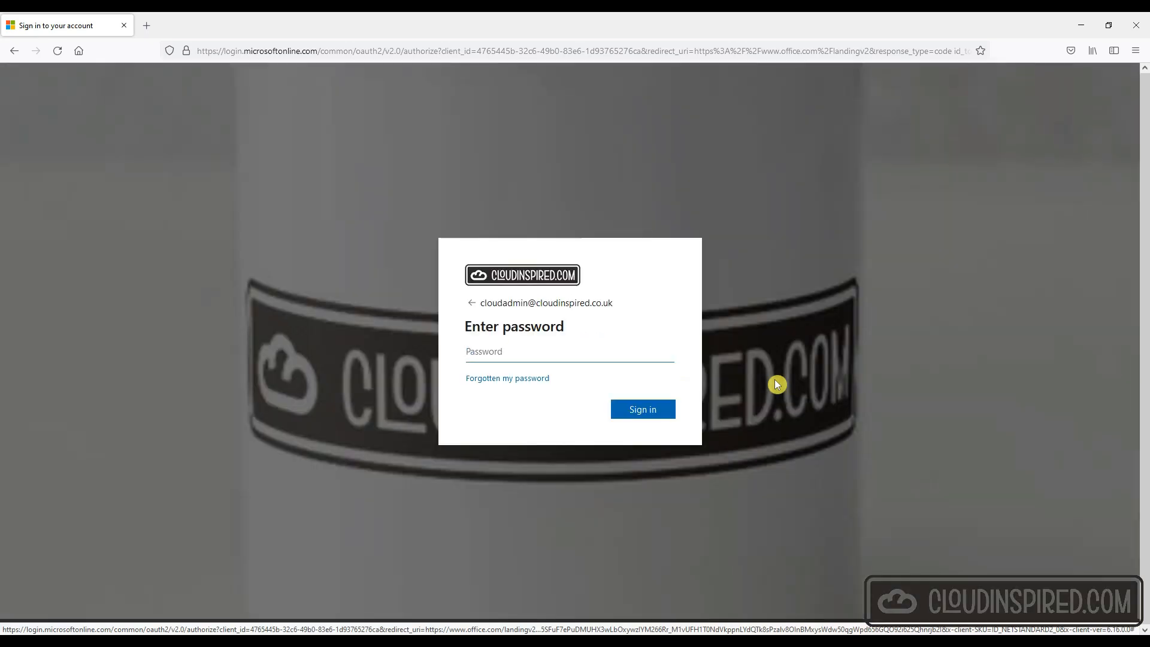
{"action": "left_click", "coordinate": [642, 409]}
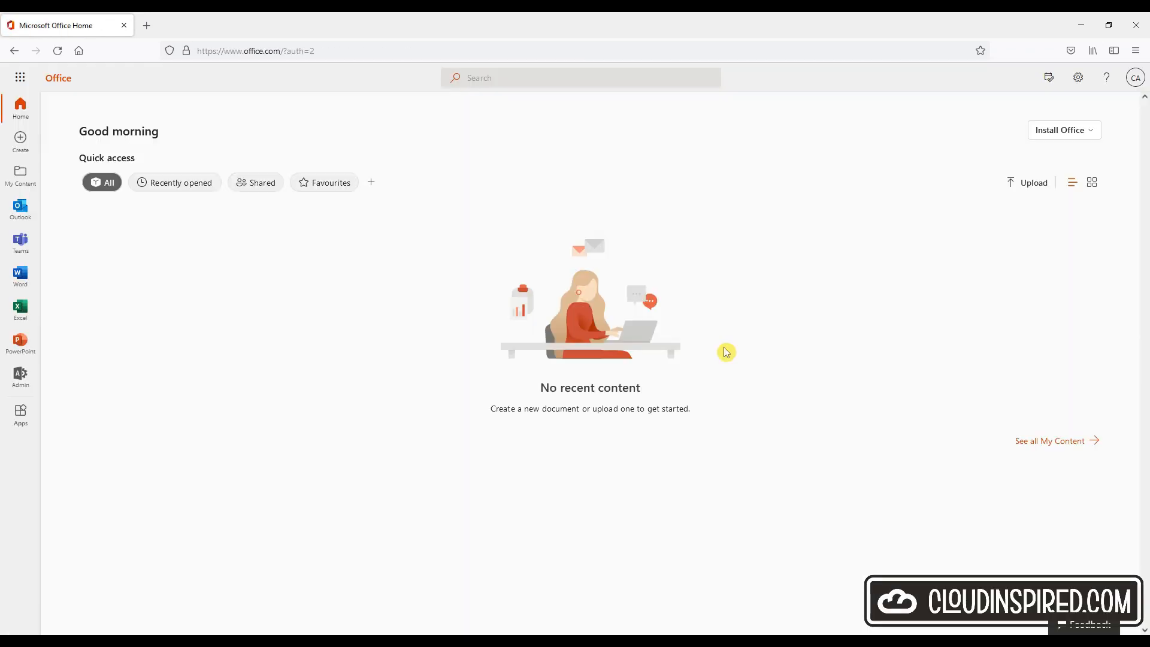
{"action": "left_click", "coordinate": [23, 78]}
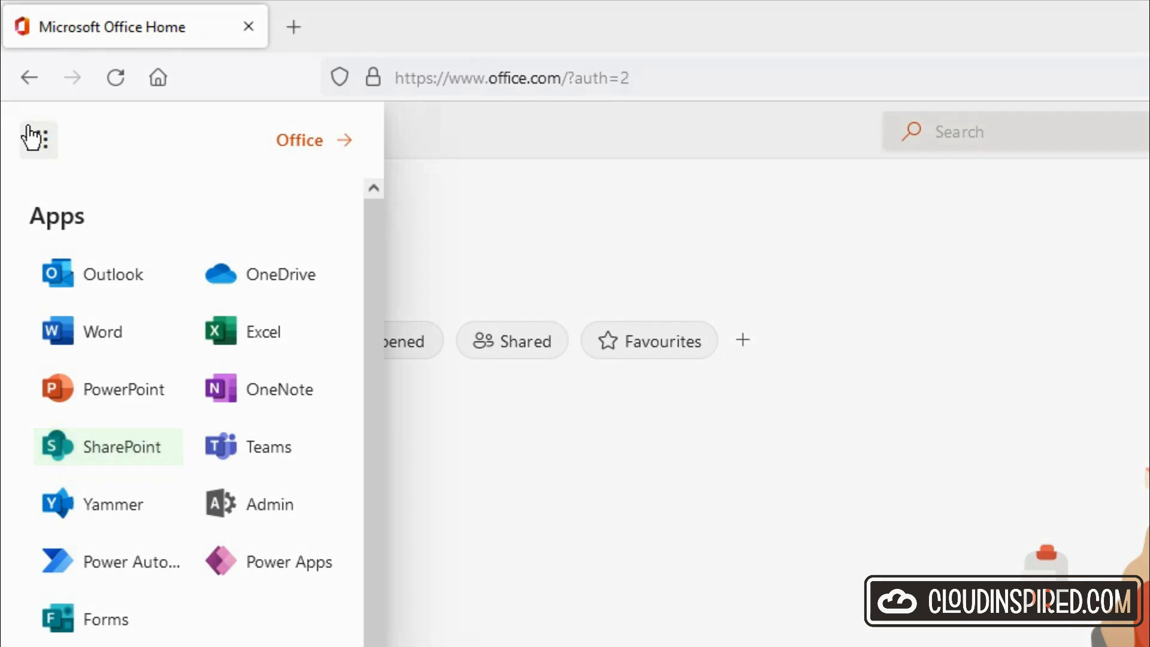
{"action": "left_click", "coordinate": [123, 447]}
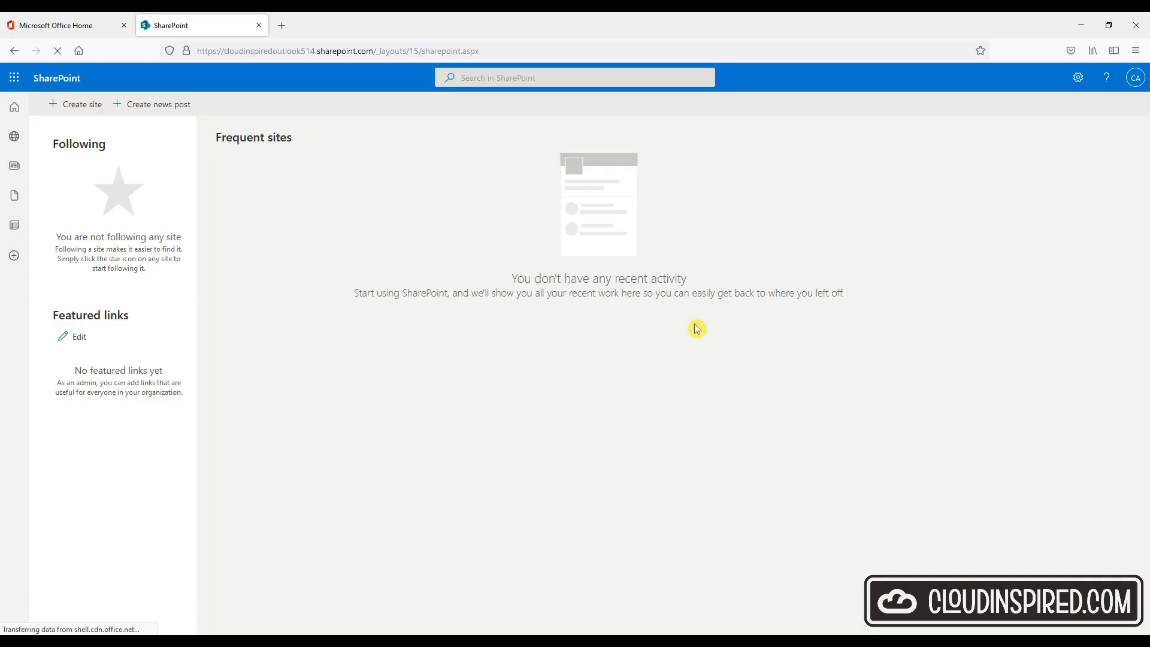
{"action": "mouse_move", "coordinate": [74, 182]}
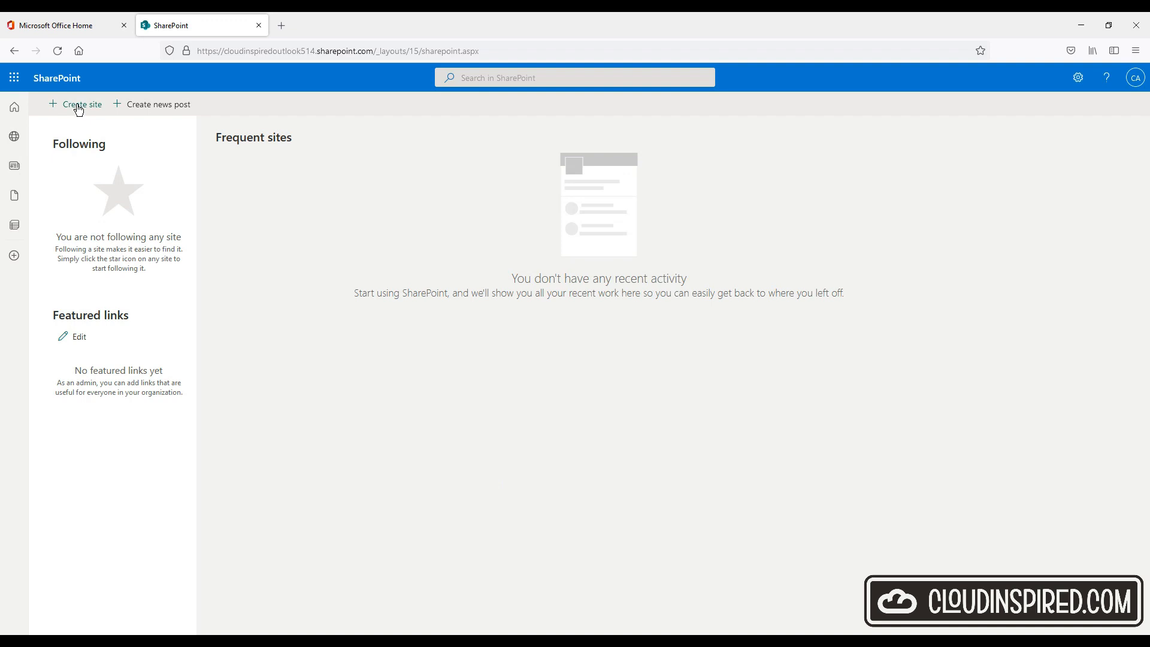
- Start creating a new site from the SharePoint start page
{"action": "left_click", "coordinate": [80, 104]}
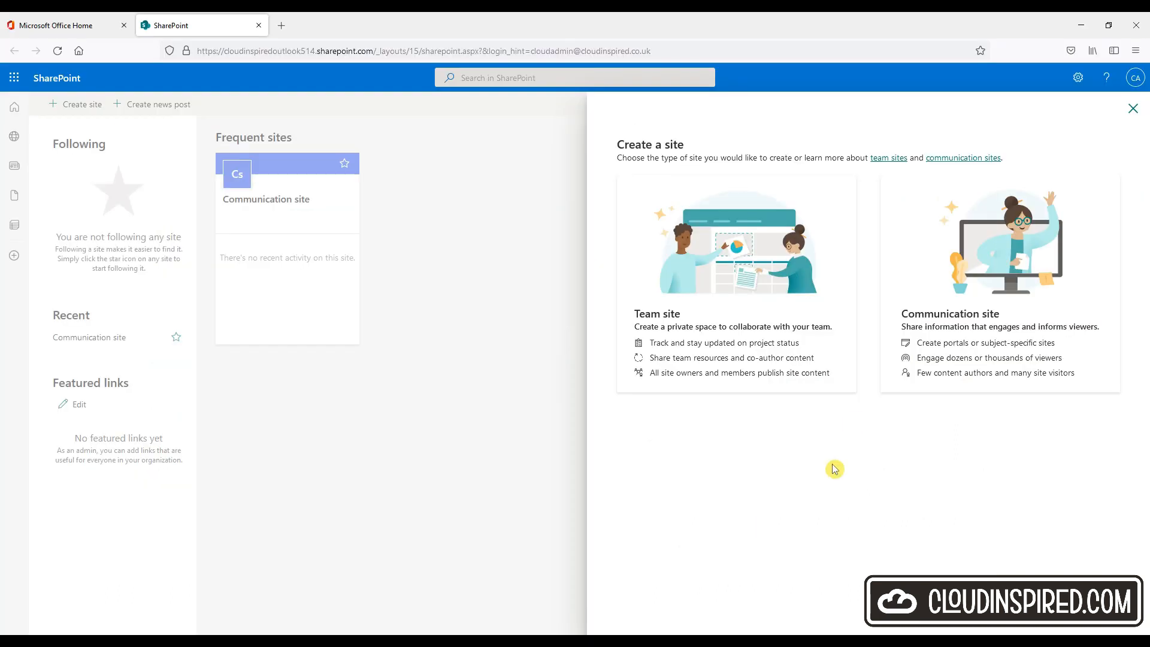
- Choose Team site and name and describe it 'Cloud Inspired Team'
{"action": "left_click", "coordinate": [736, 283]}
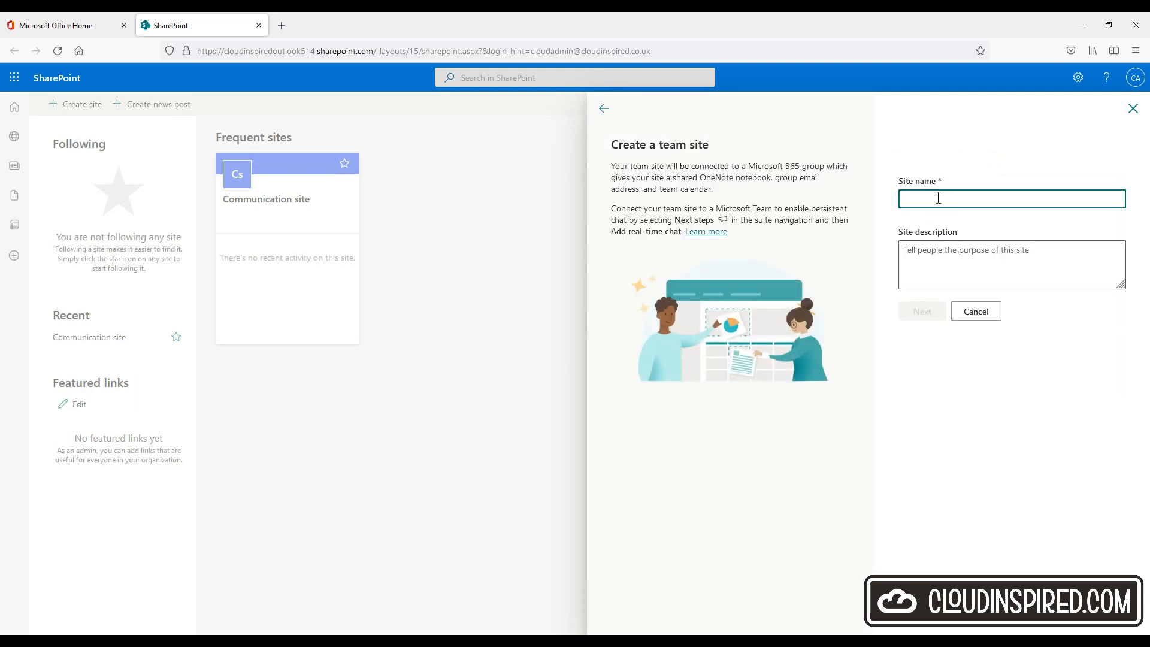
{"action": "type", "text": "Cloud Inspired Team"}
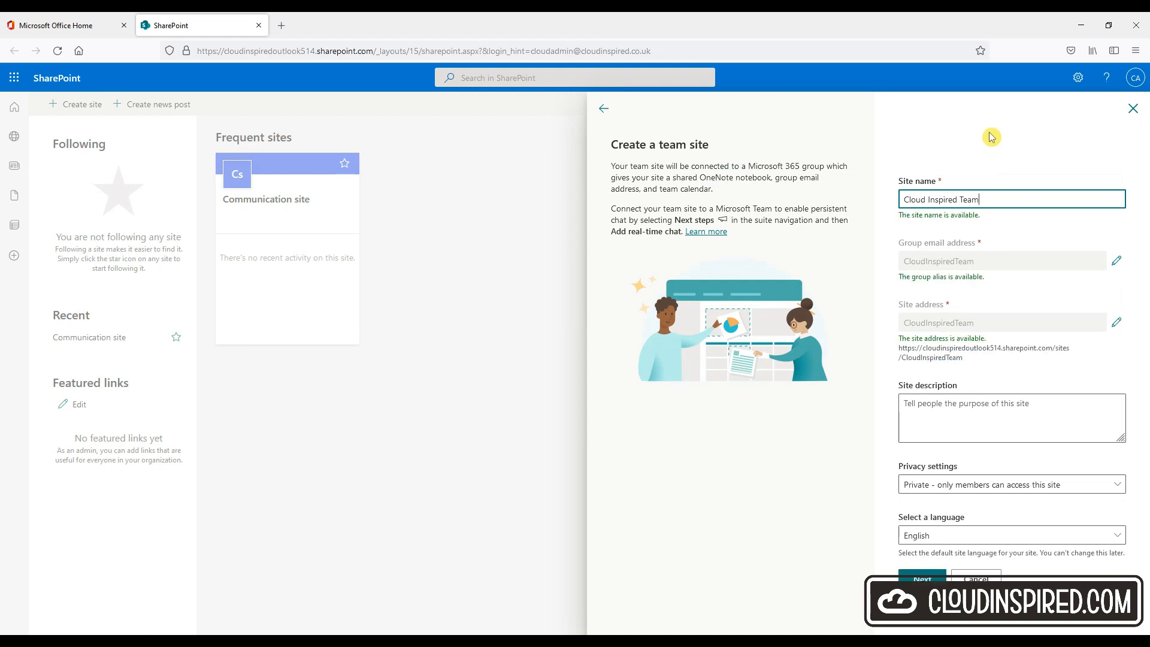
{"action": "left_click", "coordinate": [1011, 418]}
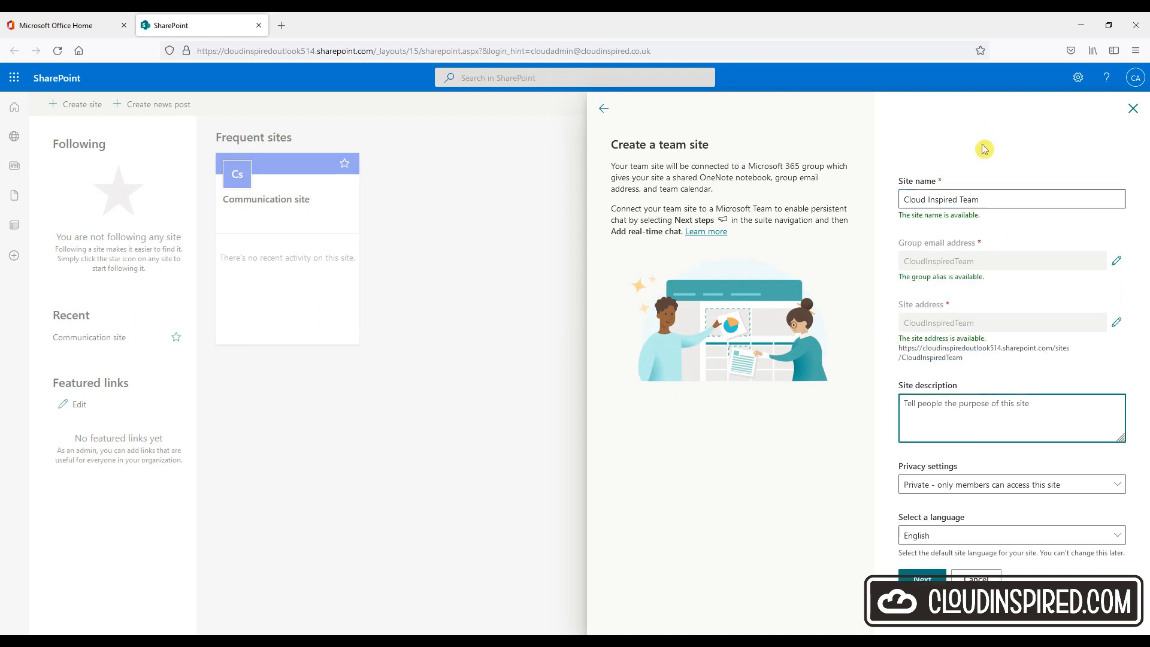
{"action": "type", "text": "Cloud Inspired Team SharePoint Site"}
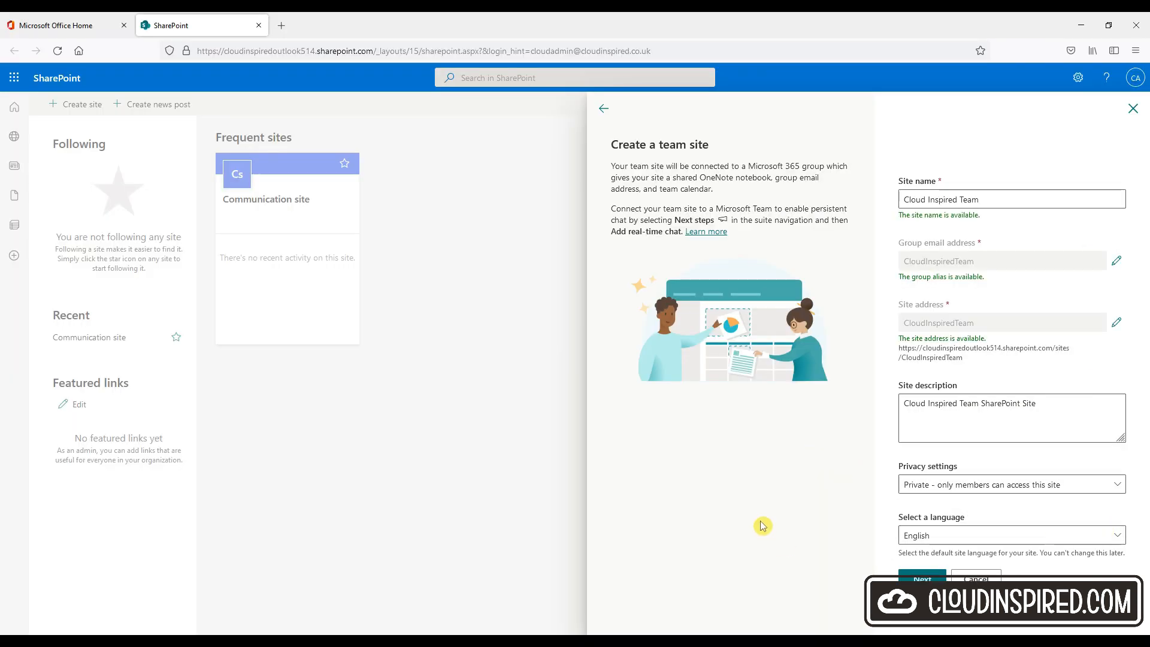
{"action": "left_click", "coordinate": [921, 578]}
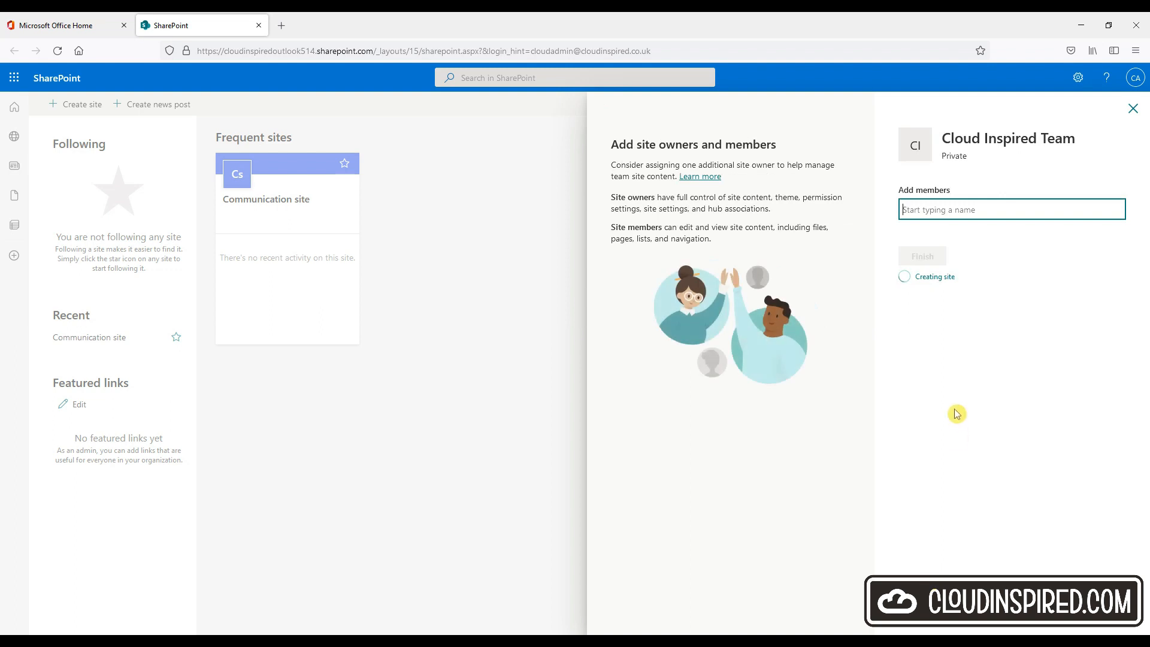
- Add fred as a Member and finish creating the team site
{"action": "type", "text": "fred"}
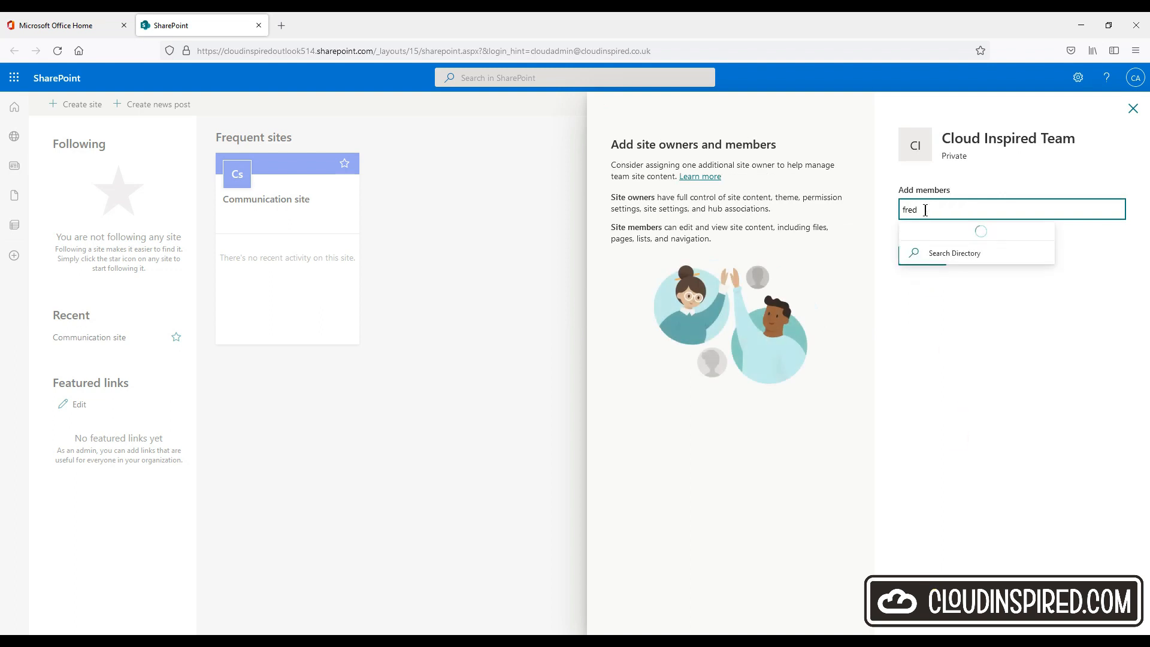
{"action": "left_click", "coordinate": [964, 277]}
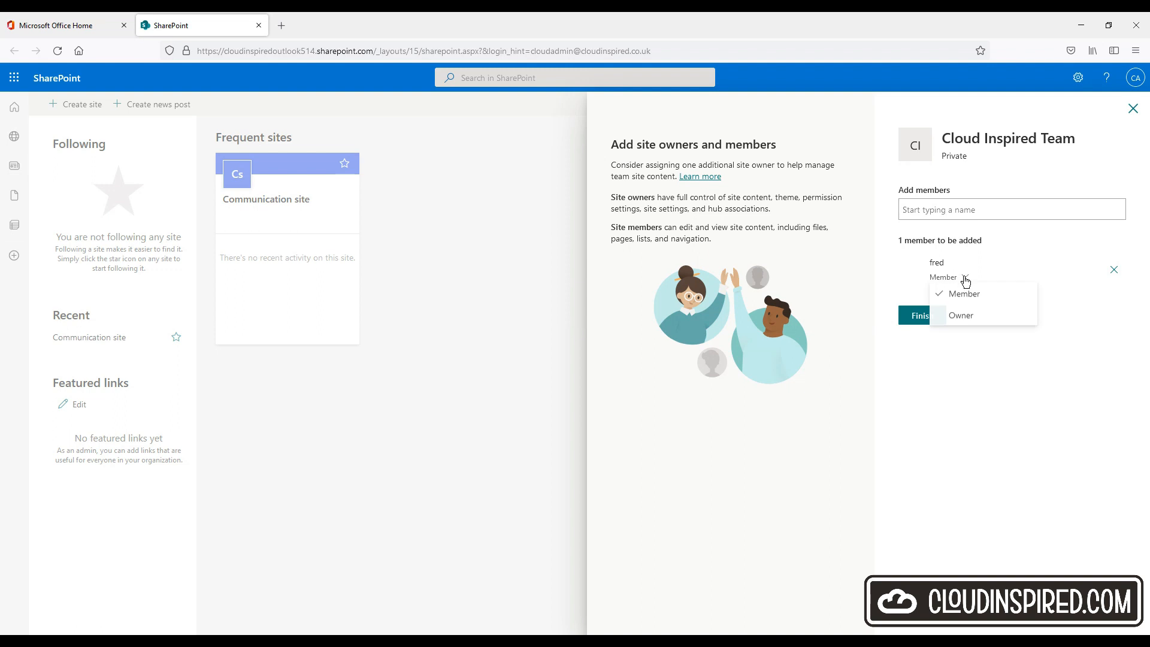
{"action": "left_click", "coordinate": [963, 294]}
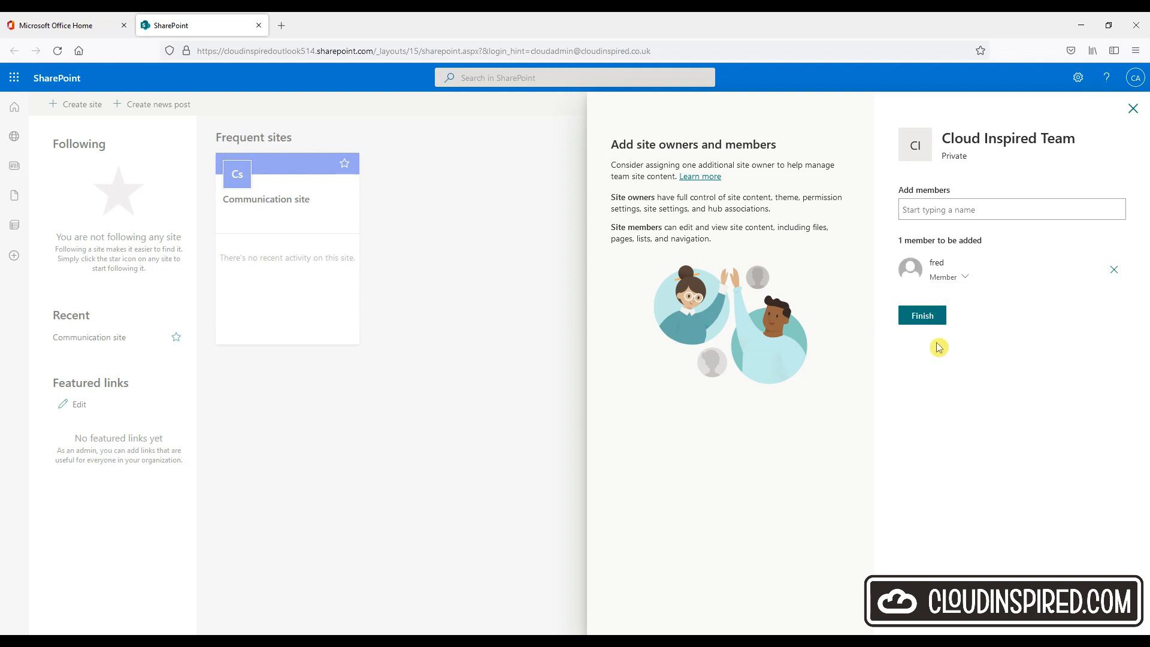
{"action": "left_click", "coordinate": [922, 315]}
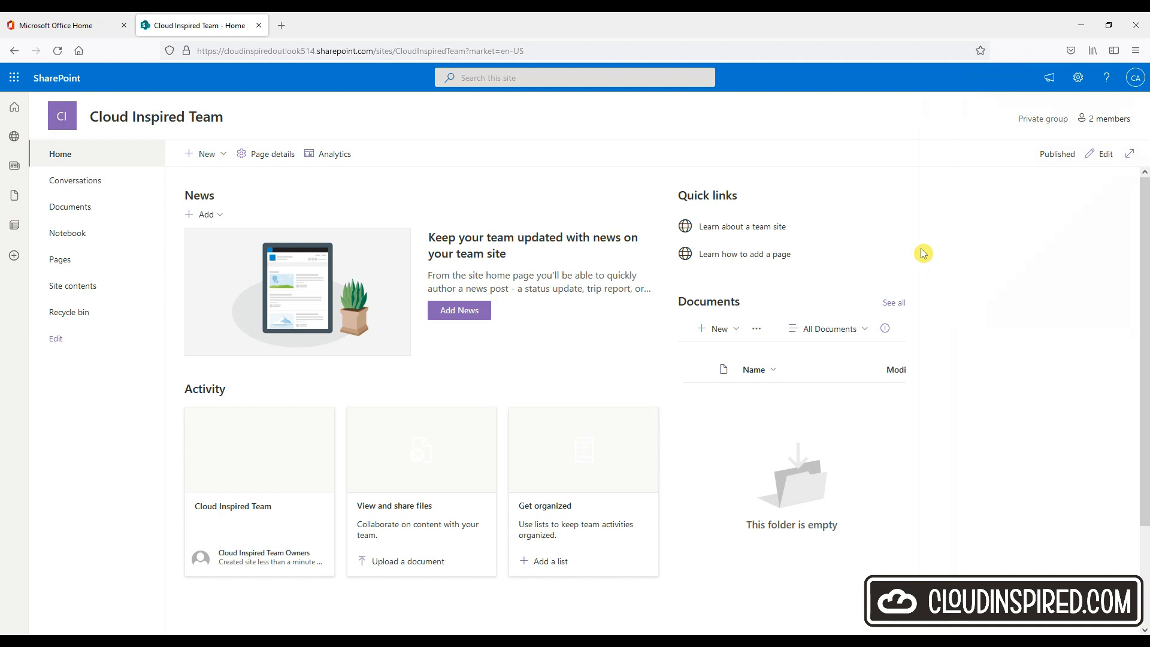
{"action": "mouse_move", "coordinate": [934, 209]}
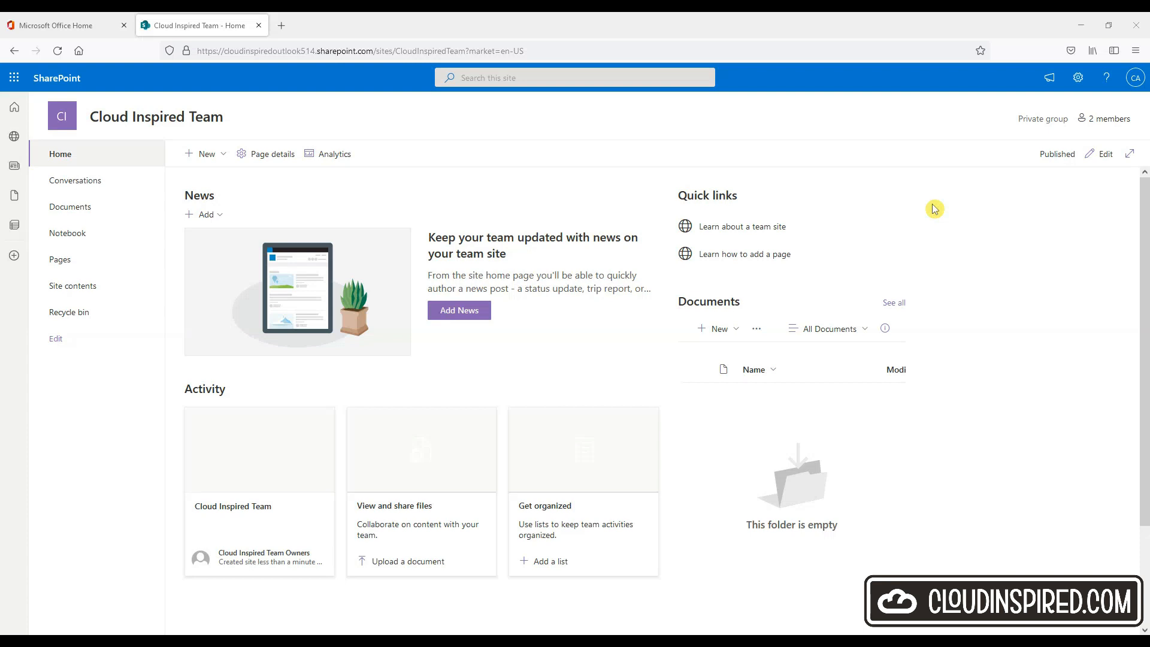
{"action": "mouse_move", "coordinate": [942, 241]}
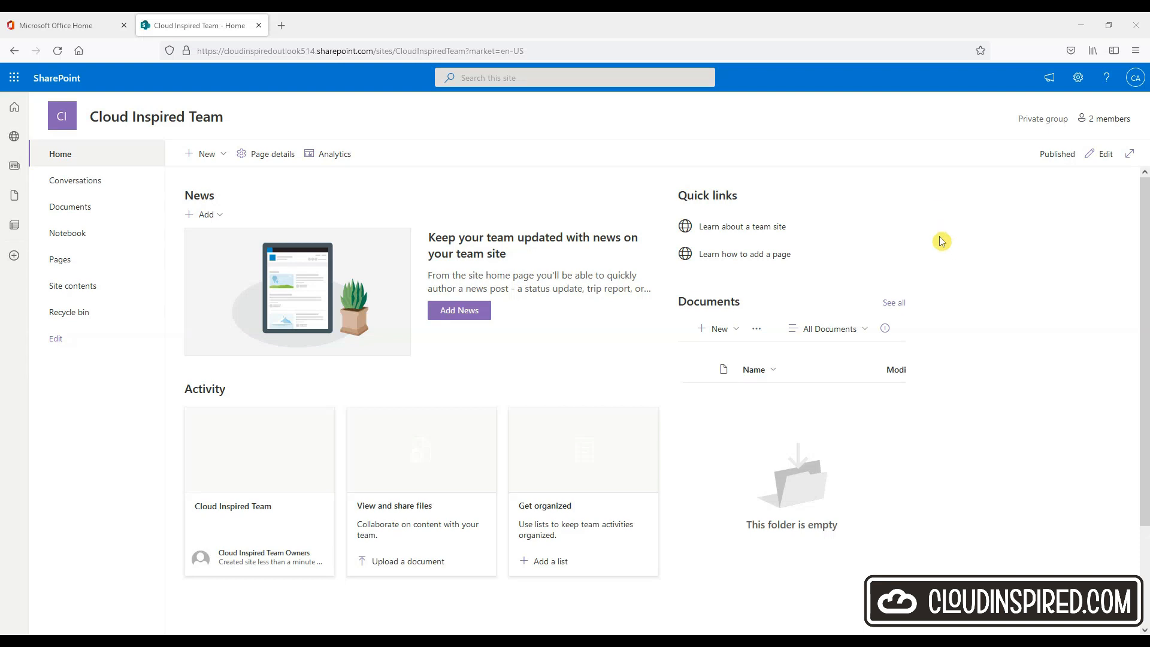
- Open the Settings gear for the Cloud Inspired Team site
{"action": "left_click", "coordinate": [1078, 76]}
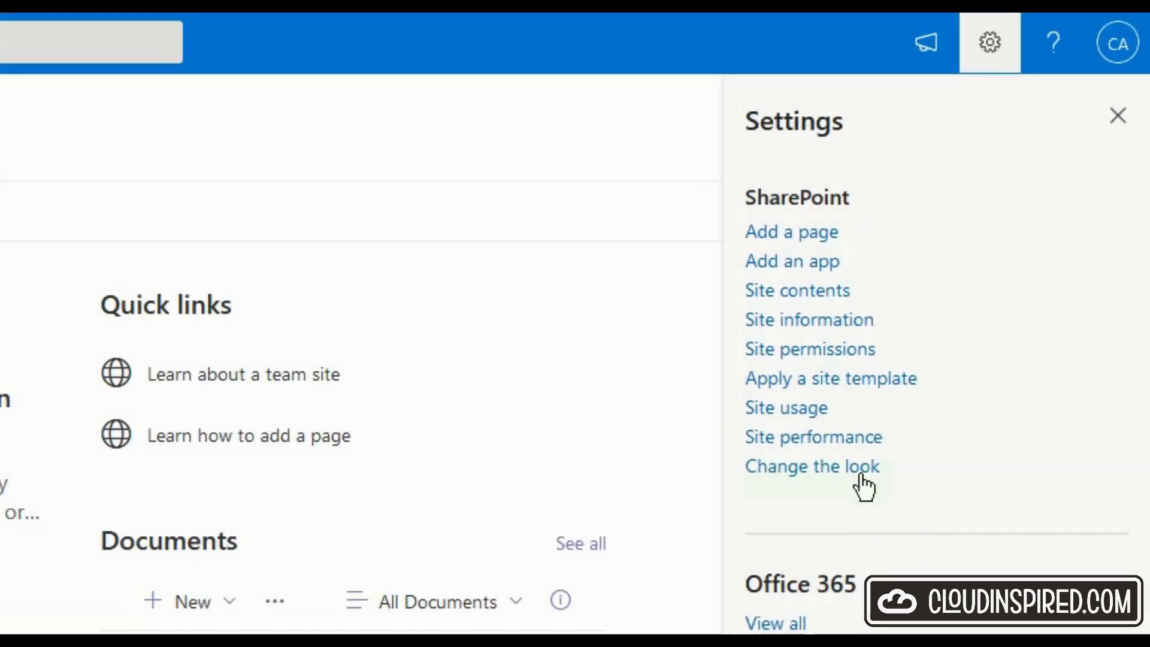
- Use Change the look to give the site a blue theme and the cloud logo
{"action": "left_click", "coordinate": [812, 466]}
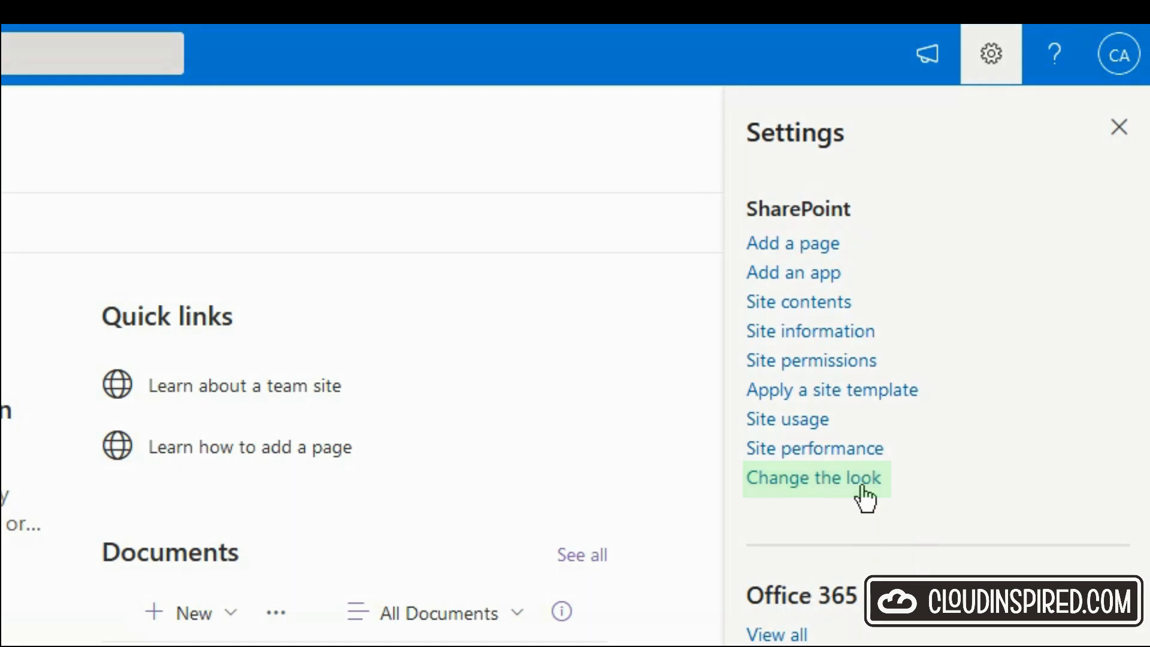
{"action": "left_click", "coordinate": [815, 478]}
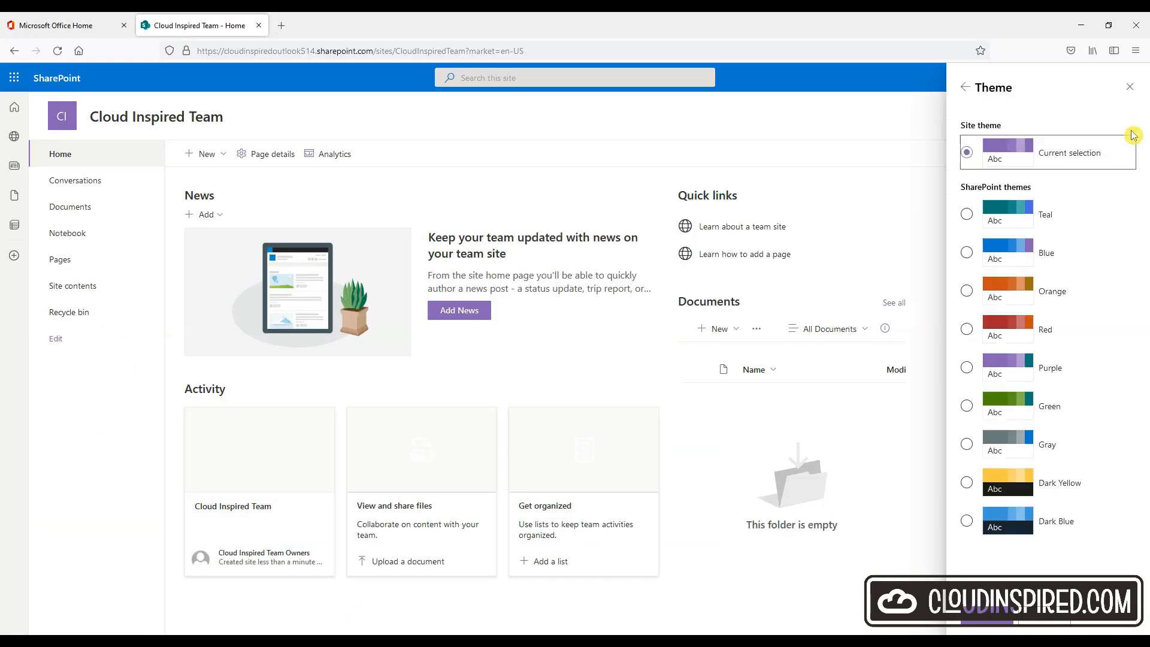
{"action": "mouse_move", "coordinate": [1030, 253]}
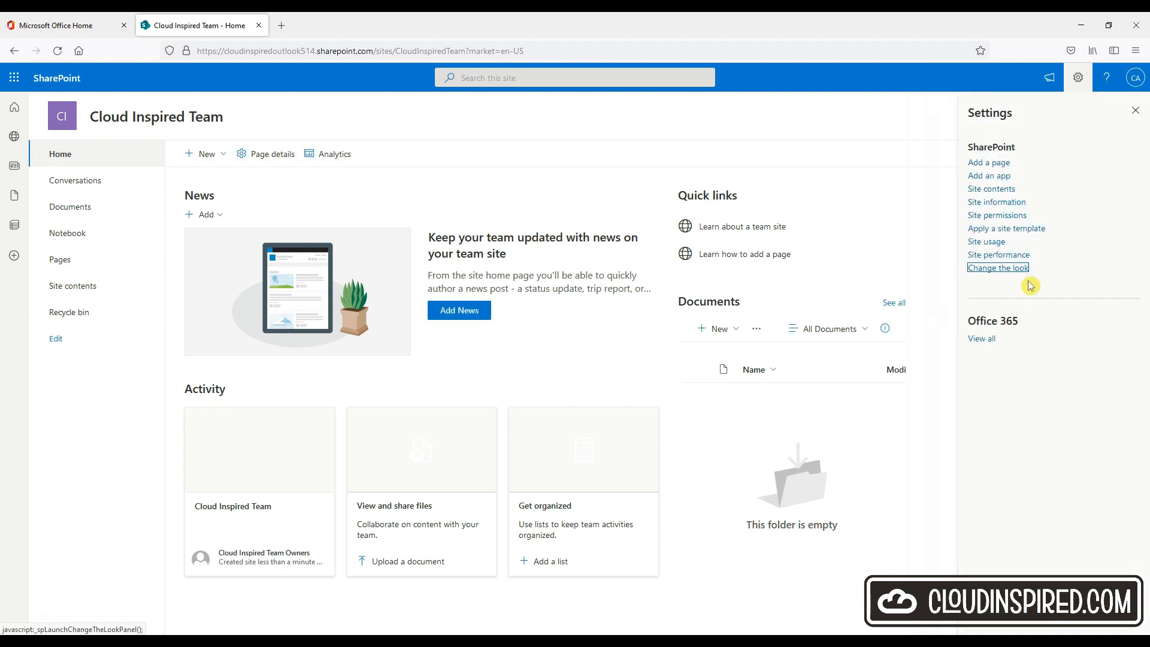
{"action": "left_click", "coordinate": [998, 267]}
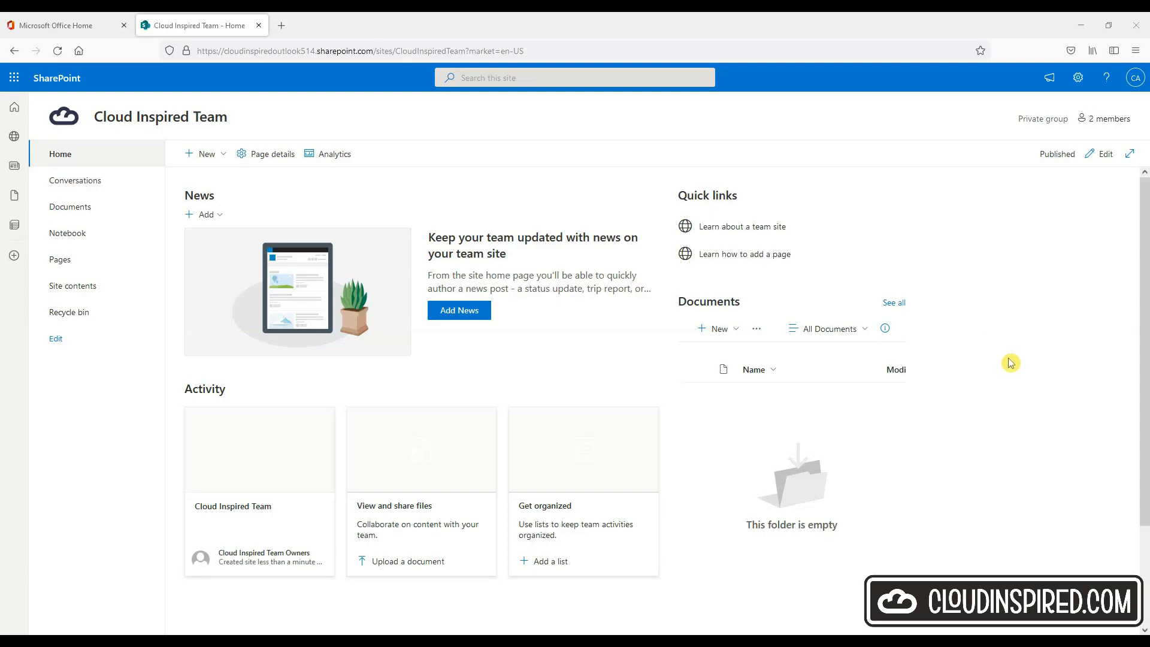
- Put the Cloud Inspired Team home page into edit mode
{"action": "left_click", "coordinate": [1105, 153]}
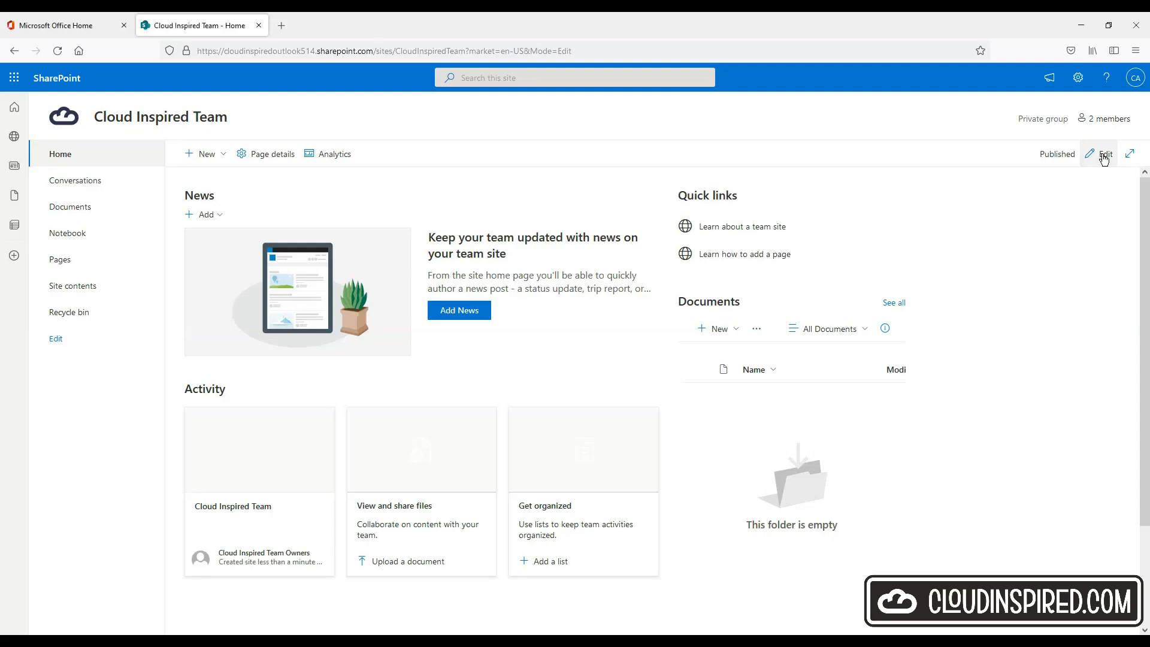
{"action": "left_click", "coordinate": [1105, 154]}
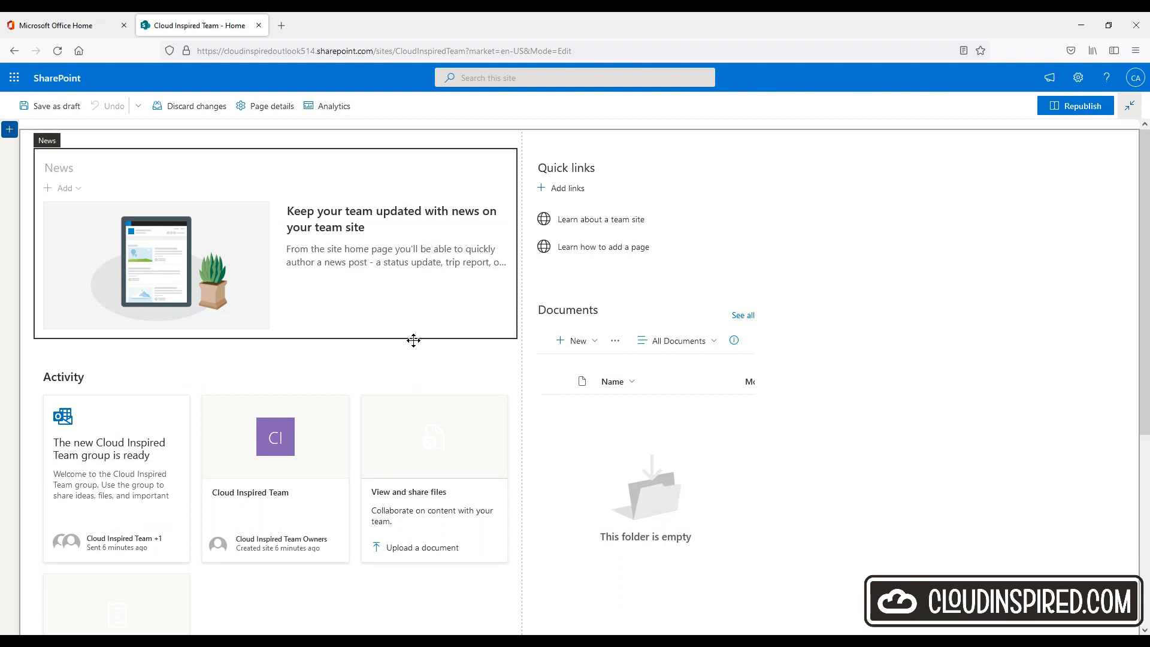
{"action": "mouse_move", "coordinate": [77, 174]}
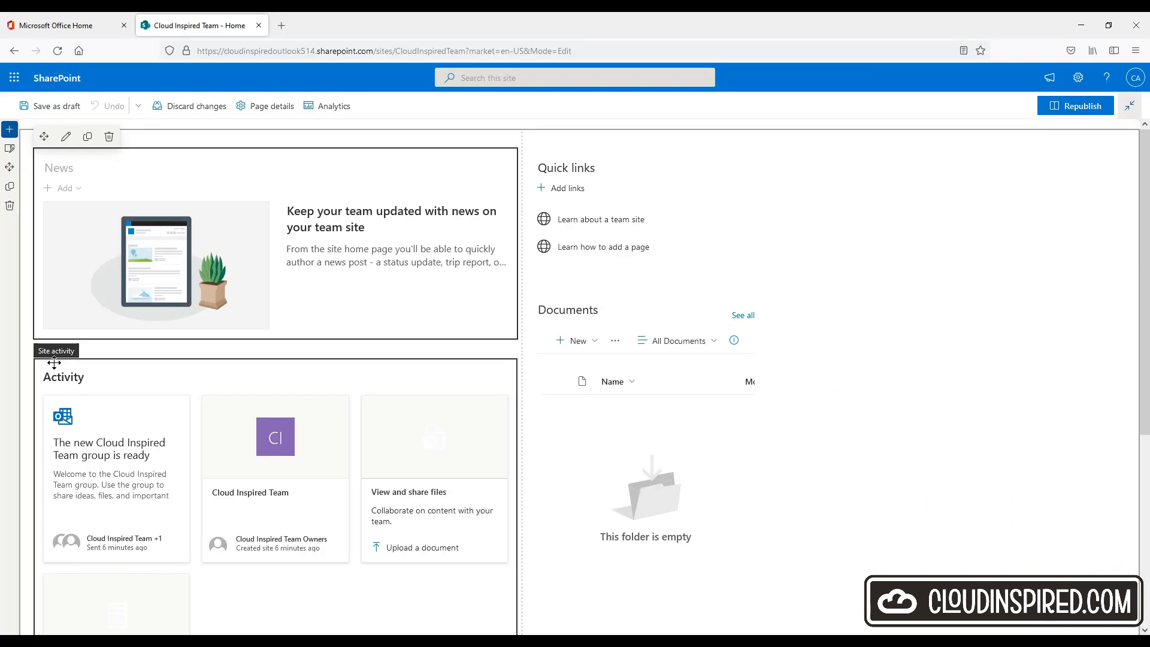
{"action": "mouse_move", "coordinate": [83, 354]}
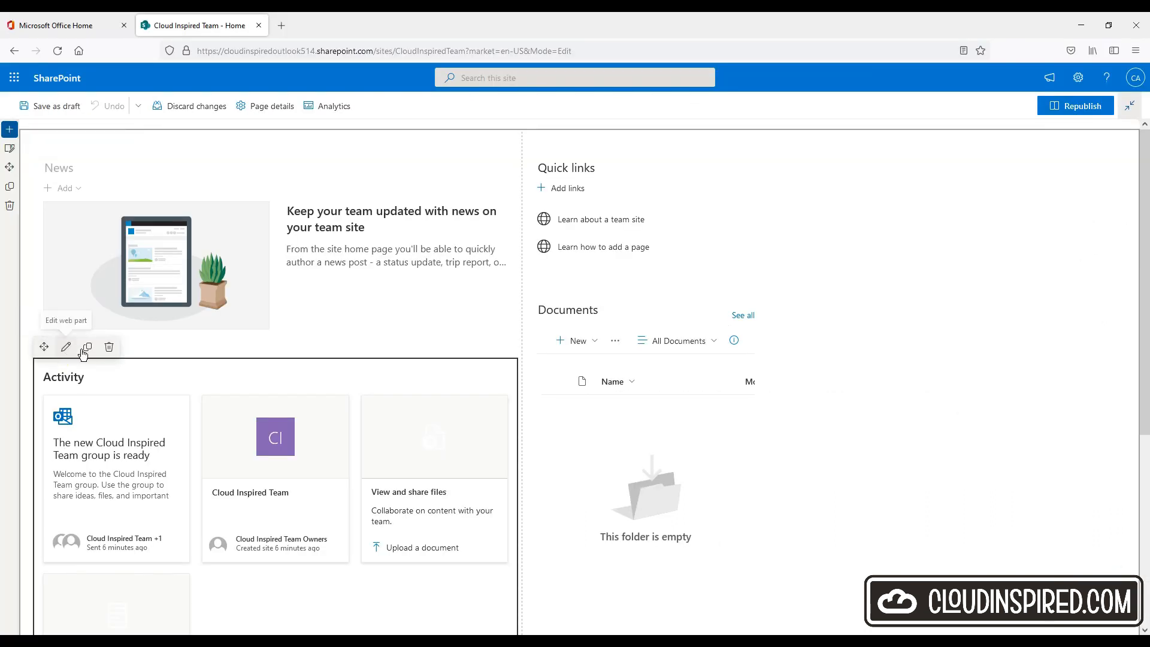
{"action": "mouse_move", "coordinate": [164, 352]}
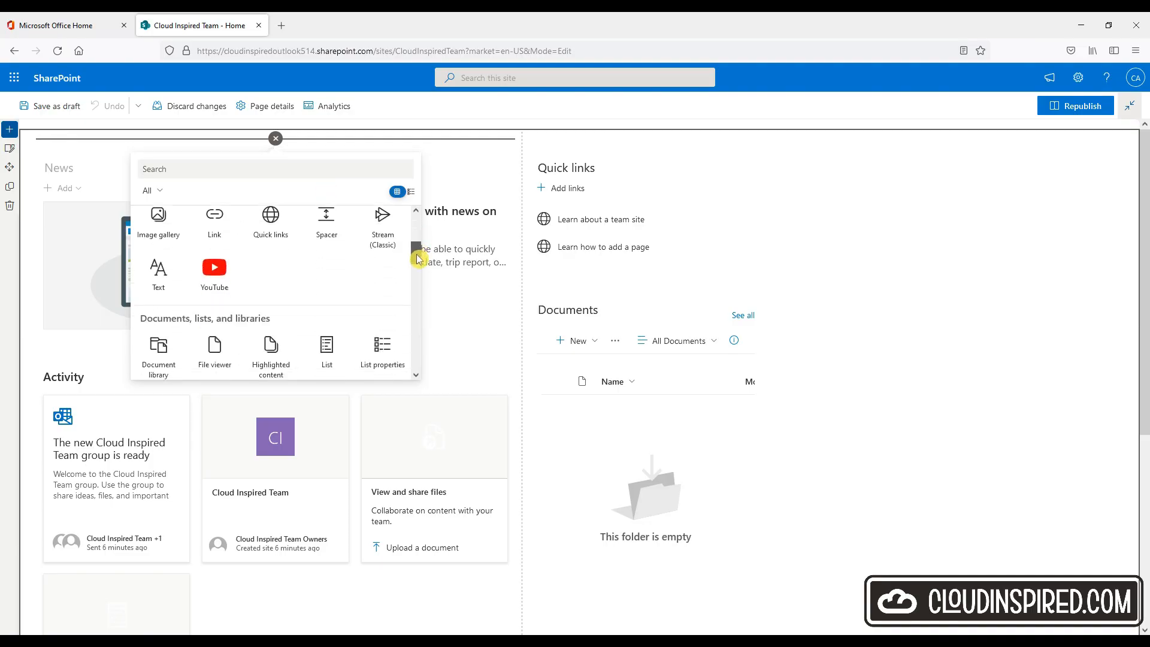
- Add a Hero web part above News and set it to the Three tiles layout
{"action": "scroll", "scroll_direction": "down", "scroll_amount": 3}
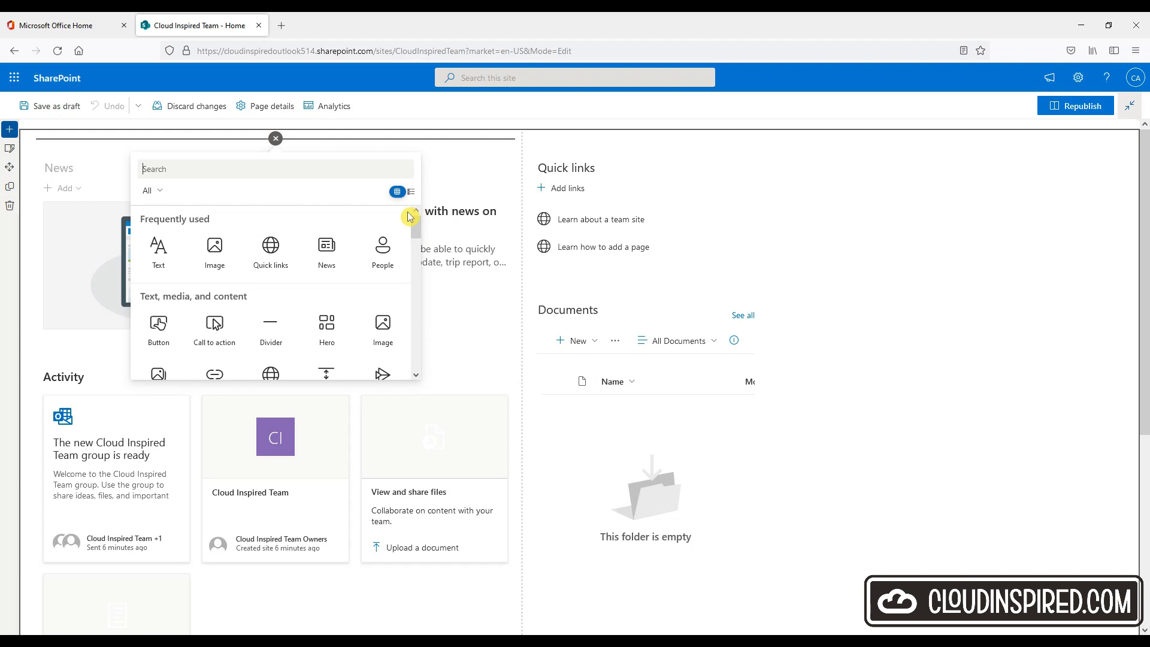
{"action": "type", "text": "Hero"}
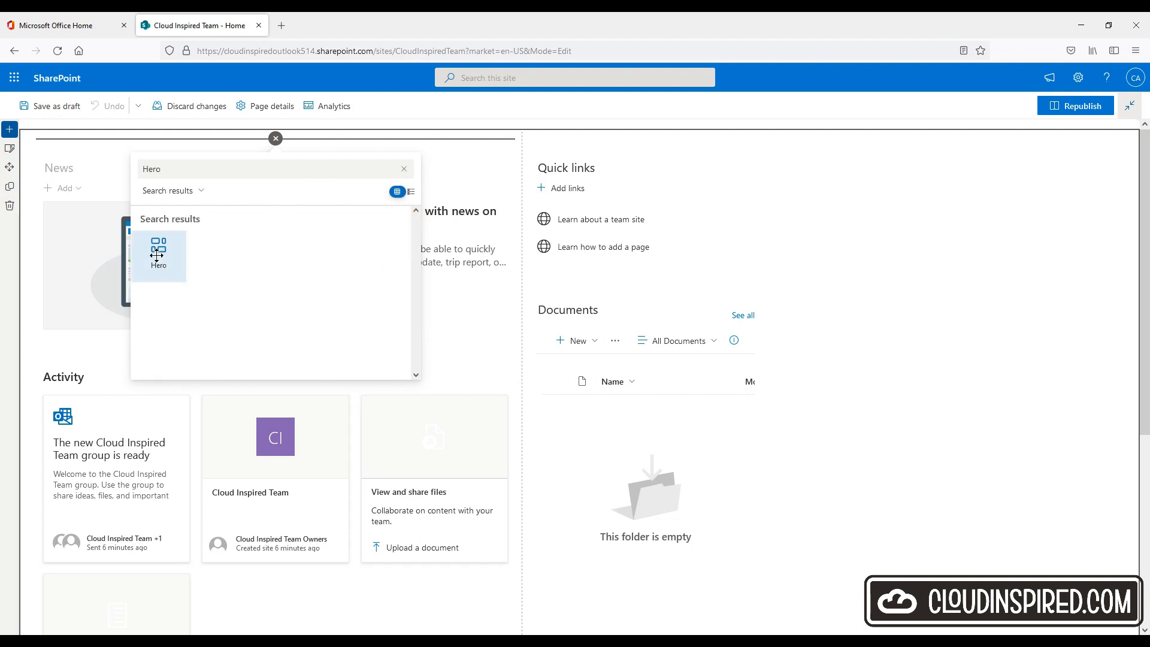
{"action": "left_click", "coordinate": [158, 255]}
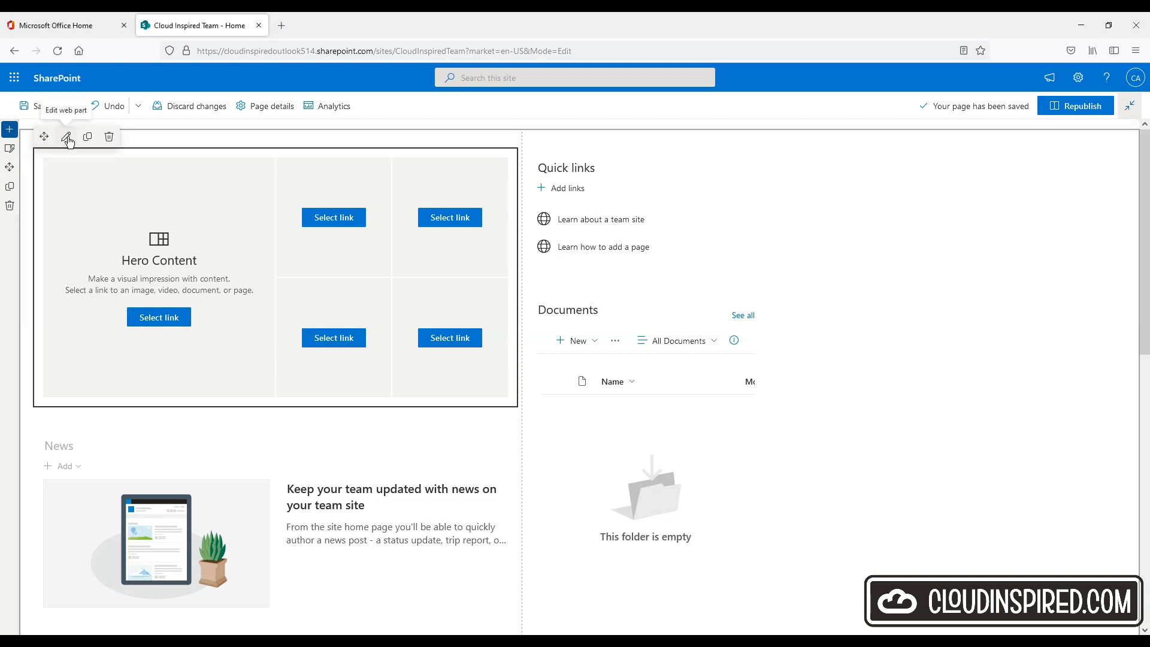
{"action": "left_click", "coordinate": [66, 137]}
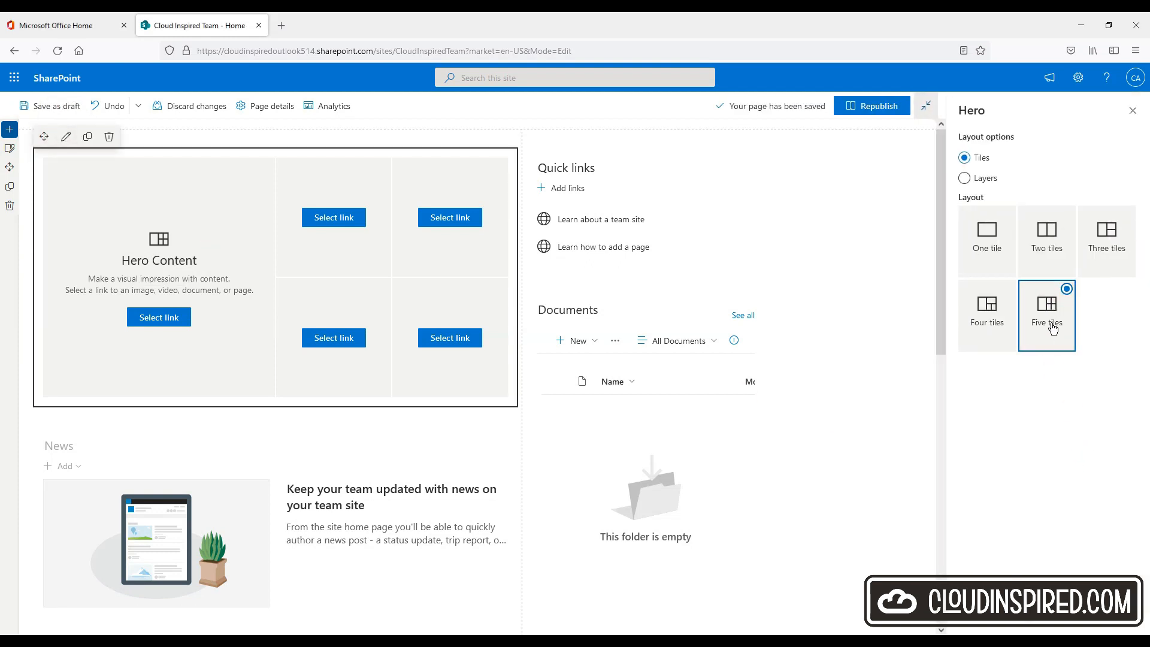
{"action": "left_click", "coordinate": [1106, 241]}
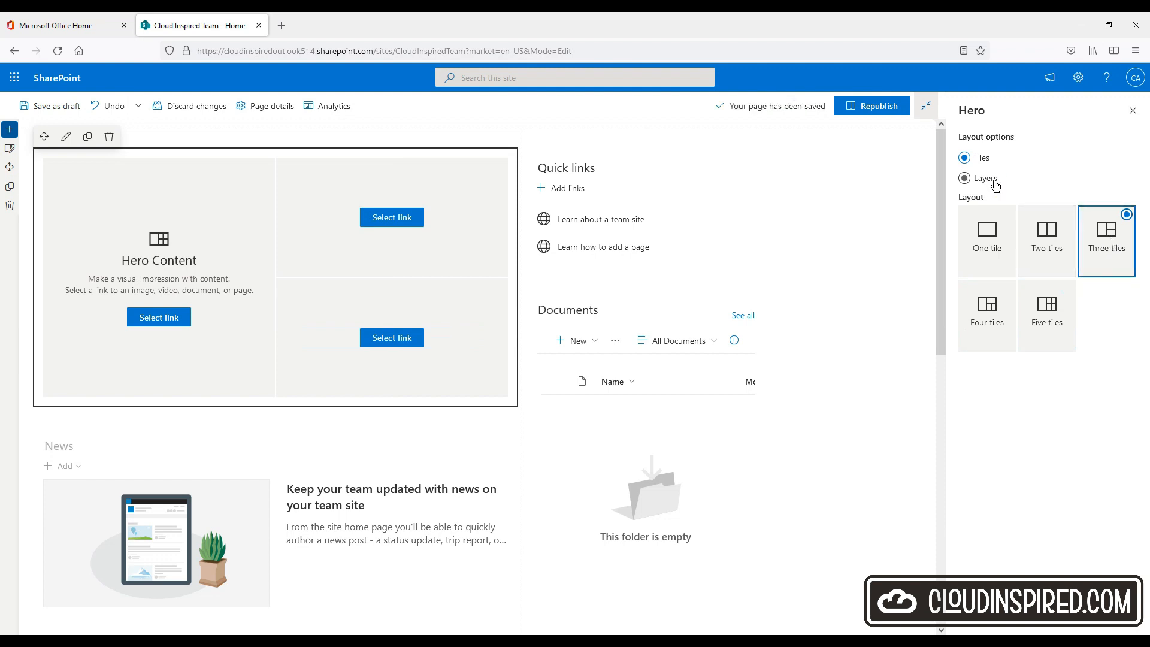
{"action": "left_click", "coordinate": [964, 178]}
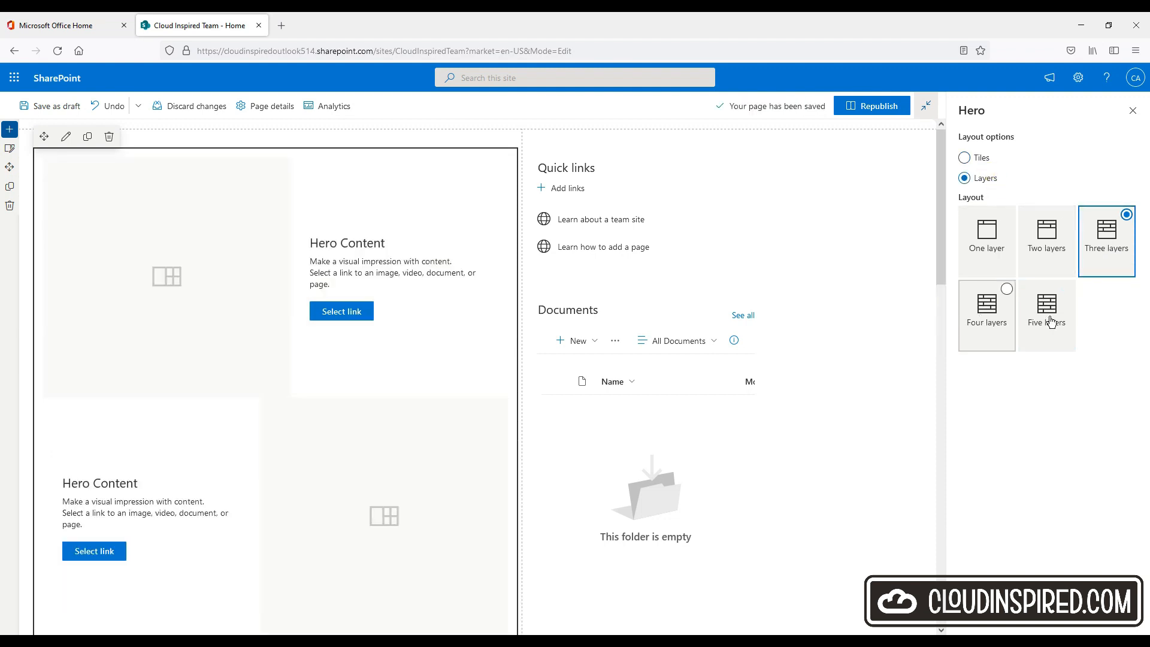
{"action": "left_click", "coordinate": [963, 158]}
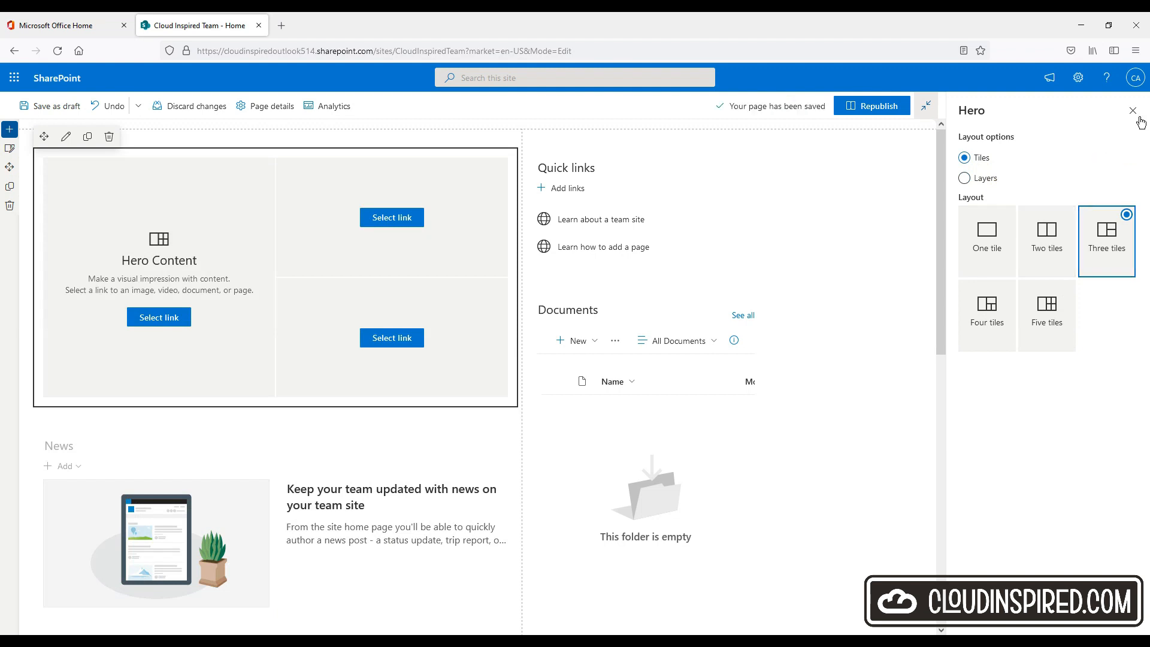
{"action": "left_click", "coordinate": [1132, 111]}
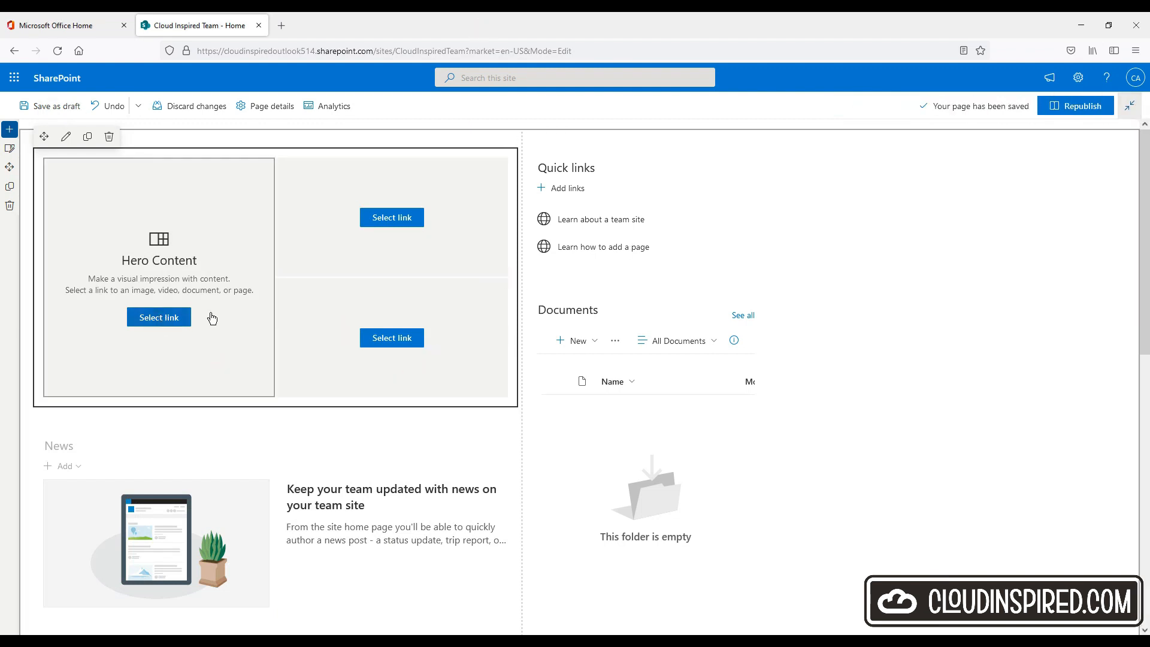
- Fill the large hero tile with the skydivers stock image
{"action": "left_click", "coordinate": [158, 317]}
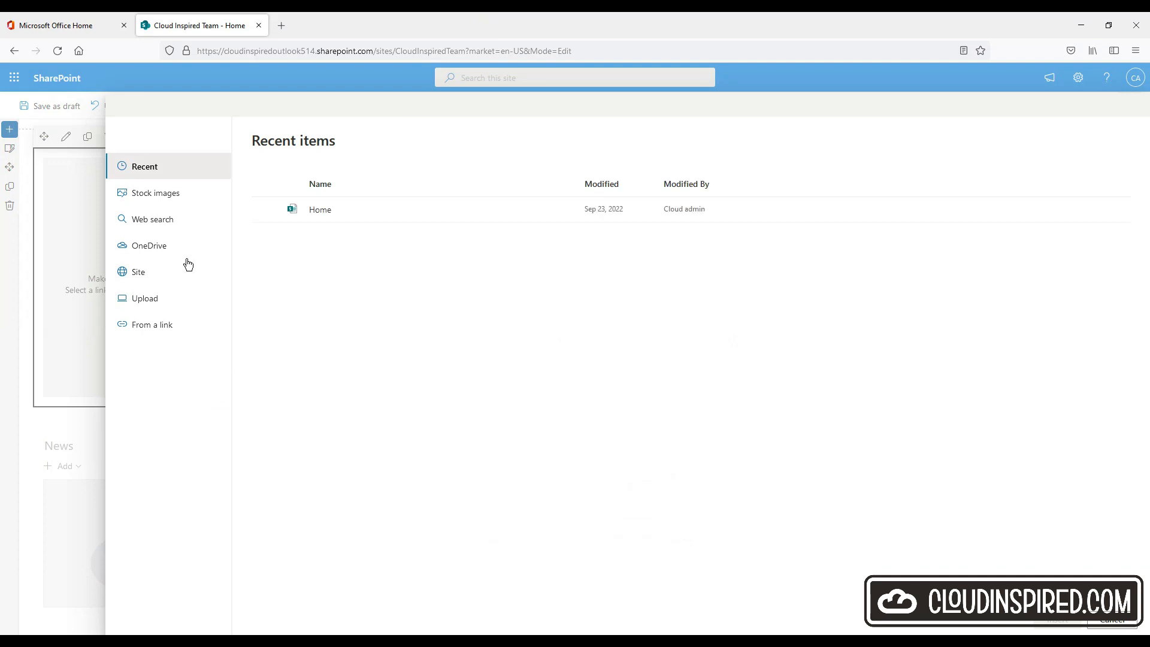
{"action": "left_click", "coordinate": [157, 192]}
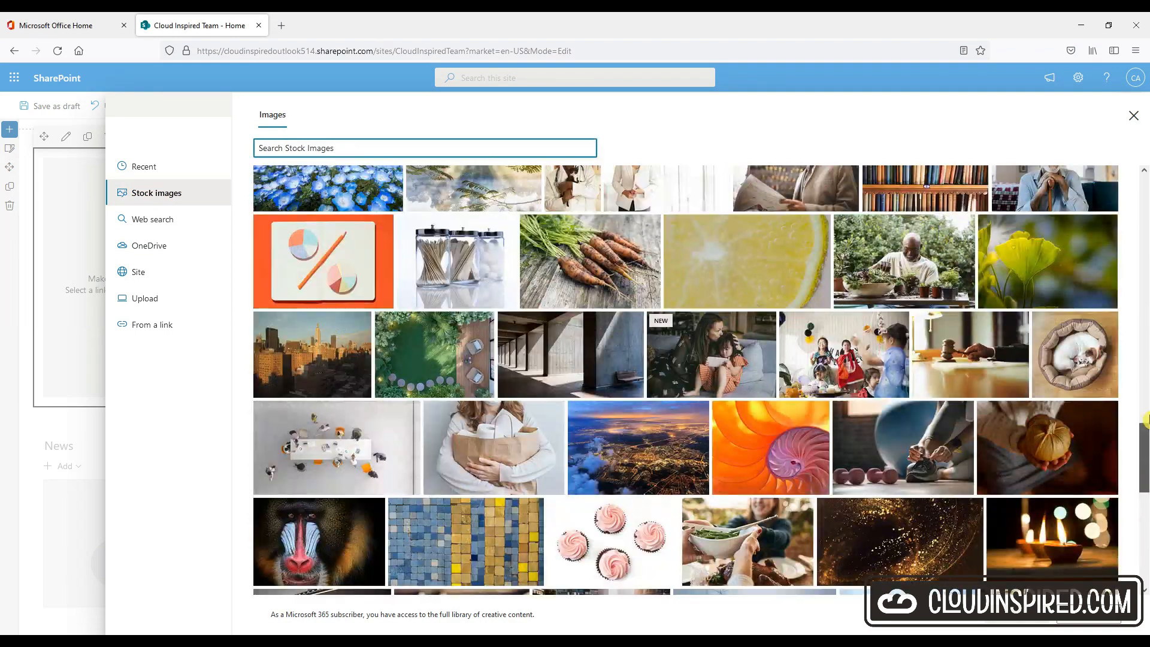
{"action": "type", "text": "Cloud Team"}
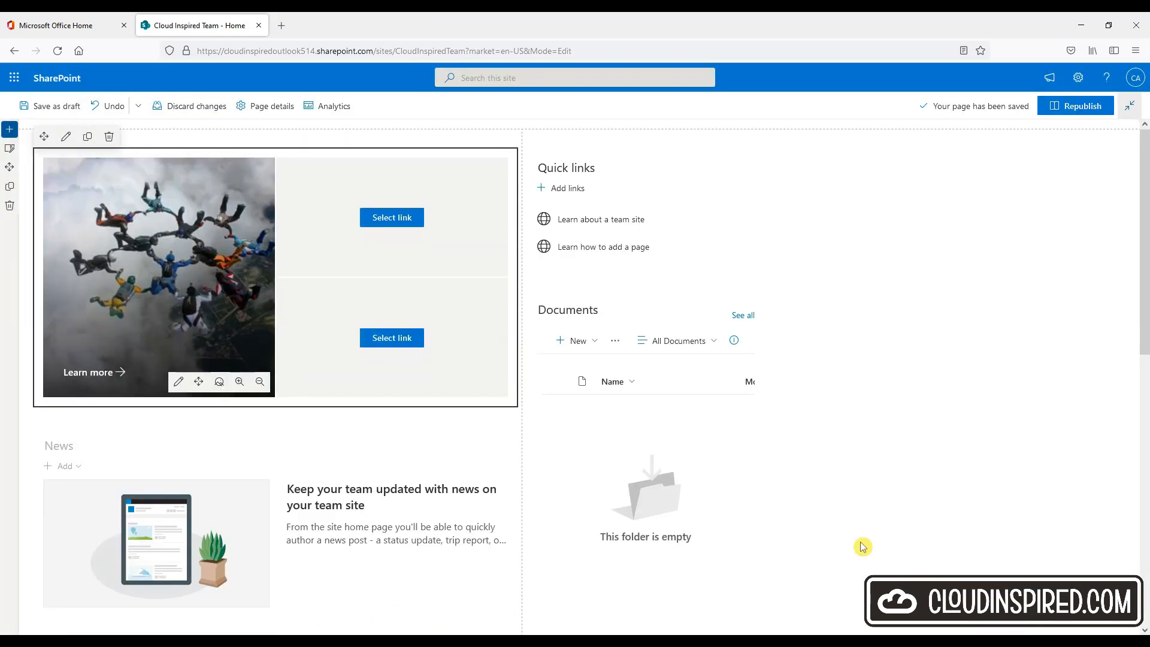
{"action": "left_click", "coordinate": [178, 381]}
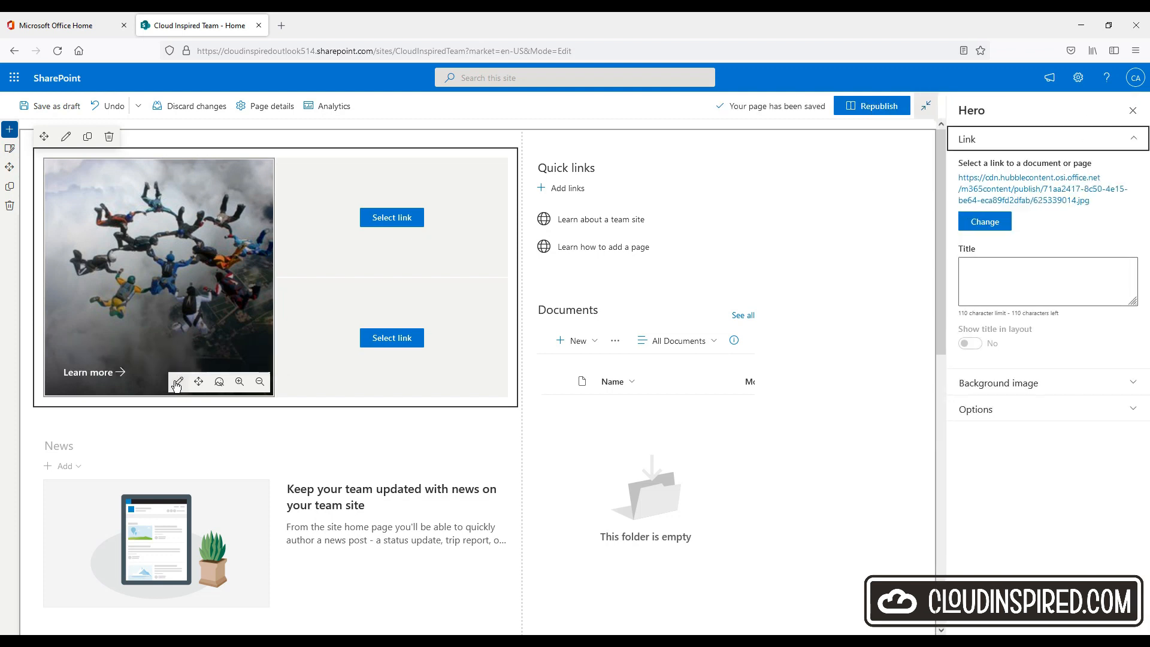
{"action": "mouse_move", "coordinate": [1066, 249]}
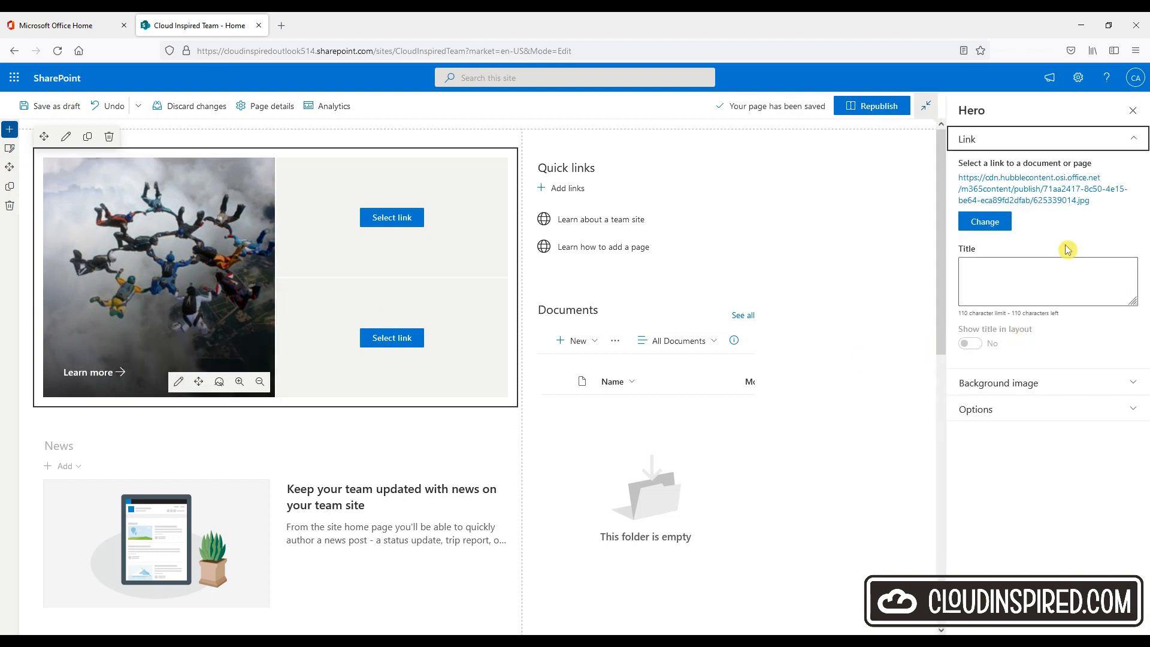
{"action": "left_click", "coordinate": [998, 382]}
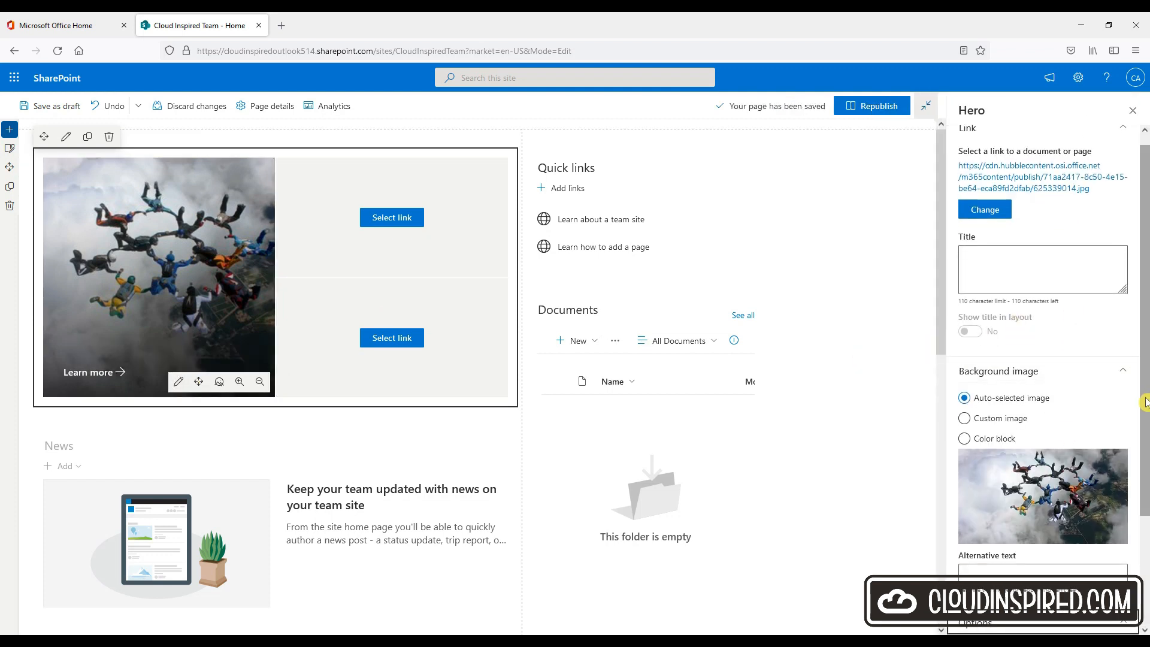
{"action": "left_click", "coordinate": [391, 217]}
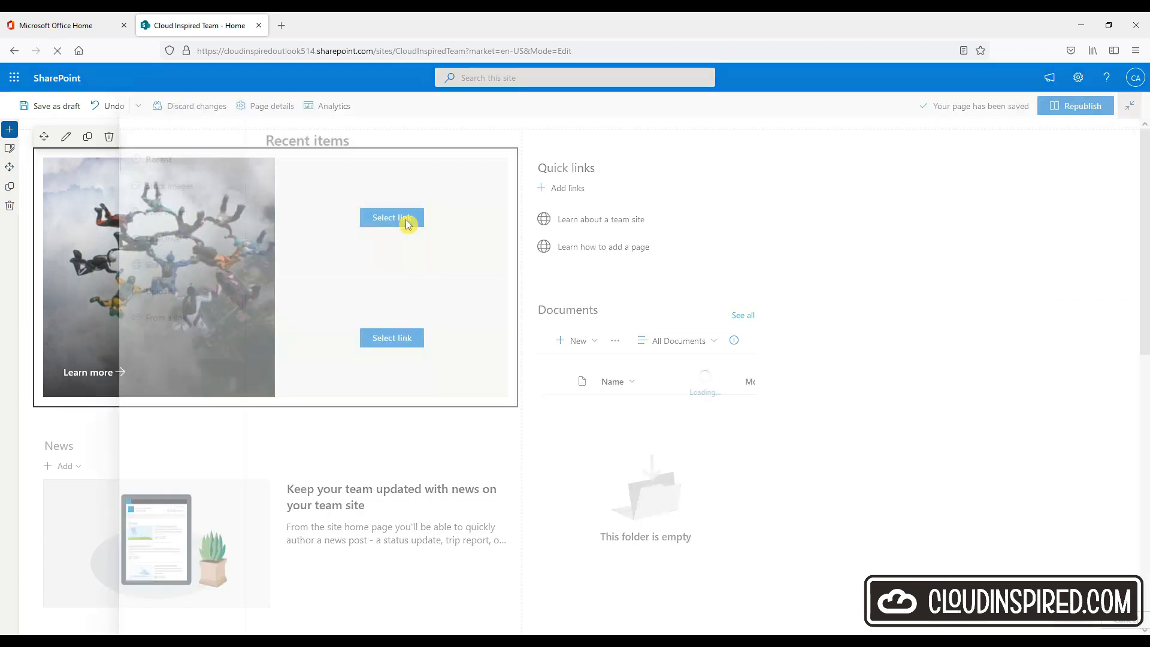
- Give the two small hero tiles the video-creator and calendar stock photos with auto-selected backgrounds
{"action": "left_click", "coordinate": [391, 217]}
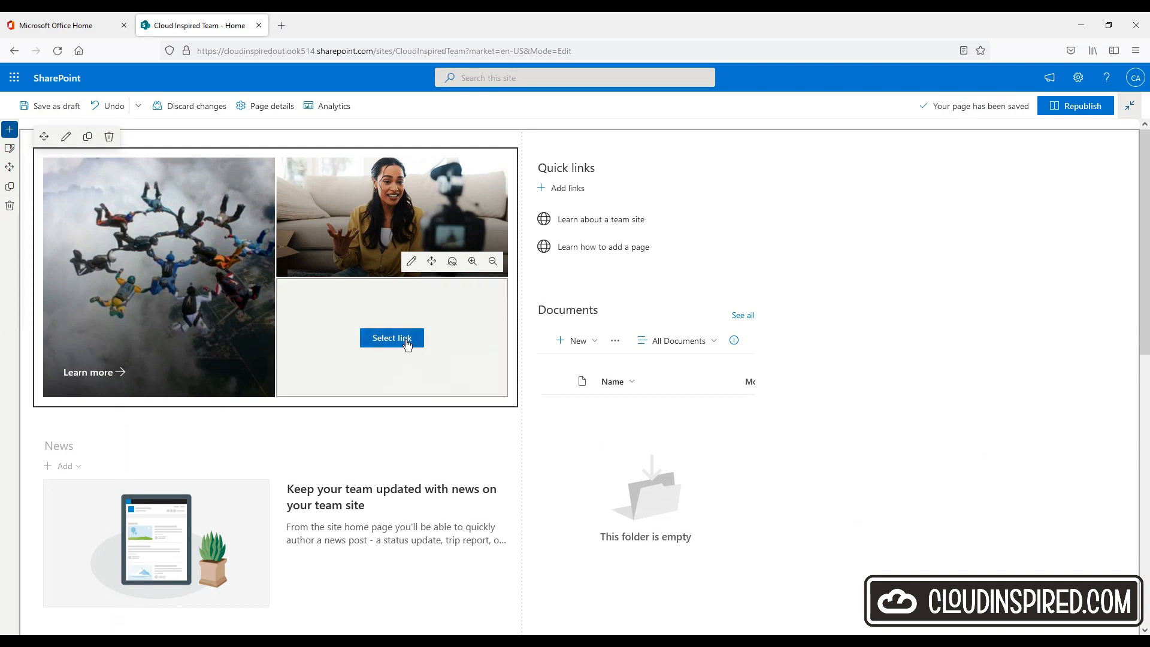
{"action": "left_click", "coordinate": [392, 338]}
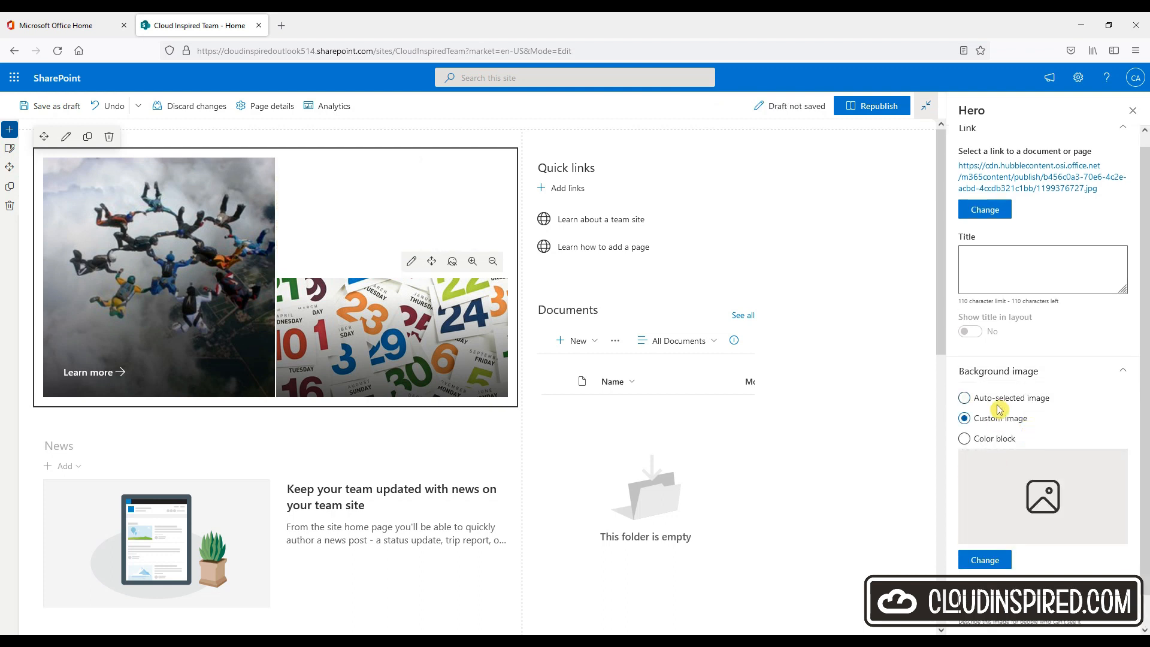
{"action": "left_click", "coordinate": [964, 398]}
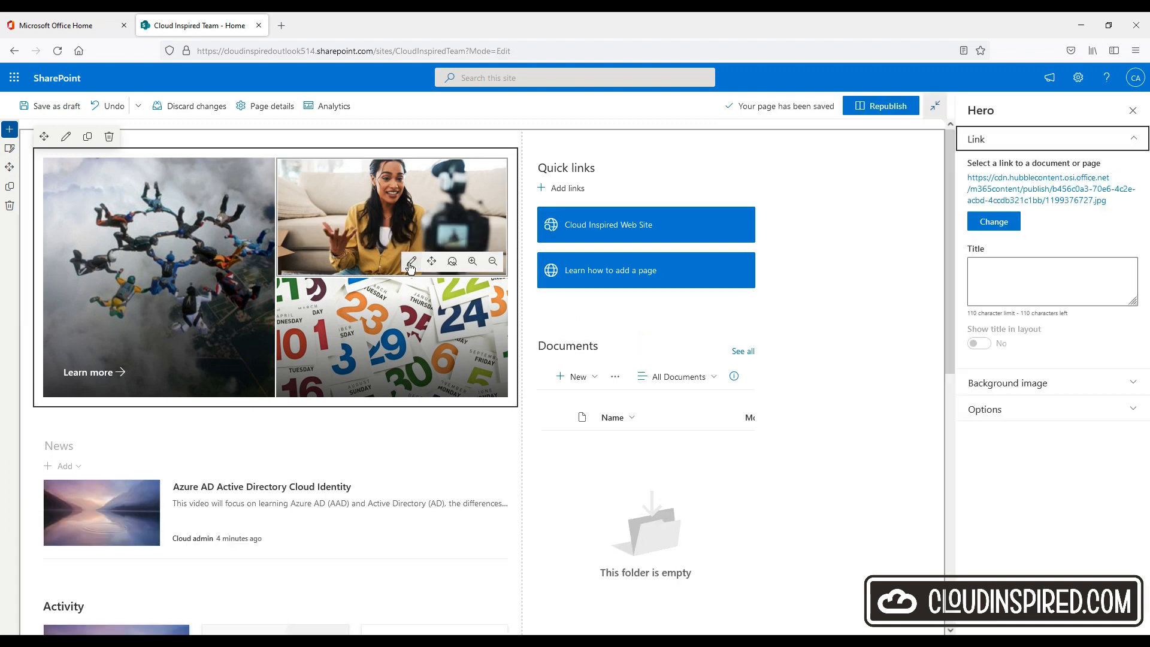
{"action": "left_click", "coordinate": [984, 409]}
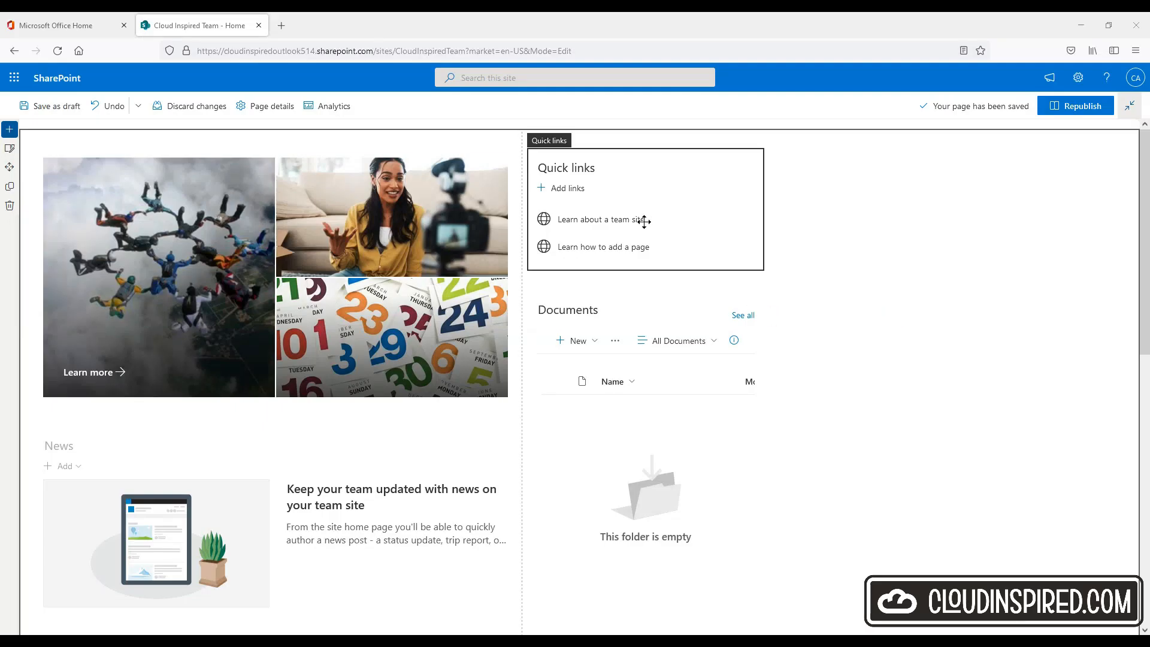
- Point the first quick link to cloudinspired.com titled 'Cloud Inspired Web Site'
{"action": "left_click", "coordinate": [600, 219]}
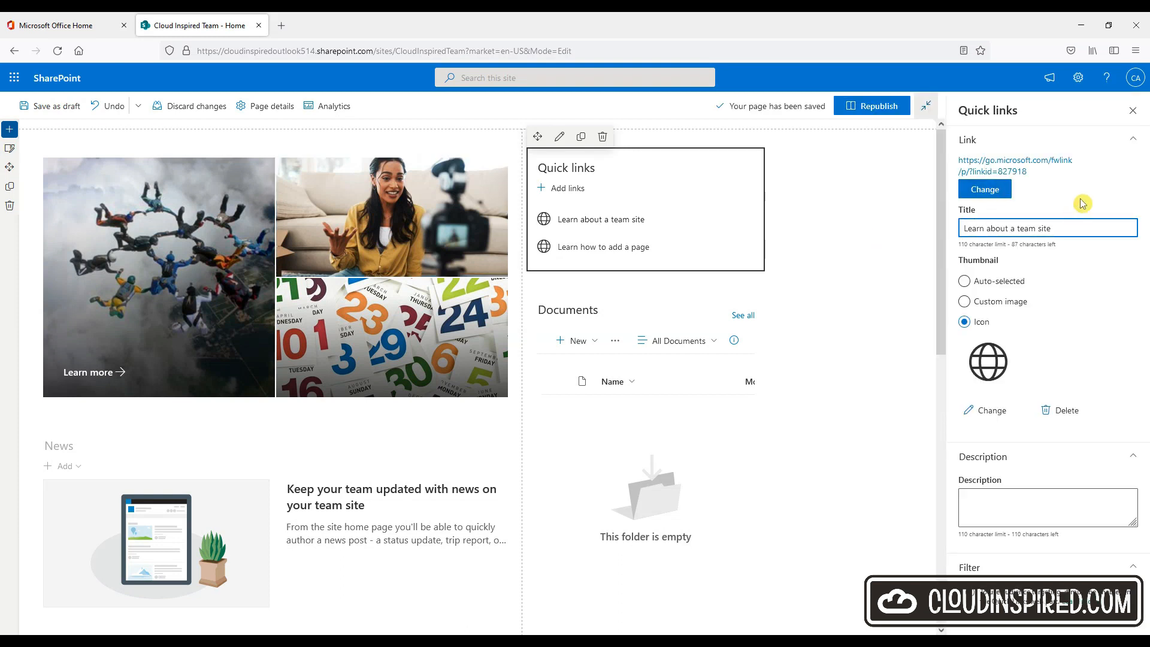
{"action": "type", "text": "Cloud Ins"}
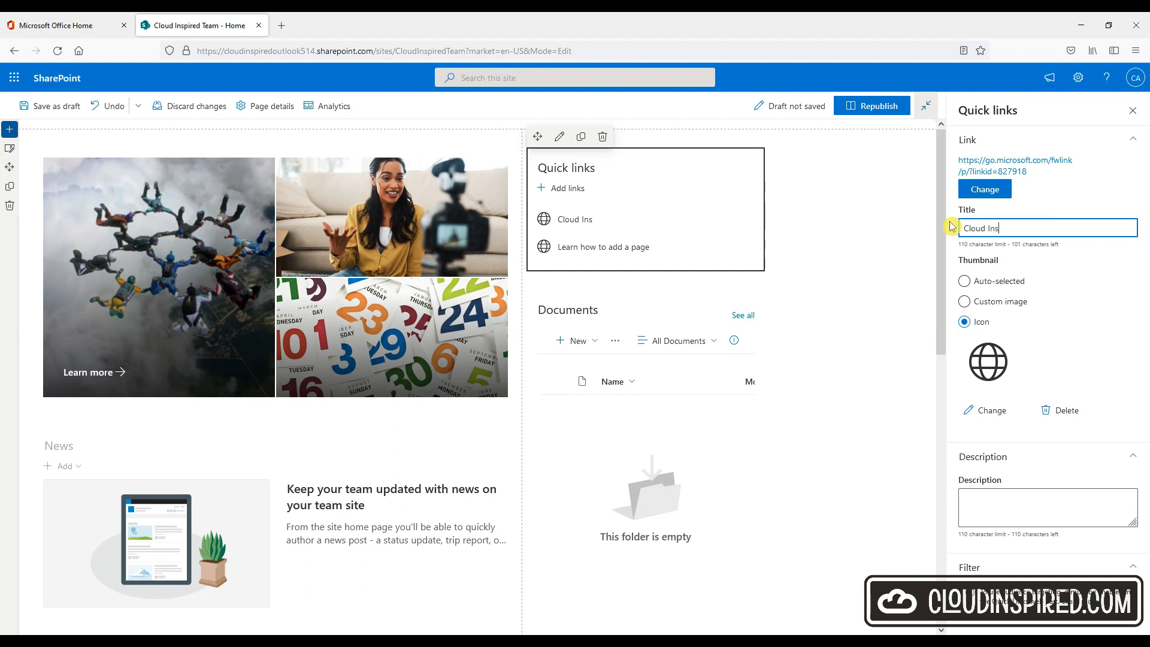
{"action": "left_click", "coordinate": [984, 189]}
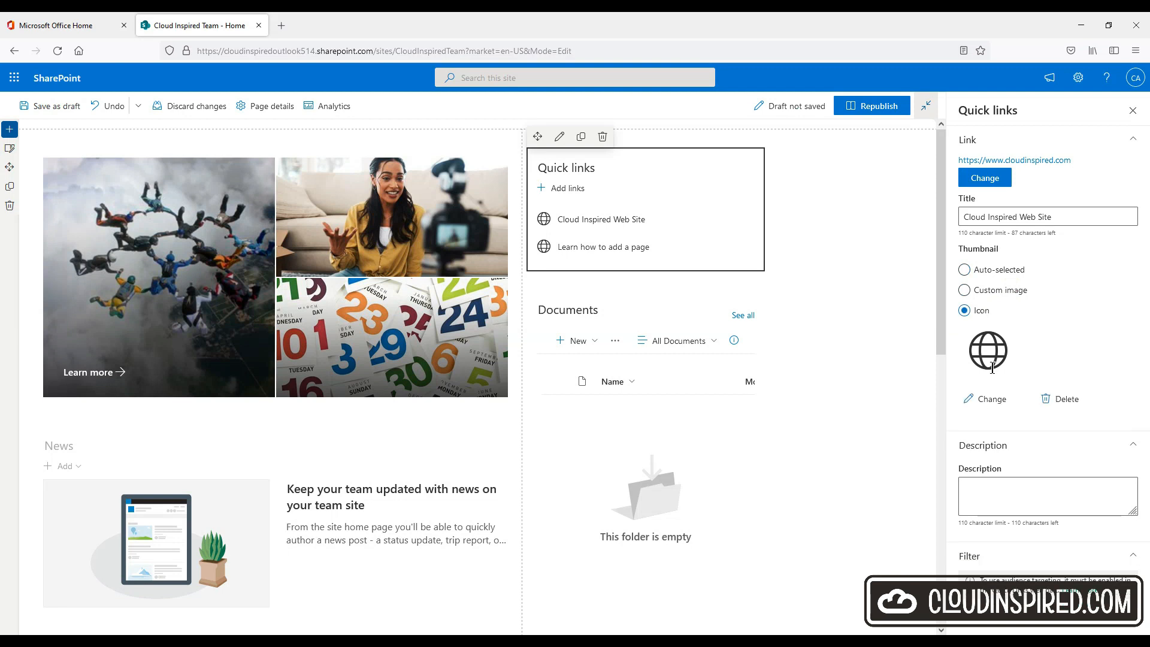
- Switch the Quick links web part to the Button layout
{"action": "left_click", "coordinate": [985, 399]}
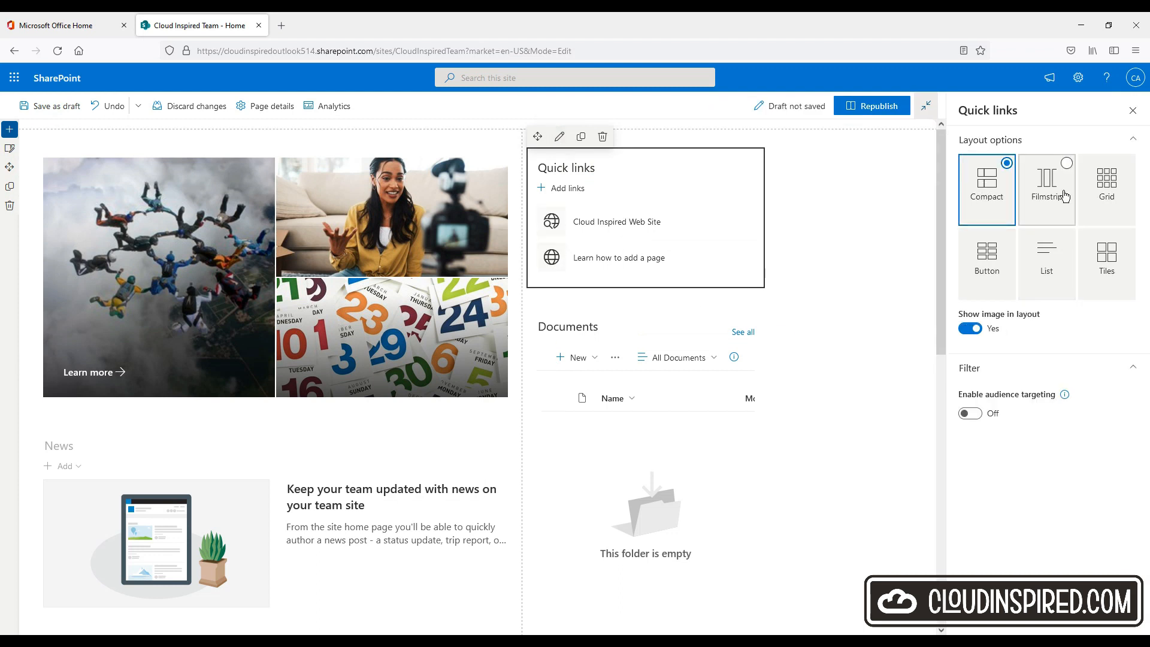
{"action": "left_click", "coordinate": [984, 259]}
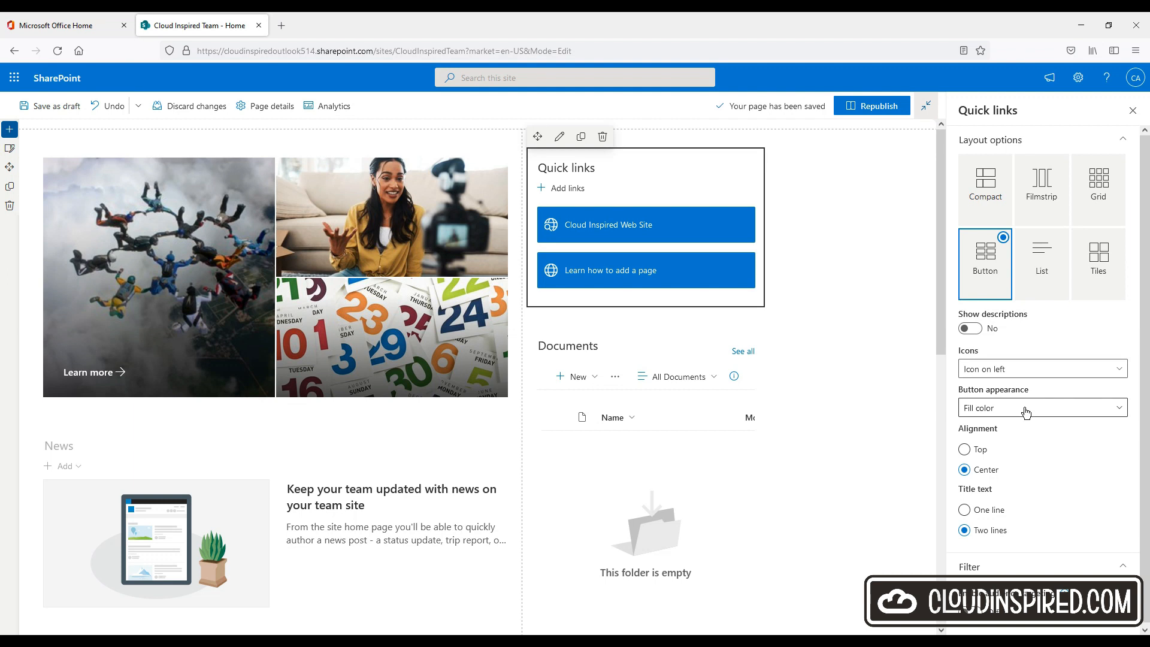
{"action": "left_click", "coordinate": [1133, 110]}
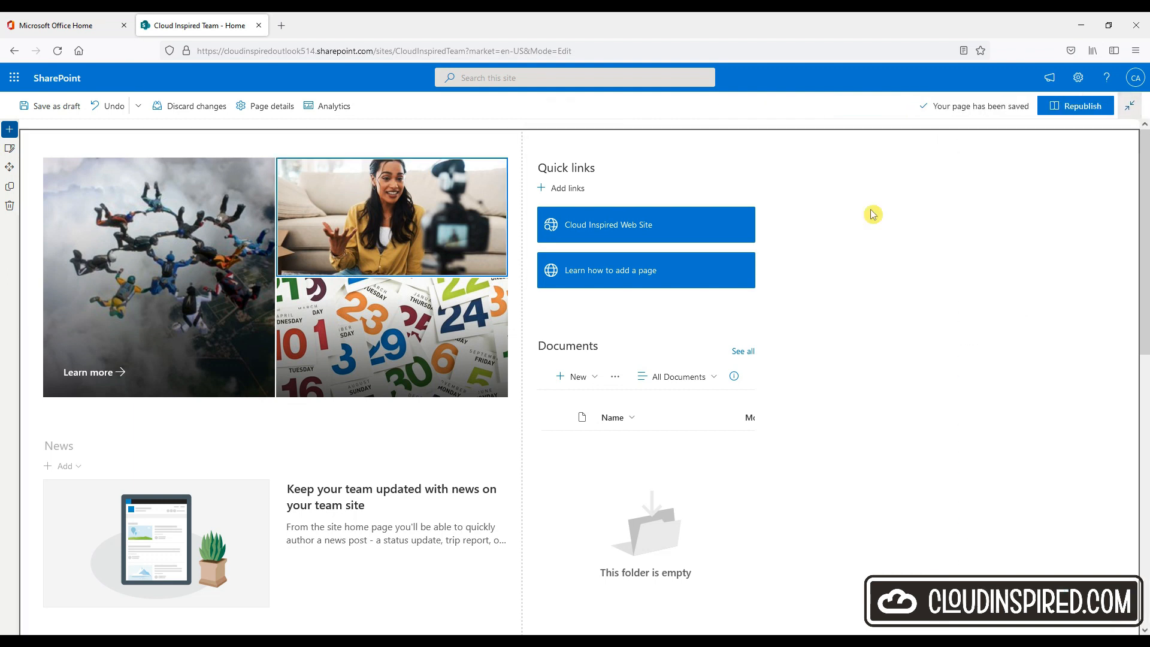
{"action": "left_click", "coordinate": [281, 25]}
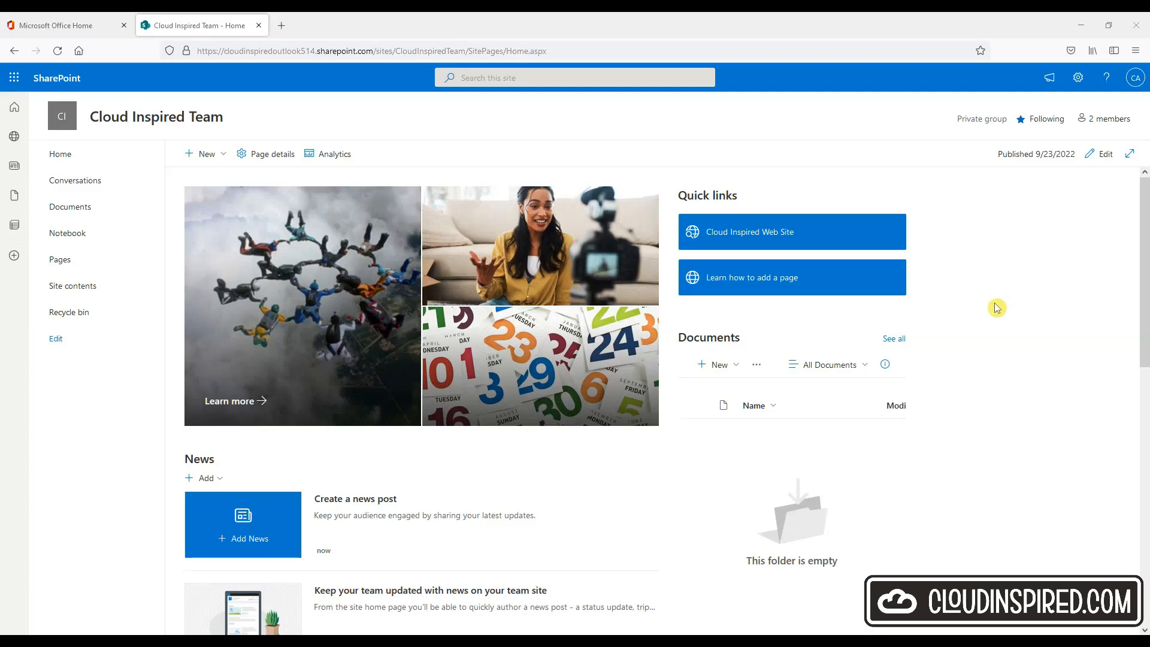
{"action": "mouse_move", "coordinate": [325, 473]}
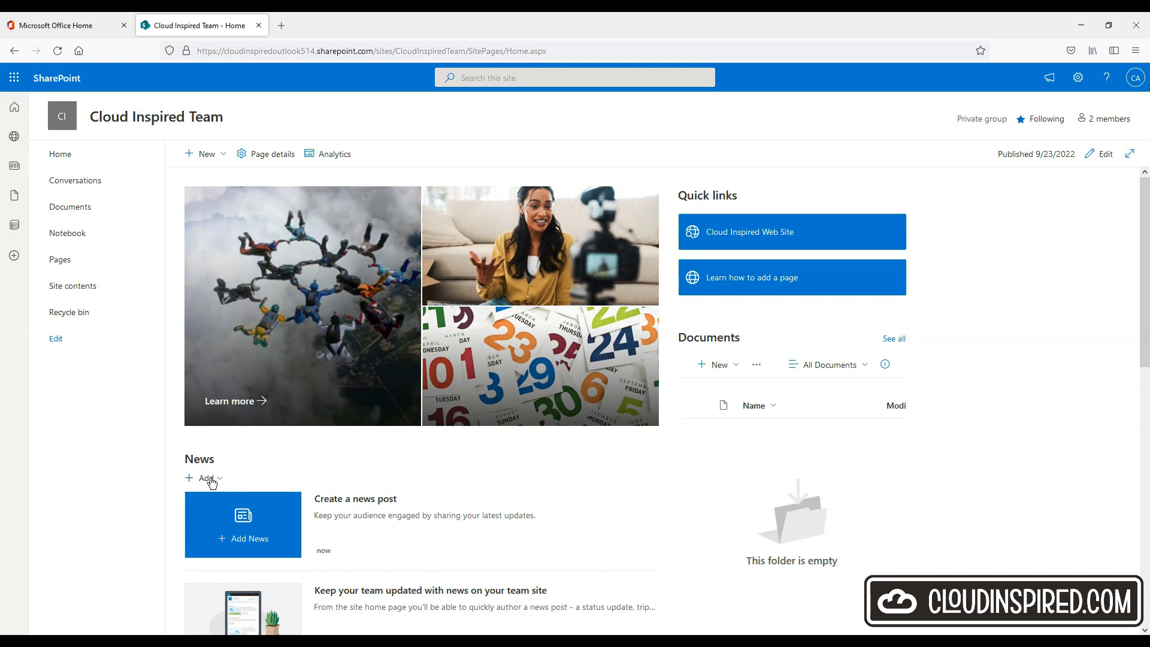
- Compare the Blank, Visual and Basic text news templates and create the post from Visual
{"action": "left_click", "coordinate": [243, 539]}
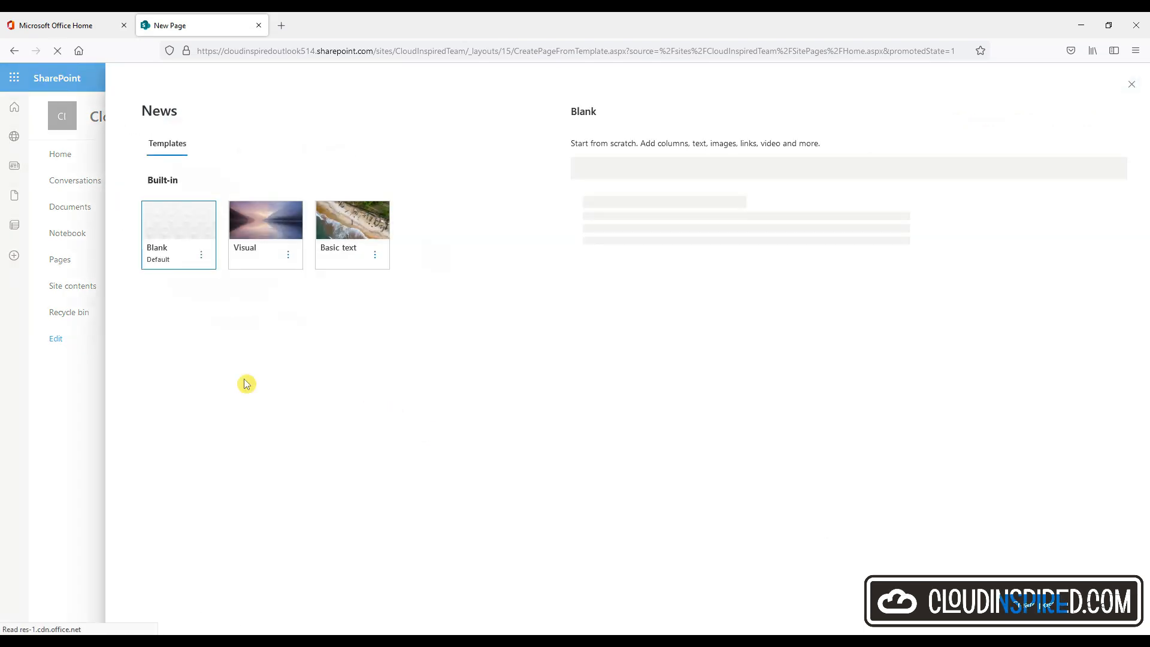
{"action": "left_click", "coordinate": [265, 220]}
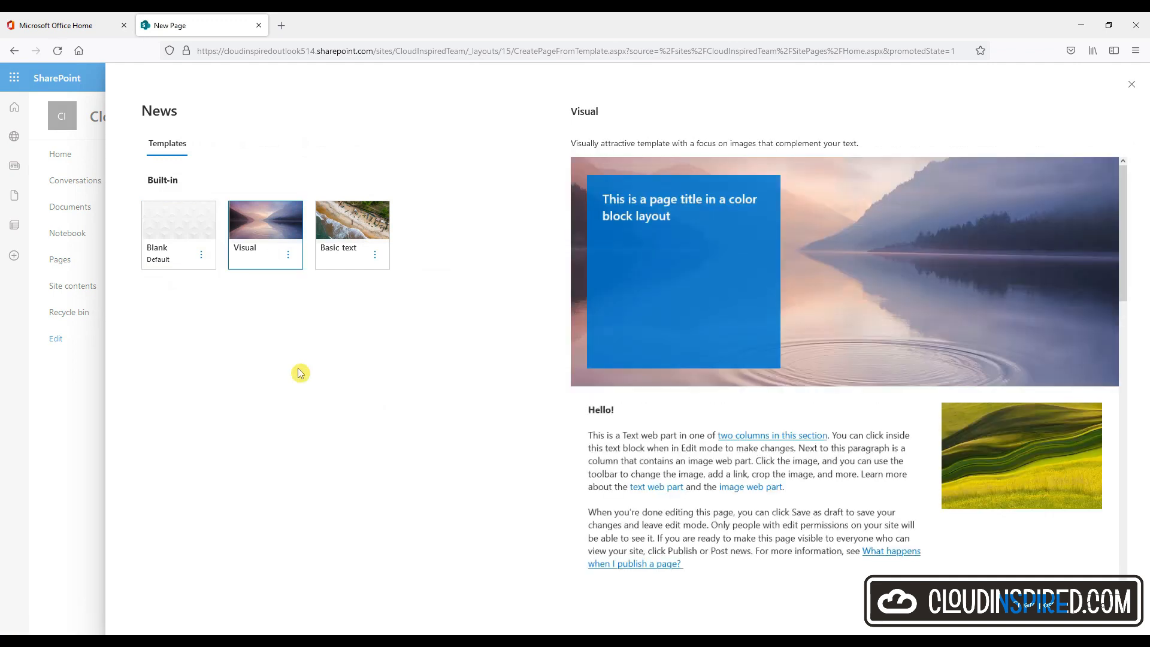
{"action": "left_click", "coordinate": [352, 234]}
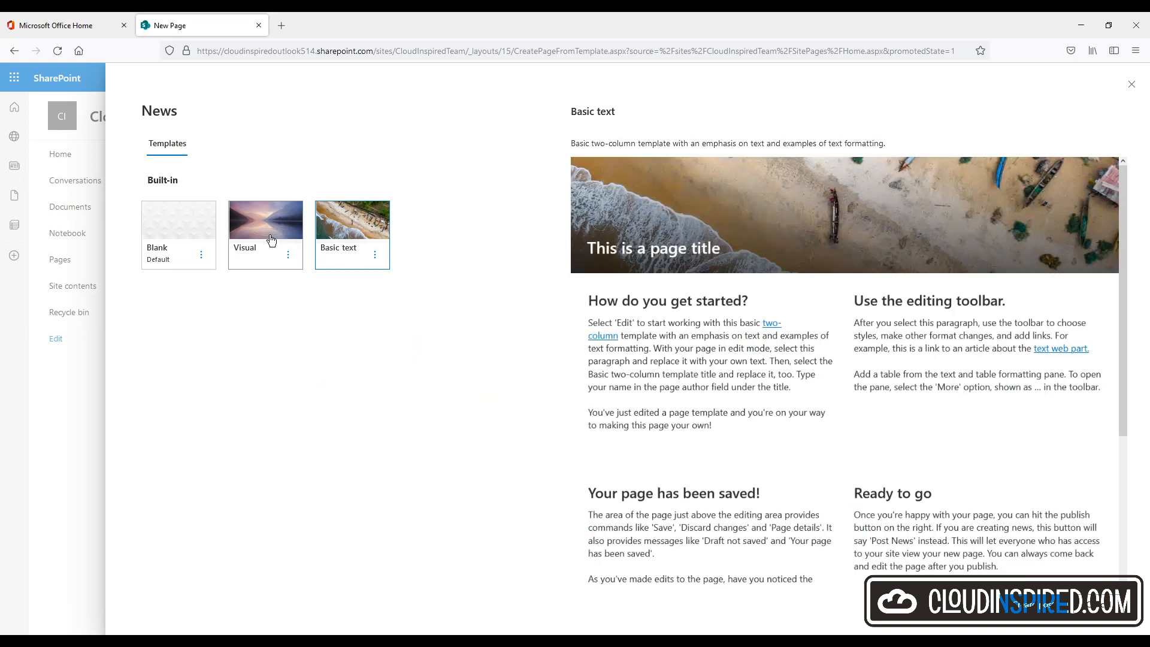
{"action": "left_click", "coordinate": [265, 221]}
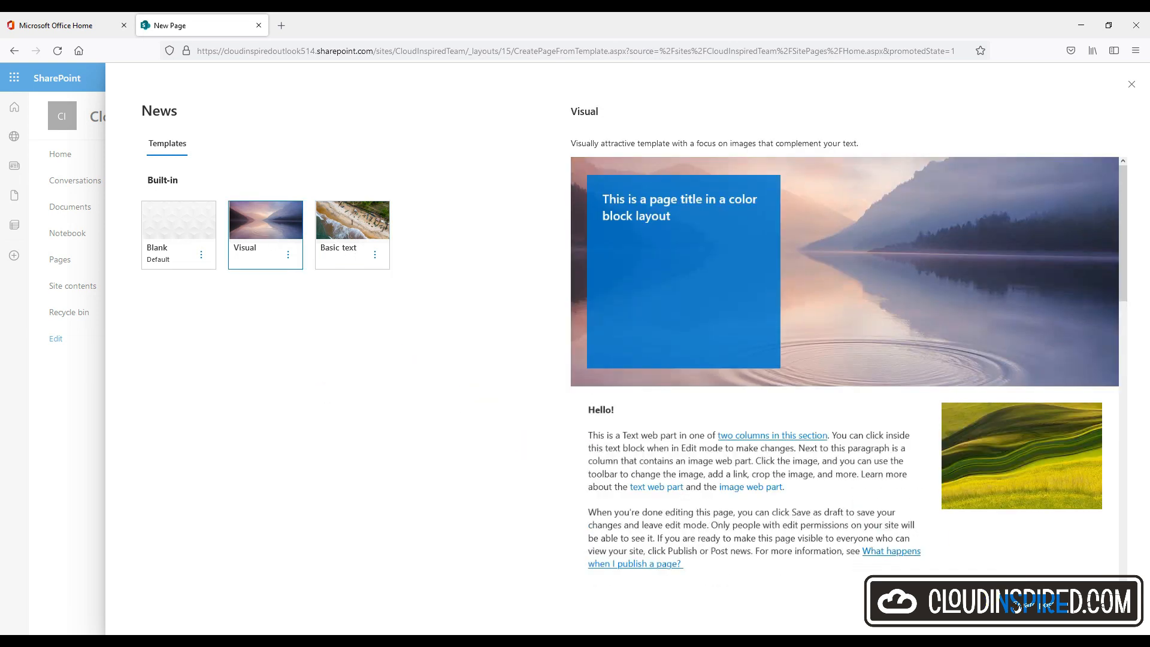
{"action": "left_click", "coordinate": [266, 219]}
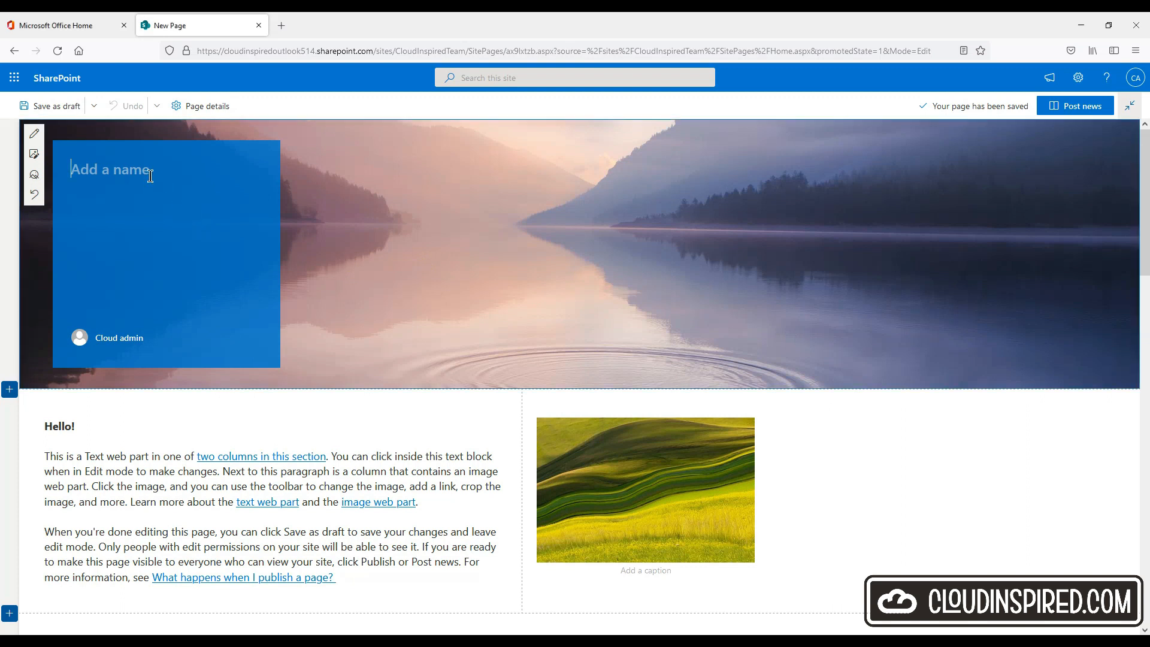
- Title the post 'Azure AD Active Directory Cloud Identity', set its image, post it and re-edit the home page
{"action": "type", "text": "Azure AD Active Directory Cloud Identity"}
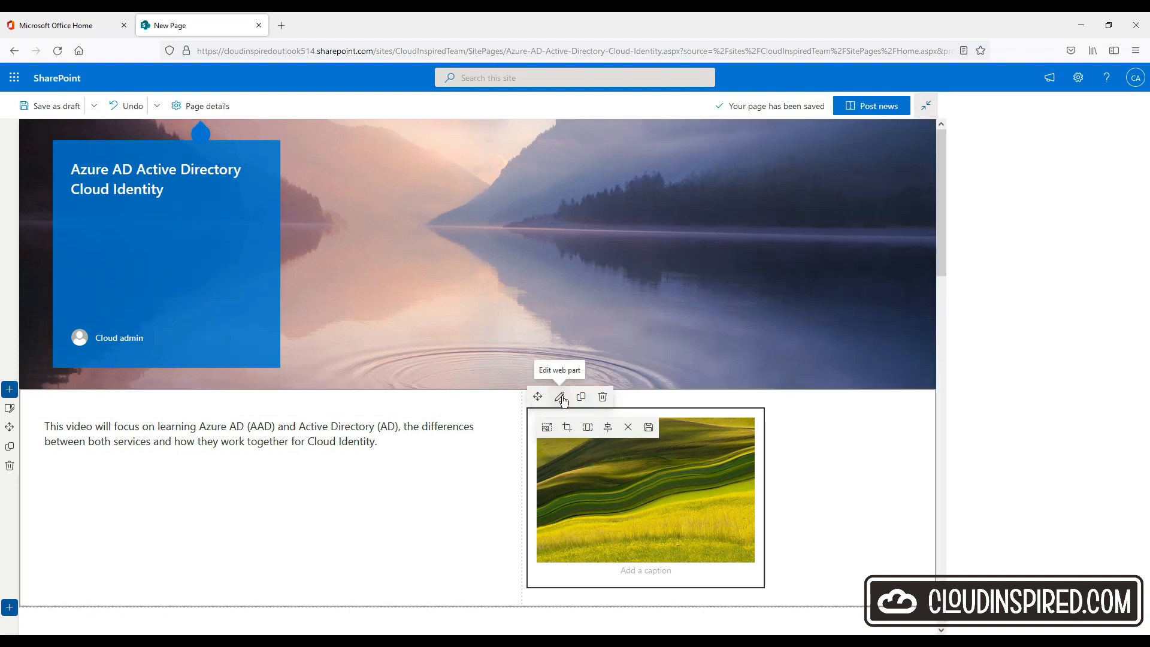
{"action": "left_click", "coordinate": [561, 397]}
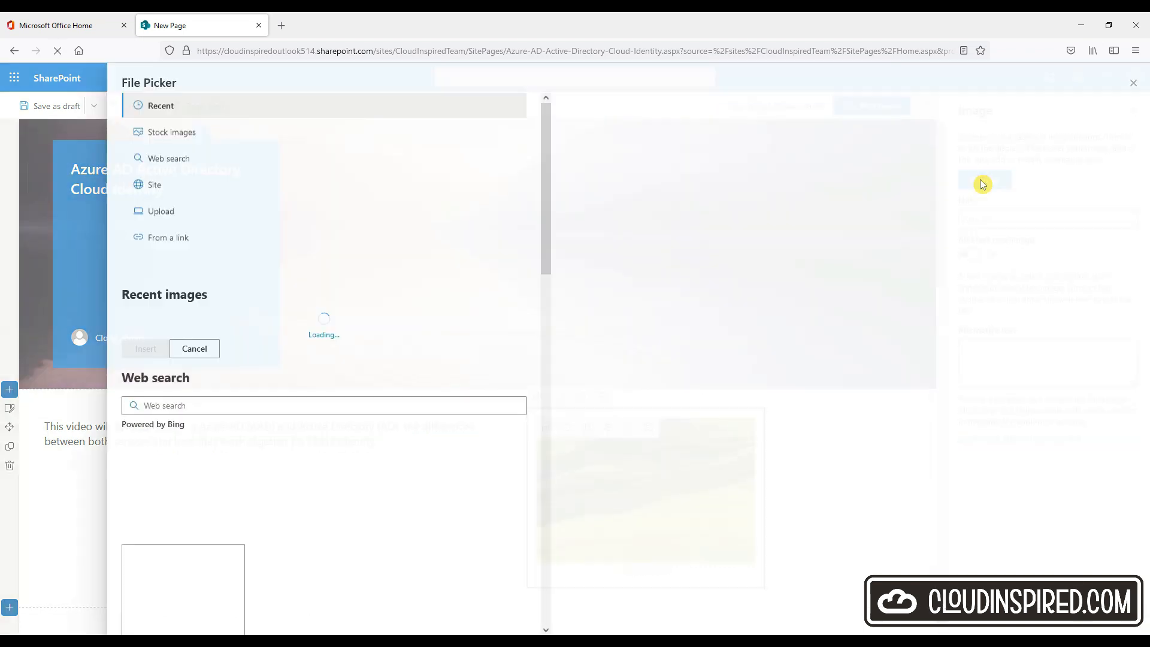
{"action": "left_click", "coordinate": [161, 211]}
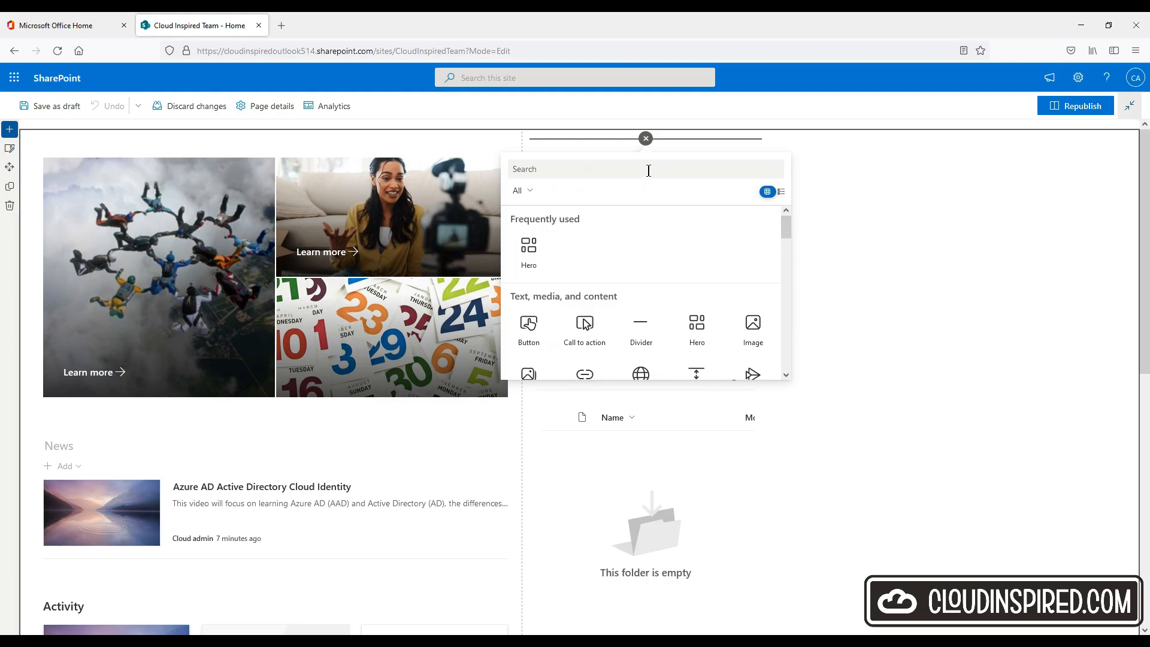
- Insert a Group calendar web part for Cloud Inspired Team and go to create a meeting in its Outlook calendar
{"action": "type", "text": "Calendar"}
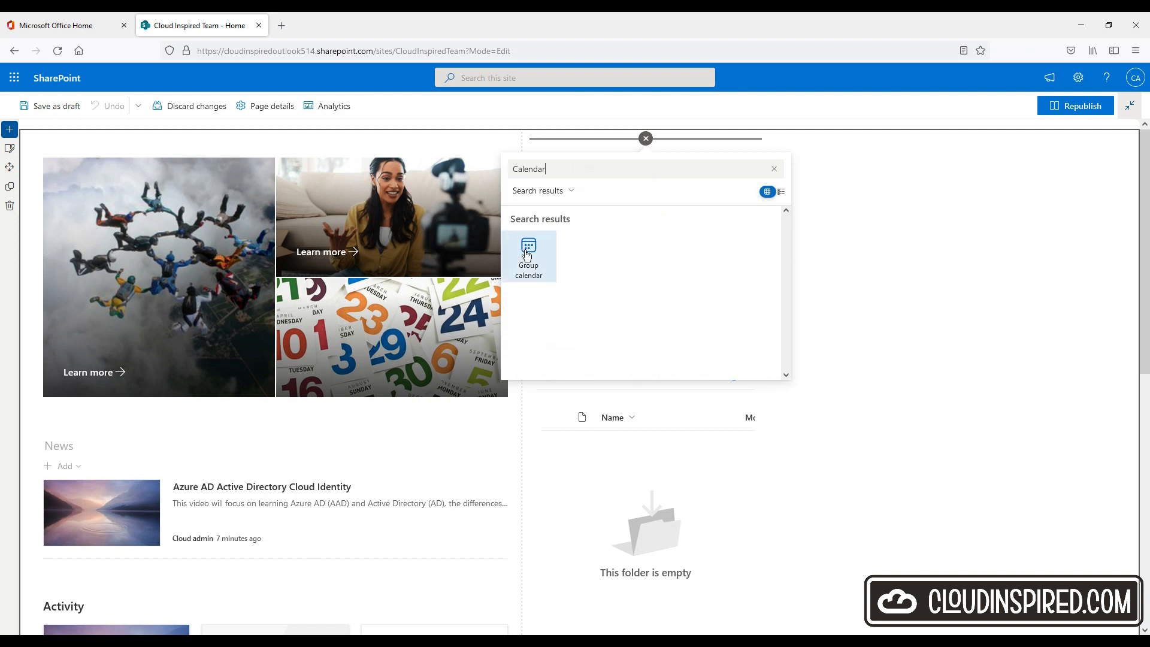
{"action": "left_click", "coordinate": [528, 255]}
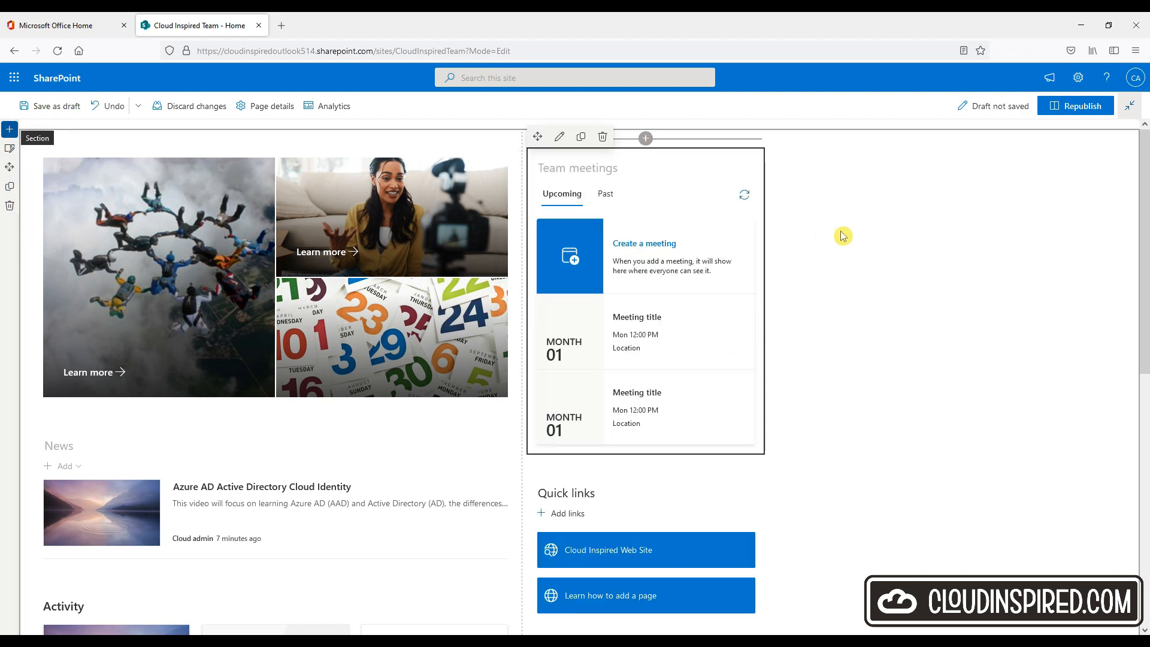
{"action": "mouse_move", "coordinate": [878, 242]}
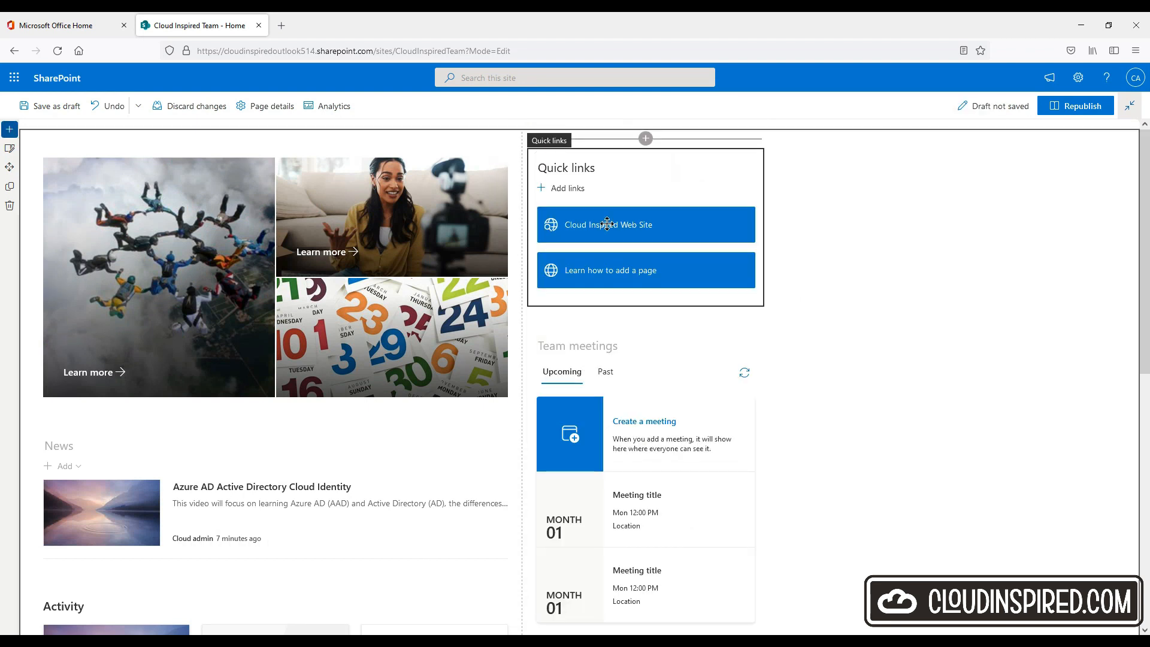
{"action": "scroll", "scroll_direction": "down", "scroll_amount": 3}
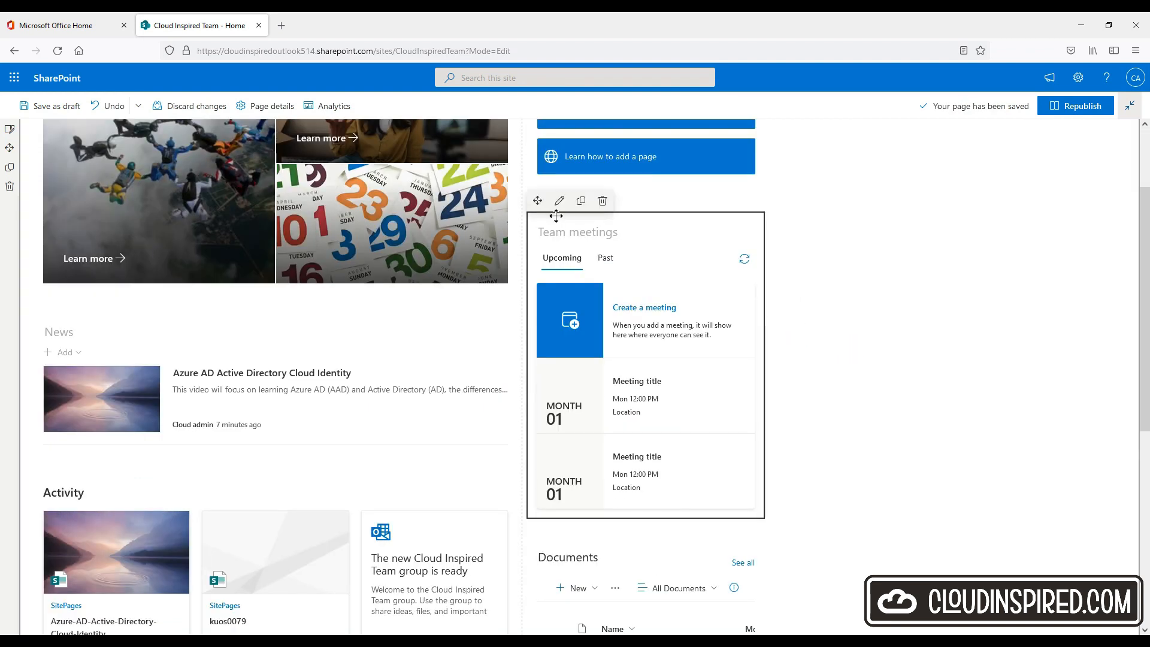
{"action": "left_click", "coordinate": [560, 200]}
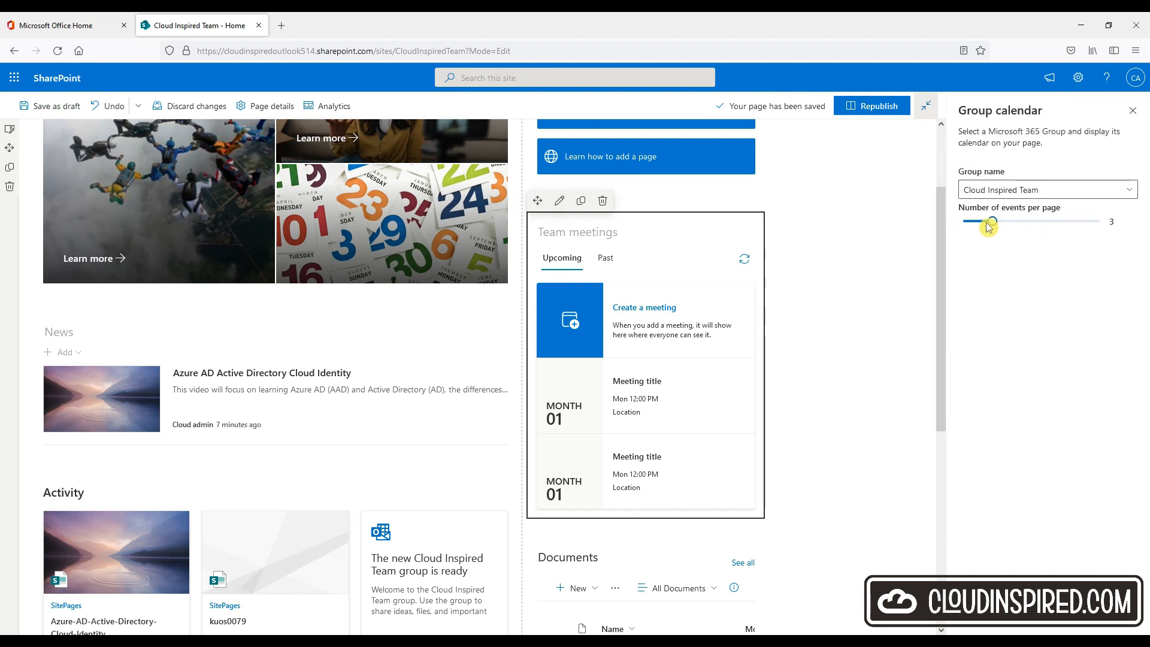
{"action": "left_click", "coordinate": [1131, 110]}
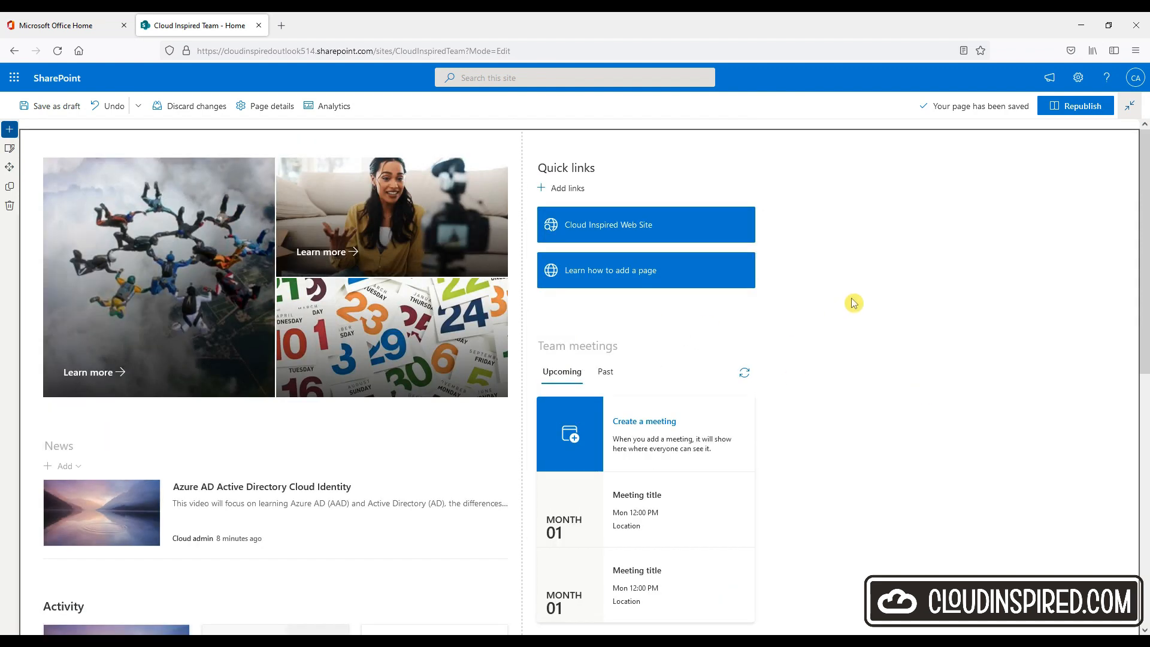
{"action": "left_click", "coordinate": [1075, 106]}
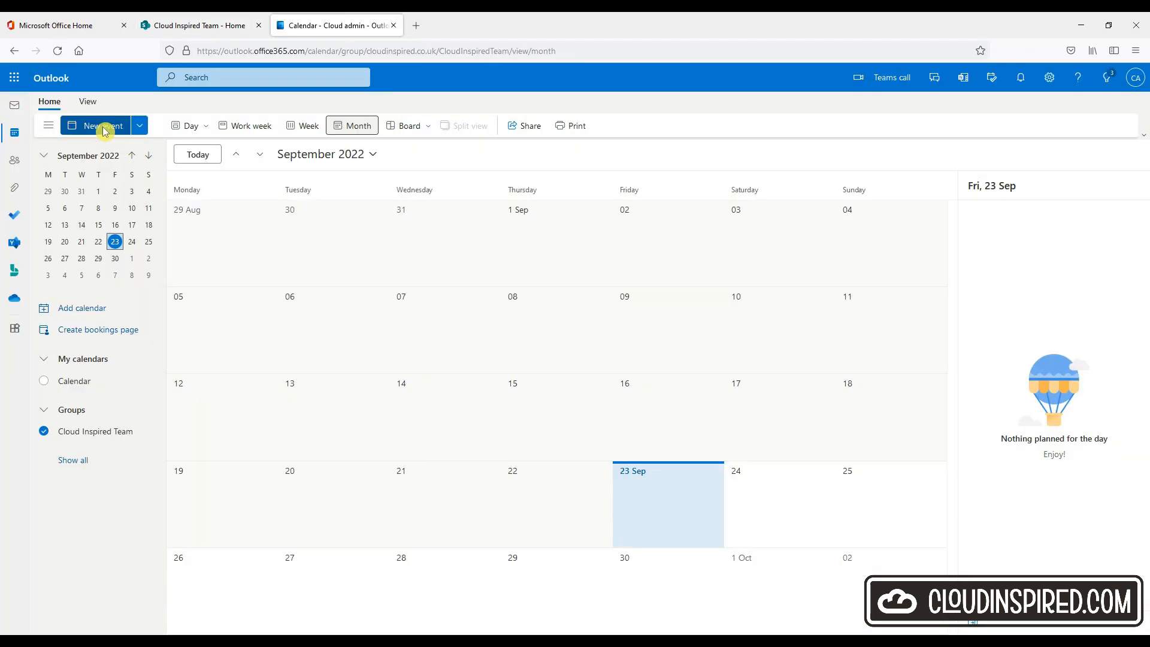
- Send a 'Weekly Team Meet' event repeating weekly on Friday 11:00 as a Teams meeting for All Company
{"action": "left_click", "coordinate": [97, 126]}
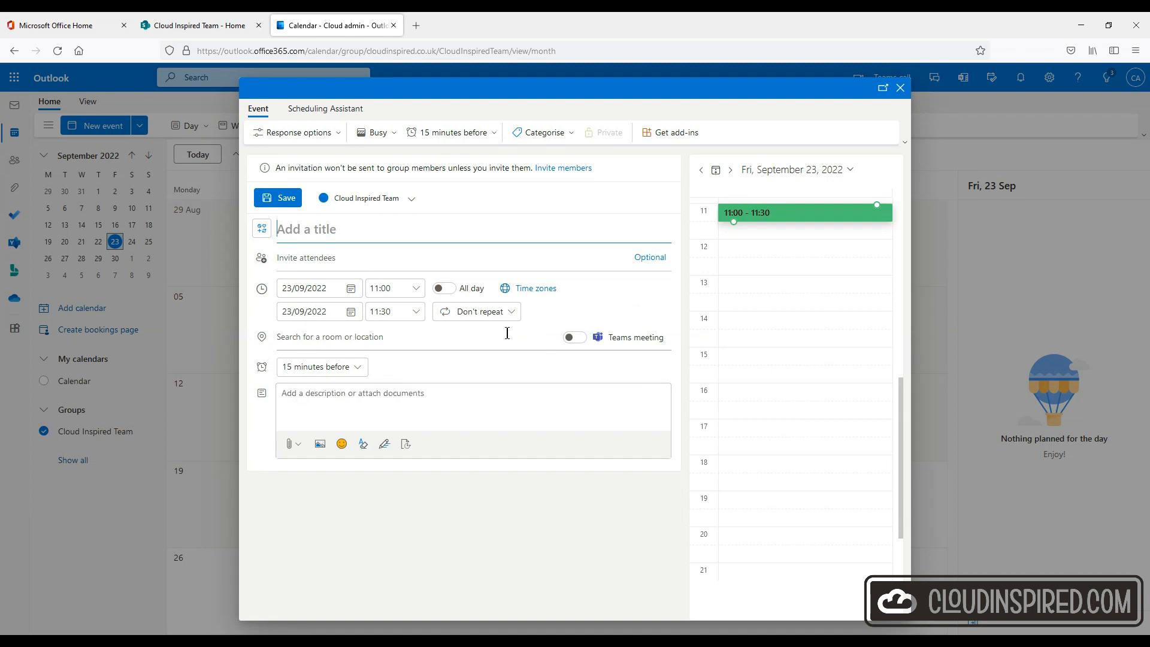
{"action": "type", "text": "Weekly Team"}
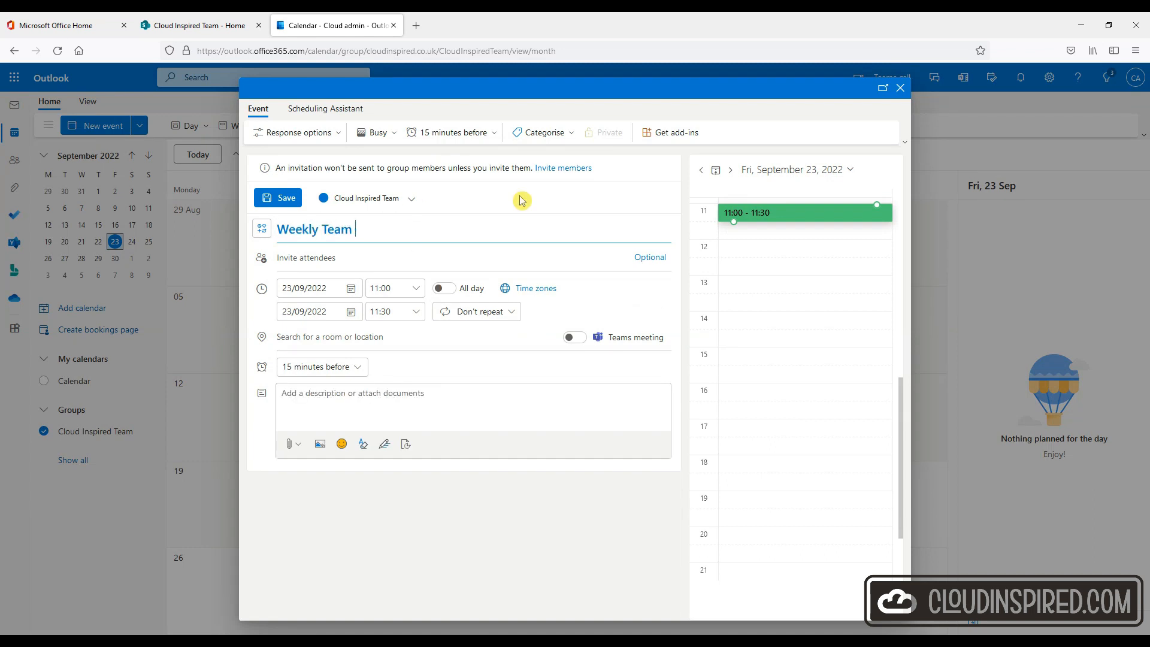
{"action": "type", "text": "Meet"}
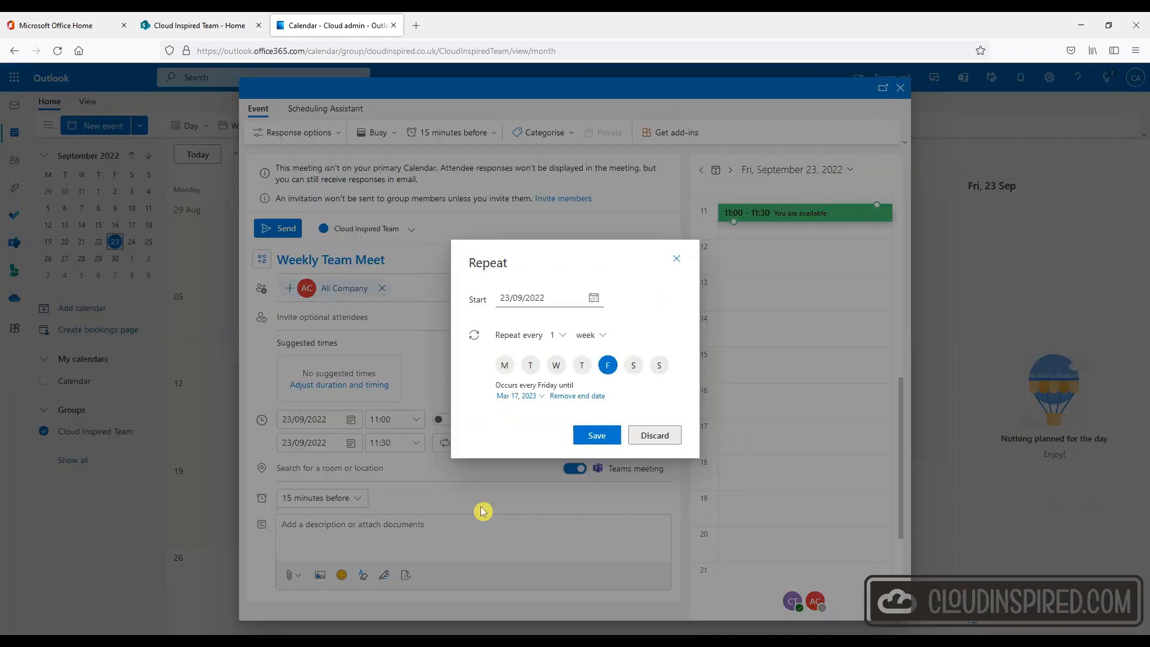
{"action": "mouse_move", "coordinate": [541, 383]}
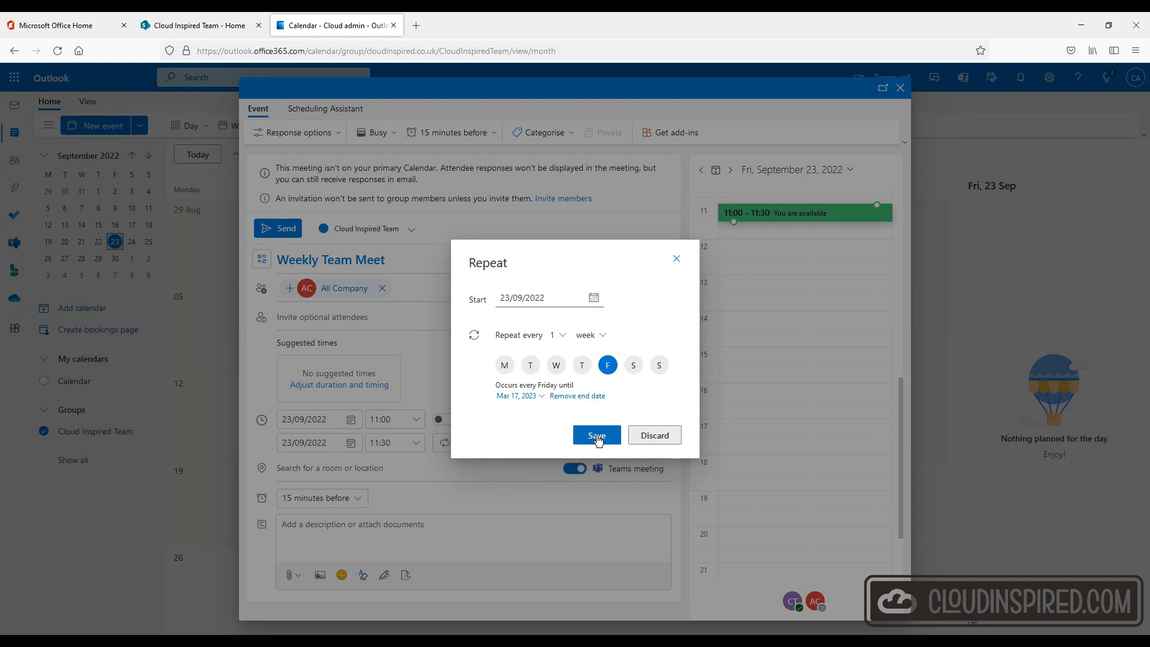
{"action": "left_click", "coordinate": [597, 436]}
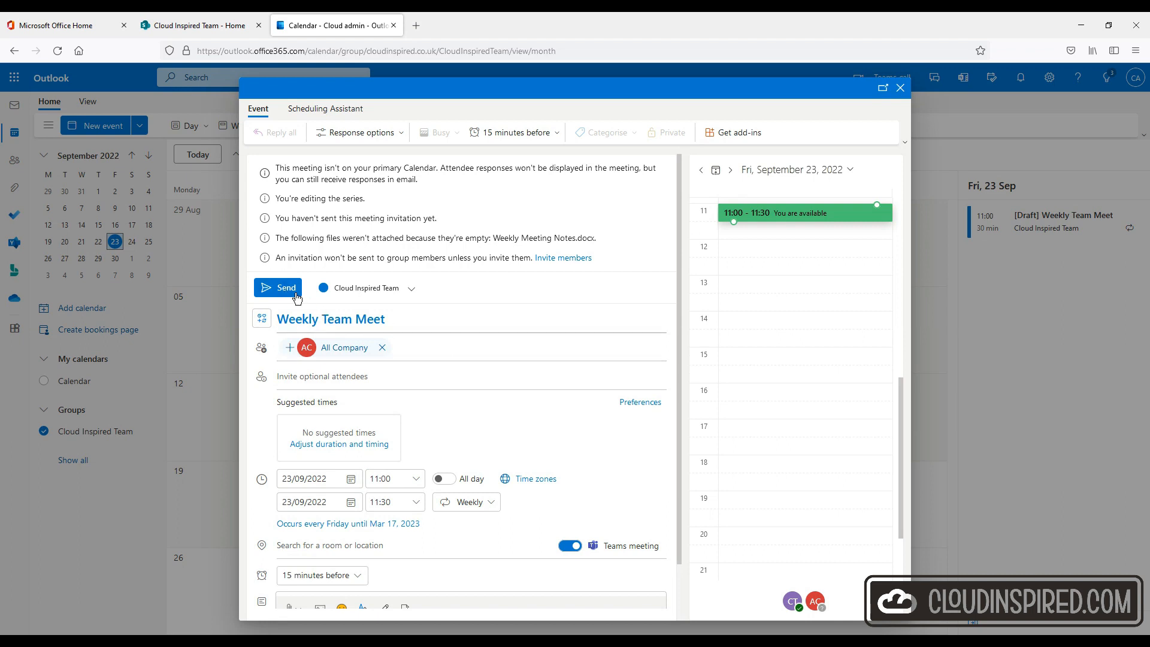
{"action": "left_click", "coordinate": [277, 287]}
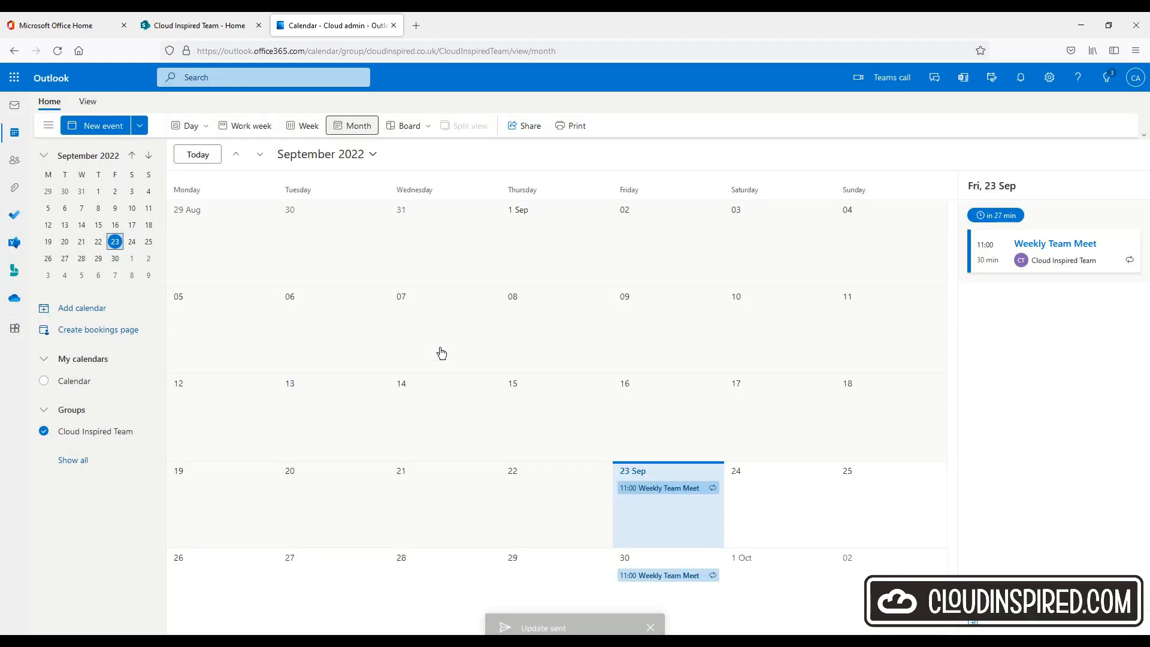
- Back on the team home page, view the Weekly Team Meet details in the group calendar and close them
{"action": "left_click", "coordinate": [198, 25]}
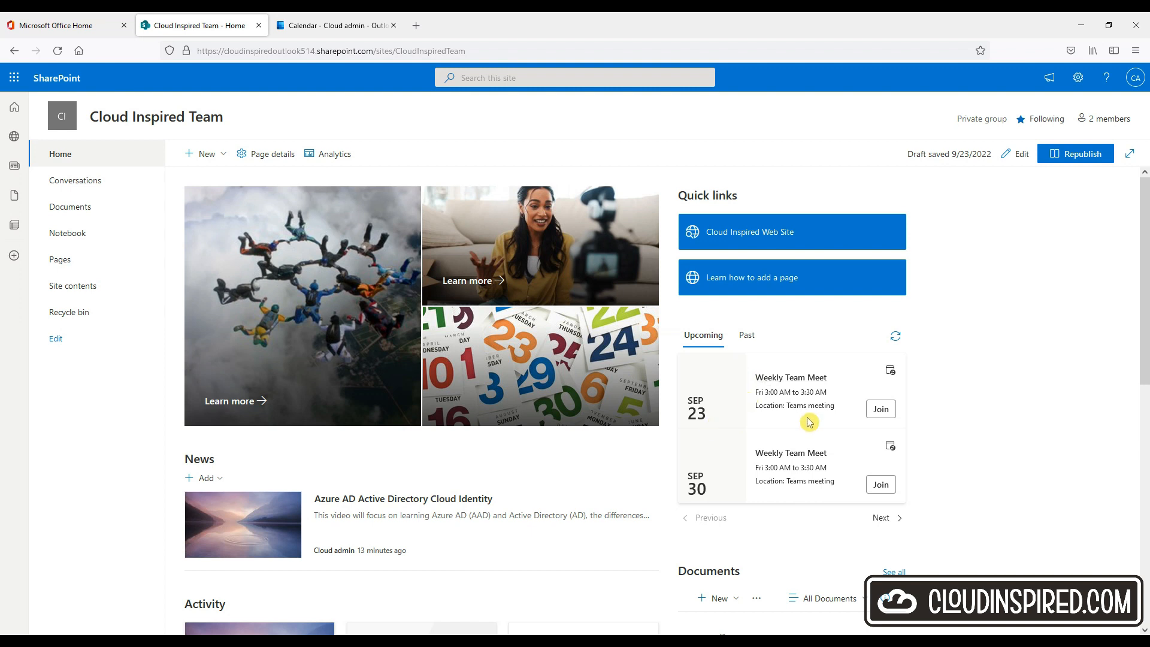
{"action": "left_click", "coordinate": [790, 377]}
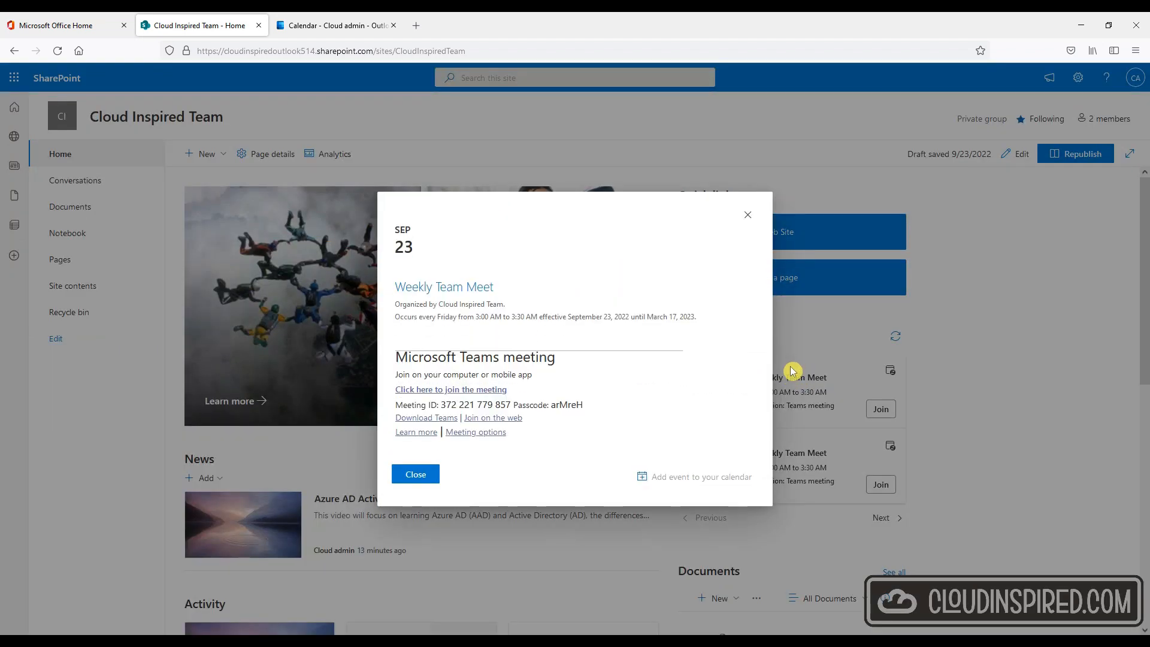
{"action": "left_click", "coordinate": [747, 214]}
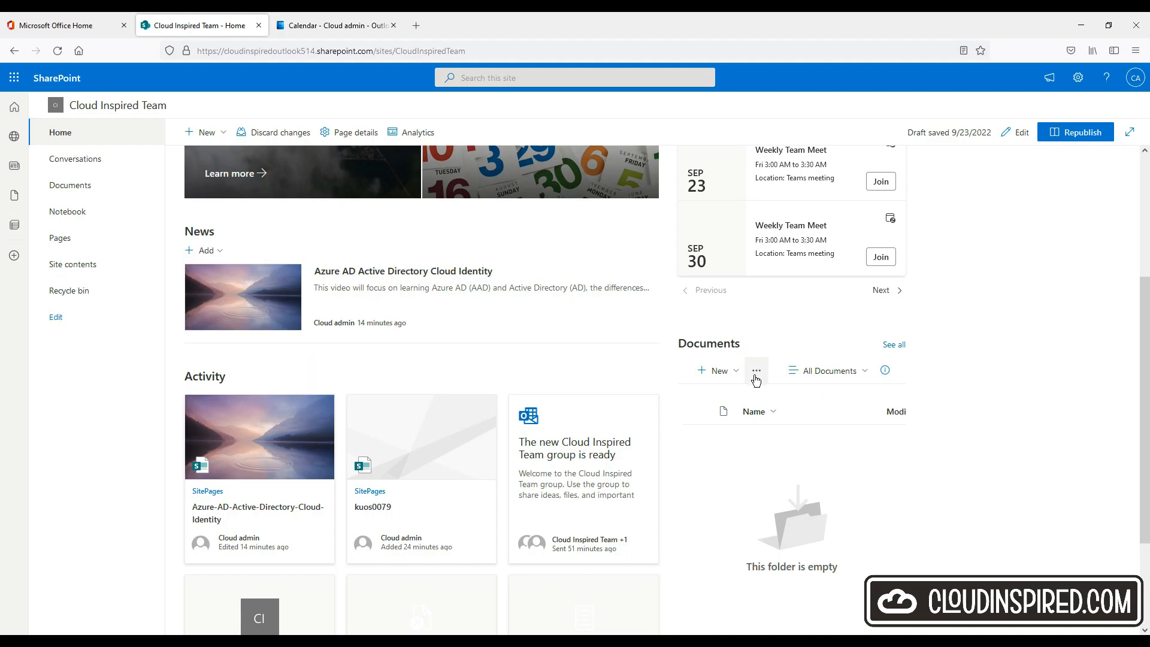
- Upload Weekly Meeting Notes.docx through the Documents web part, then go to the Documents library
{"action": "left_click", "coordinate": [756, 370]}
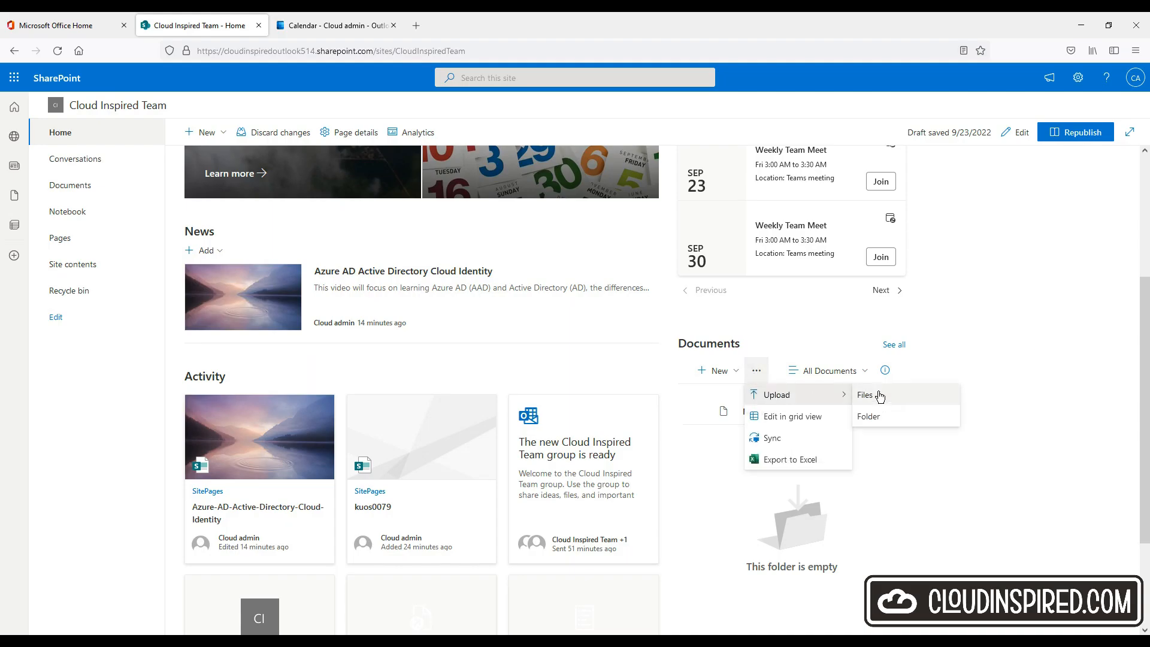
{"action": "left_click", "coordinate": [1007, 445]}
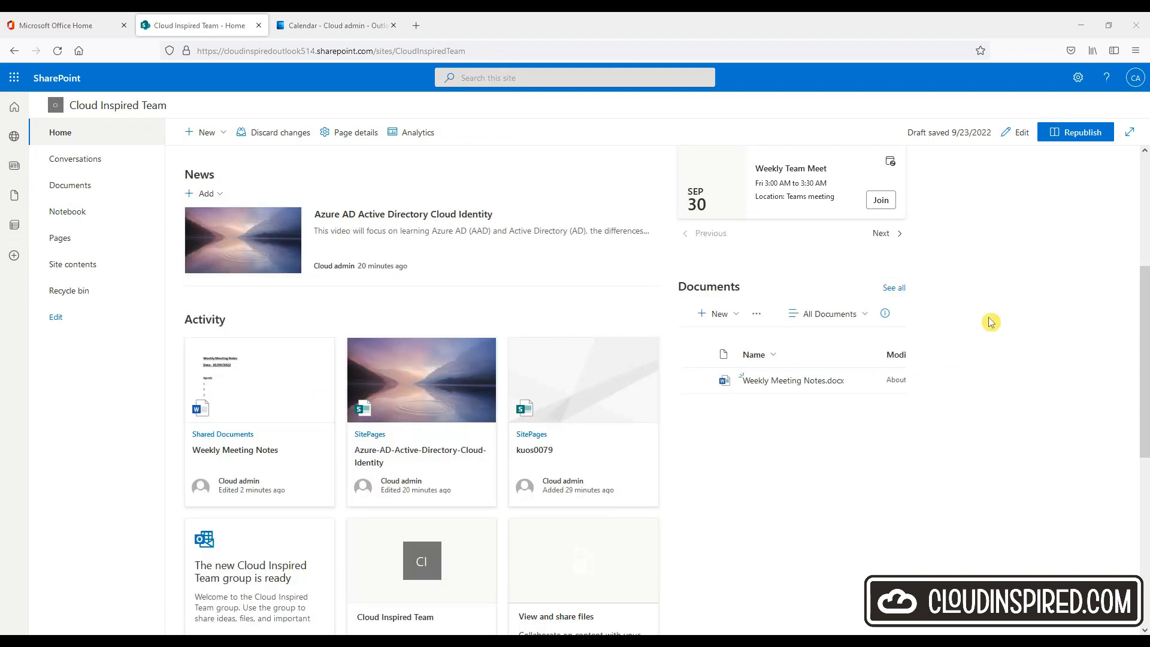
{"action": "mouse_move", "coordinate": [992, 326]}
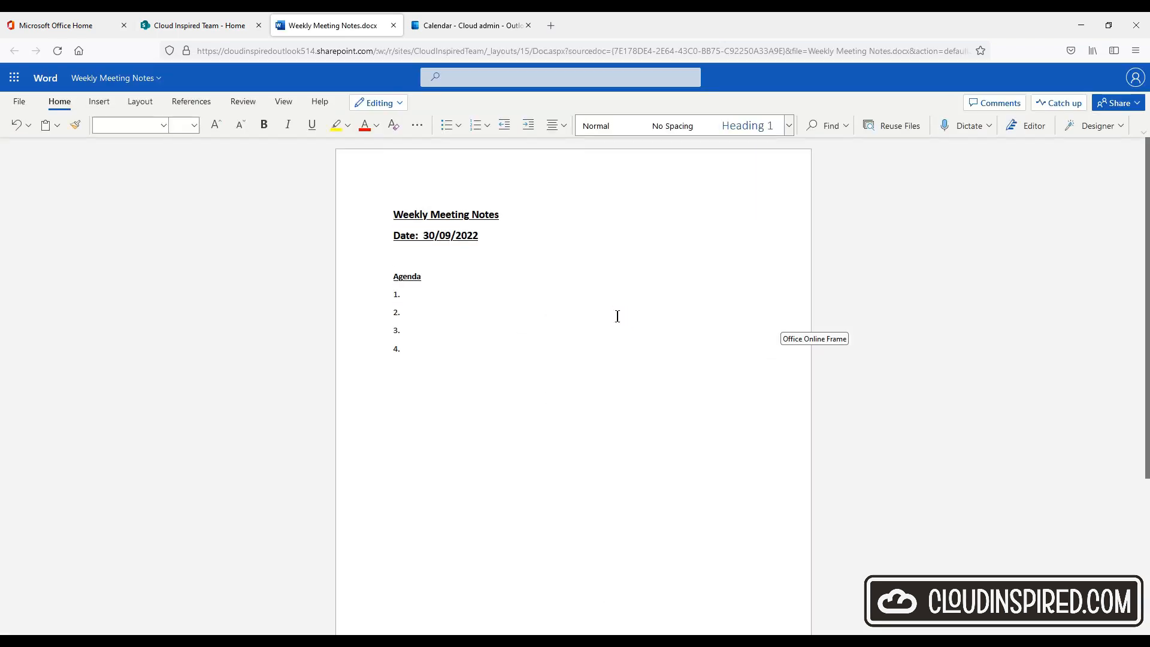
{"action": "left_click", "coordinate": [197, 25]}
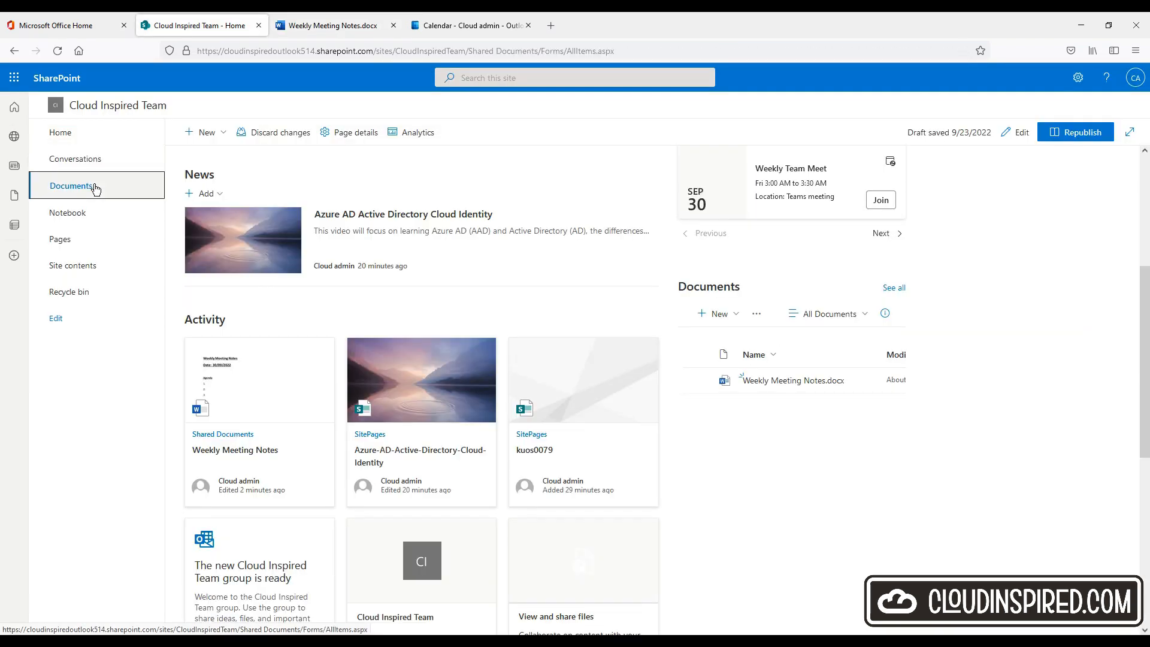
{"action": "left_click", "coordinate": [71, 185]}
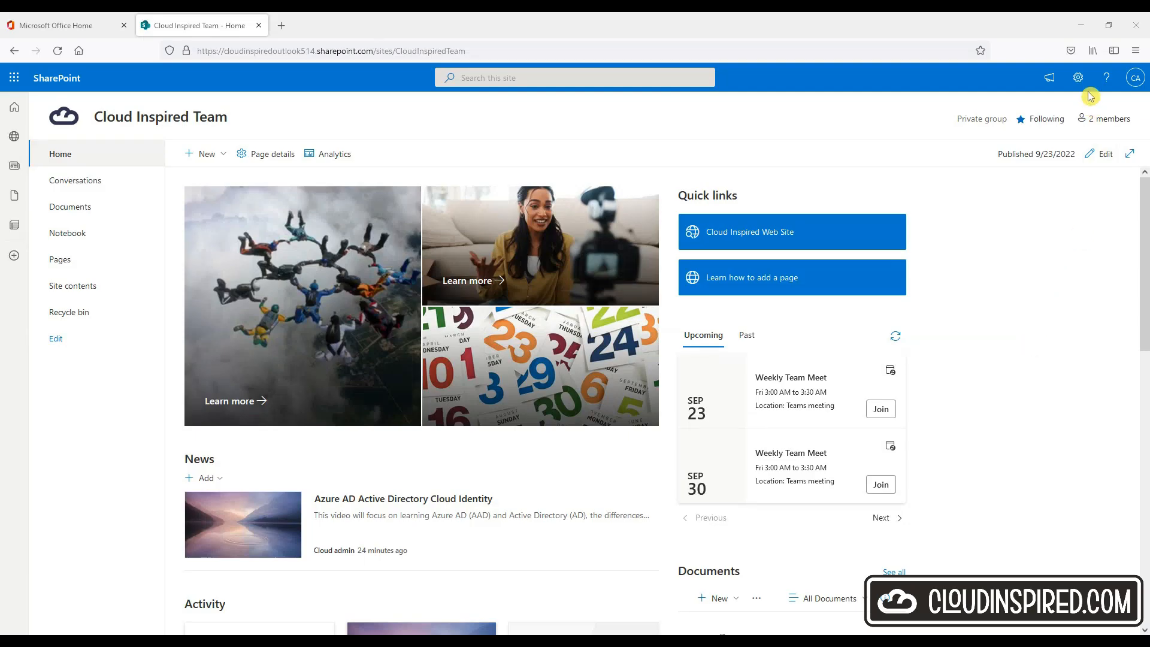
- In Change the look > Navigation, keep navigation visible, choose horizontal Mega menu and save
{"action": "left_click", "coordinate": [1078, 77]}
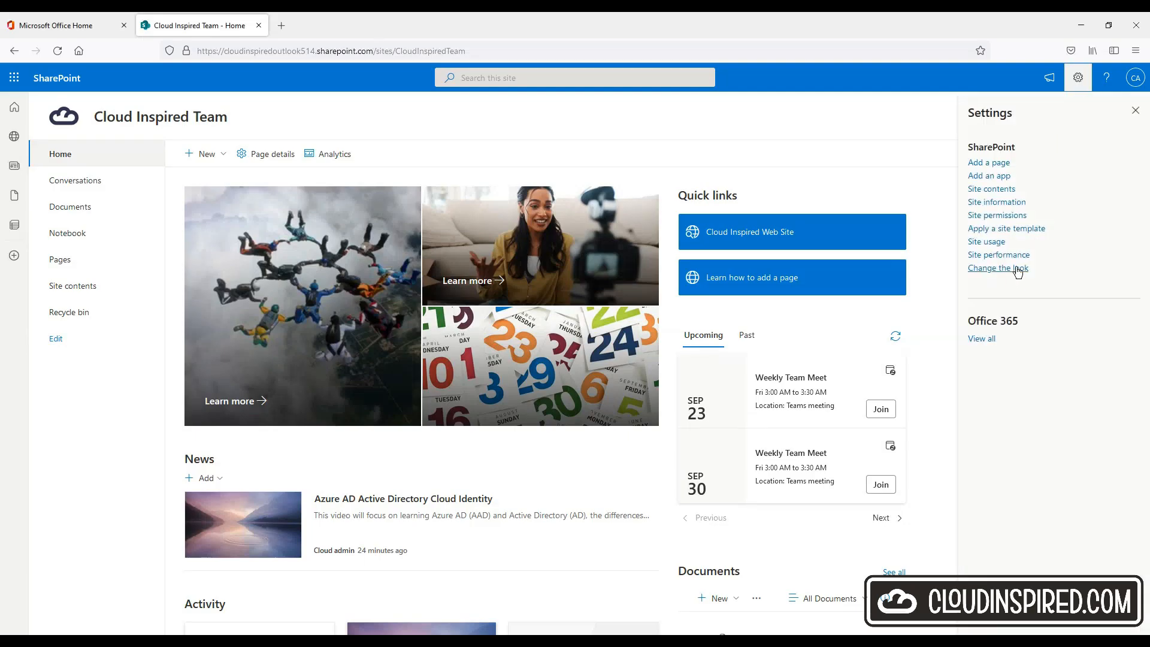
{"action": "left_click", "coordinate": [997, 268]}
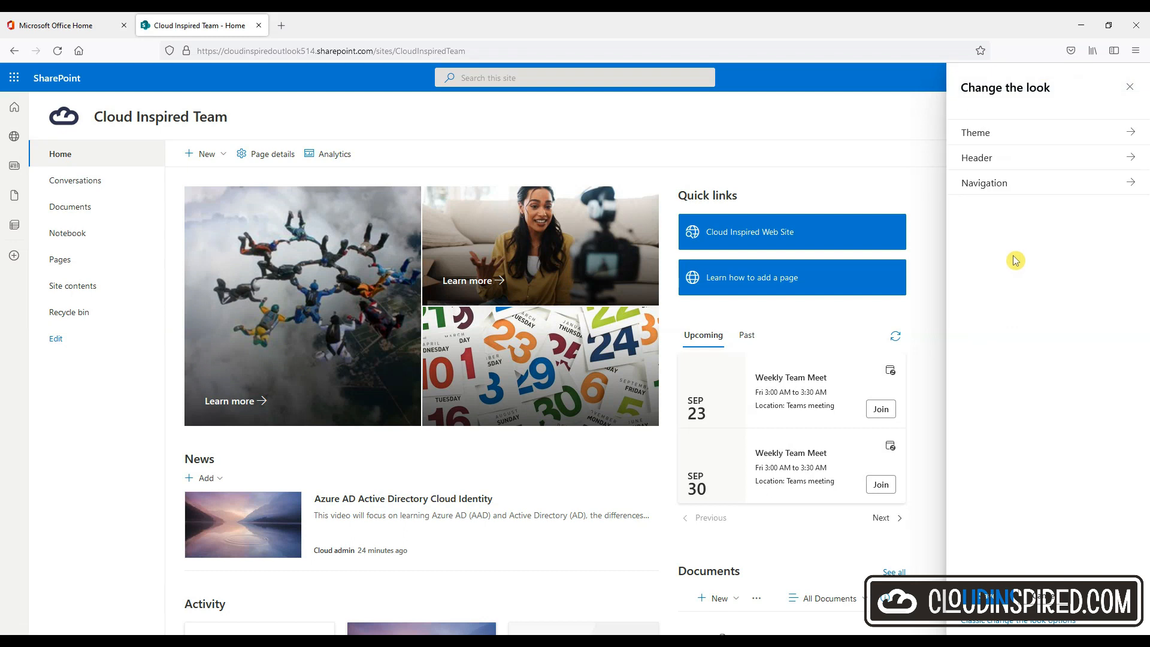
{"action": "left_click", "coordinate": [984, 183]}
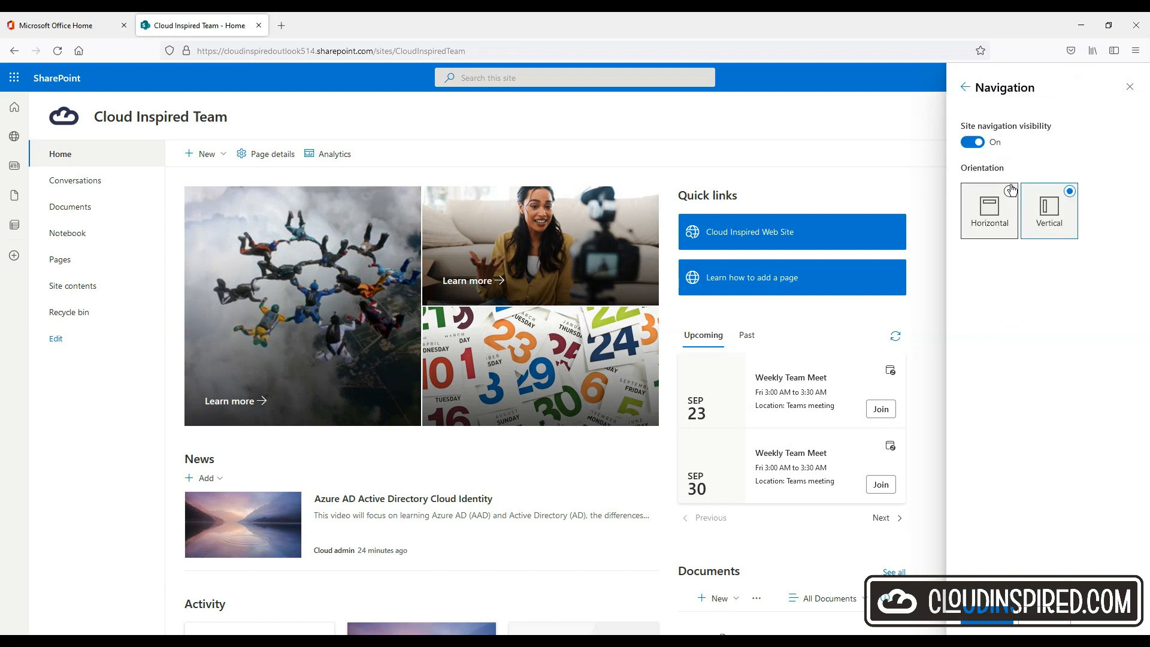
{"action": "mouse_move", "coordinate": [1090, 146]}
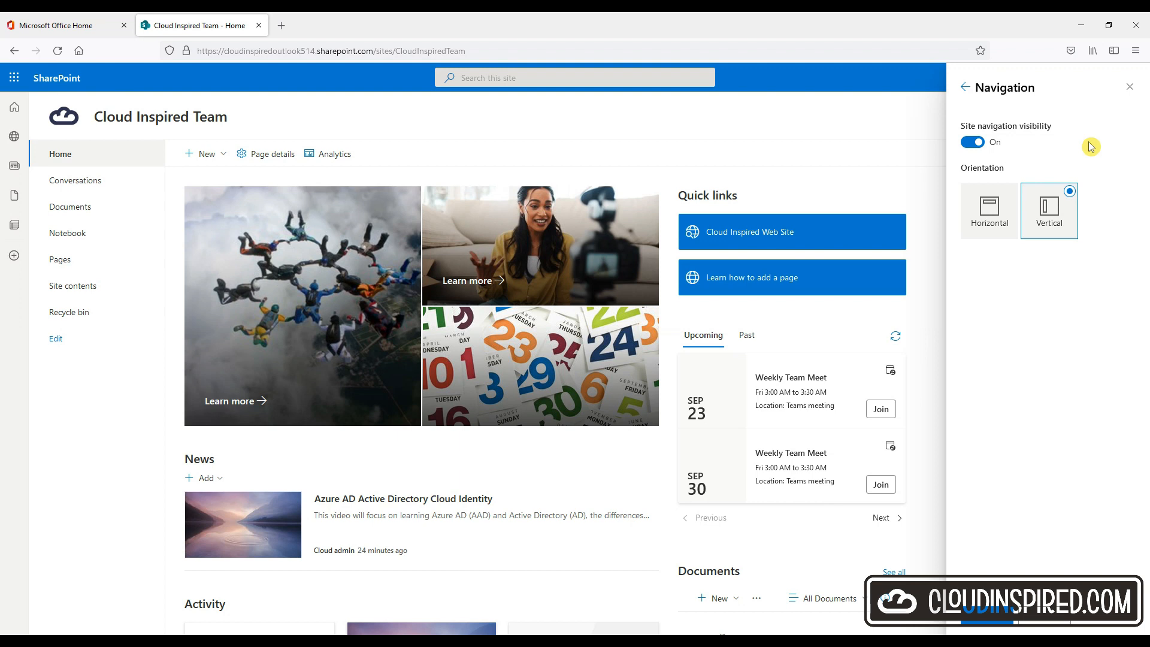
{"action": "left_click", "coordinate": [972, 143]}
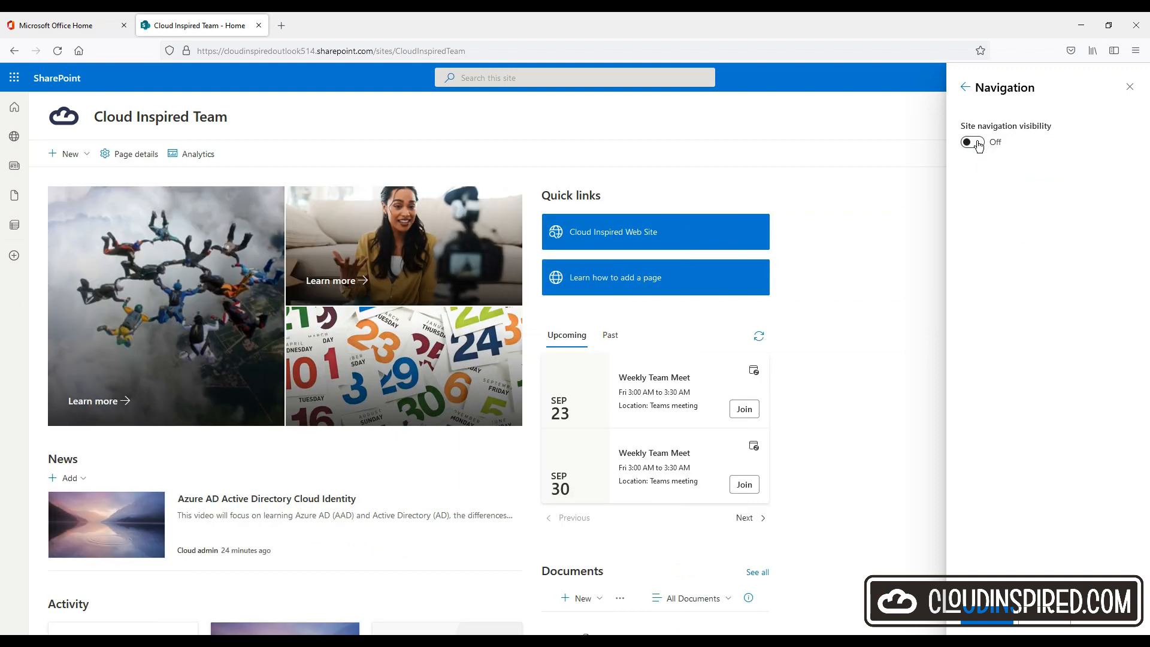
{"action": "left_click", "coordinate": [972, 142]}
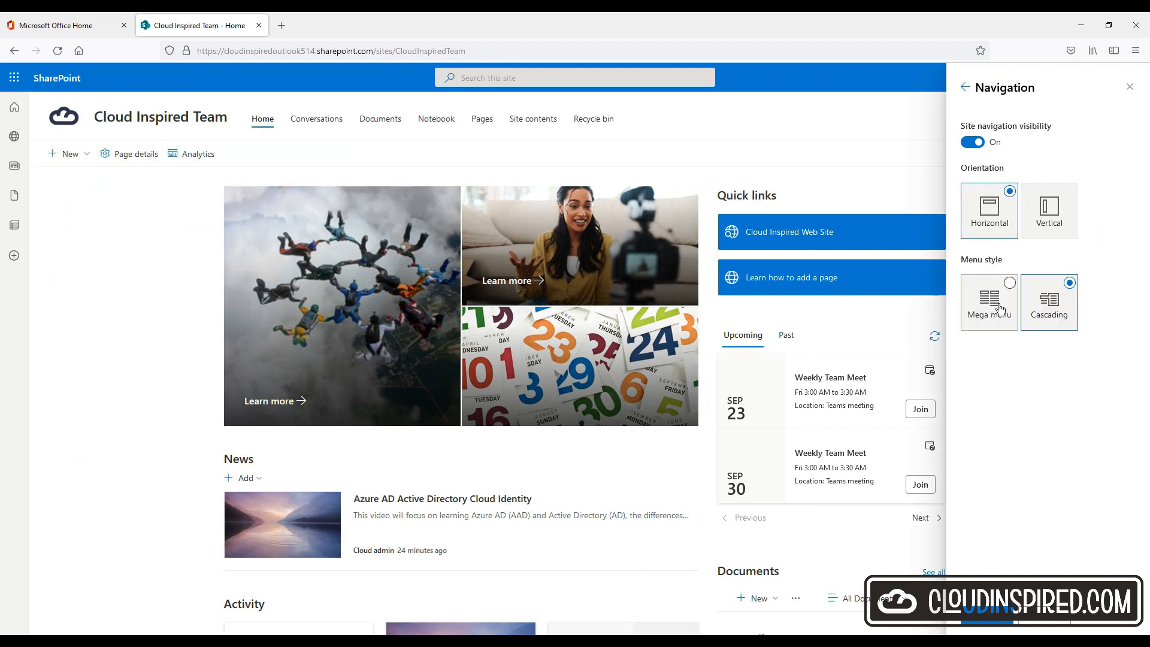
{"action": "left_click", "coordinate": [989, 301]}
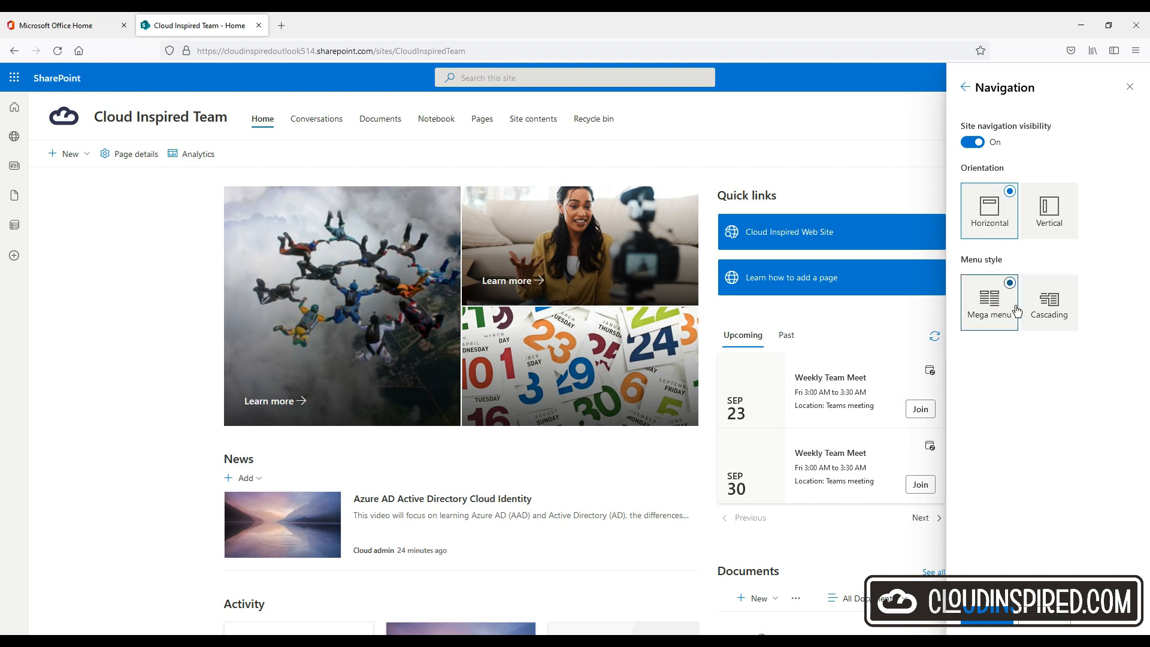
{"action": "left_click", "coordinate": [1048, 302]}
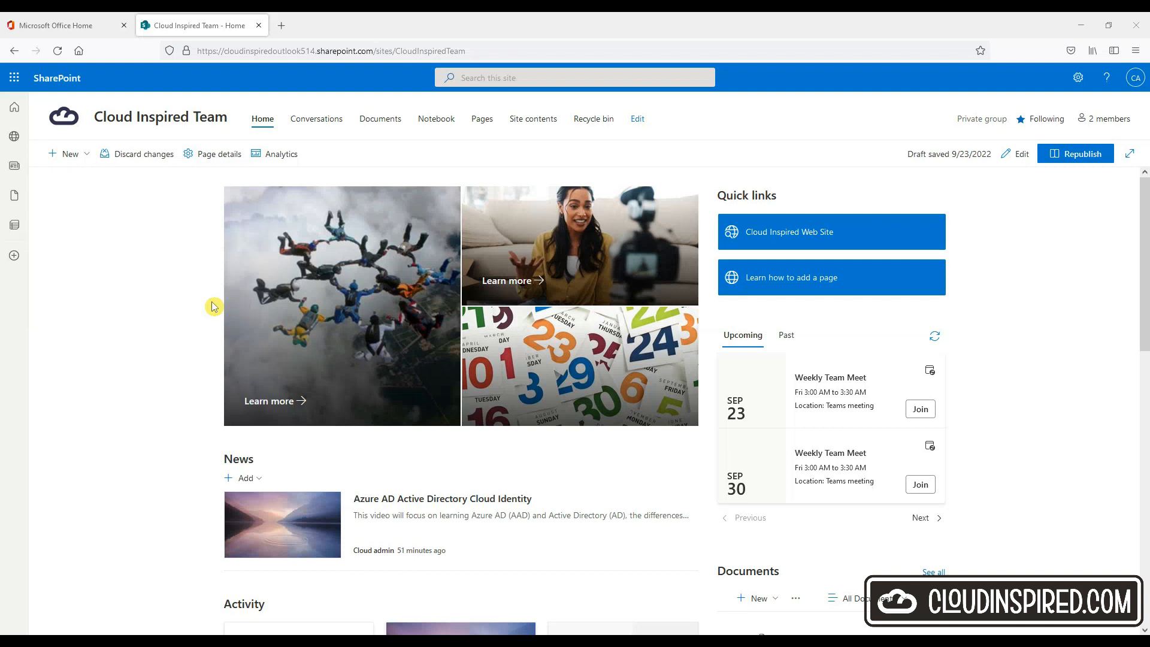
{"action": "mouse_move", "coordinate": [169, 300]}
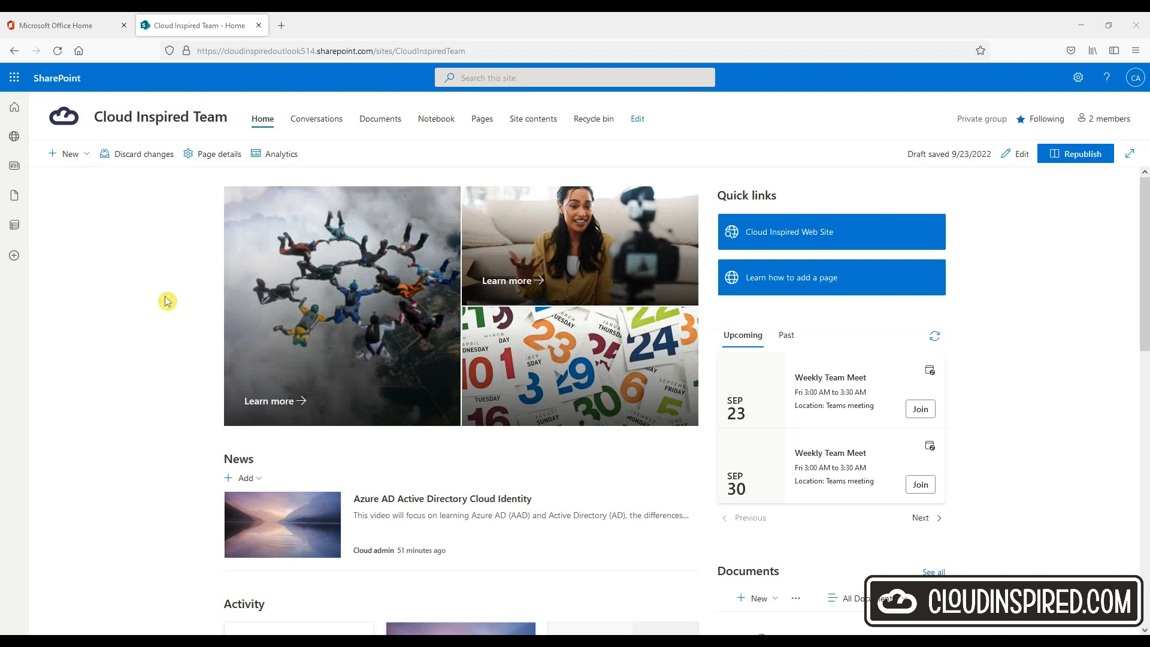
- Create a blank list named 'Costings Tracker' described as 'Managing costs and approval', shown in navigation
{"action": "left_click", "coordinate": [68, 154]}
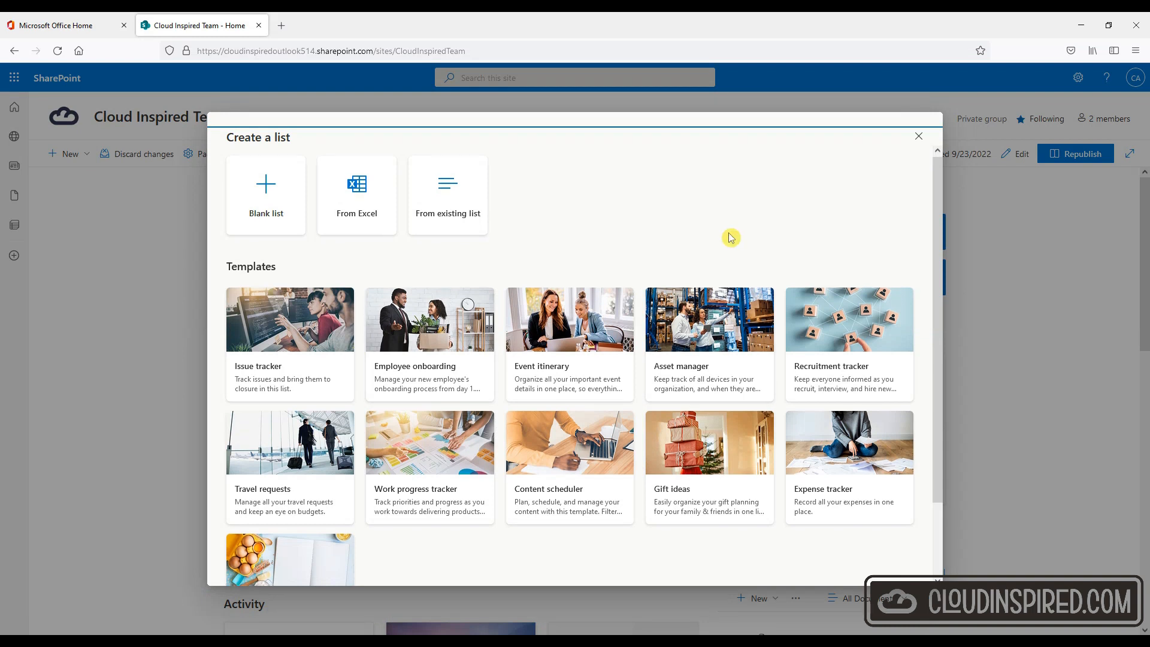
{"action": "scroll", "scroll_direction": "down", "scroll_amount": 3}
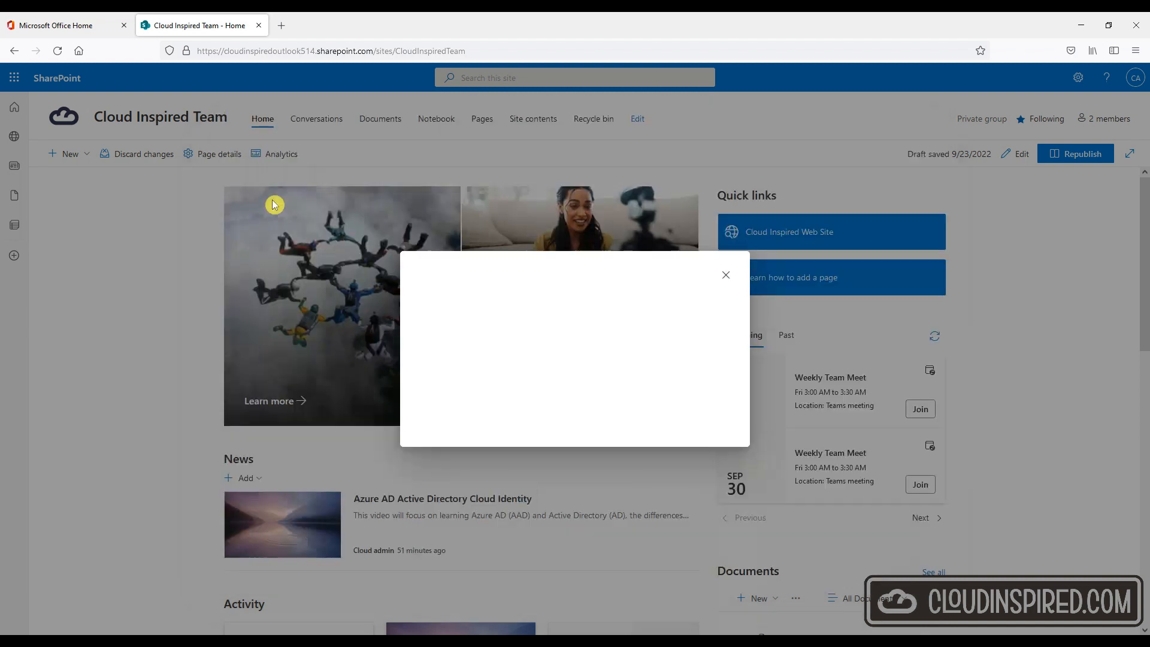
{"action": "type", "text": "Costings Tracker"}
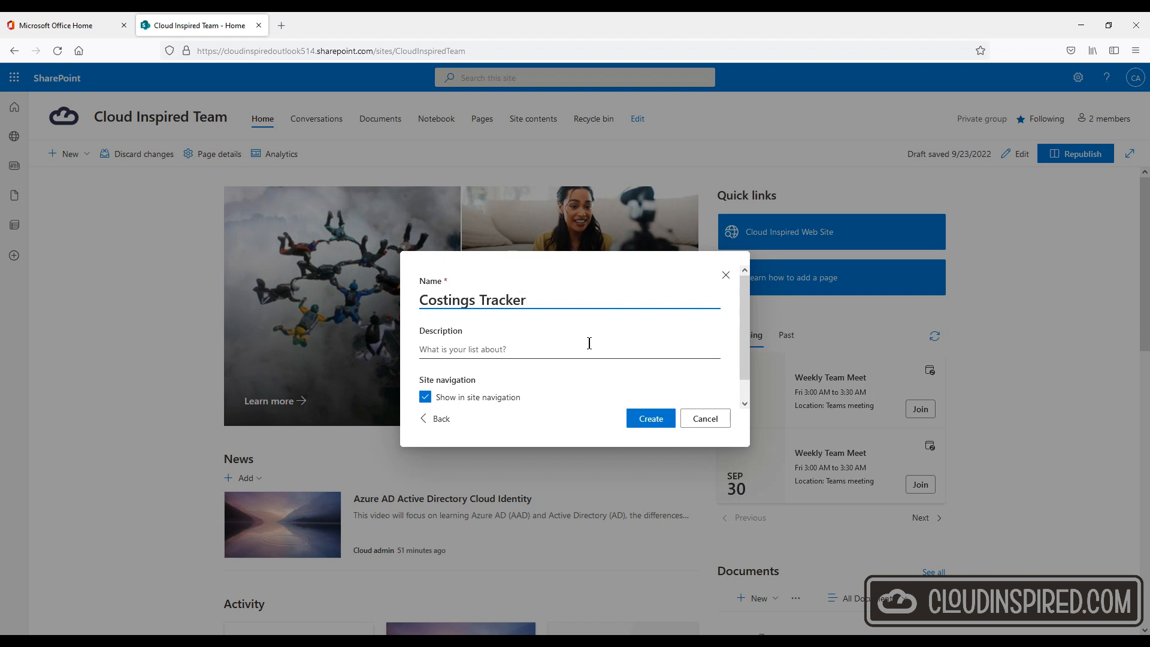
{"action": "type", "text": "Managing costs and approval"}
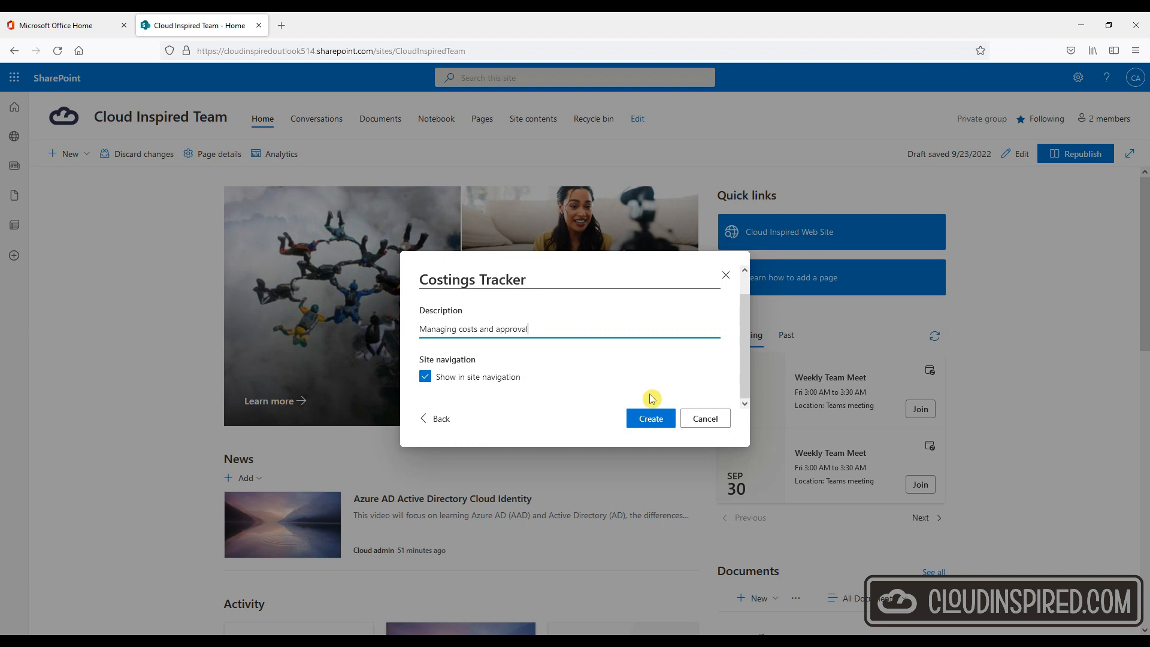
{"action": "left_click", "coordinate": [651, 418]}
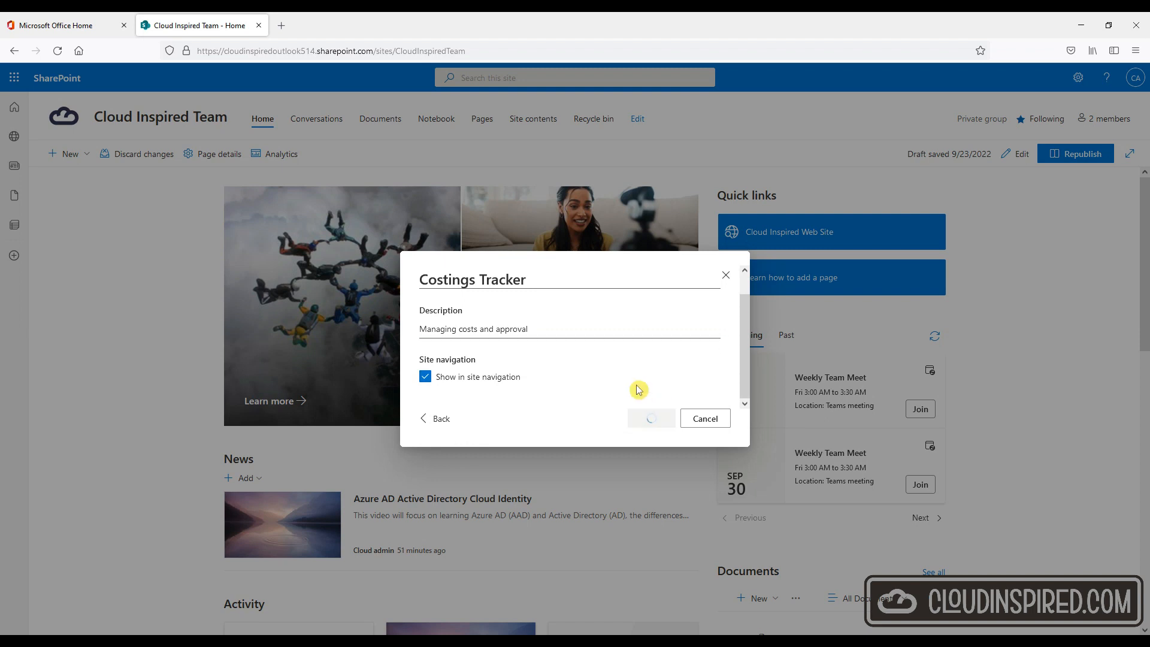
{"action": "left_click", "coordinate": [651, 417]}
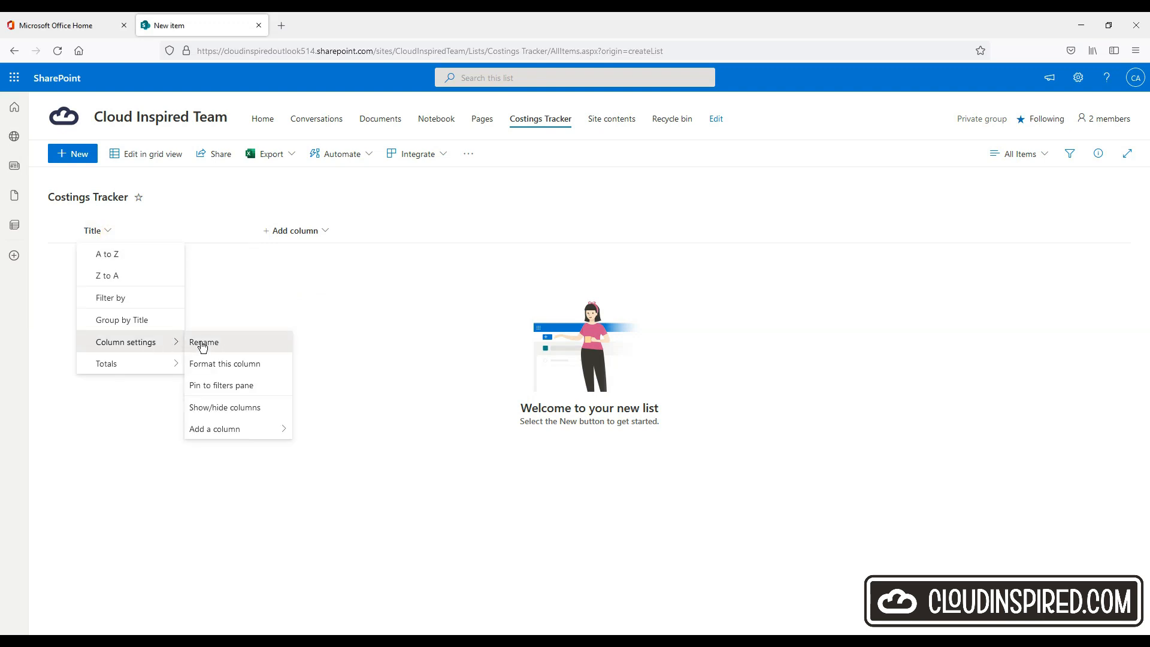
- Rename Title to Item Description and add an Item Date date-and-time column
{"action": "left_click", "coordinate": [203, 342]}
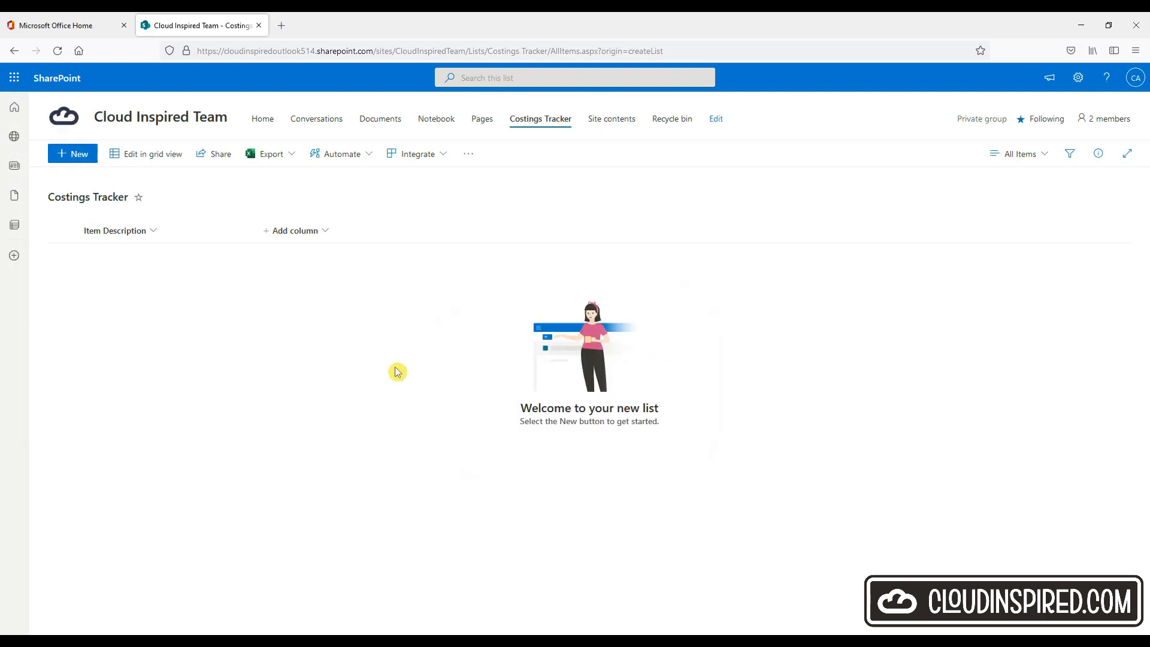
{"action": "left_click", "coordinate": [296, 231]}
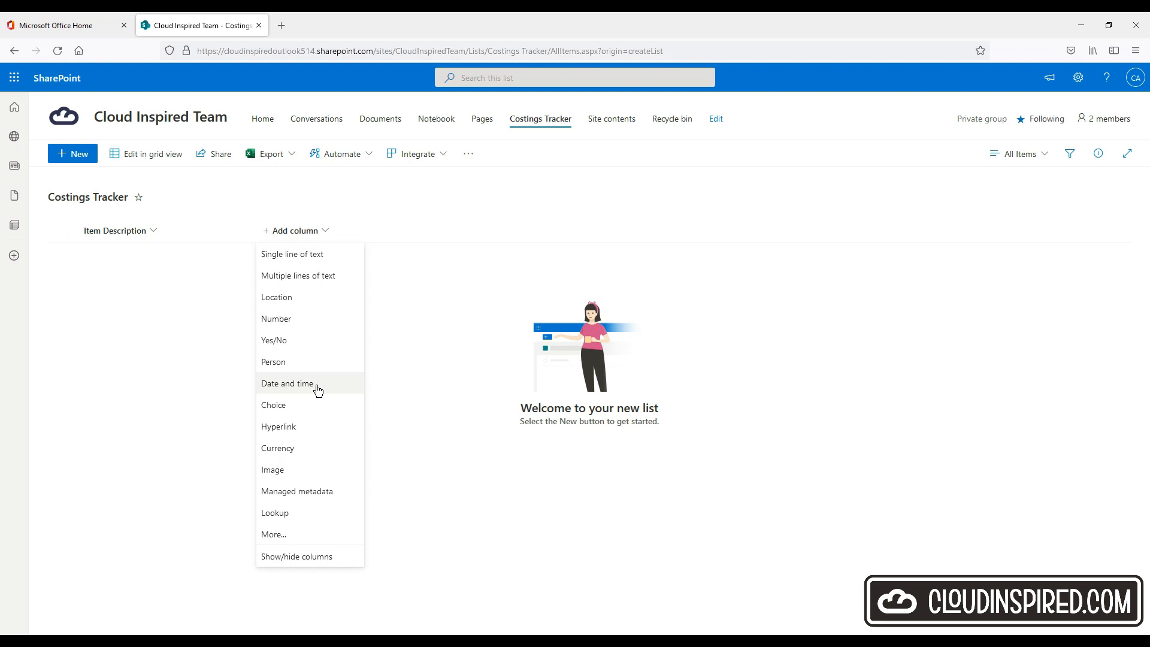
{"action": "left_click", "coordinate": [287, 383]}
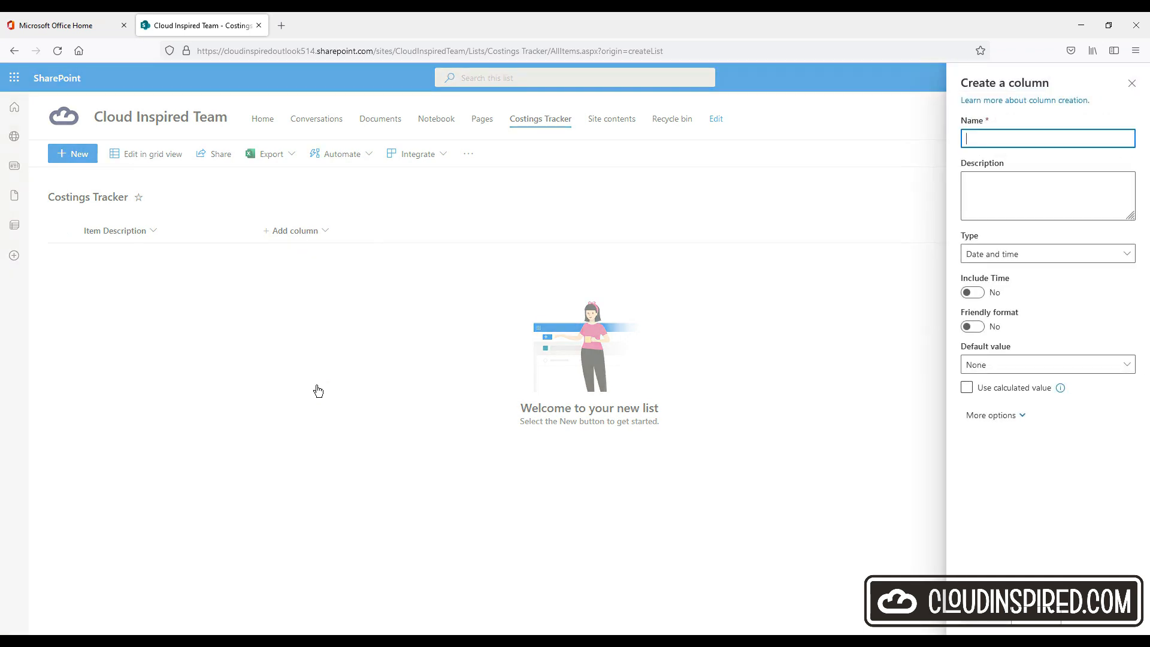
{"action": "type", "text": "Item Date"}
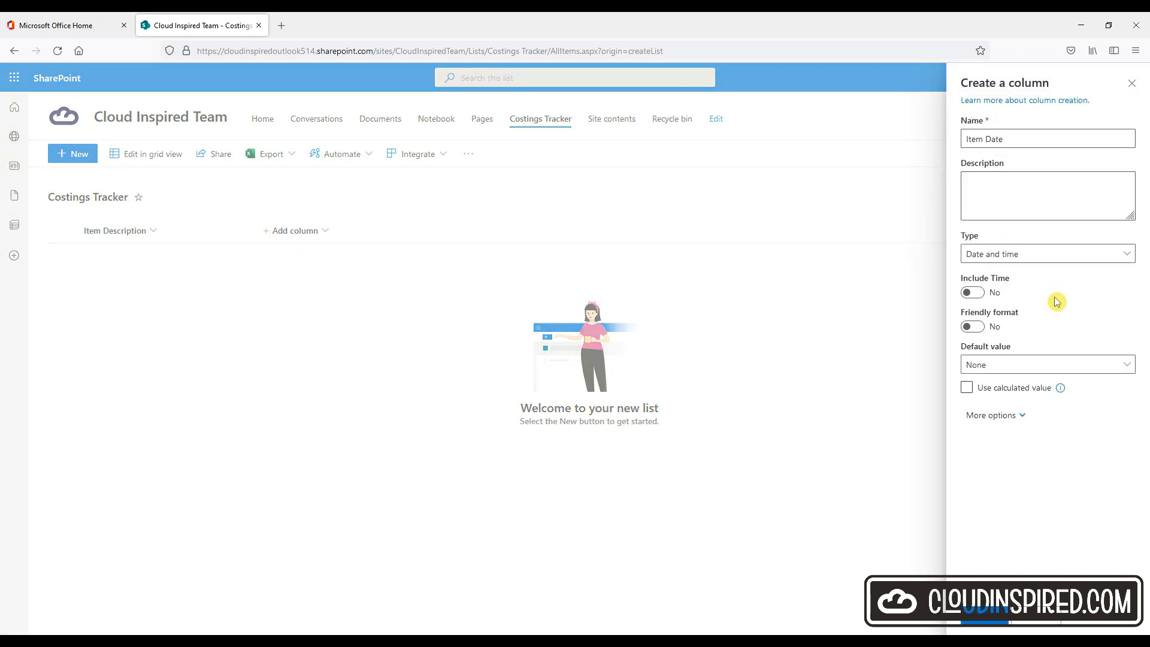
{"action": "left_click", "coordinate": [991, 415]}
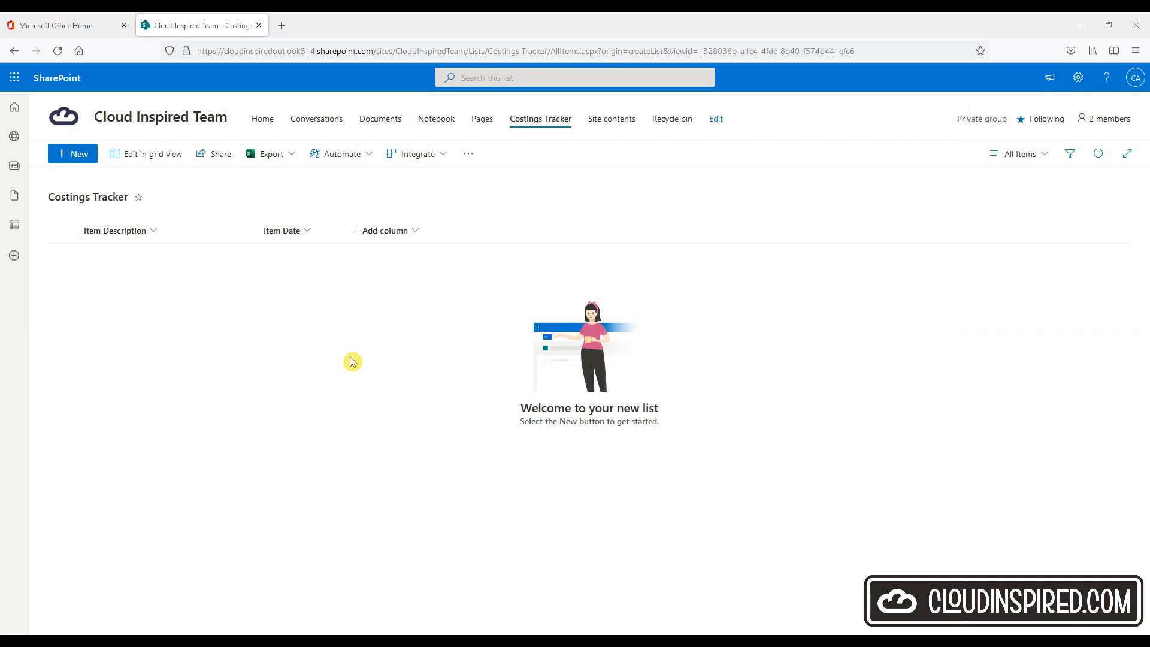
- Add a Price currency column in UK pounds and a Company single-line text column
{"action": "left_click", "coordinate": [385, 231]}
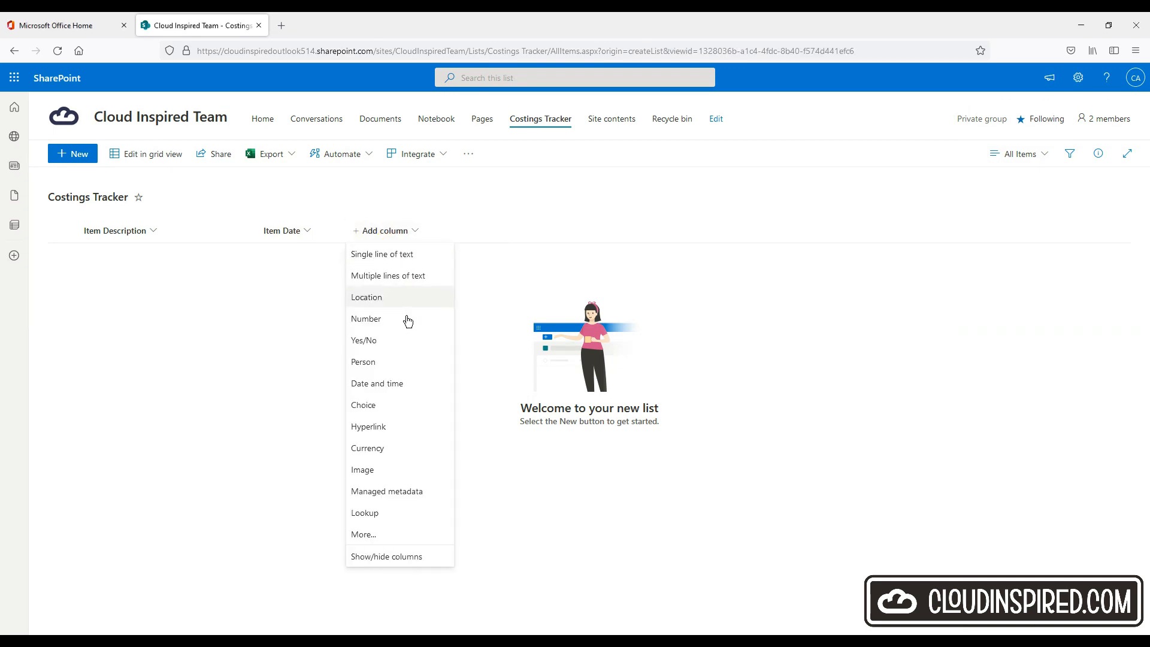
{"action": "left_click", "coordinate": [367, 448]}
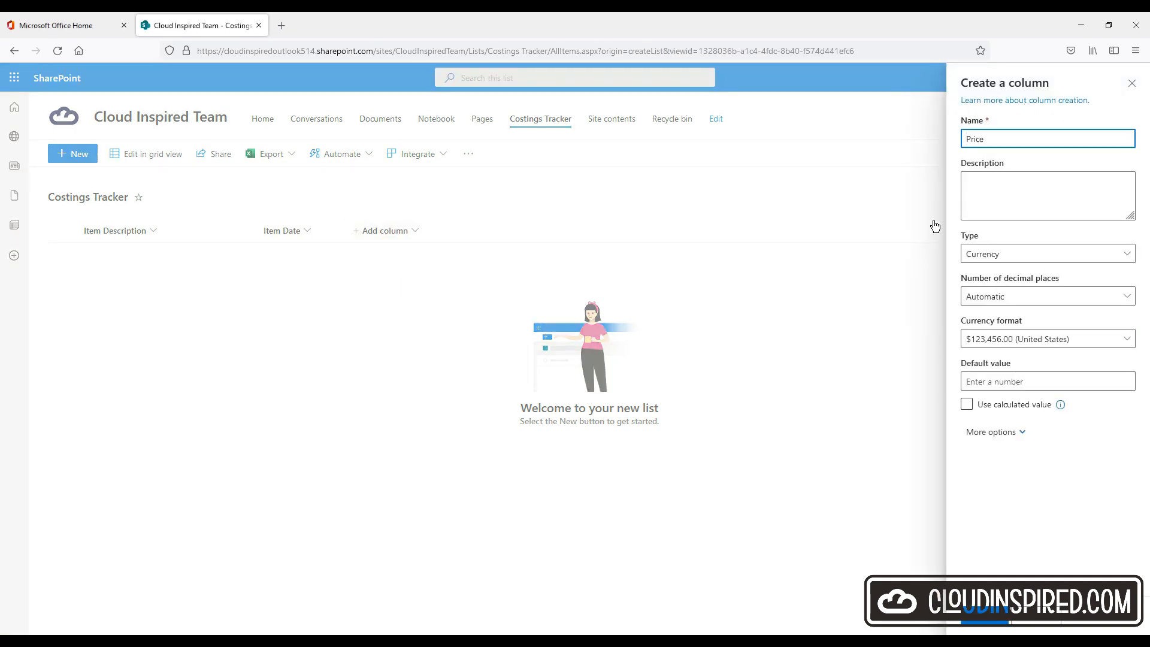
{"action": "left_click", "coordinate": [1047, 339]}
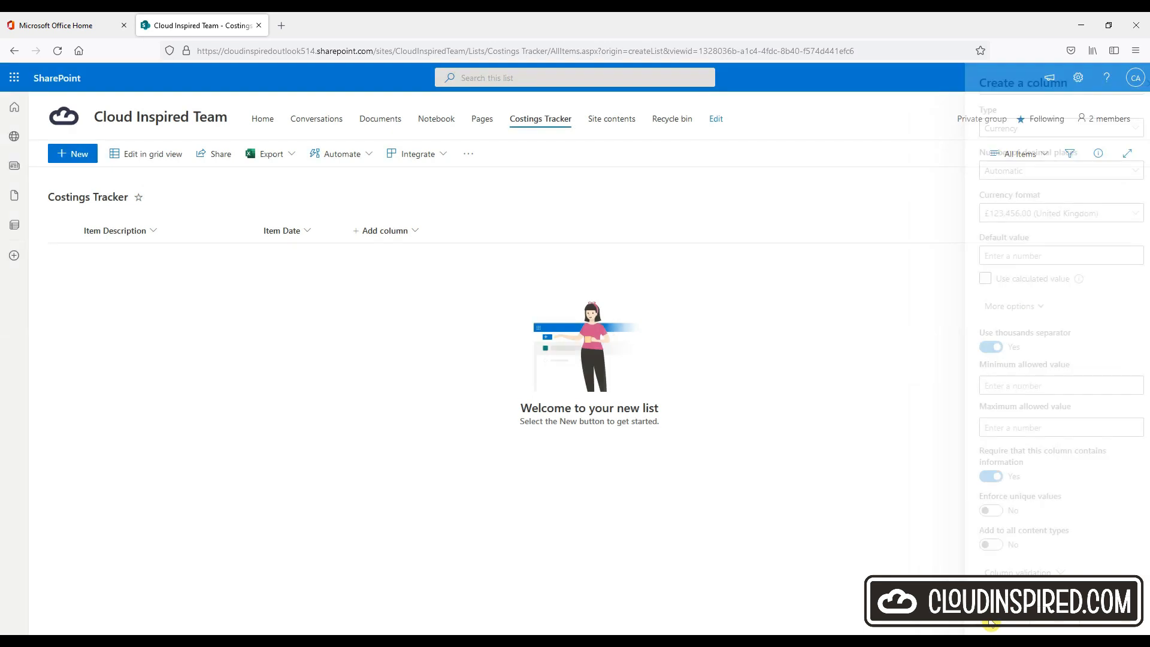
{"action": "left_click", "coordinate": [474, 231]}
{"action": "type", "text": "Company"}
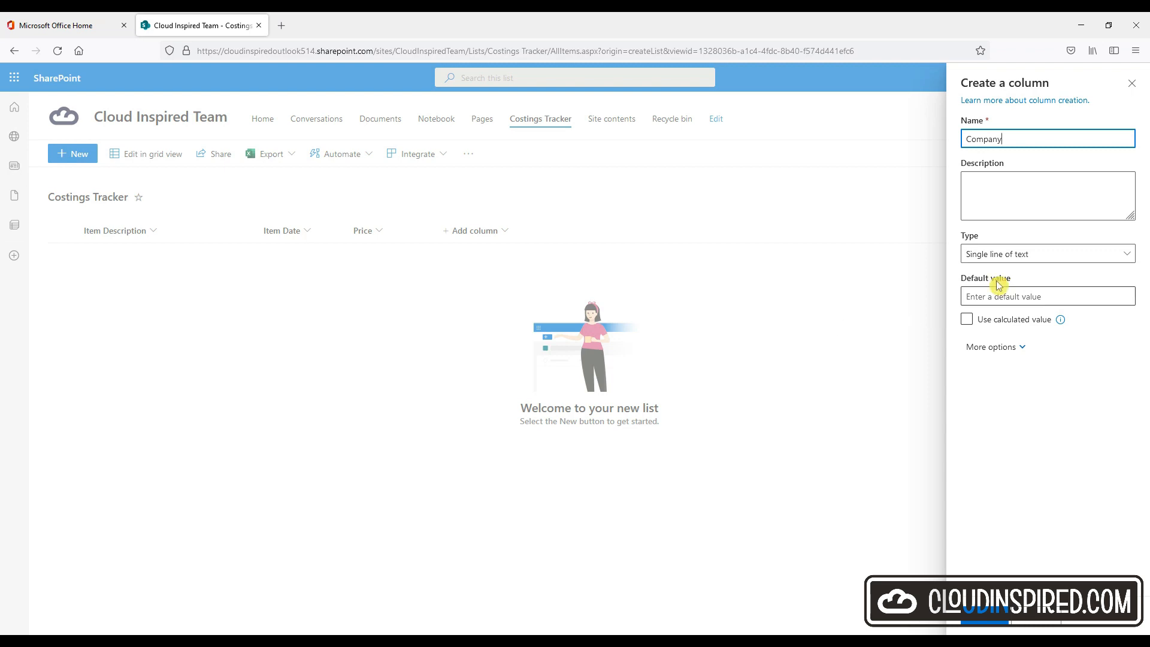
{"action": "left_click", "coordinate": [990, 347]}
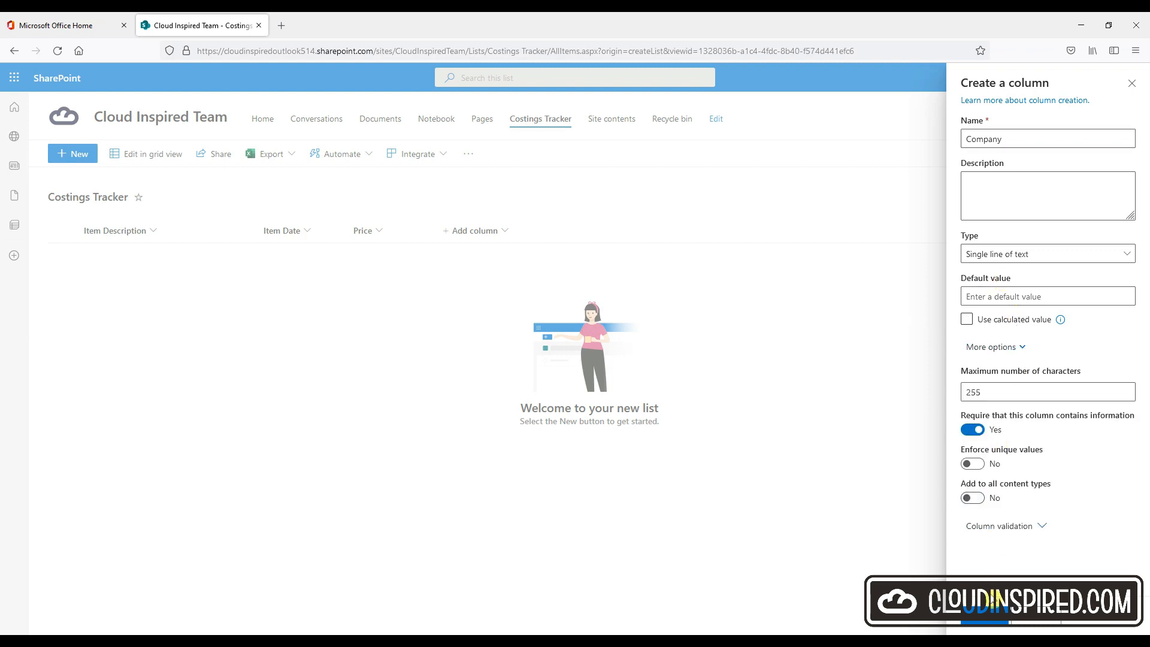
{"action": "left_click", "coordinate": [565, 230]}
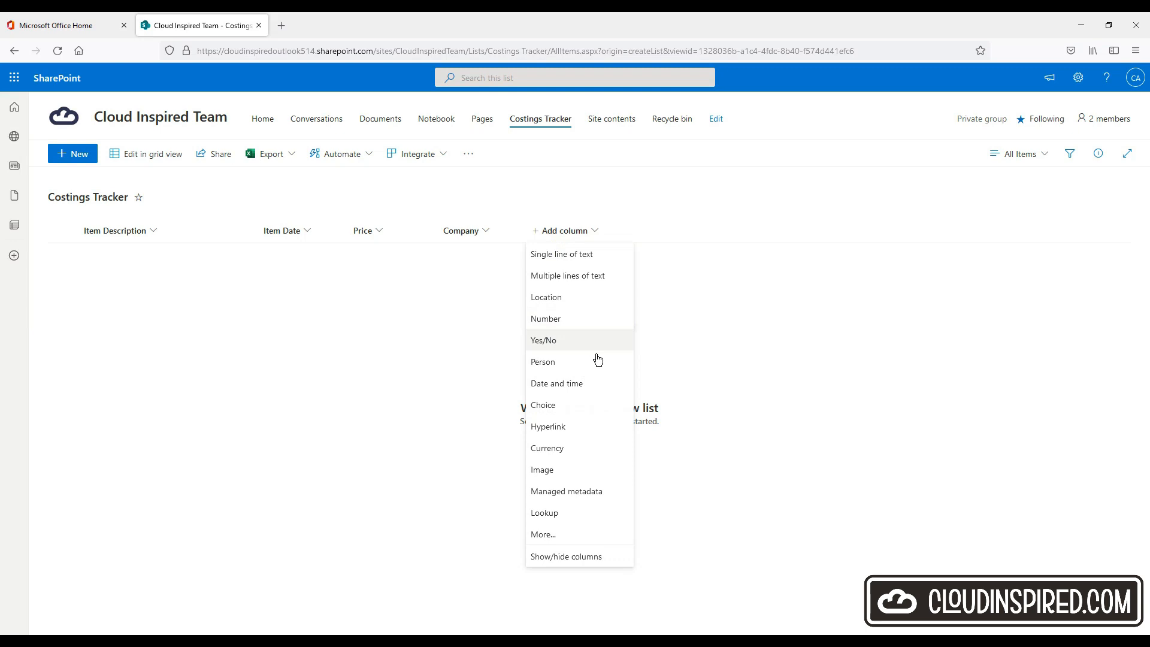
- Add a Progess choice column with options In Progress, Approved and Paid
{"action": "left_click", "coordinate": [543, 405]}
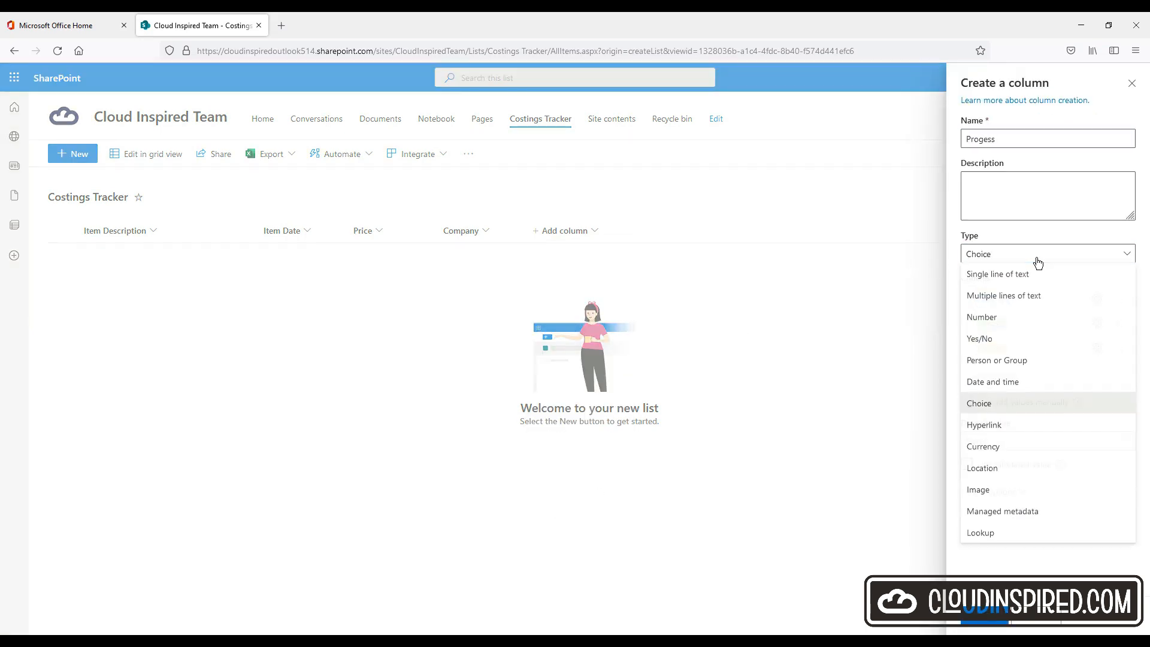
{"action": "left_click", "coordinate": [979, 403]}
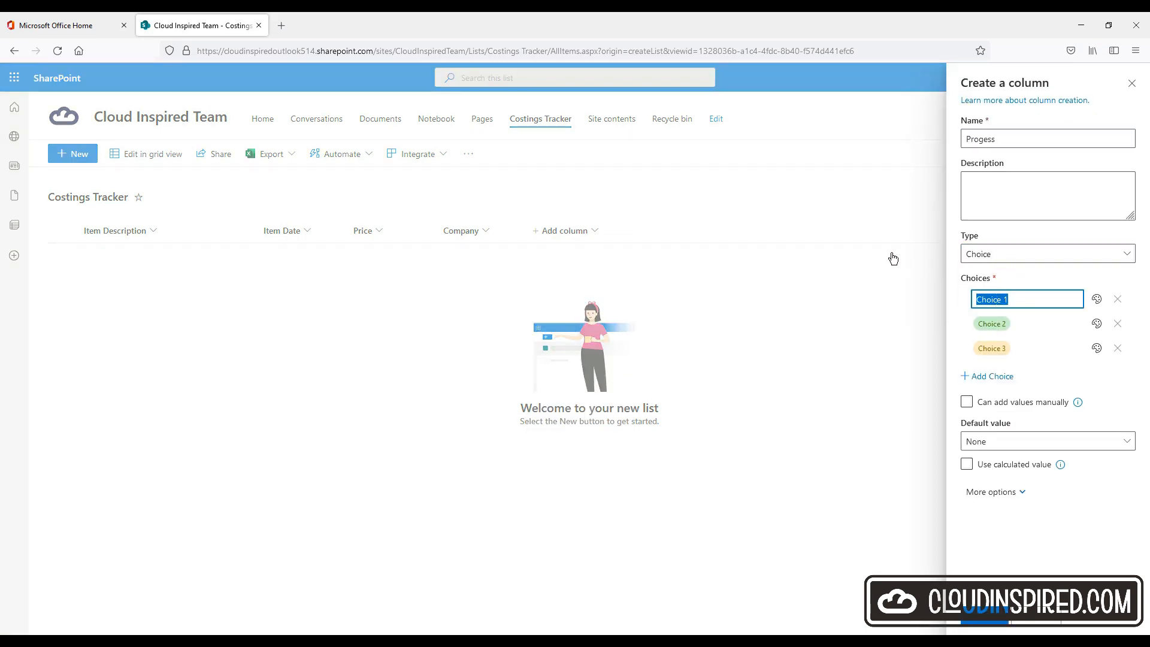
{"action": "type", "text": "In Progress"}
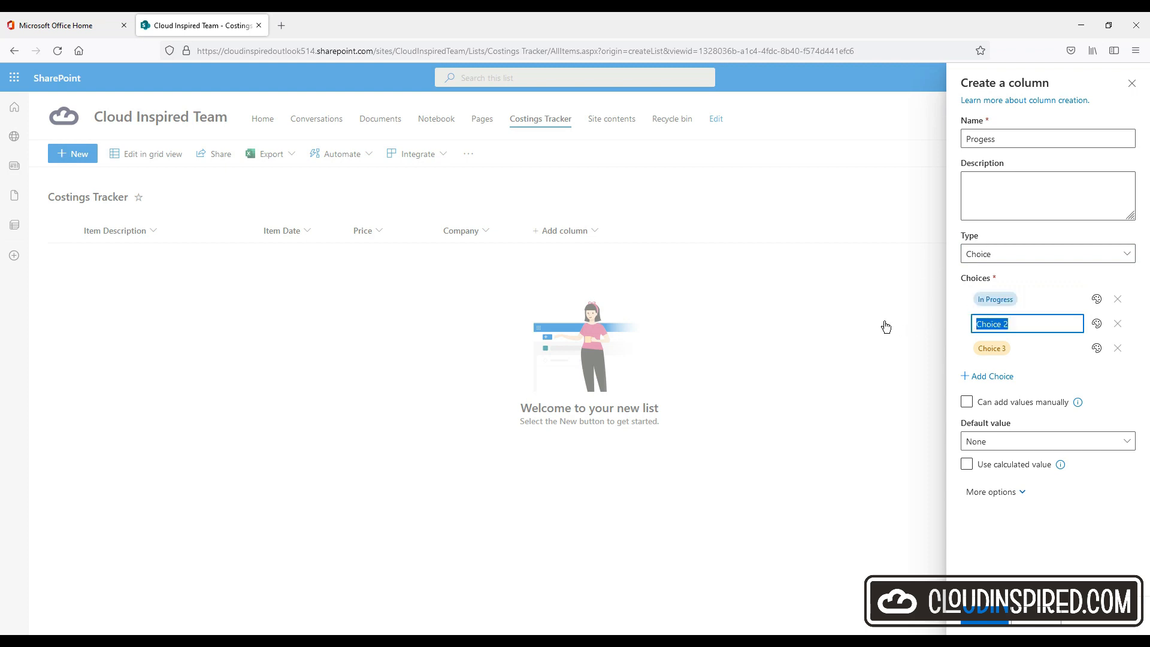
{"action": "type", "text": "APPROVED"}
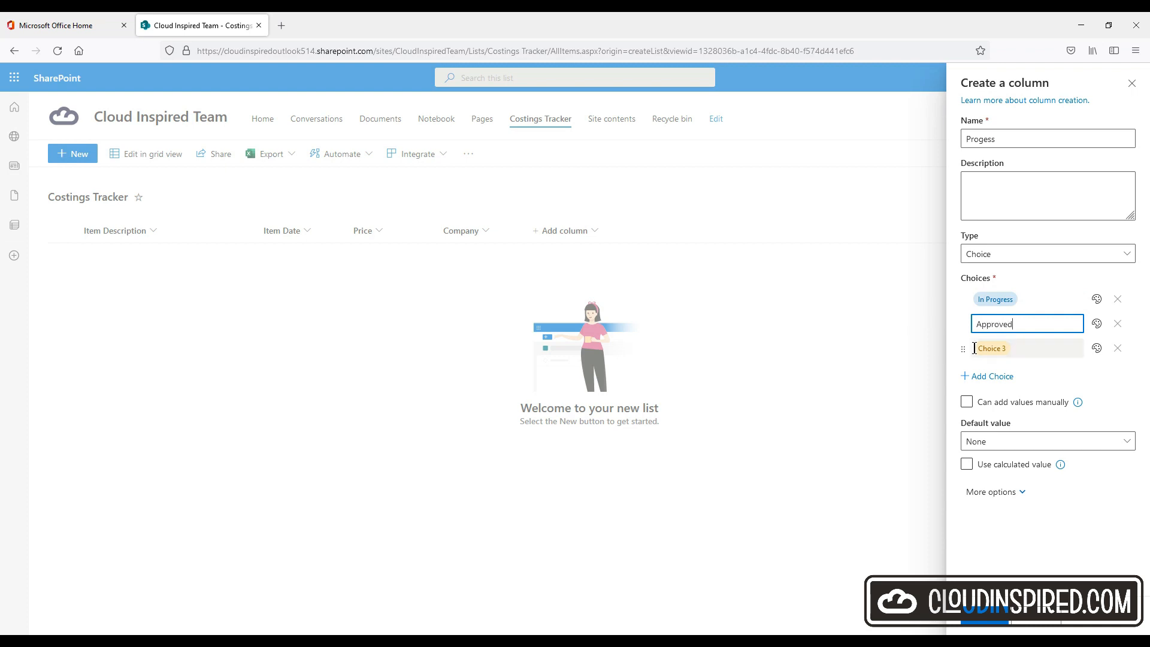
{"action": "type", "text": "Paid"}
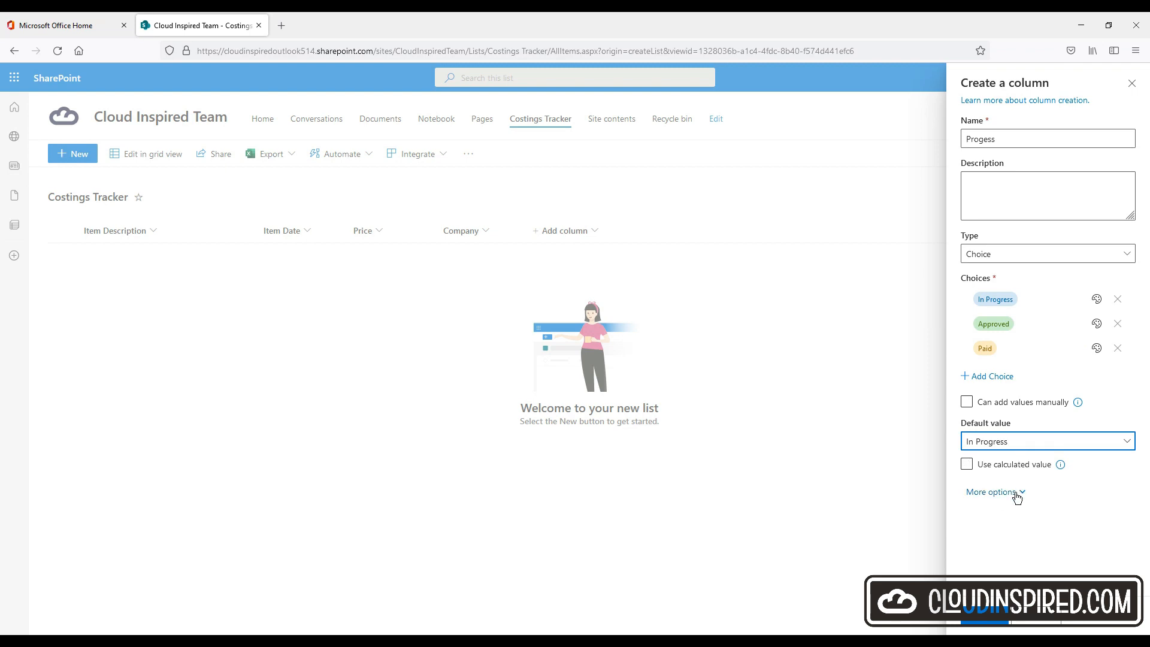
{"action": "left_click", "coordinate": [991, 492]}
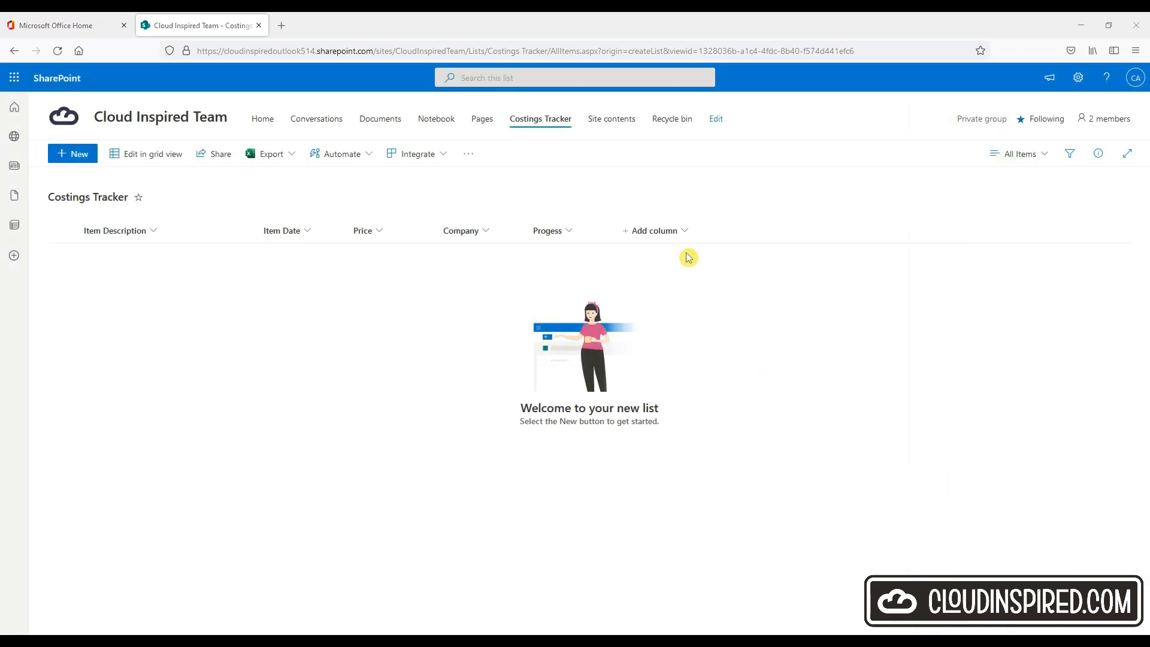
- Add a Notes multi-line text column plus From and Approver person columns to the list
{"action": "left_click", "coordinate": [654, 231]}
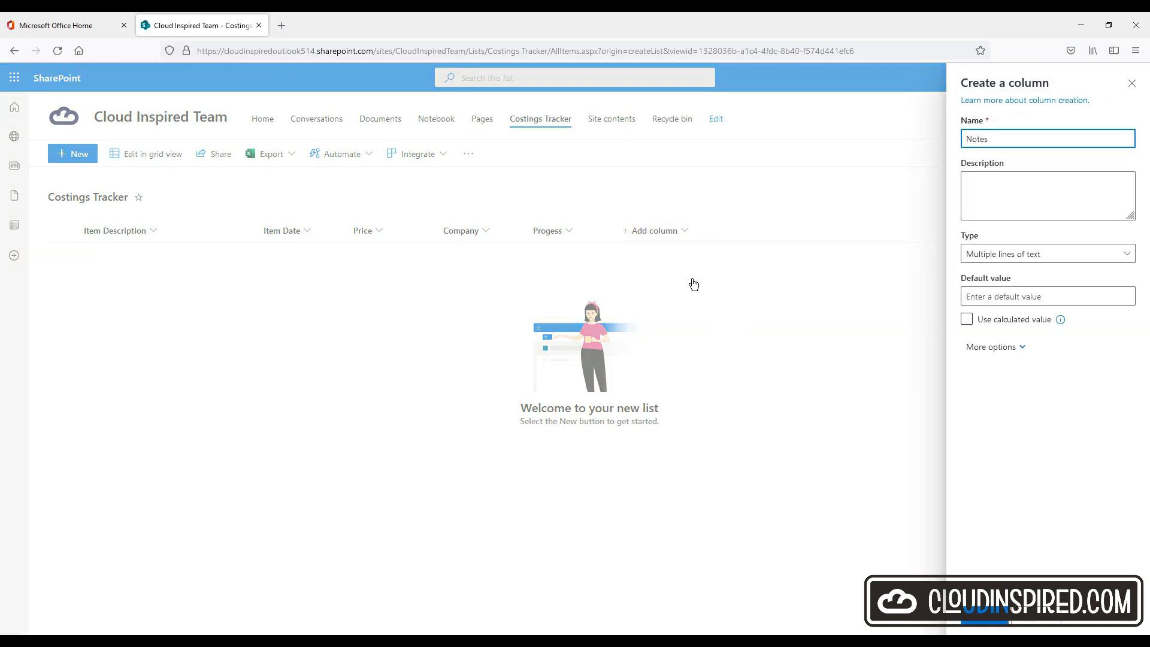
{"action": "left_click", "coordinate": [991, 347]}
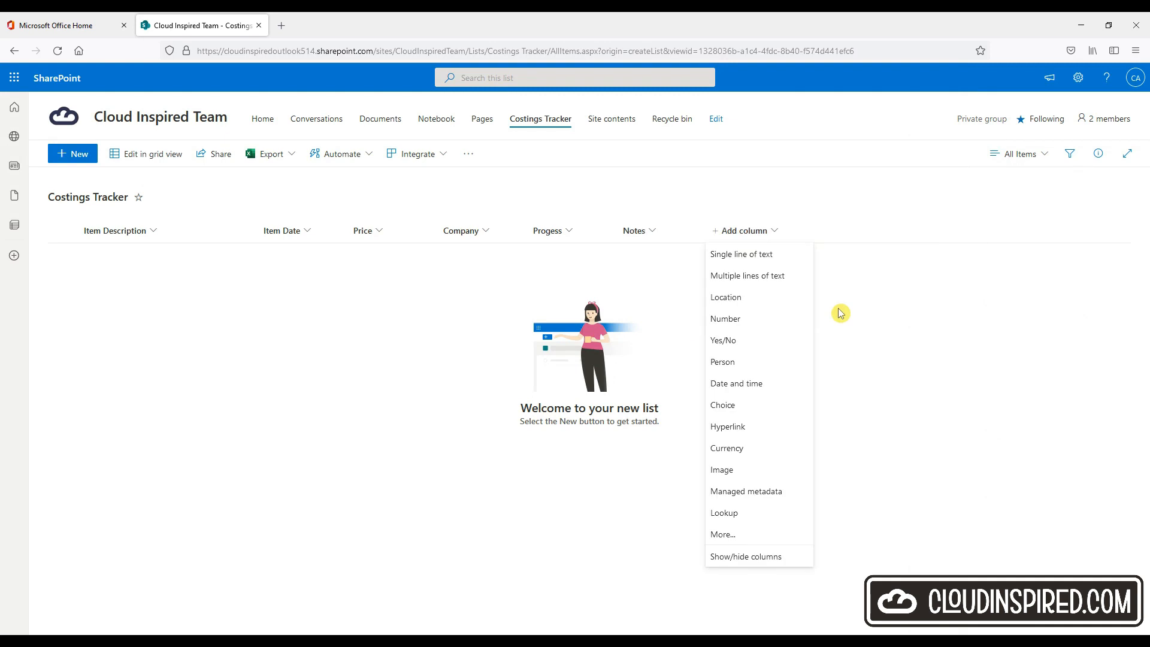
{"action": "left_click", "coordinate": [722, 362]}
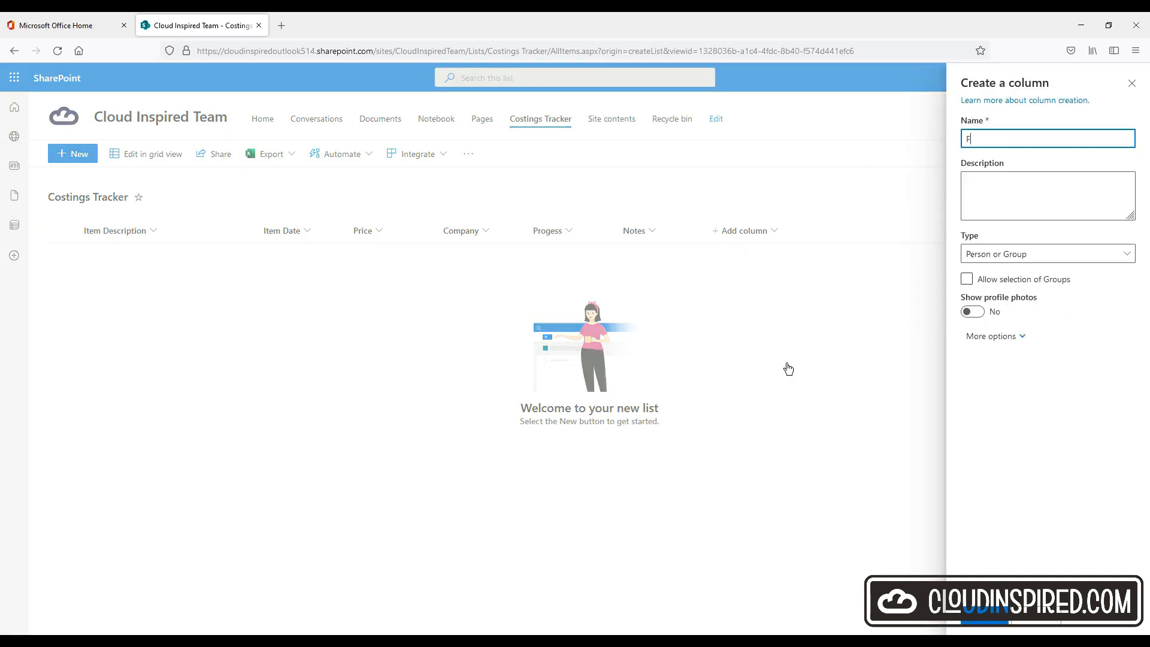
{"action": "left_click", "coordinate": [991, 336]}
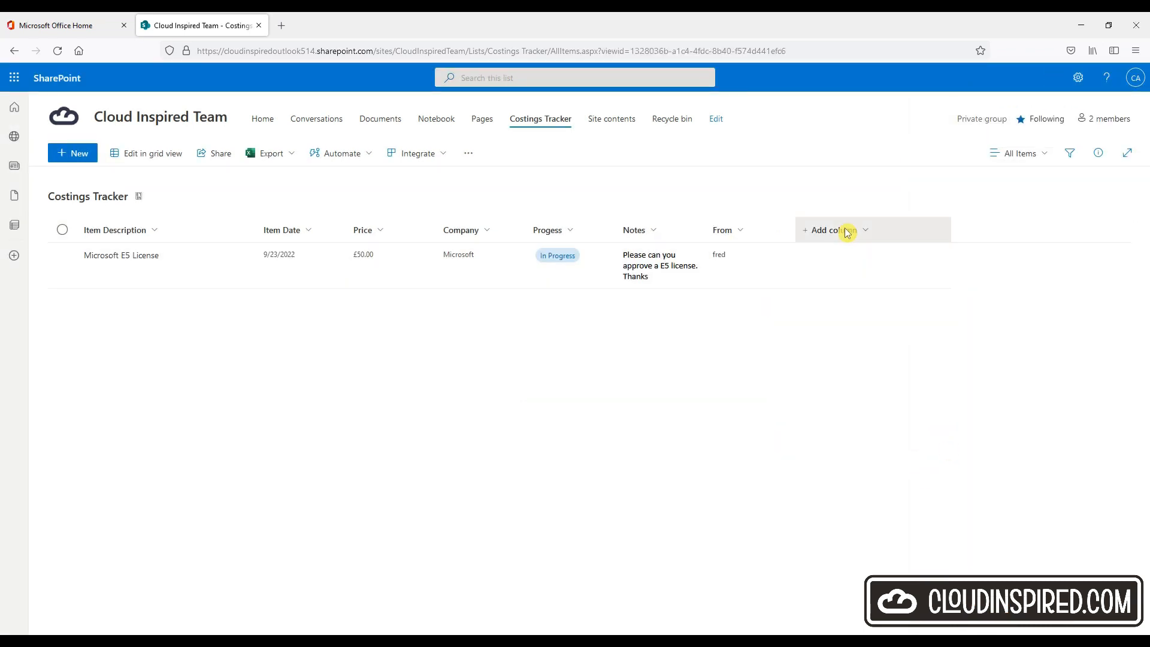
{"action": "left_click", "coordinate": [832, 230]}
{"action": "type", "text": "Approver"}
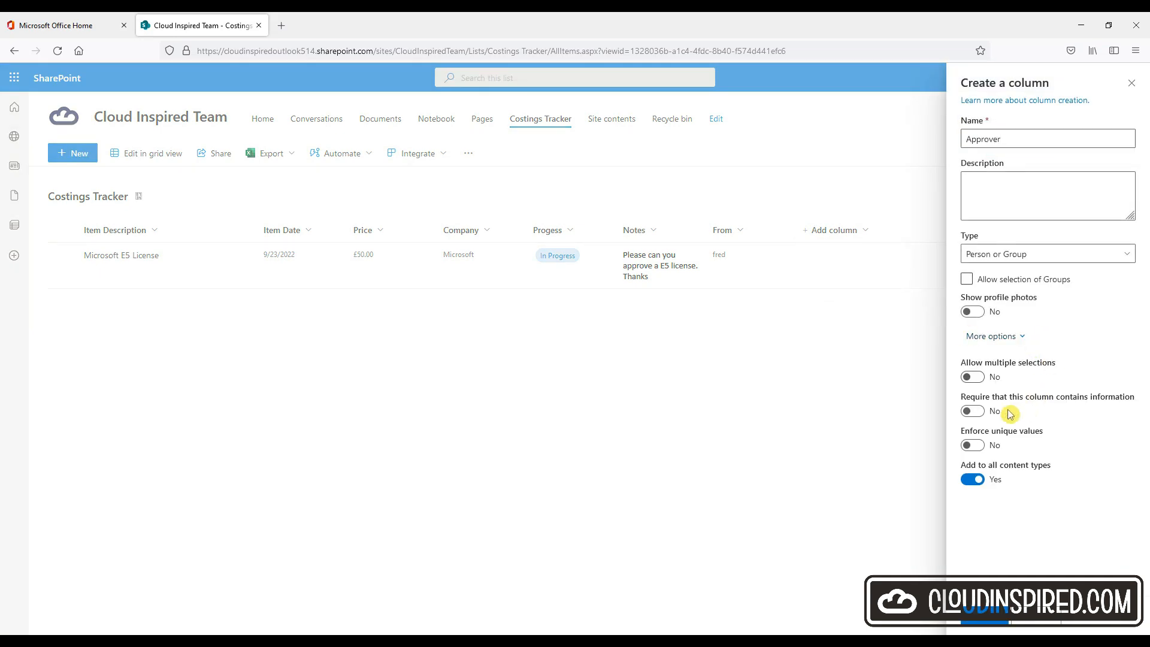
{"action": "left_click", "coordinate": [973, 411]}
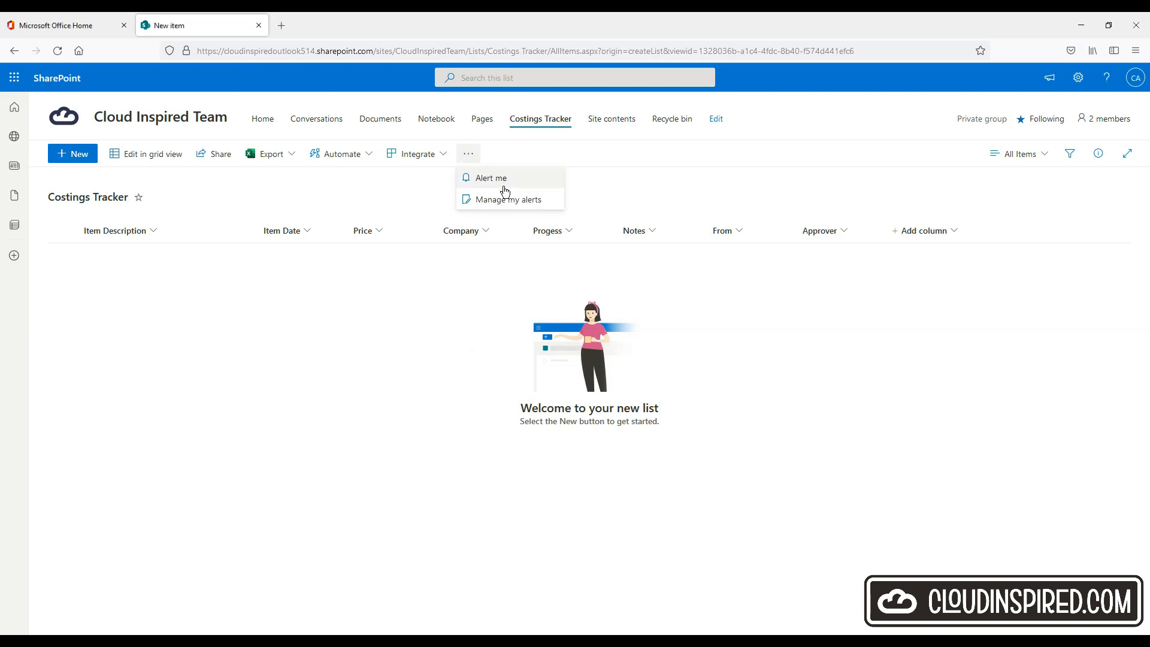
- Start an e-mail alert for all changes to the Costings Tracker list
{"action": "left_click", "coordinate": [491, 177]}
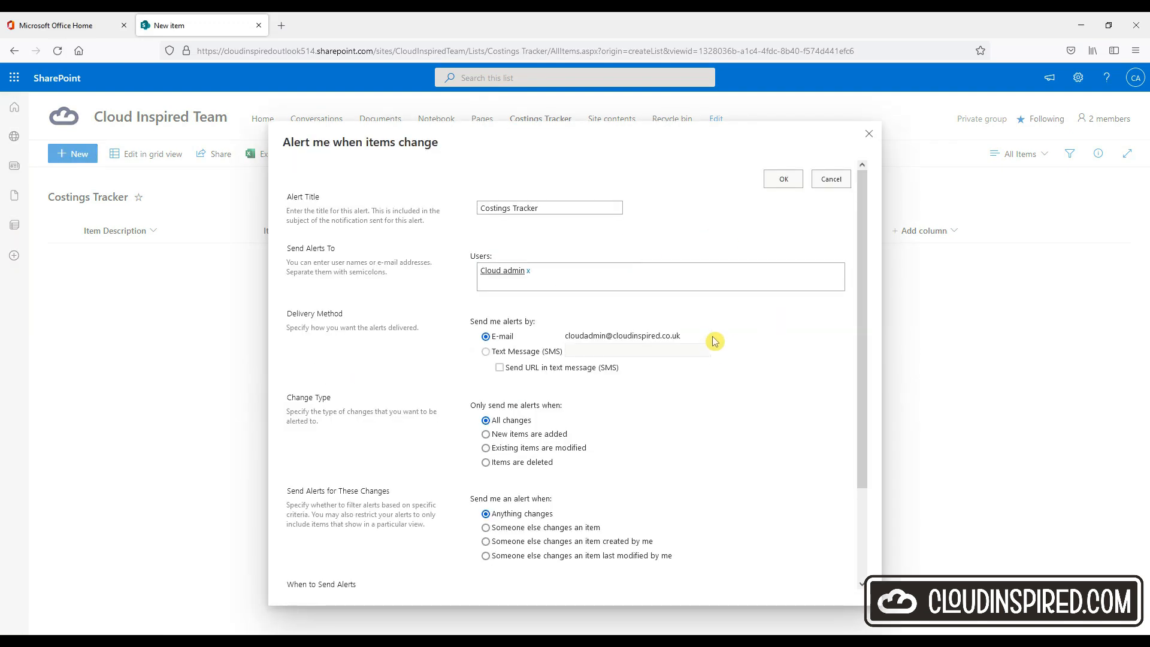
{"action": "mouse_move", "coordinate": [719, 346]}
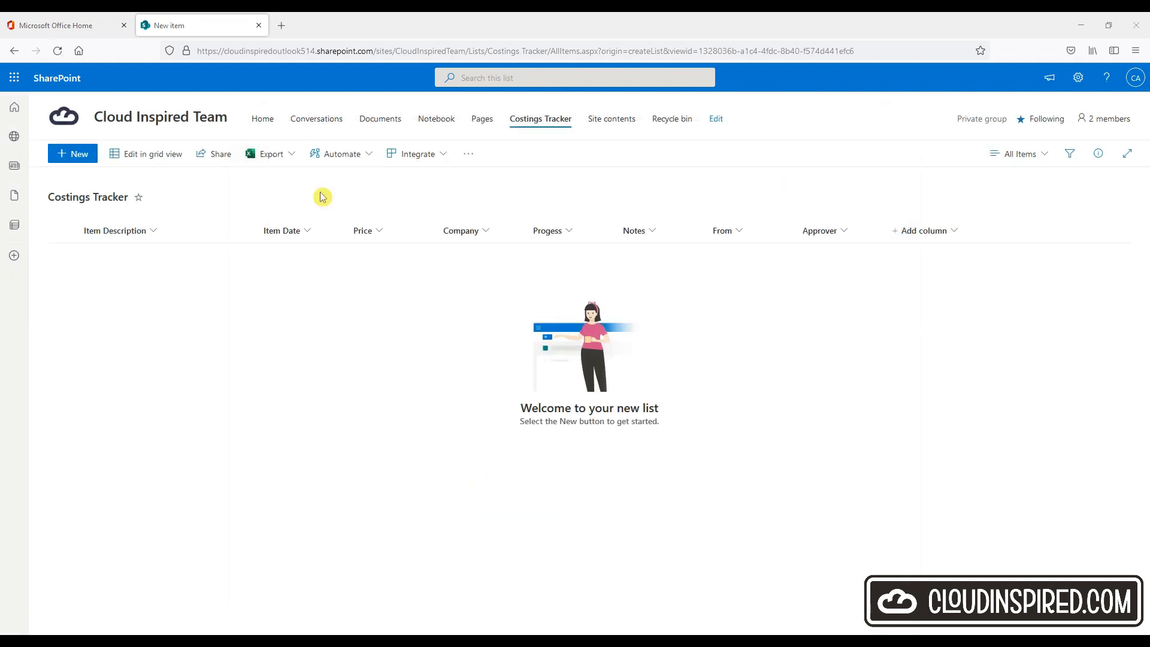
{"action": "mouse_move", "coordinate": [322, 303]}
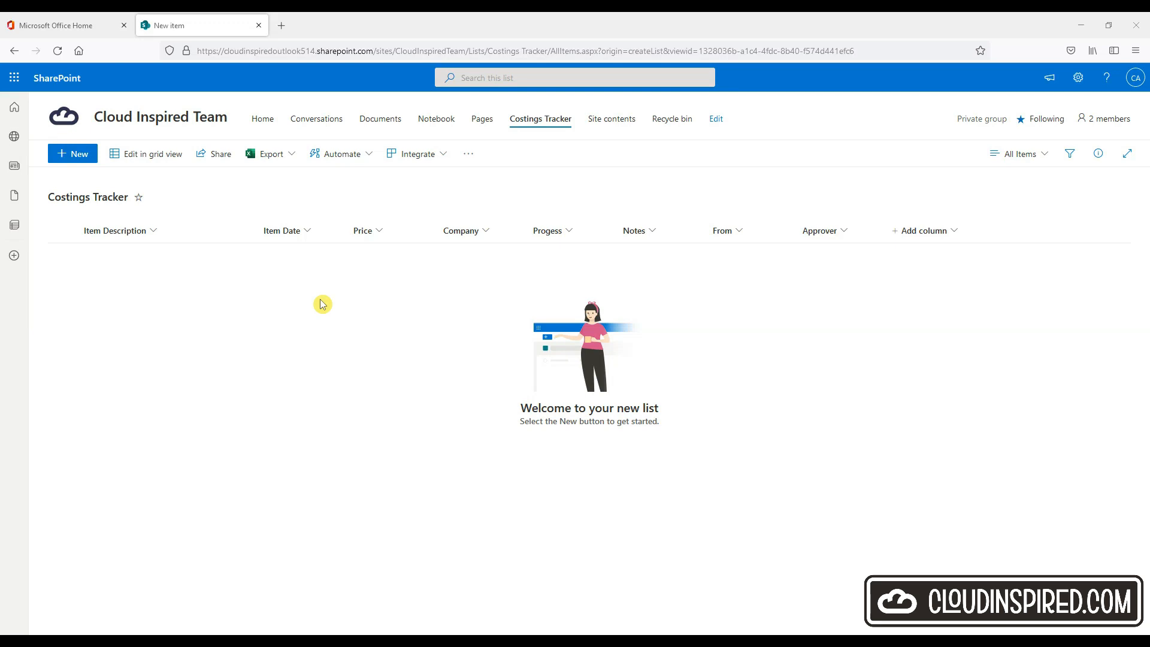
{"action": "mouse_move", "coordinate": [88, 169]}
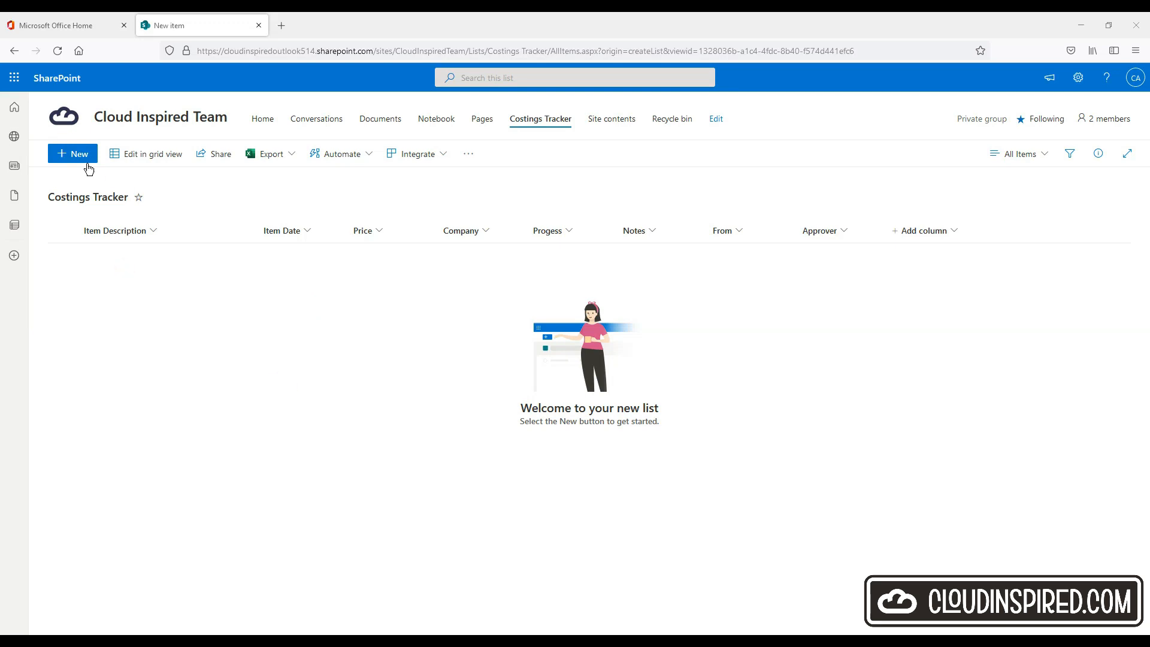
- Enter the item Microsoft E5 License, price 50 and company Microsoft
{"action": "type", "text": "Microsoft E5 License"}
{"action": "type", "text": "9/23/2022"}
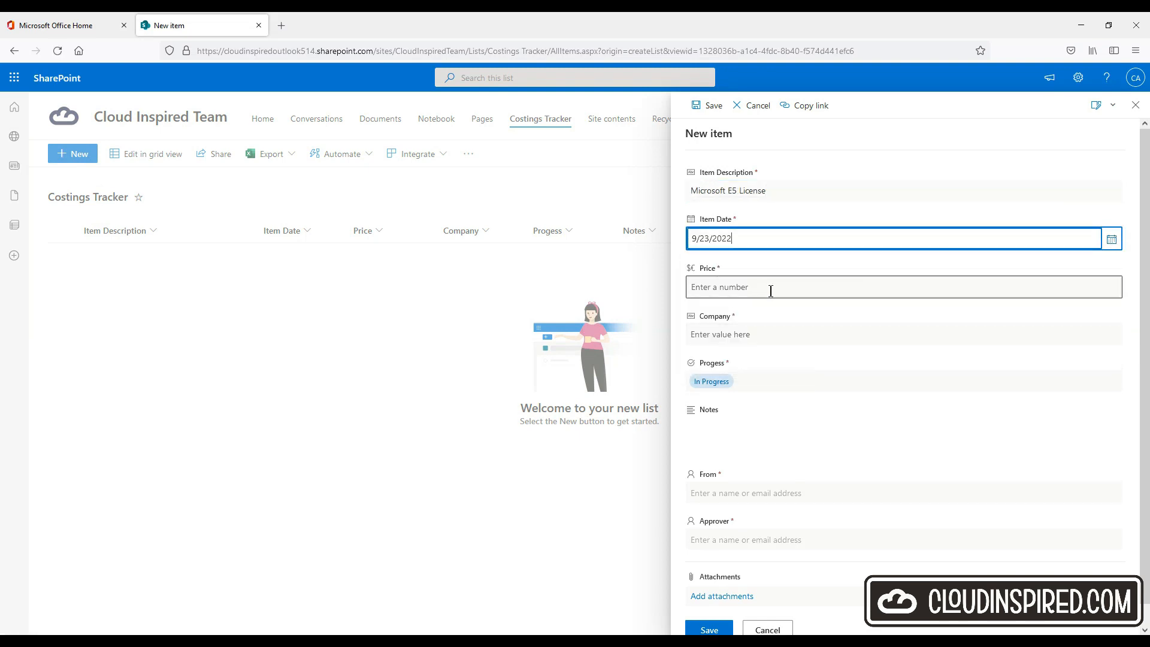
{"action": "type", "text": "50"}
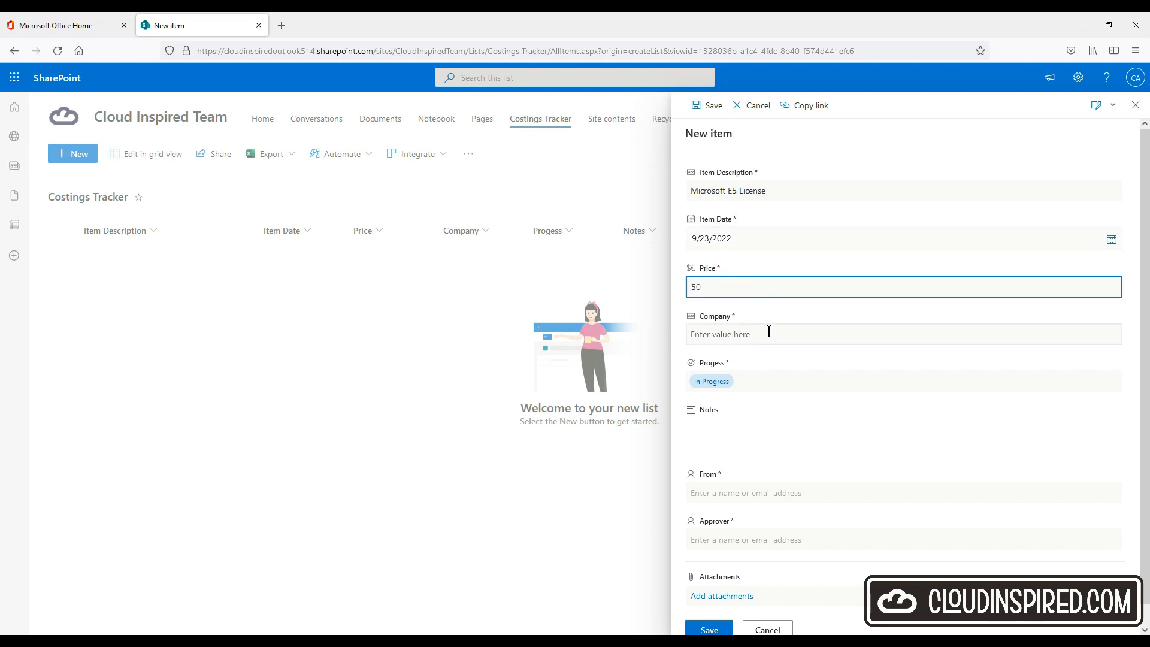
{"action": "type", "text": "Microsoft"}
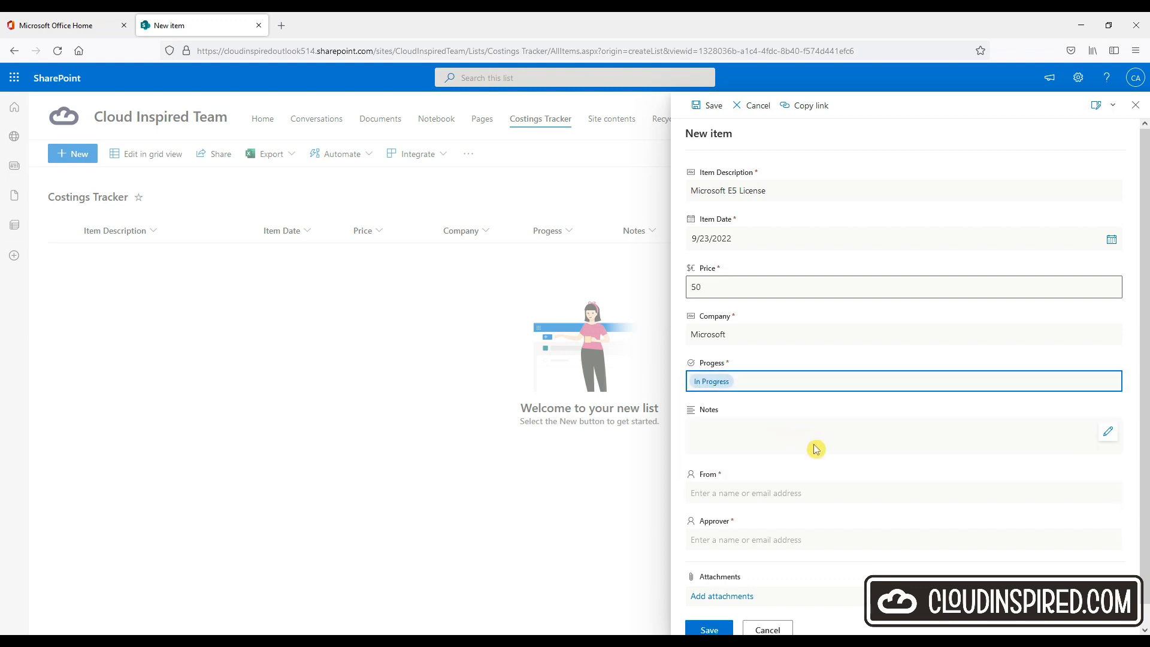
- Add the note 'Please can you approve a E5' and save the new costing item
{"action": "left_click", "coordinate": [1108, 430]}
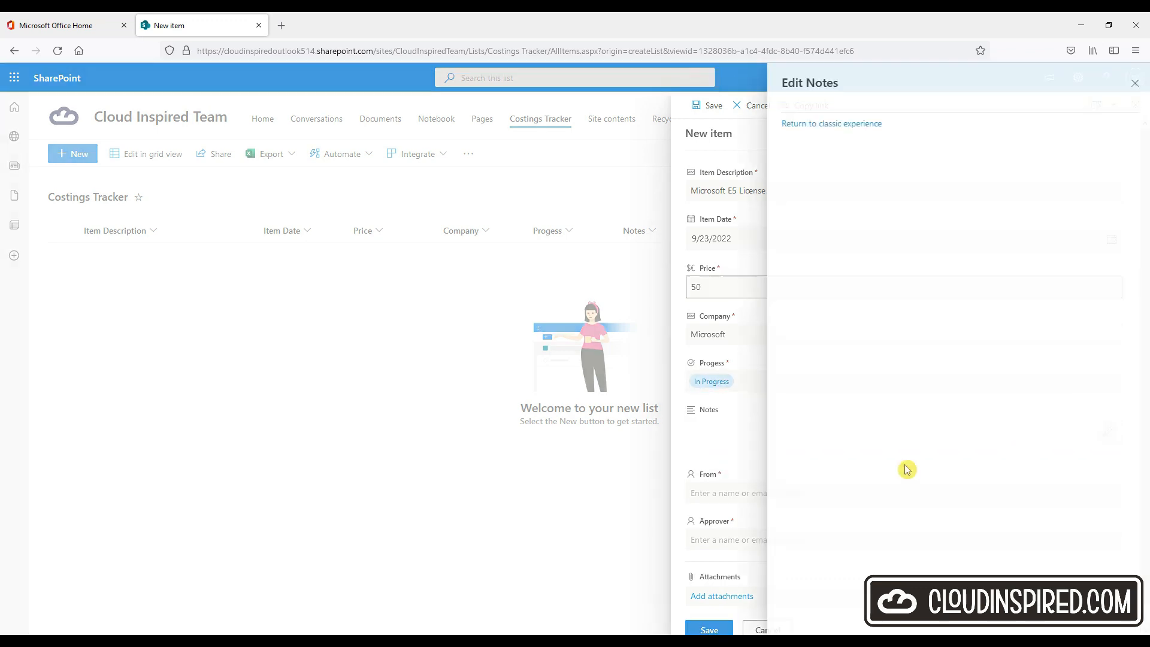
{"action": "type", "text": "Please can you approve a E5 license. Thanks"}
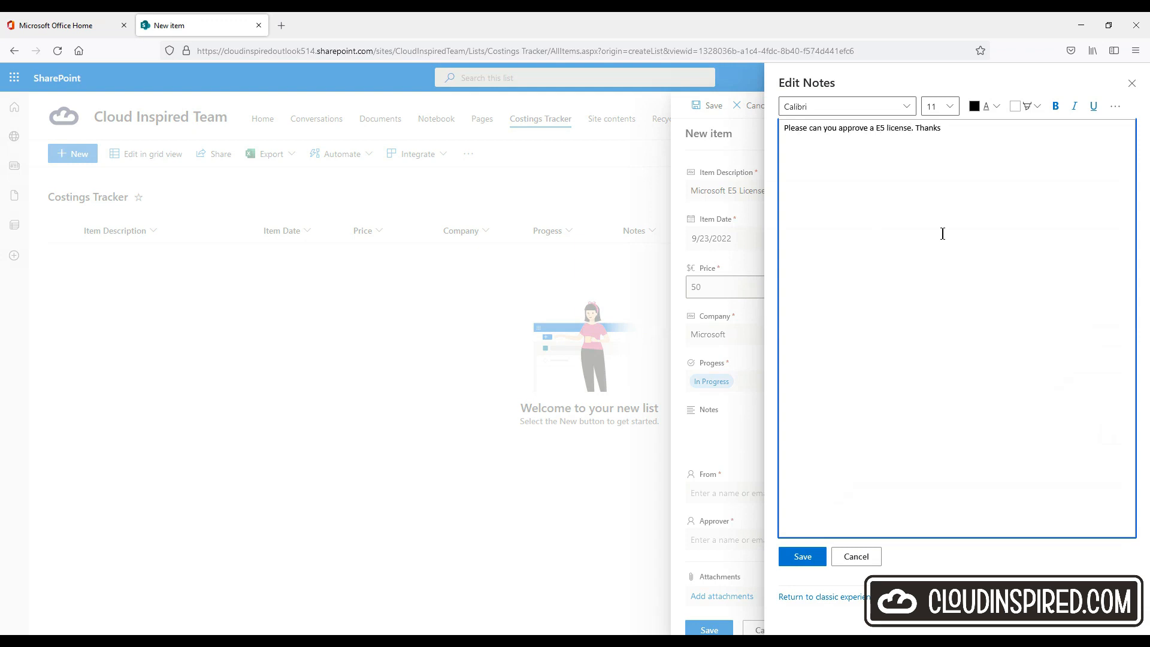
{"action": "left_click", "coordinate": [802, 556]}
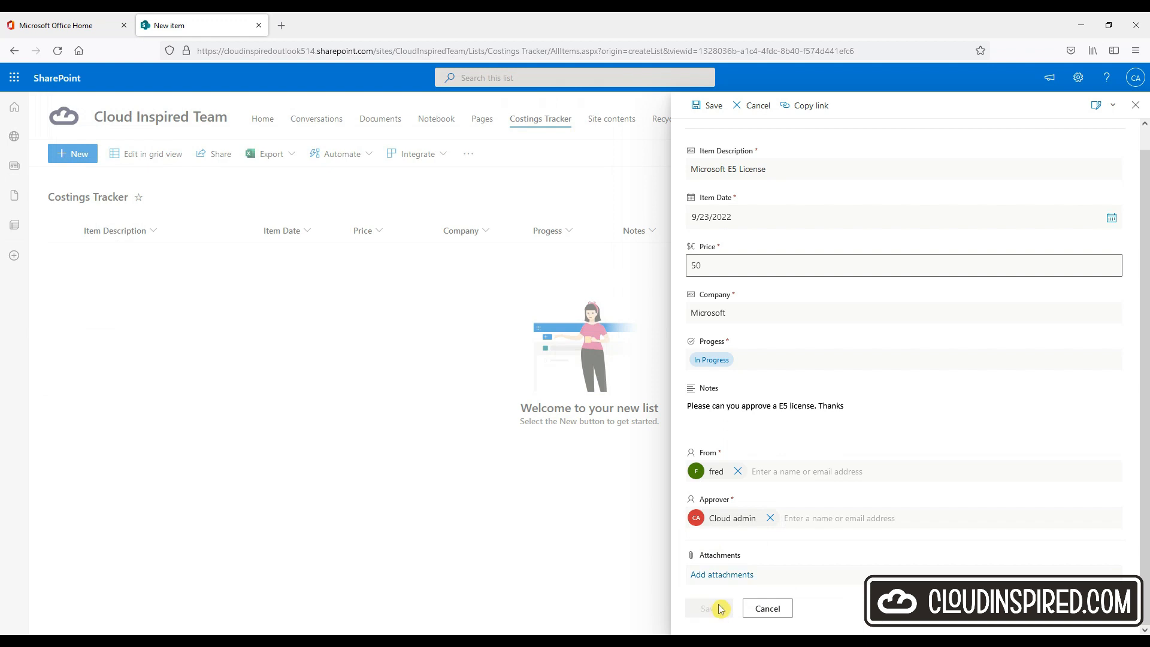
{"action": "left_click", "coordinate": [708, 608]}
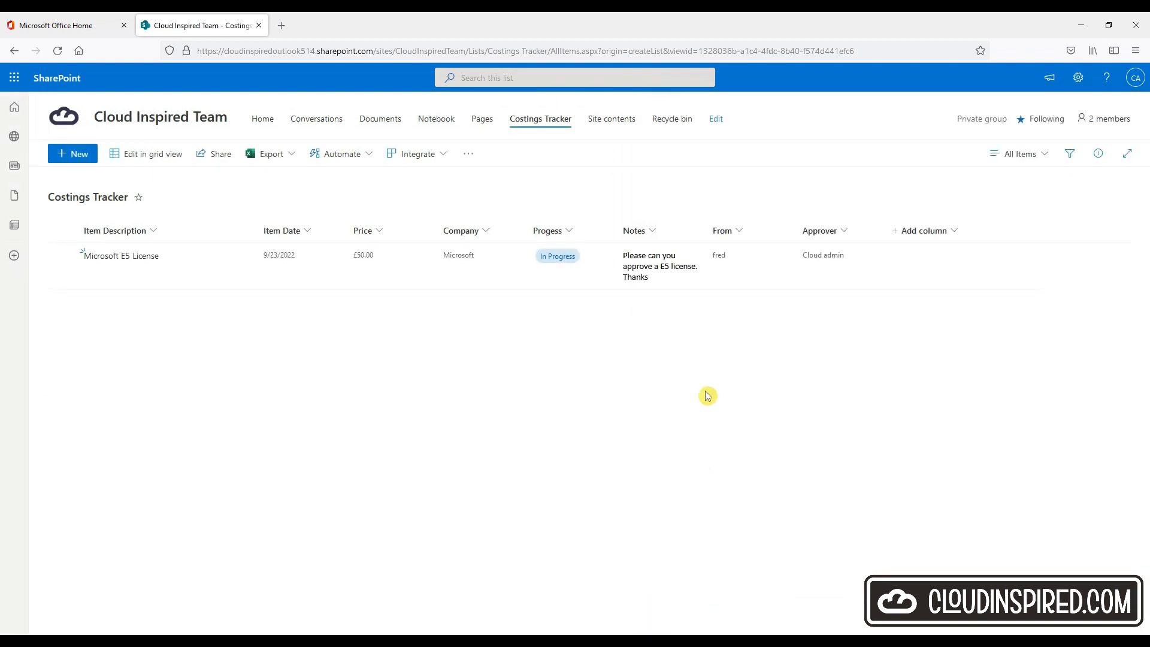
{"action": "mouse_move", "coordinate": [713, 392]}
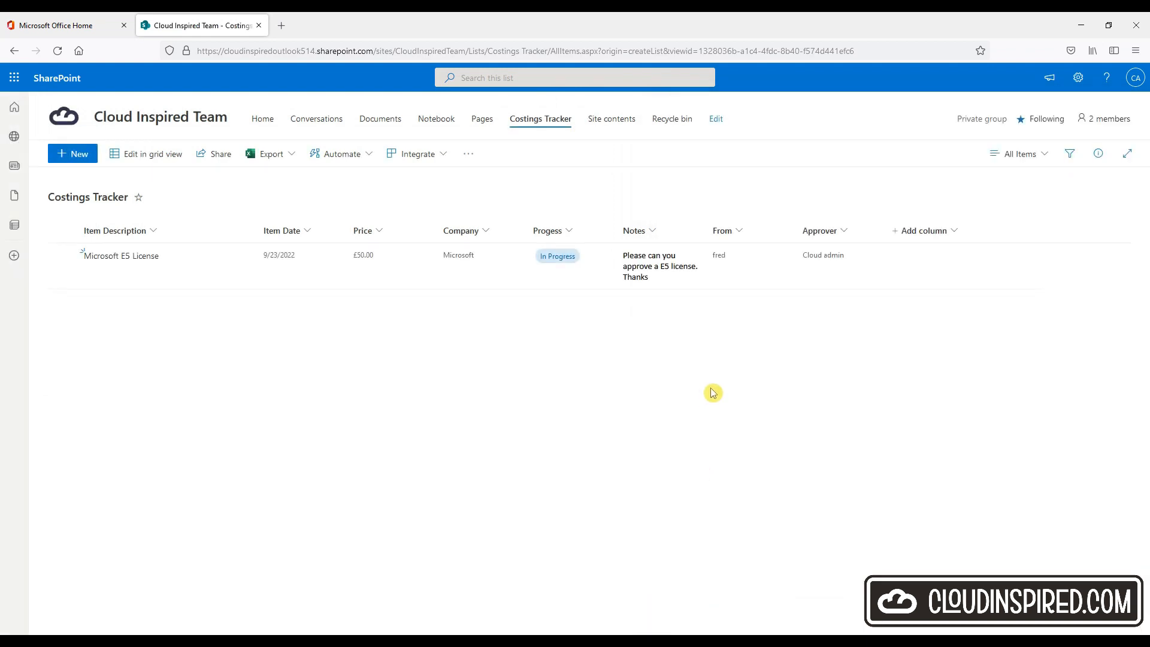
{"action": "mouse_move", "coordinate": [139, 260]}
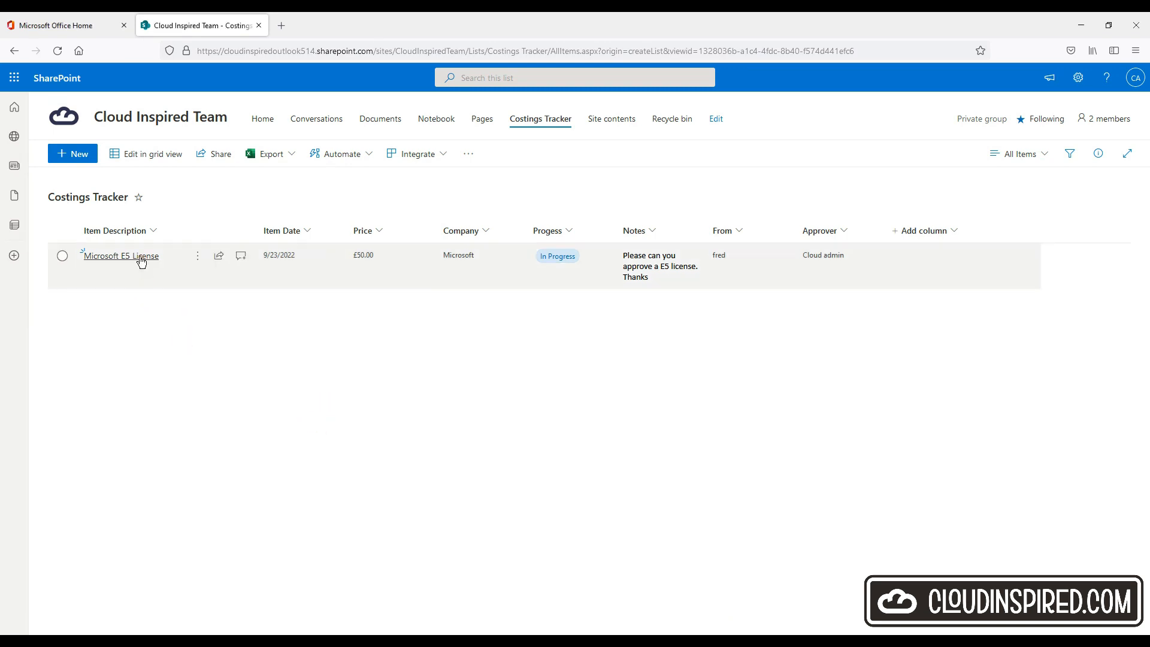
- Review the Microsoft E5 License item's details and comments, then return to the list showing Approved
{"action": "left_click", "coordinate": [121, 256]}
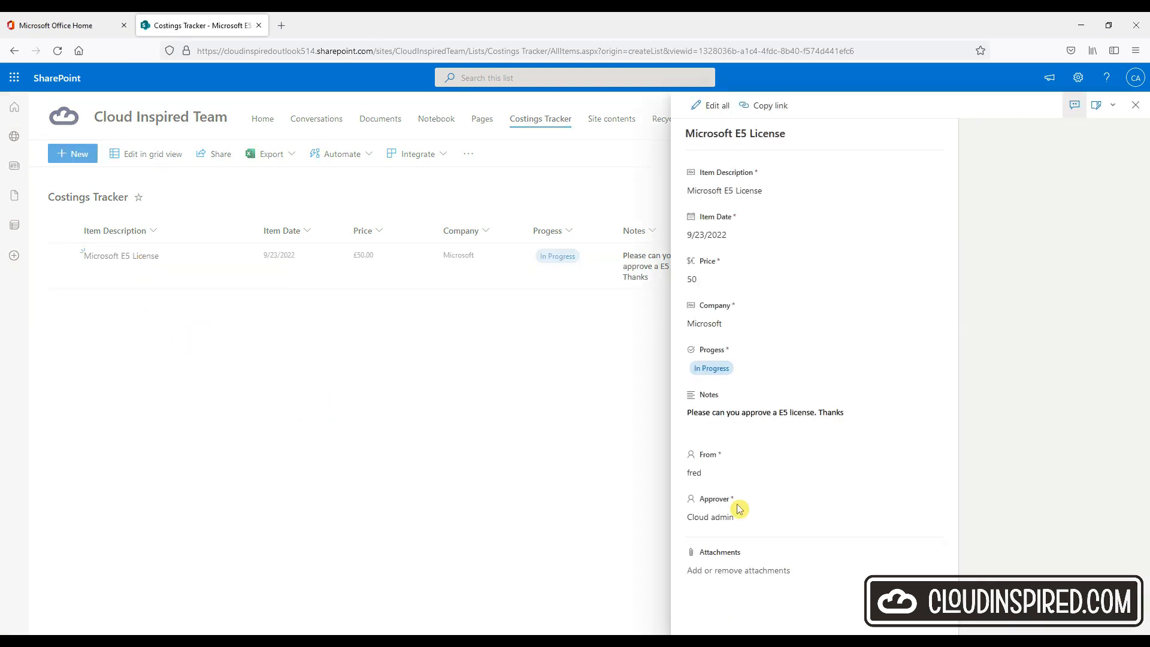
{"action": "left_click", "coordinate": [1074, 105]}
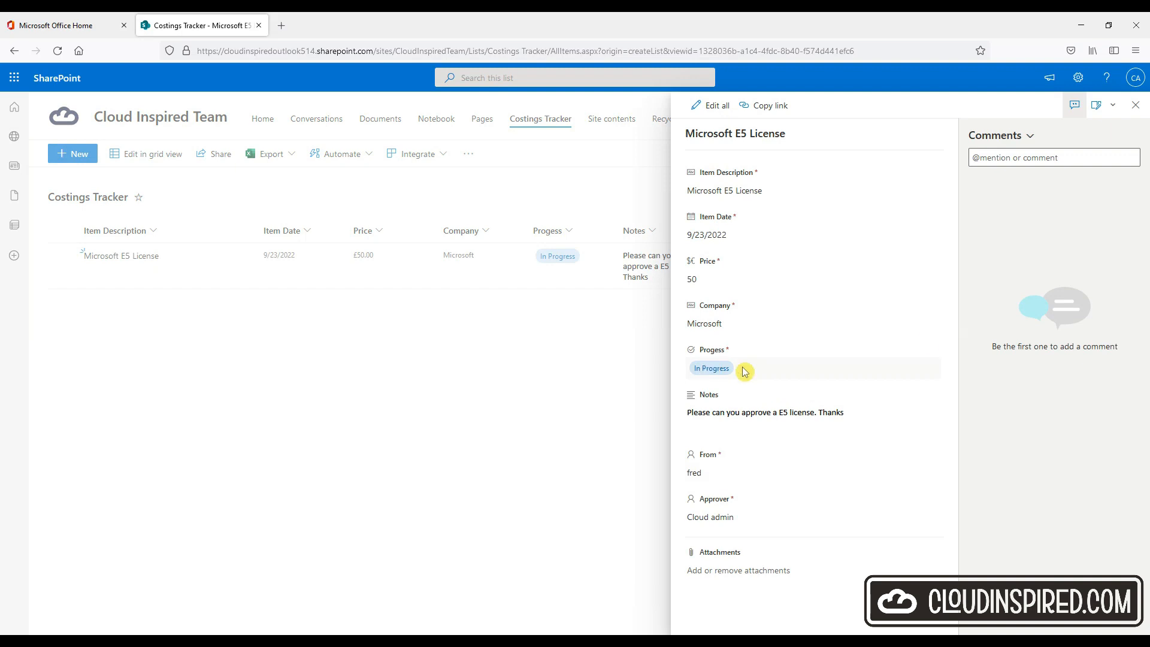
{"action": "mouse_move", "coordinate": [971, 291]}
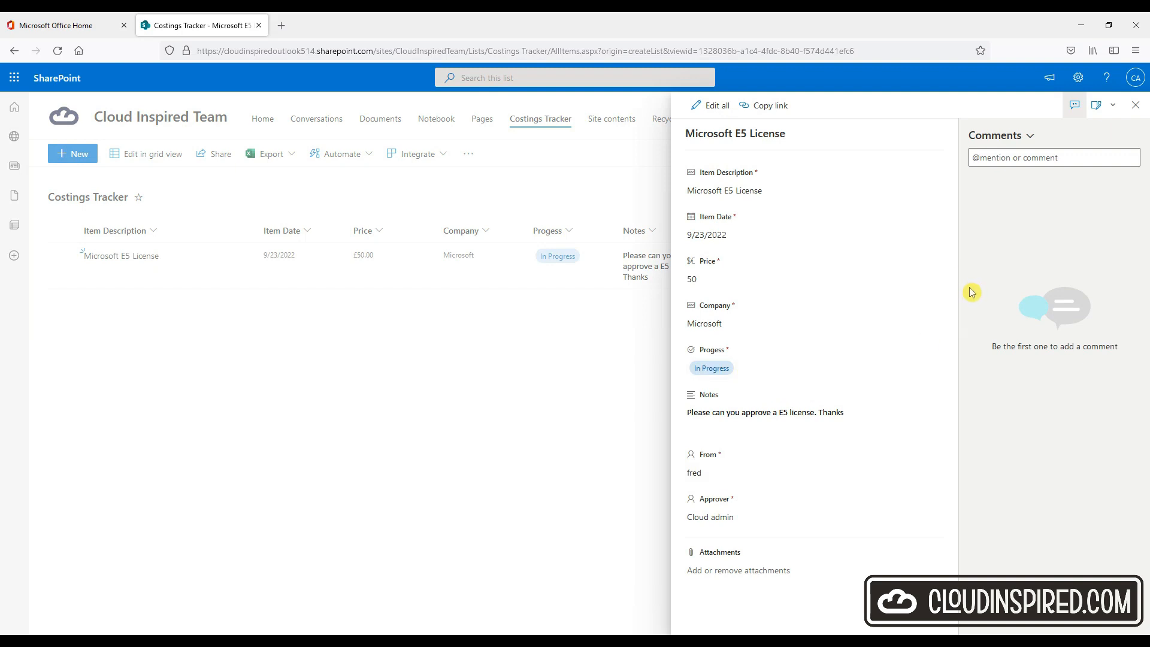
{"action": "left_click", "coordinate": [1133, 105]}
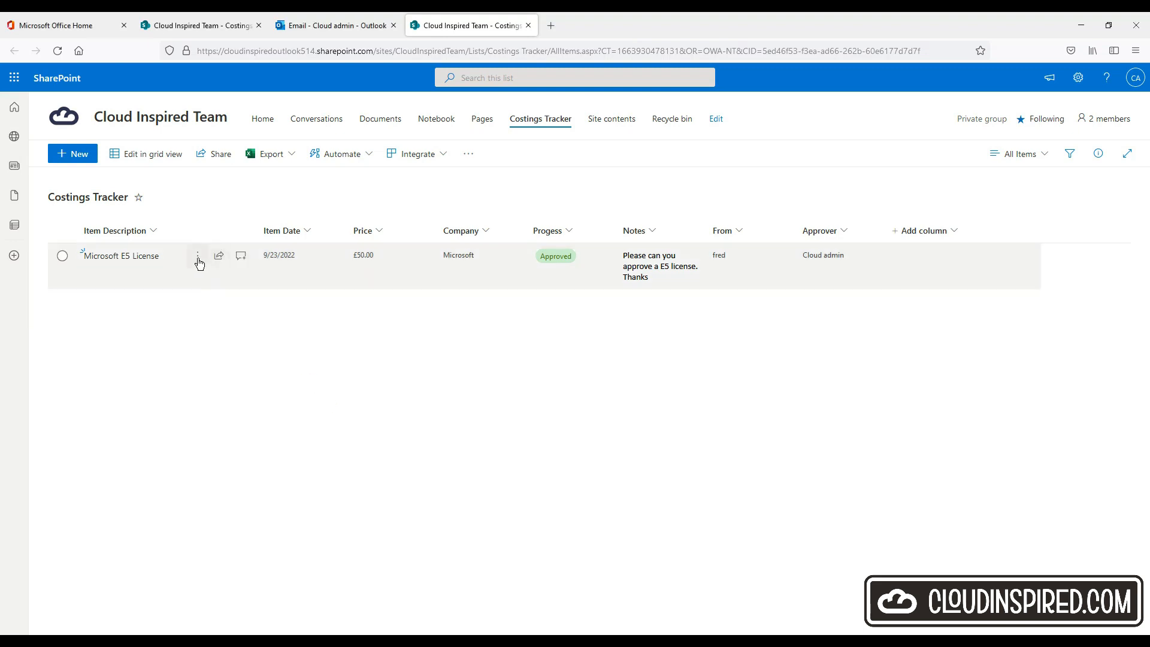
{"action": "left_click", "coordinate": [61, 255]}
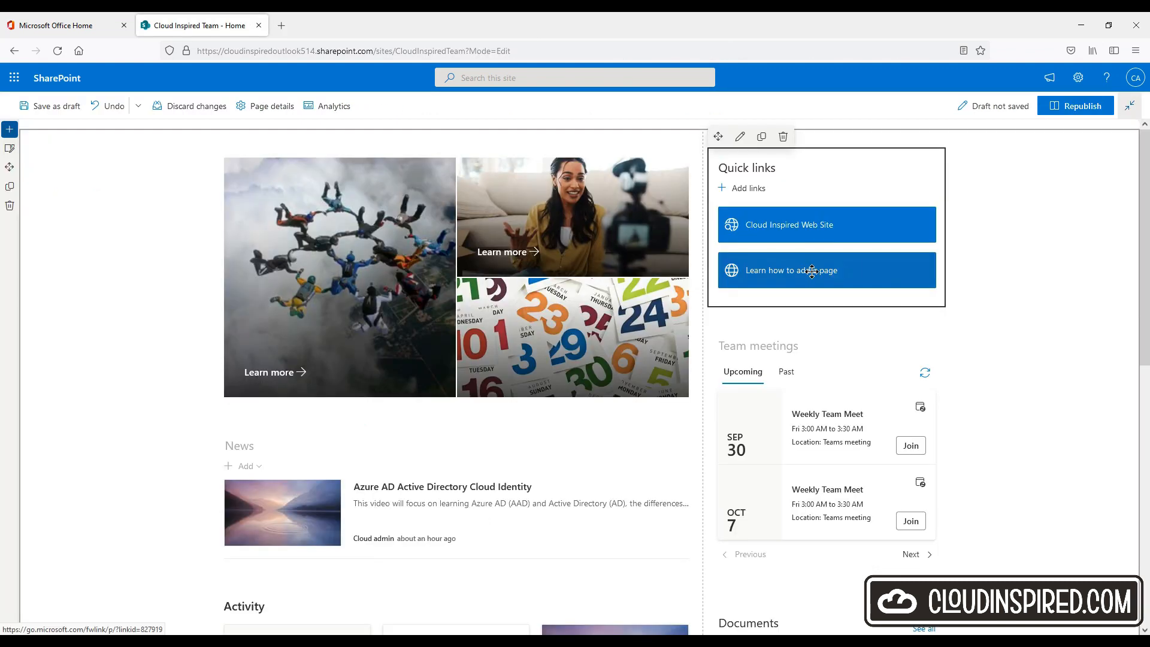
- Retitle the second quick link to Costings Tracker and give it the workitem icon
{"action": "left_click", "coordinate": [811, 270]}
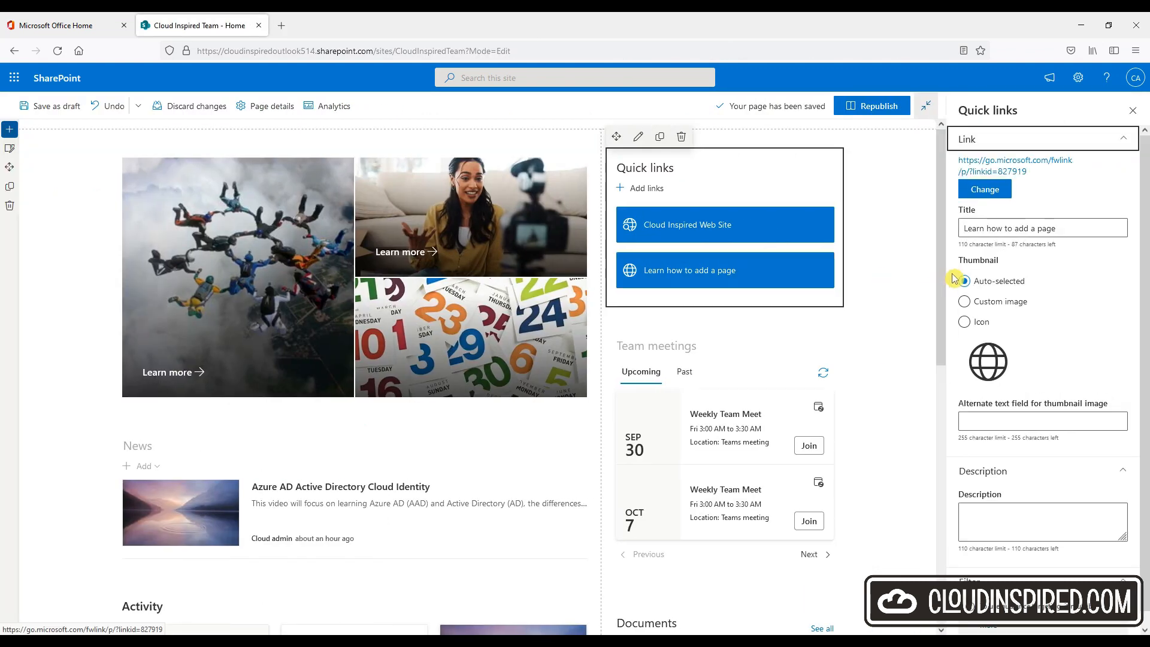
{"action": "type", "text": "Costings Tracker"}
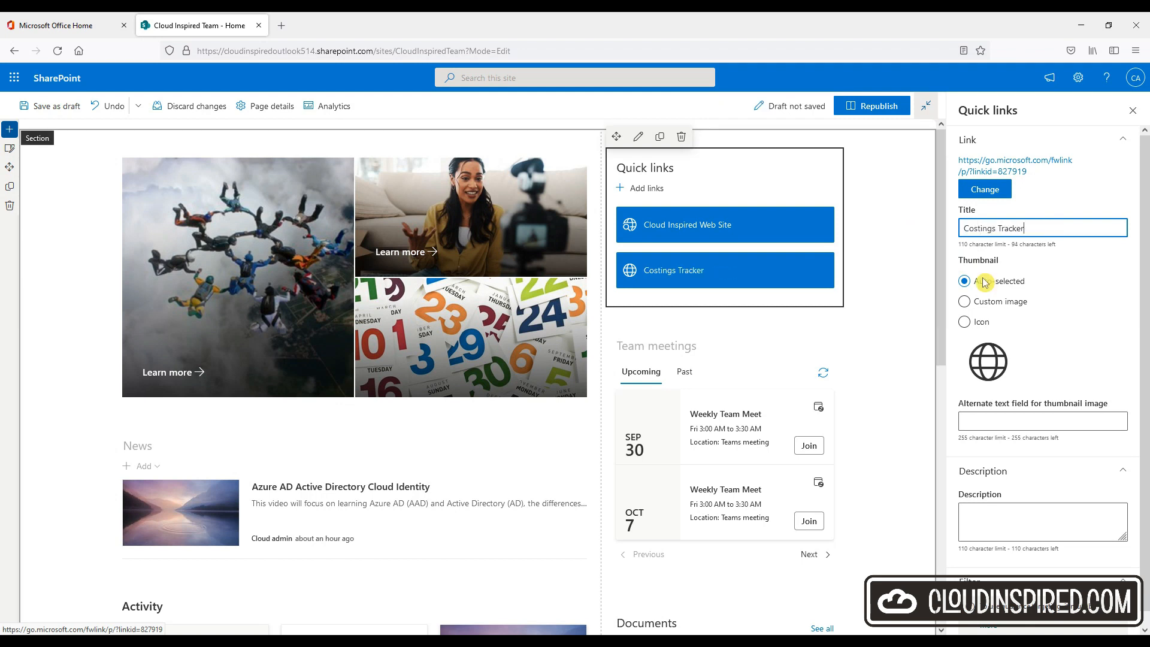
{"action": "left_click", "coordinate": [964, 322]}
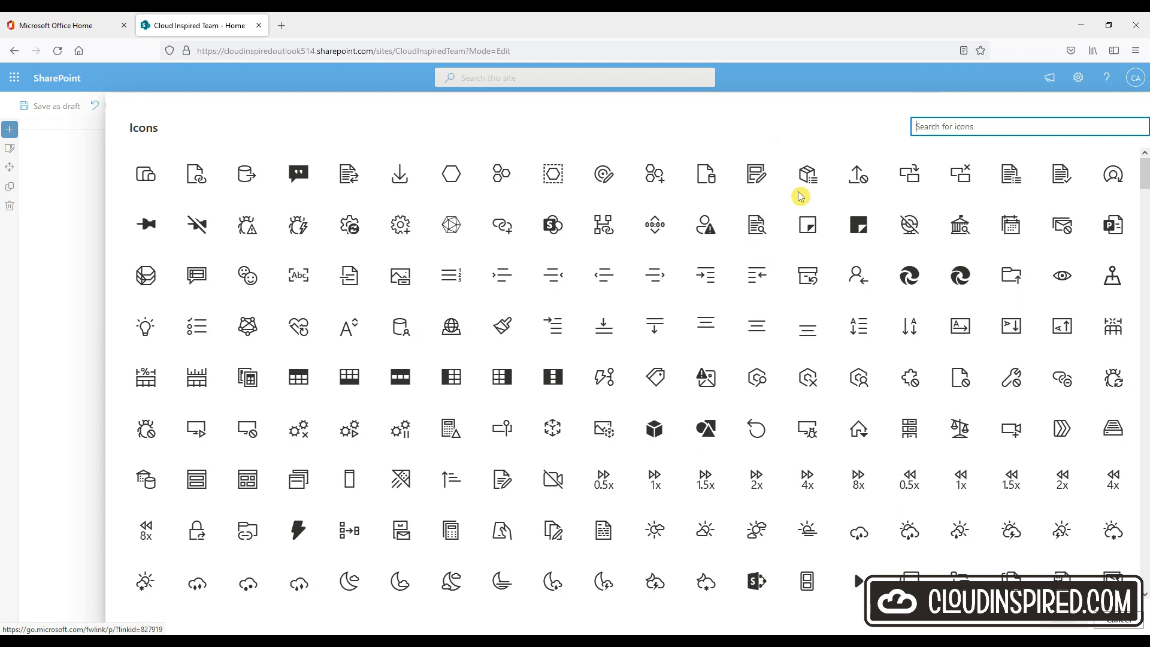
{"action": "type", "text": "item"}
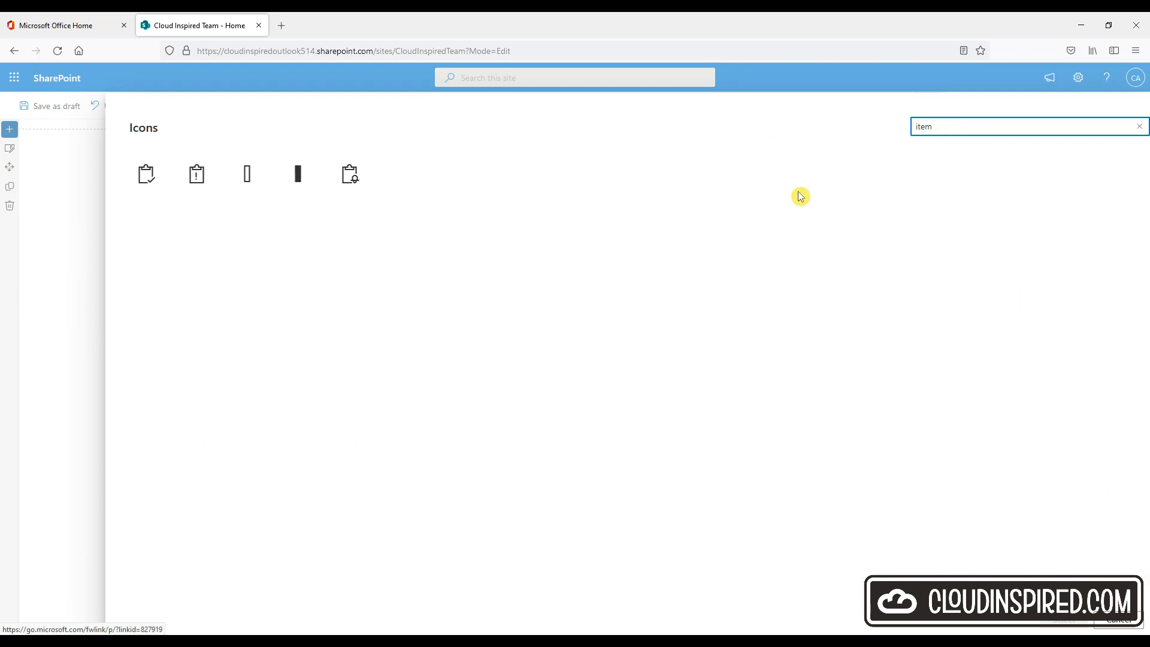
{"action": "left_click", "coordinate": [146, 173]}
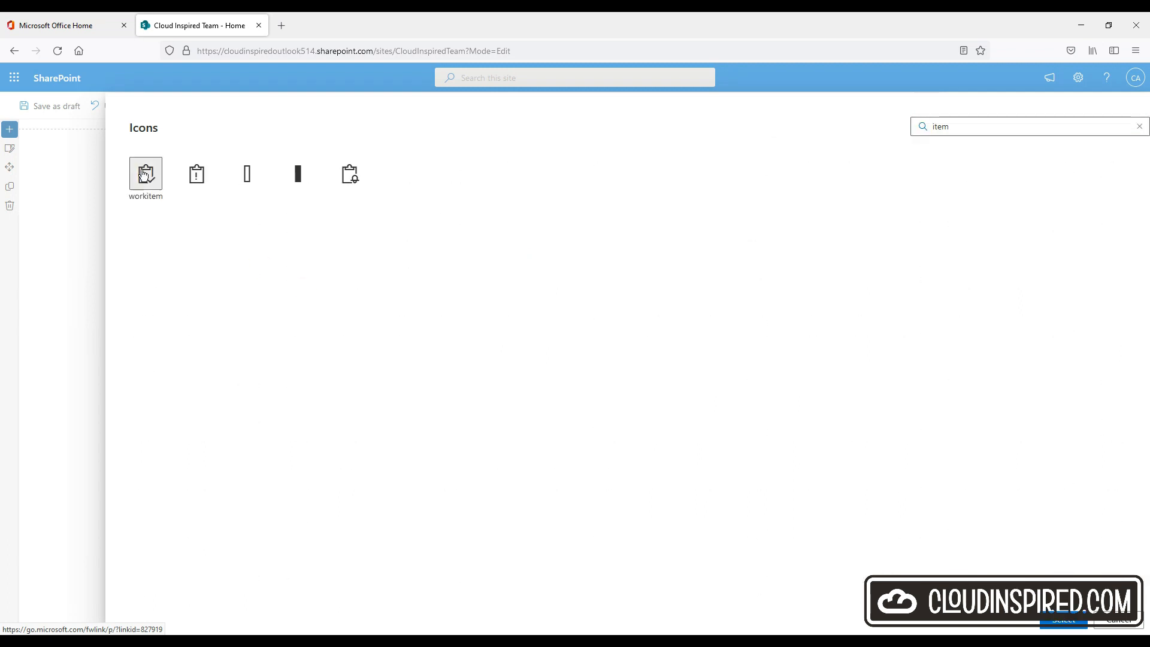
{"action": "left_click", "coordinate": [1063, 620]}
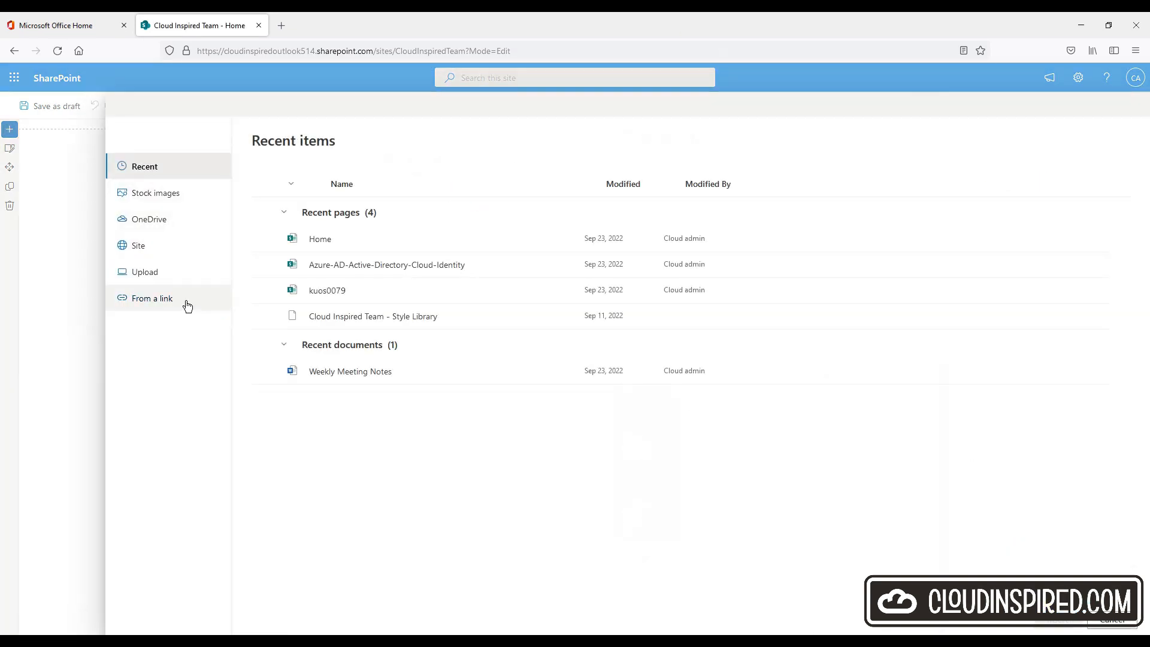
- Point the quick link at the Costings Tracker list via a web address and republish the page
{"action": "left_click", "coordinate": [152, 298]}
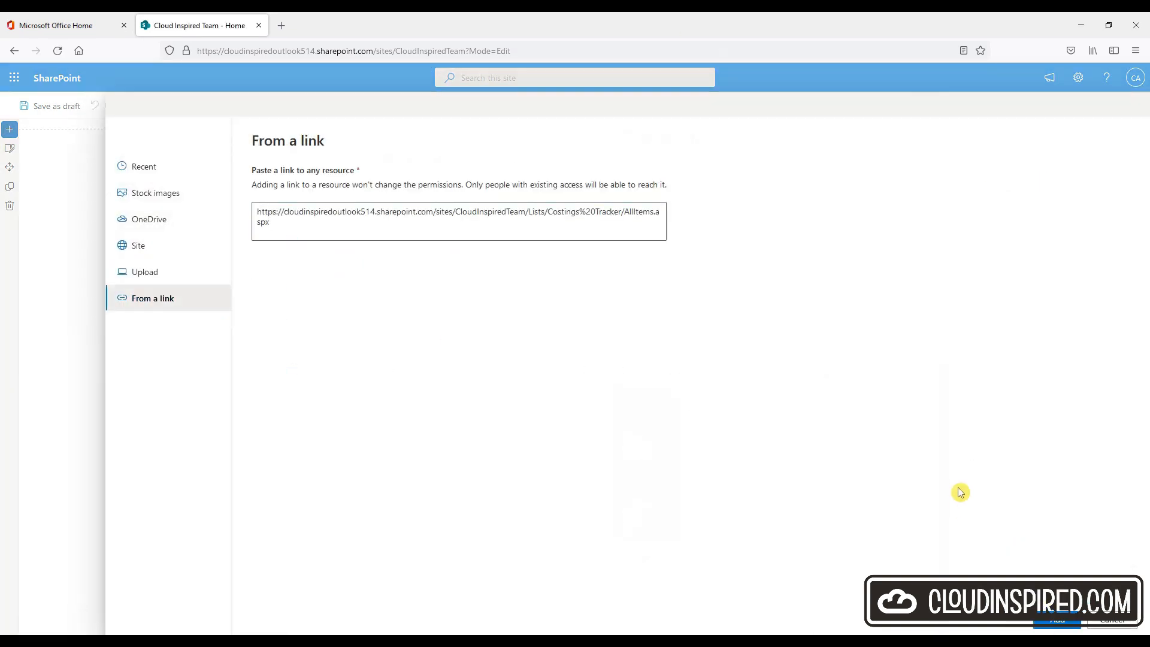
{"action": "left_click", "coordinate": [1057, 620]}
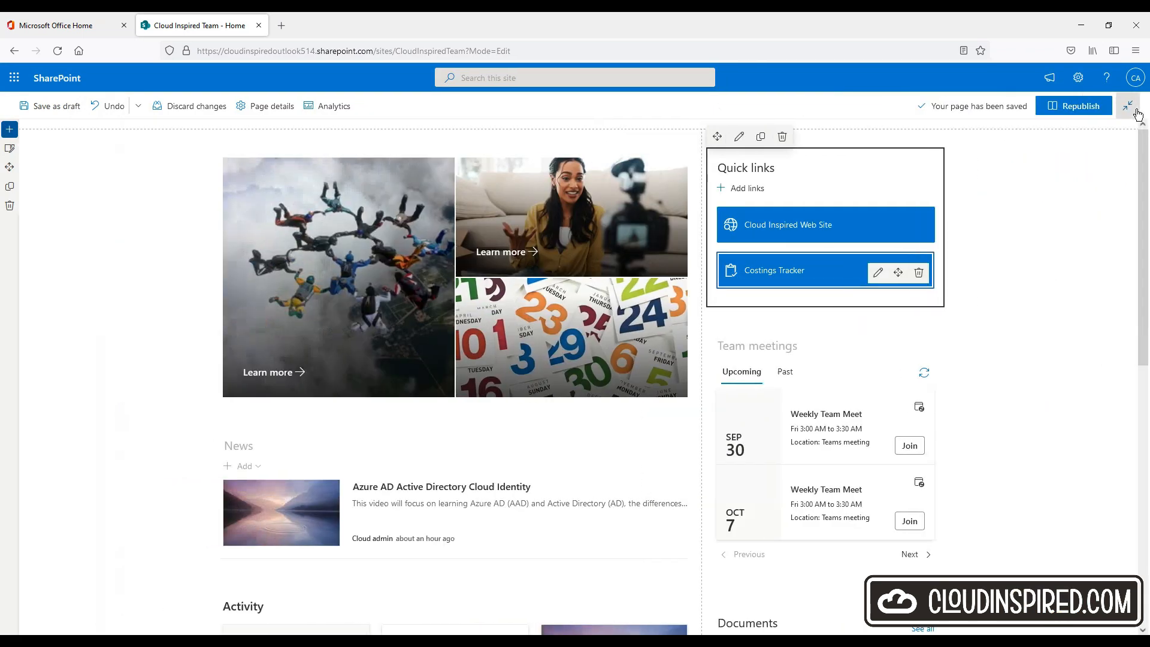
{"action": "left_click", "coordinate": [1074, 105]}
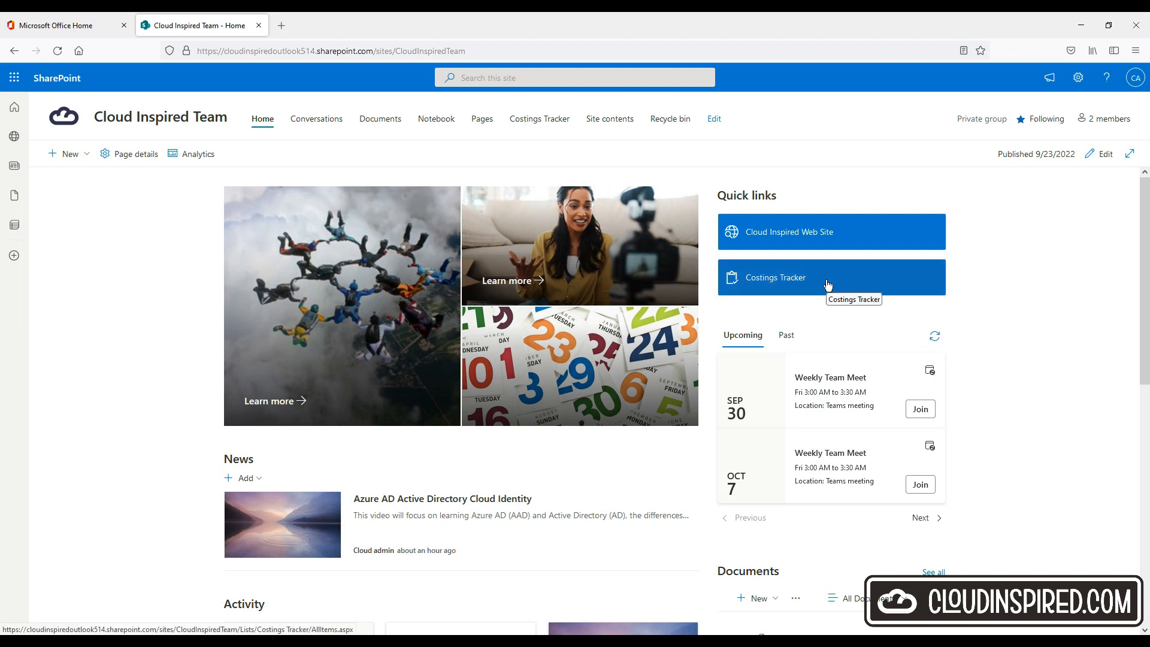
- Add a List web part showing Costings Tracker in the right column and republish the page
{"action": "left_click", "coordinate": [825, 139]}
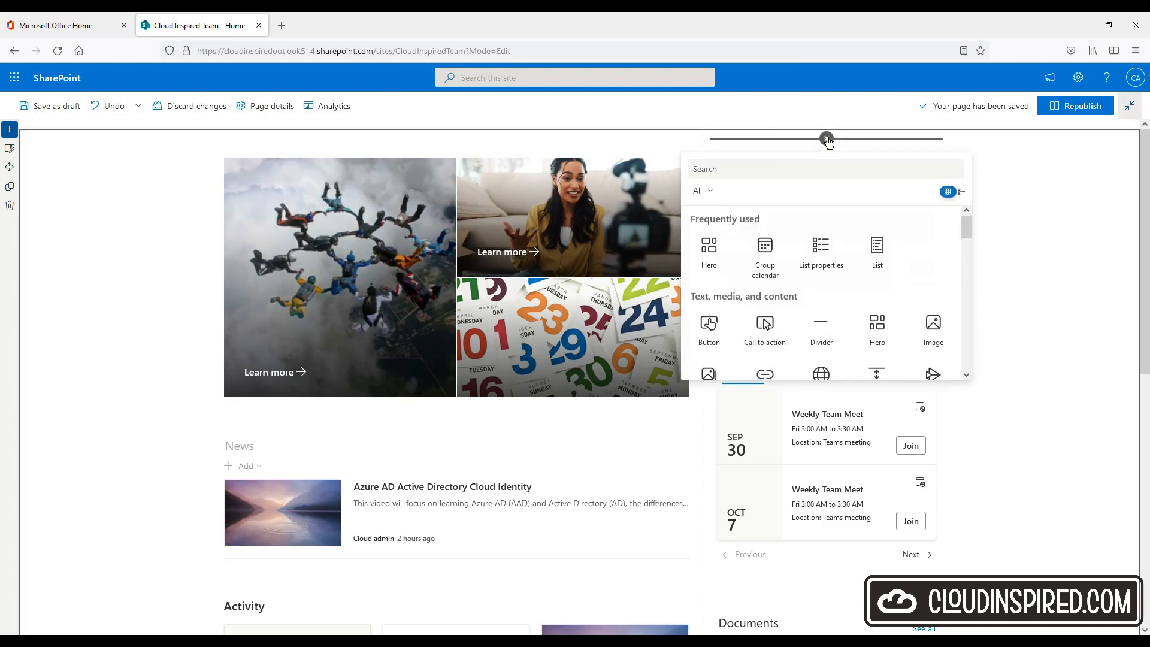
{"action": "type", "text": "list"}
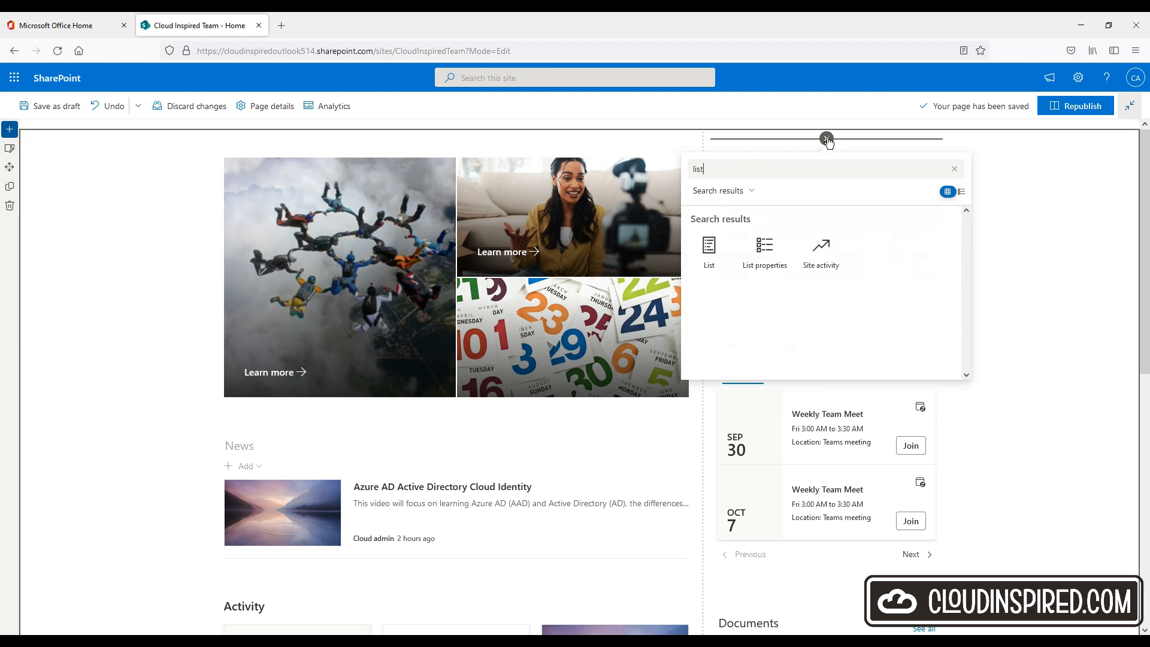
{"action": "left_click", "coordinate": [709, 246]}
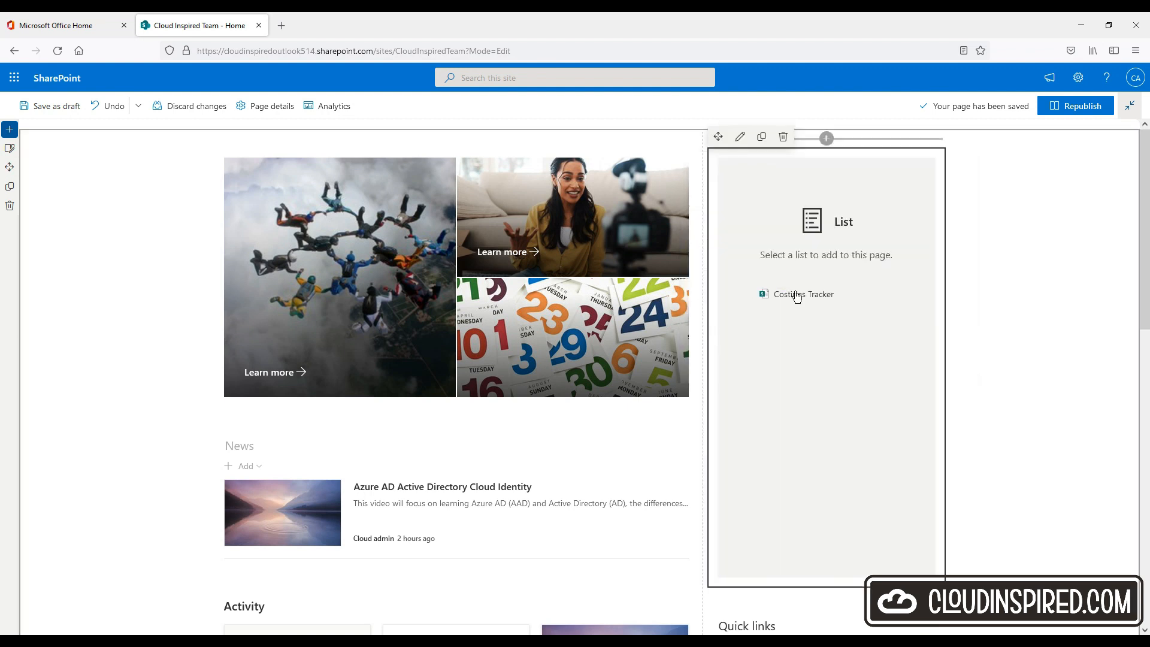
{"action": "left_click", "coordinate": [802, 294]}
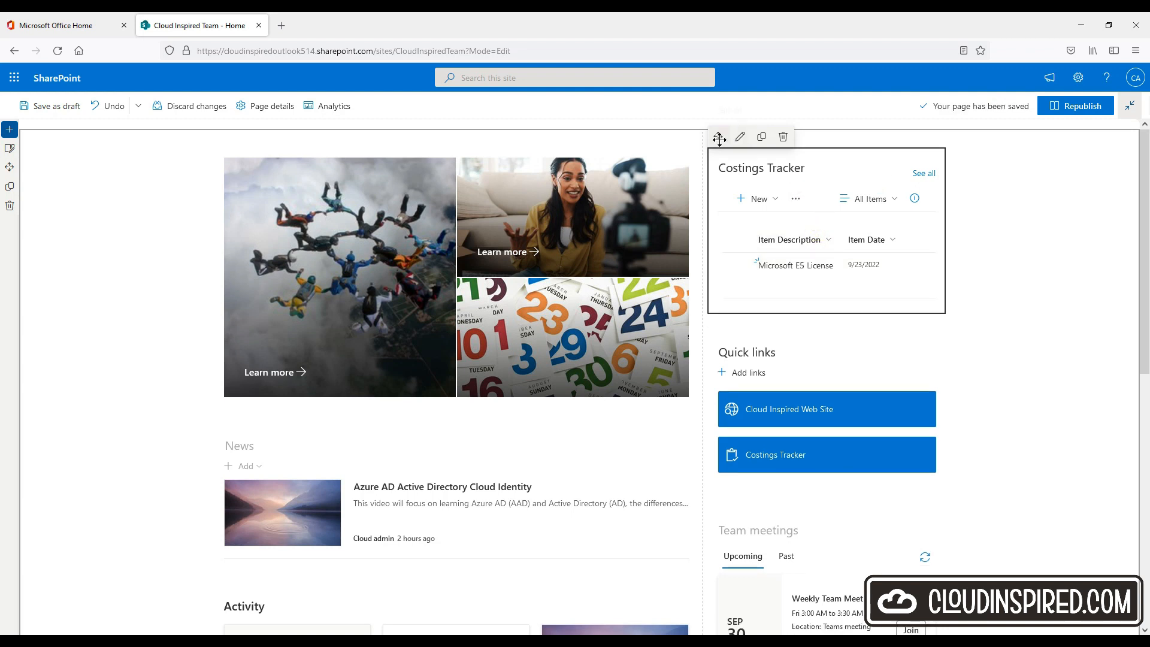
{"action": "mouse_move", "coordinate": [822, 153]}
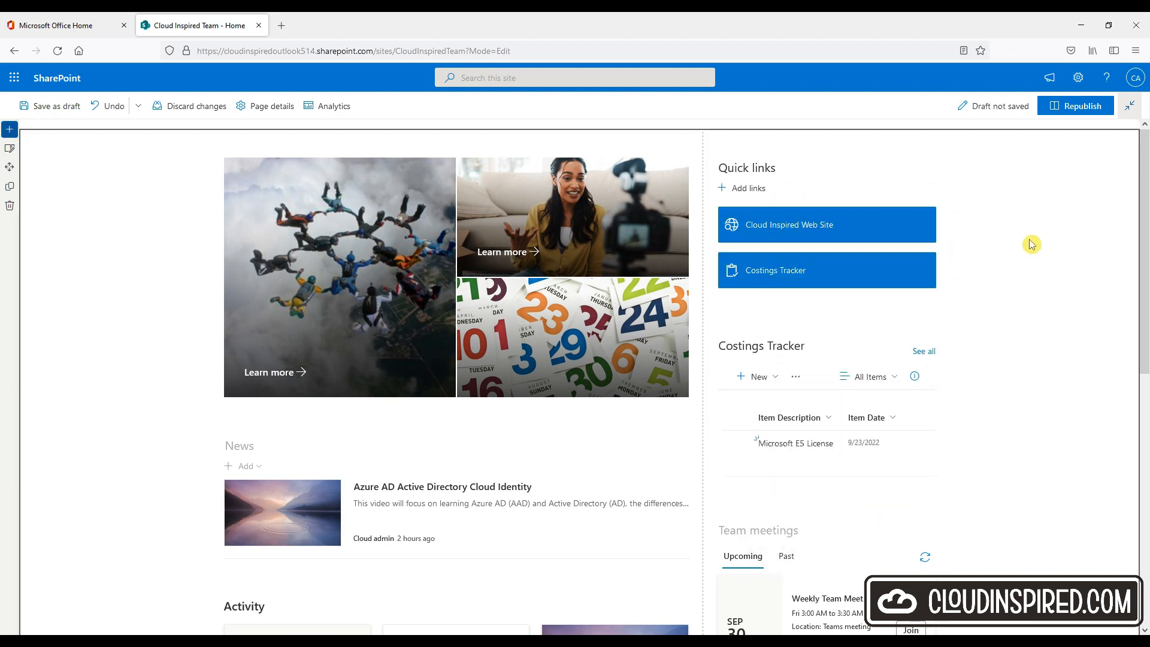
{"action": "left_click", "coordinate": [1075, 106]}
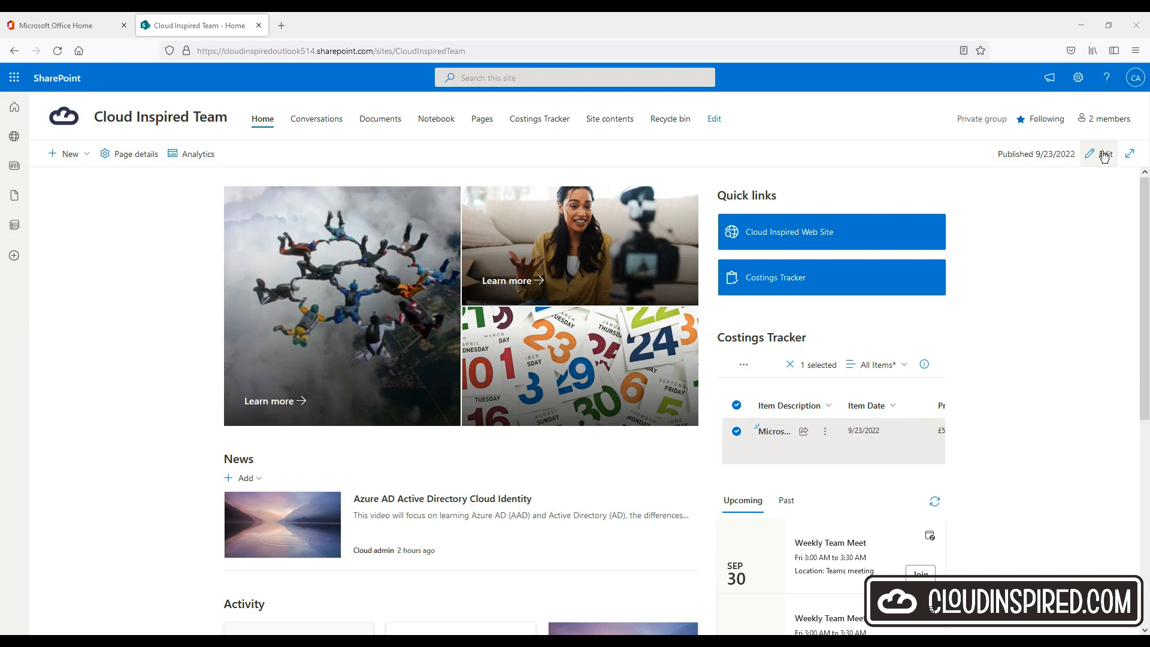
- Add a Microsoft Forms web part to the left column and start a brand-new form
{"action": "left_click", "coordinate": [1100, 154]}
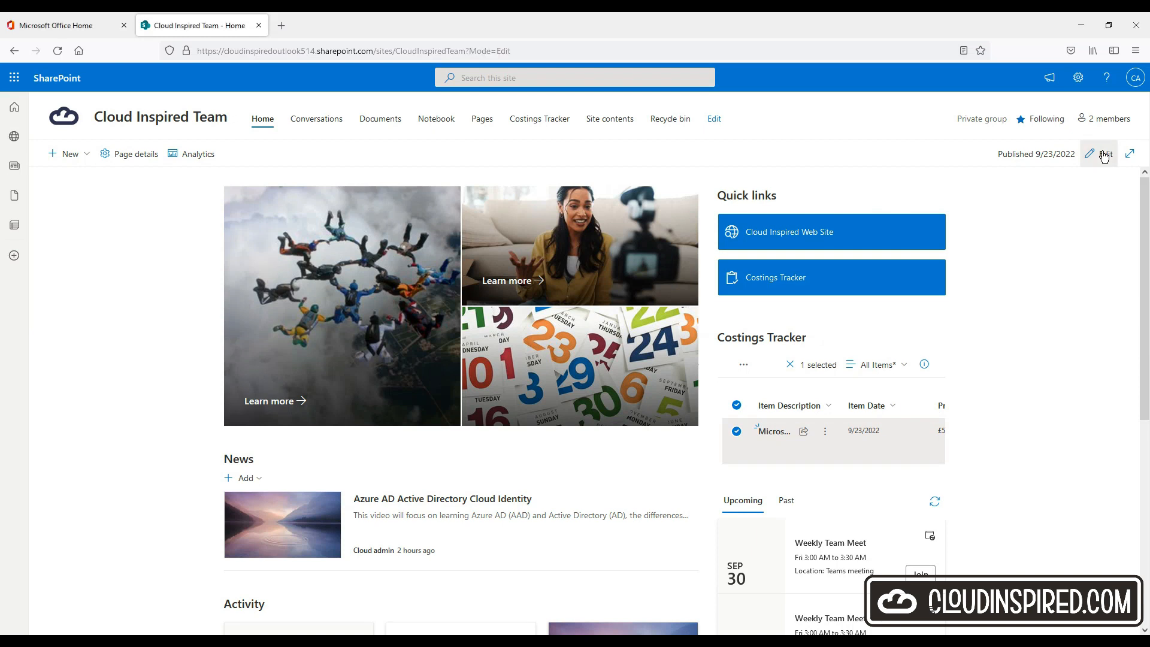
{"action": "left_click", "coordinate": [1104, 154]}
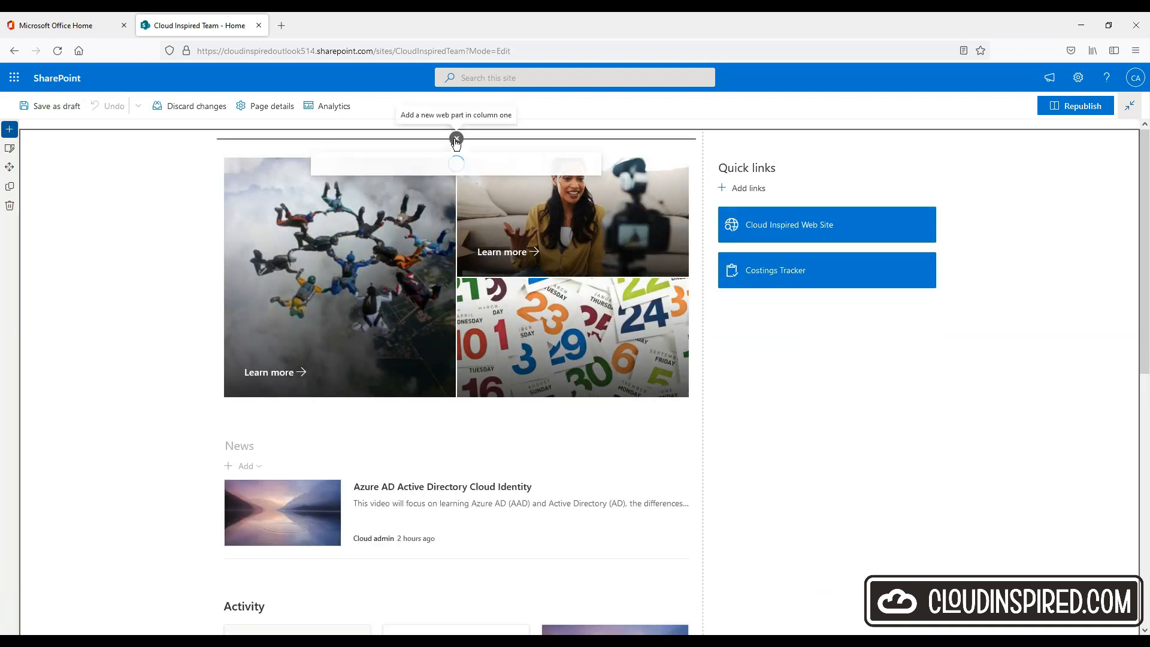
{"action": "left_click", "coordinate": [455, 139]}
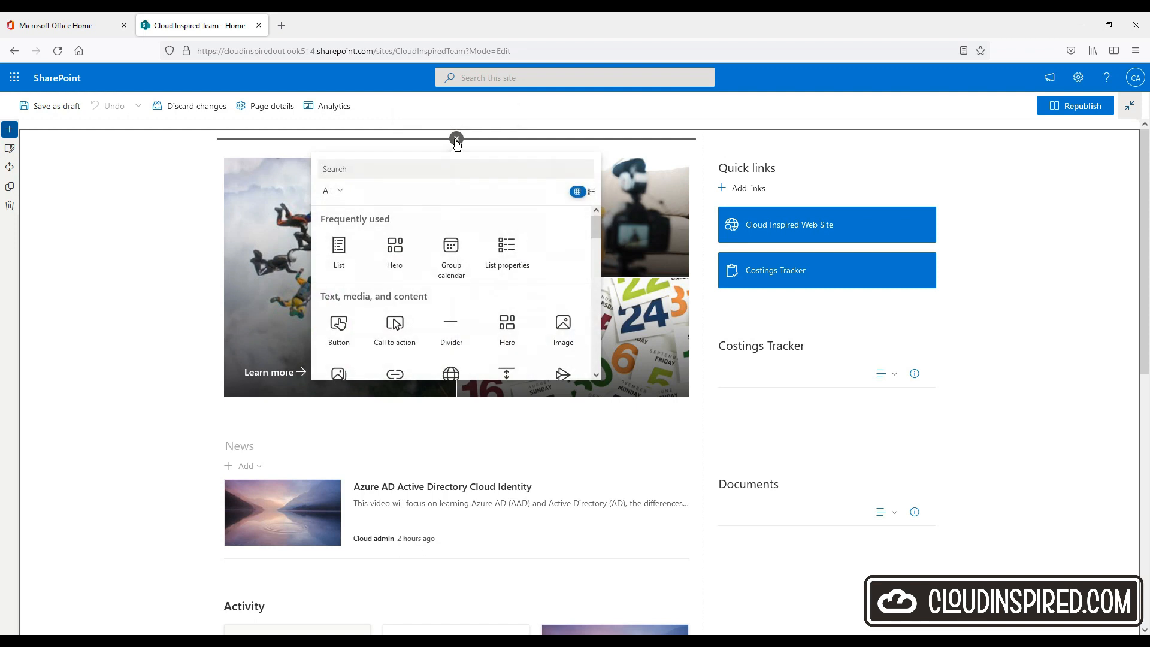
{"action": "type", "text": "form"}
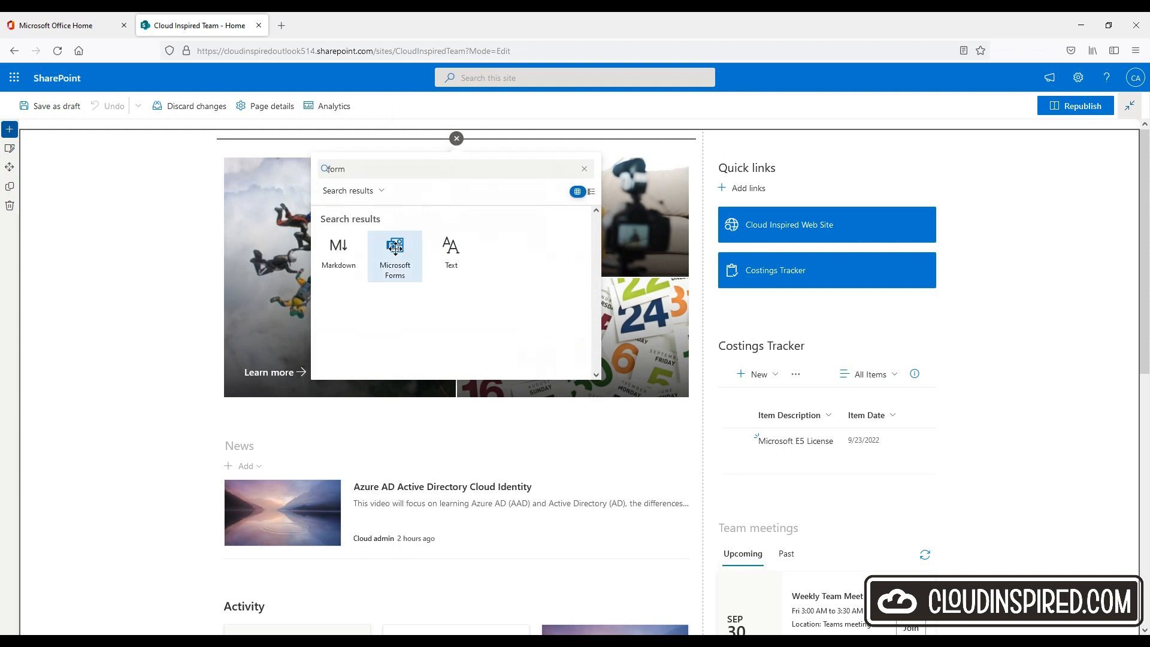
{"action": "left_click", "coordinate": [395, 252]}
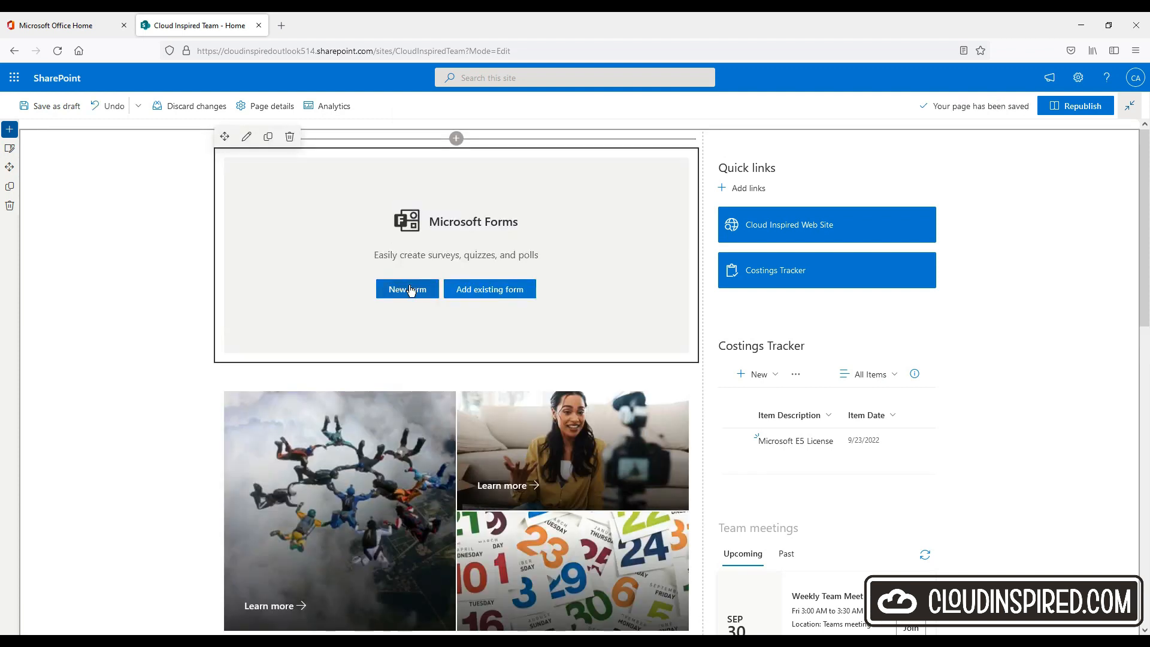
{"action": "left_click", "coordinate": [407, 288]}
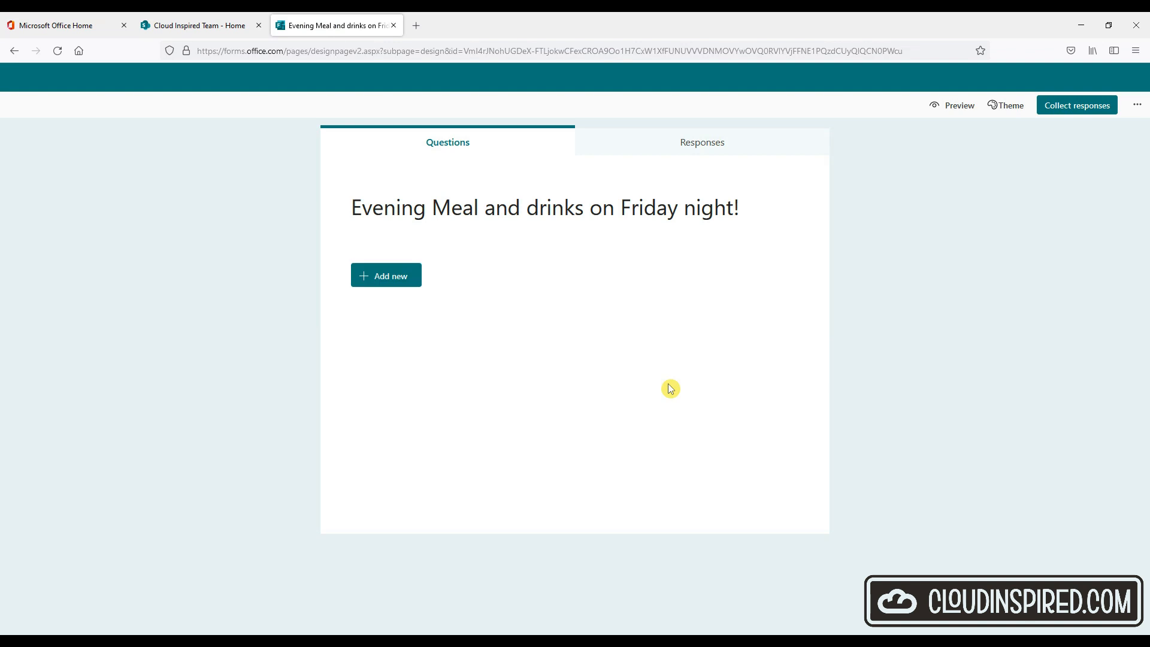
- Add all recommended questions: Dietary restrictions, Food preference and What's your name?
{"action": "left_click", "coordinate": [385, 275]}
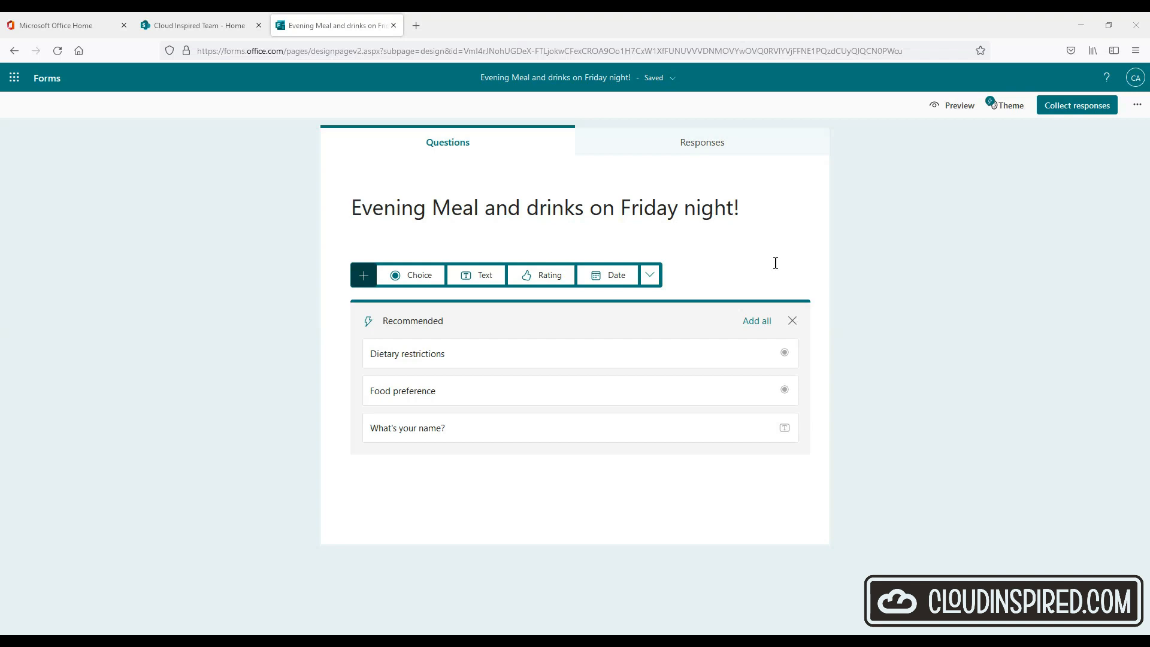
{"action": "mouse_move", "coordinate": [889, 311]}
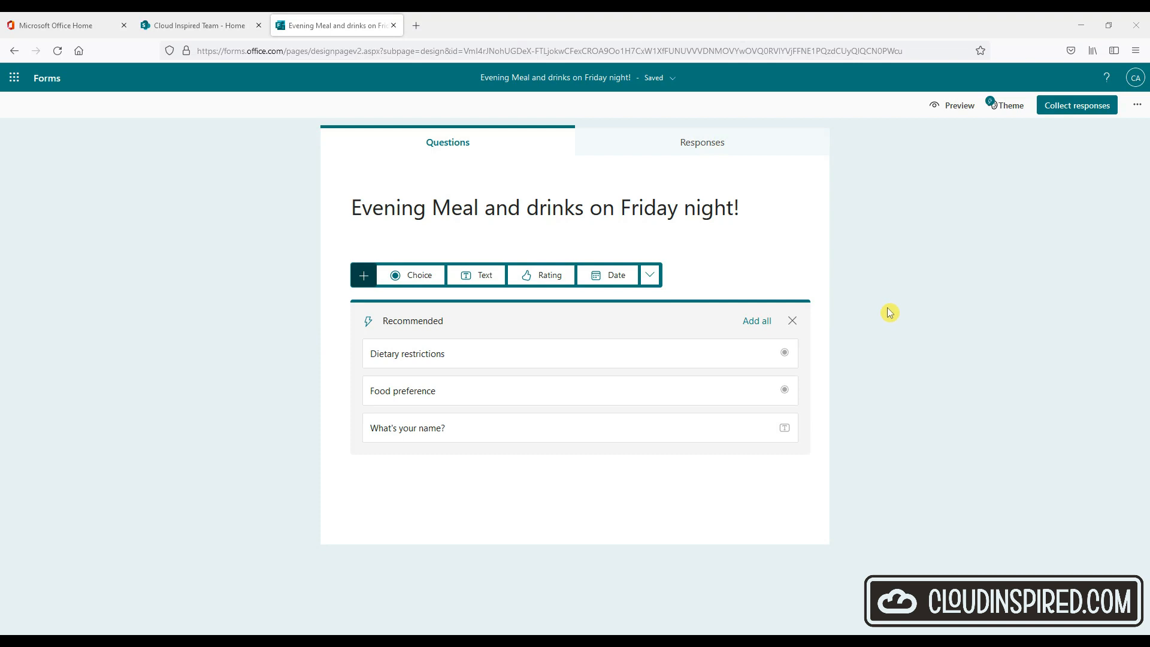
{"action": "mouse_move", "coordinate": [753, 325]}
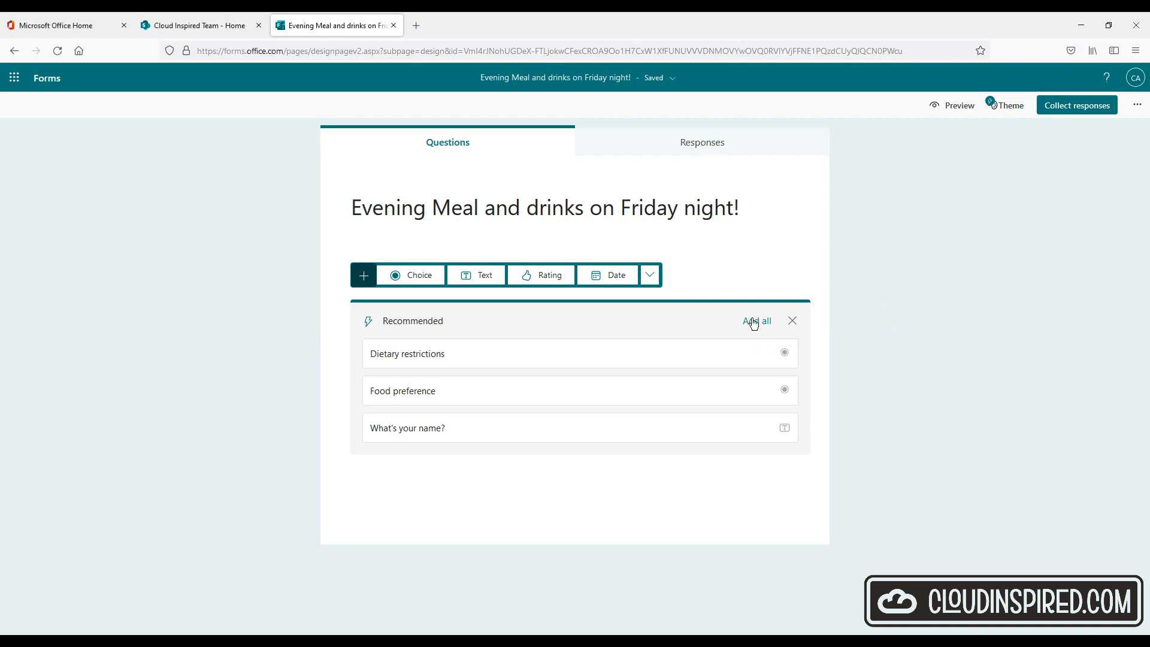
{"action": "left_click", "coordinate": [757, 321]}
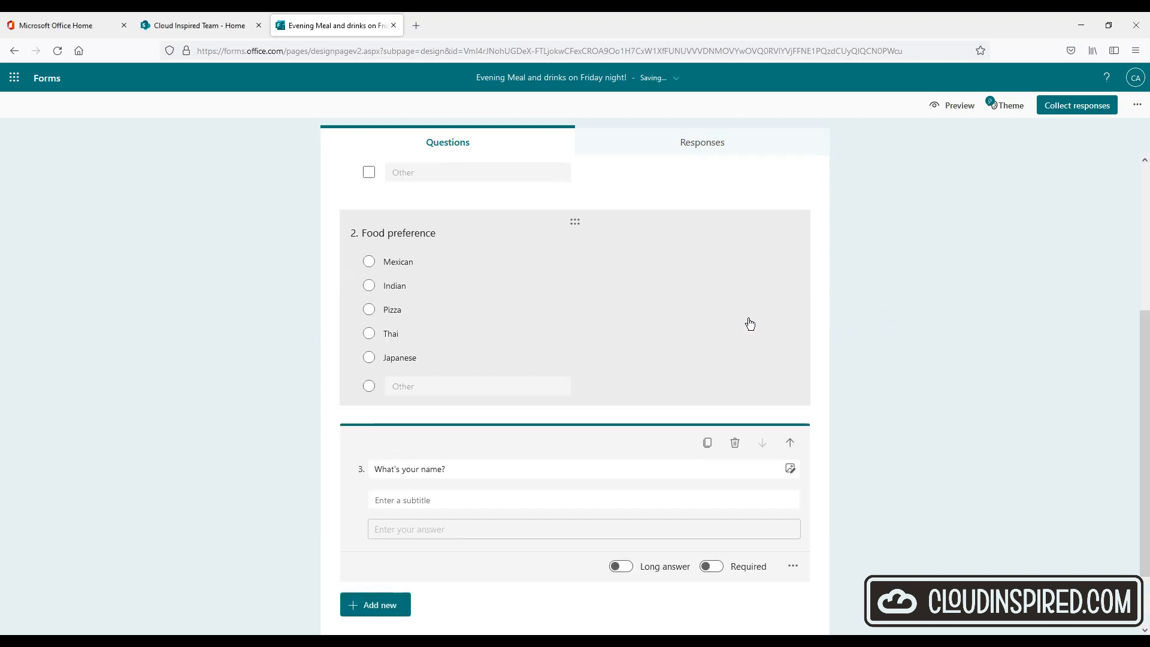
{"action": "scroll", "scroll_direction": "down", "scroll_amount": 3}
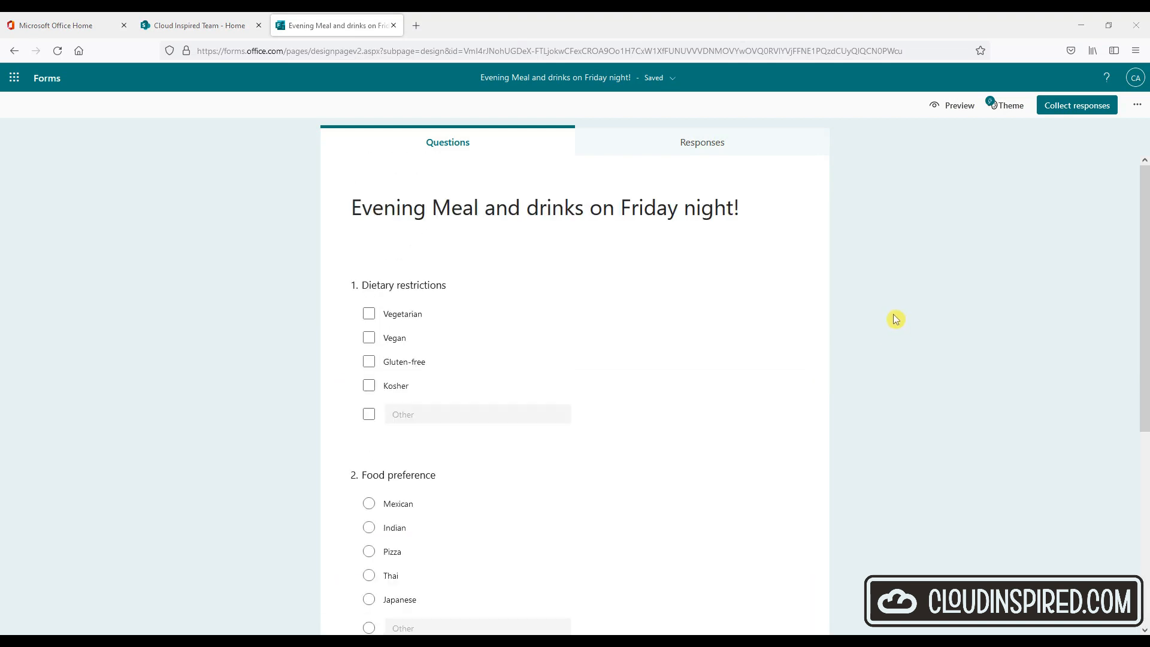
{"action": "mouse_move", "coordinate": [1011, 105]}
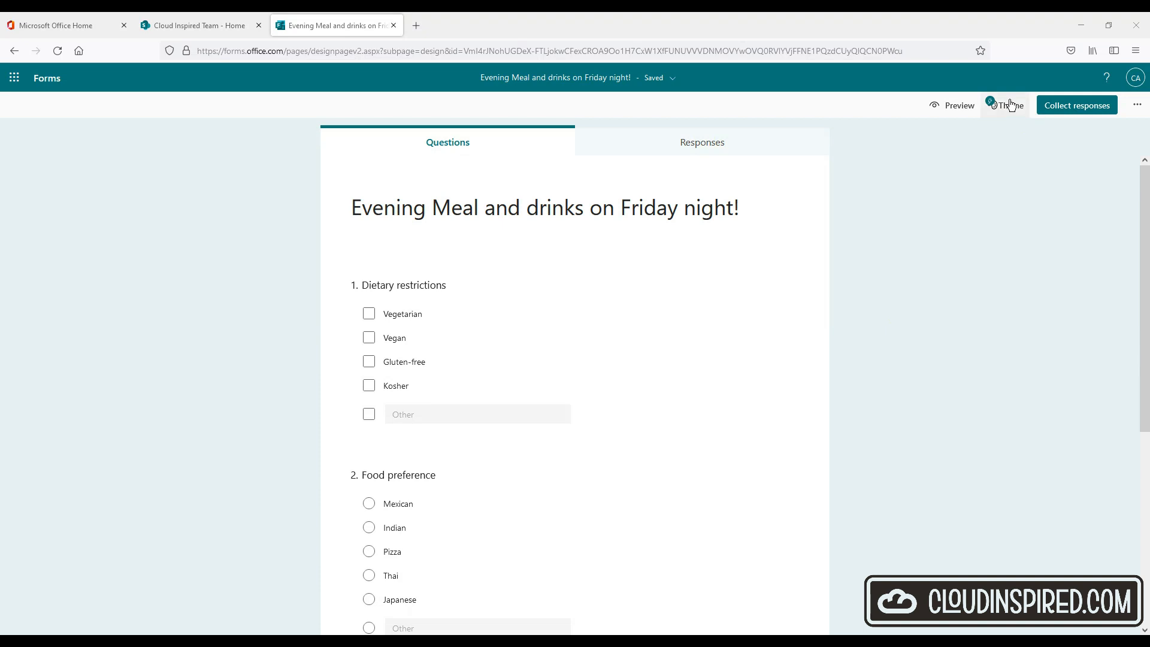
- Apply the pizza and burger photo theme and add a fourth Comments question
{"action": "left_click", "coordinate": [1009, 106]}
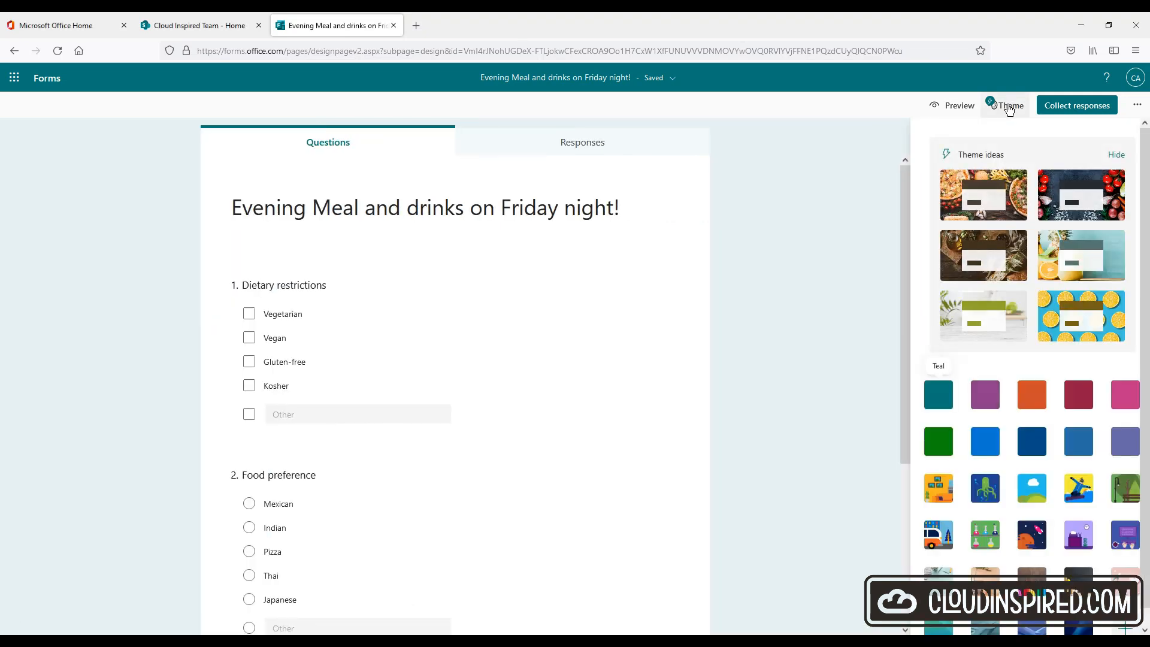
{"action": "left_click", "coordinate": [984, 194]}
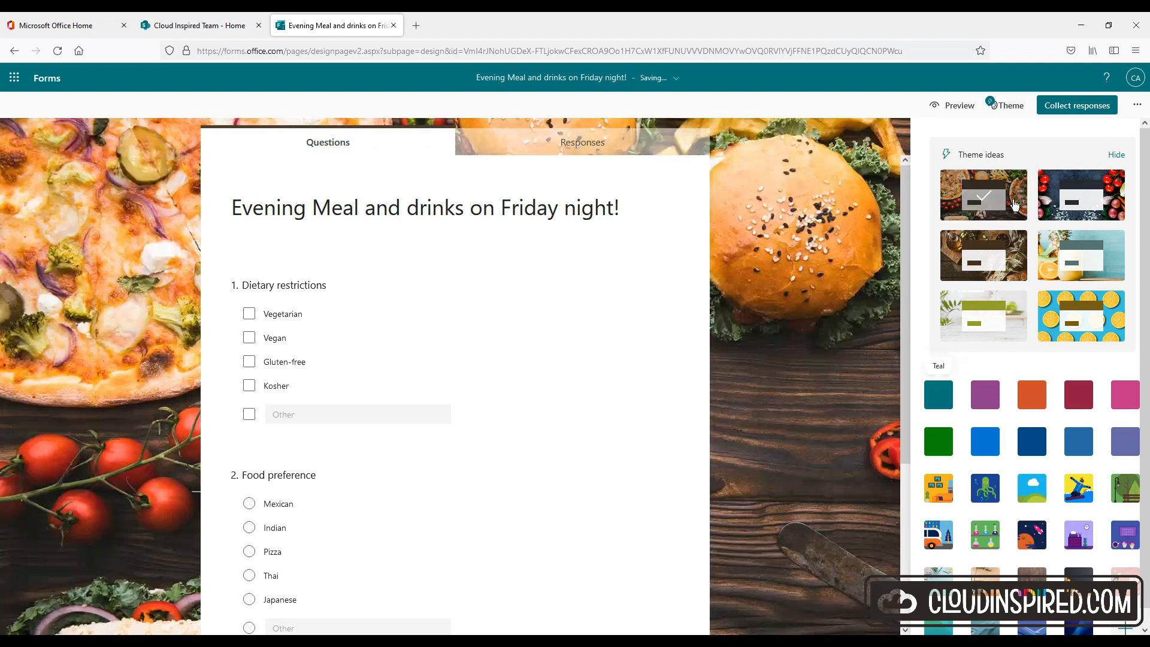
{"action": "mouse_move", "coordinate": [1021, 196]}
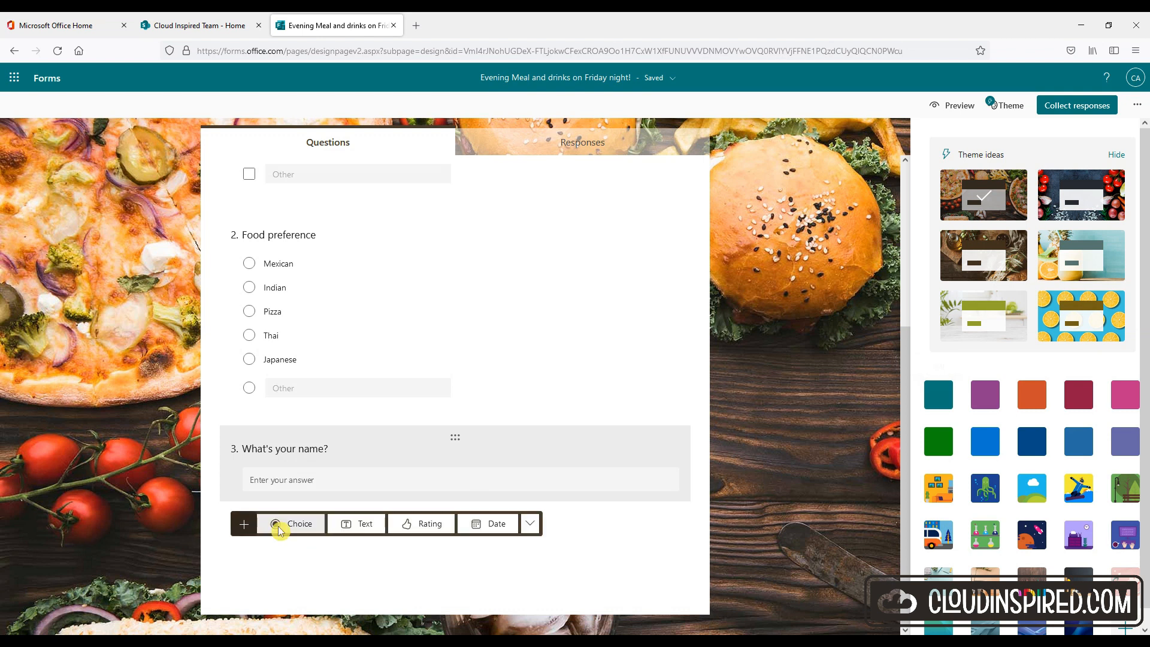
{"action": "left_click", "coordinate": [291, 524]}
{"action": "type", "text": "Comments"}
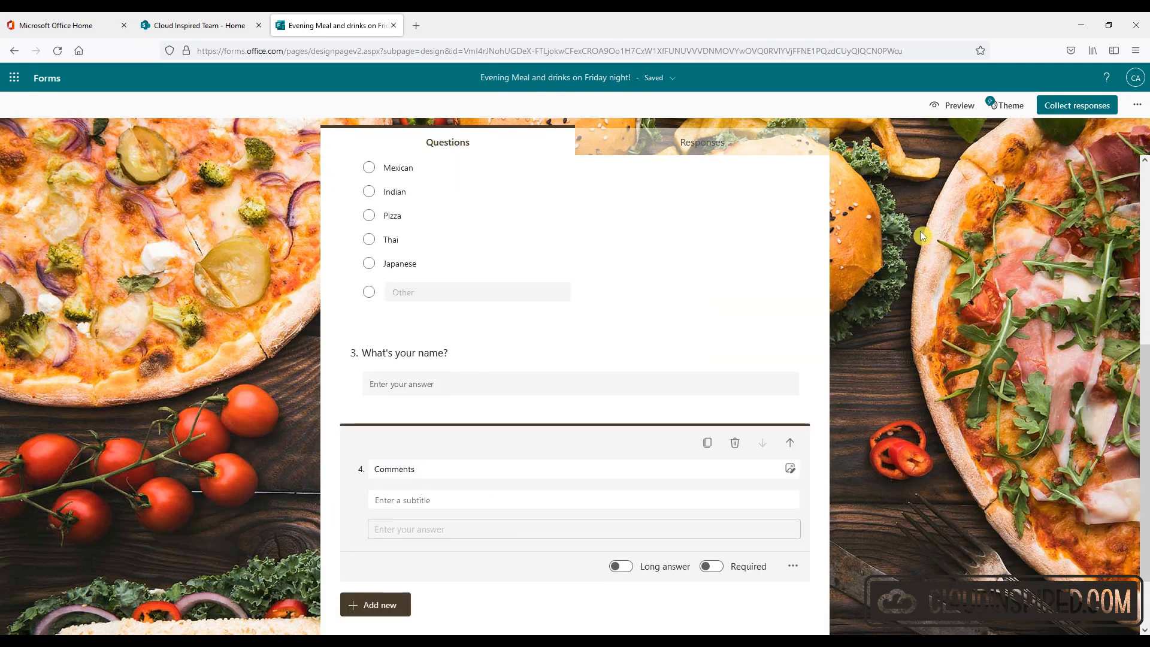
{"action": "scroll", "scroll_direction": "up", "scroll_amount": 3}
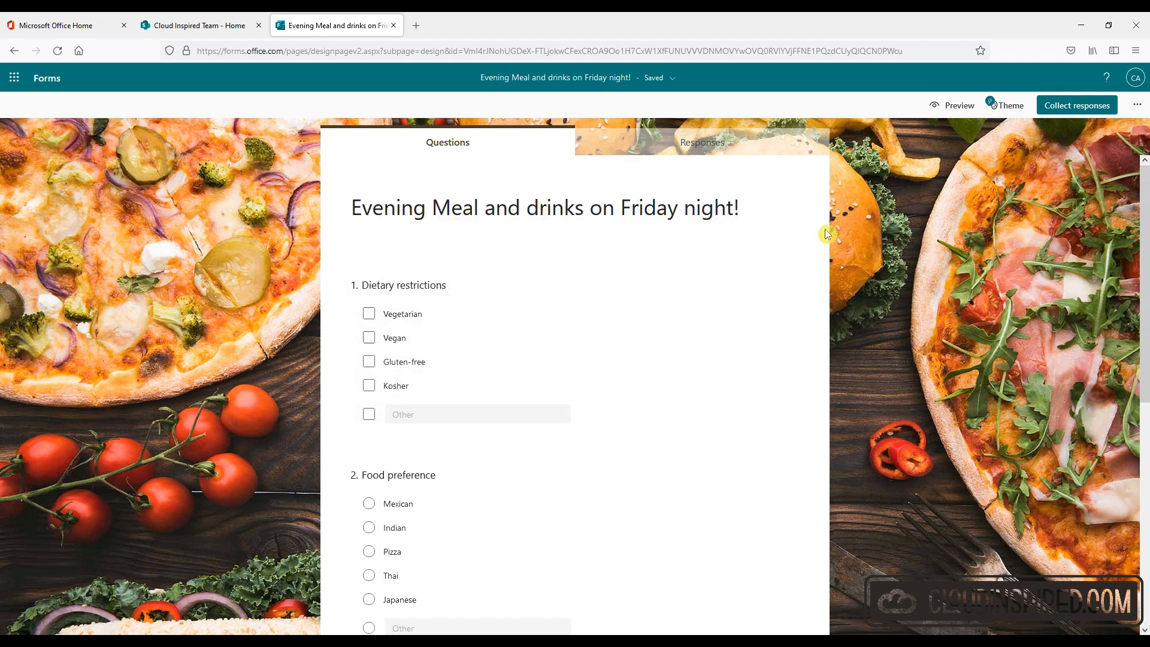
{"action": "mouse_move", "coordinate": [839, 254]}
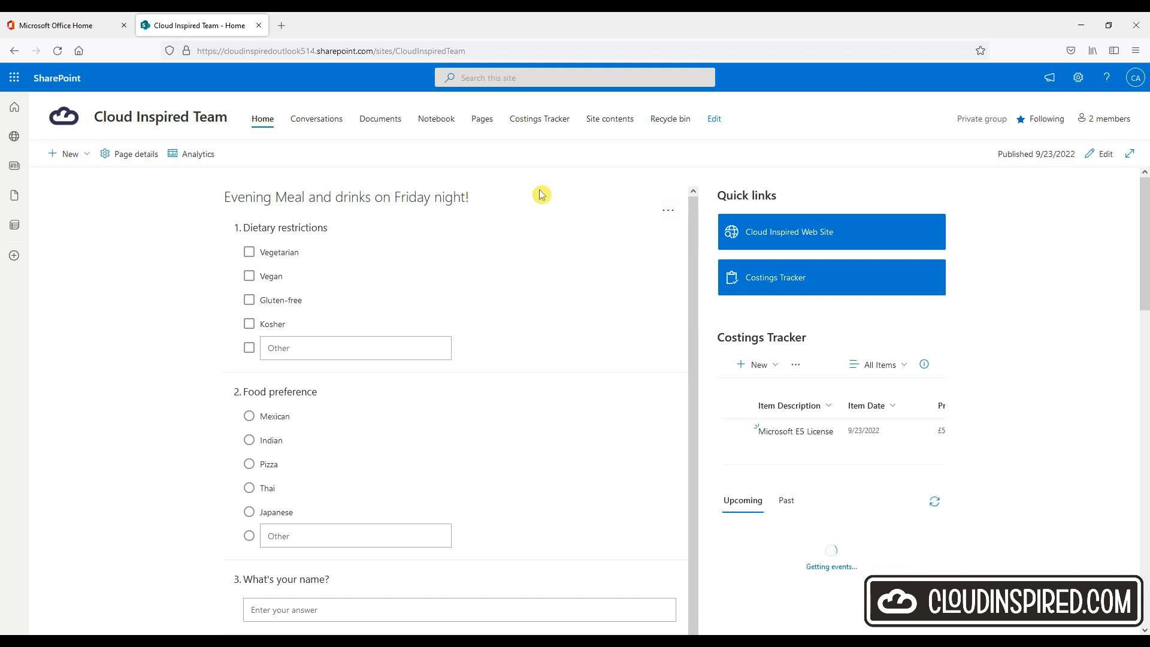
- Start editing the home page to reposition the embedded survey
{"action": "left_click", "coordinate": [714, 119]}
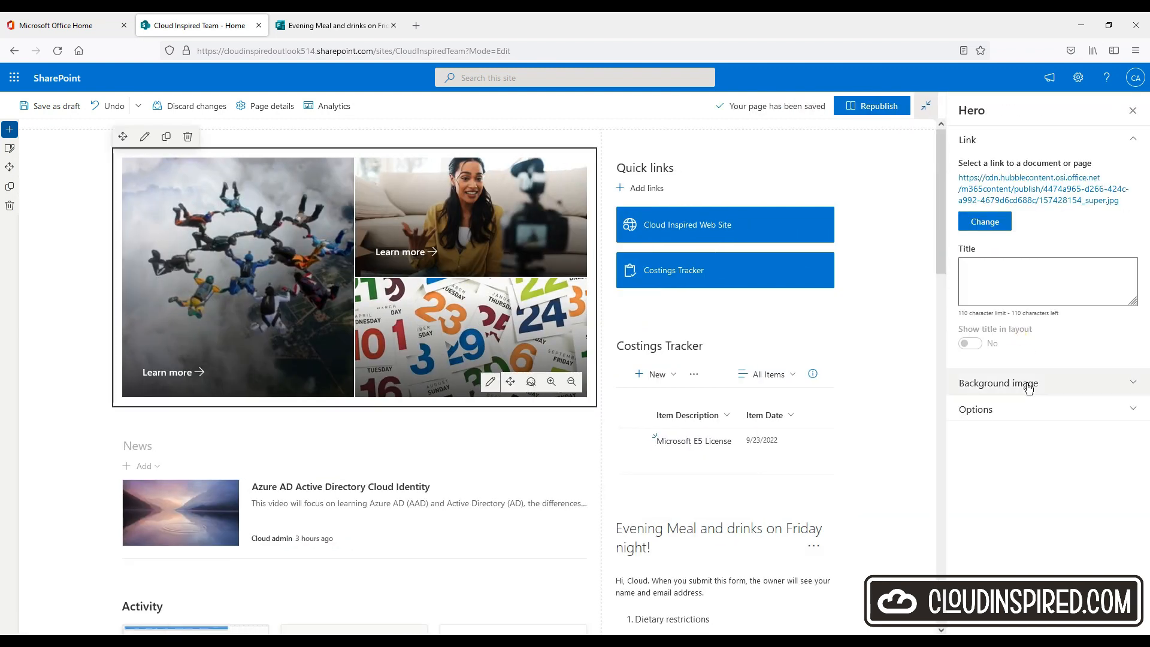
- Give the third hero tile a custom image from the Forms survey link and republish the page
{"action": "left_click", "coordinate": [1027, 383]}
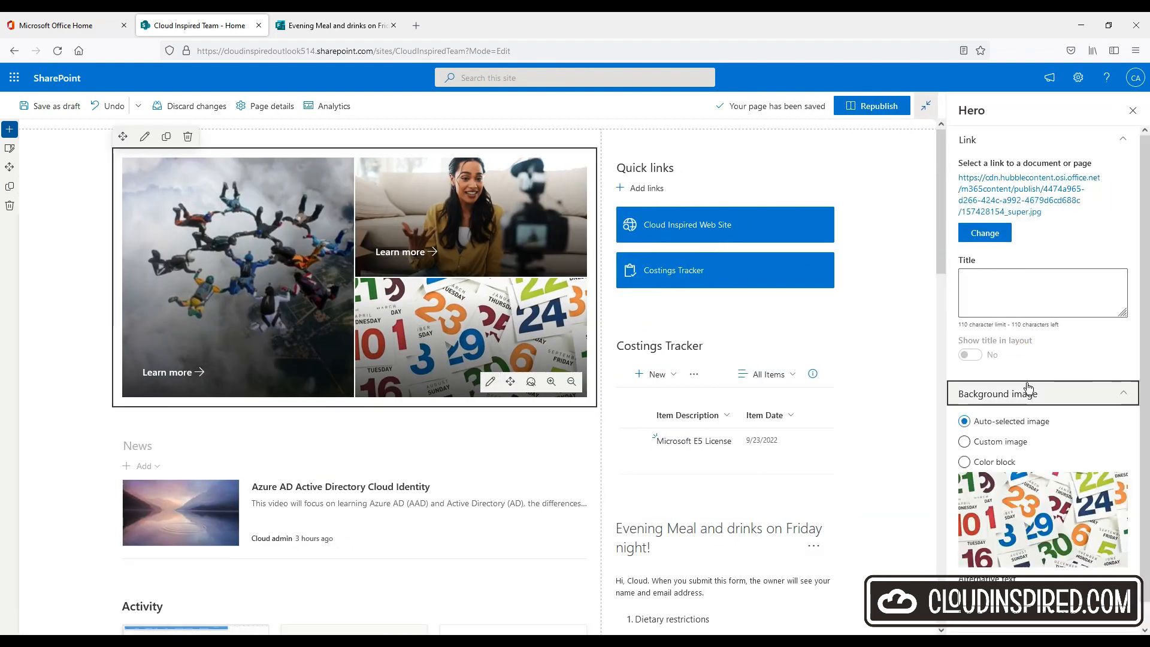
{"action": "left_click", "coordinate": [964, 442]}
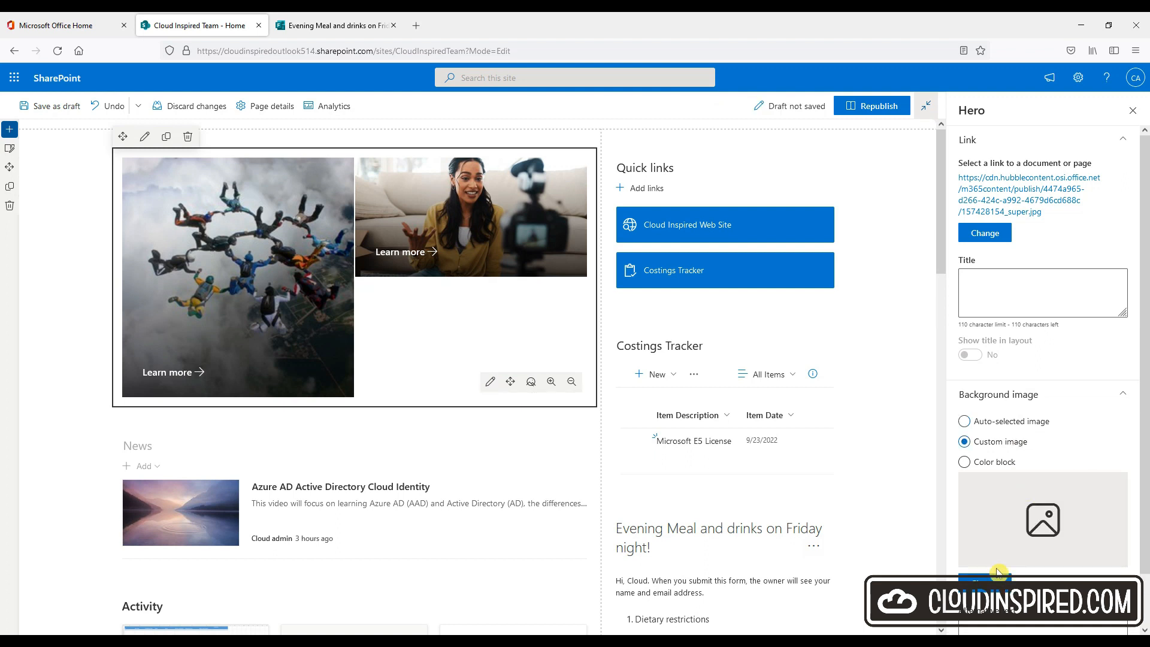
{"action": "left_click", "coordinate": [985, 232]}
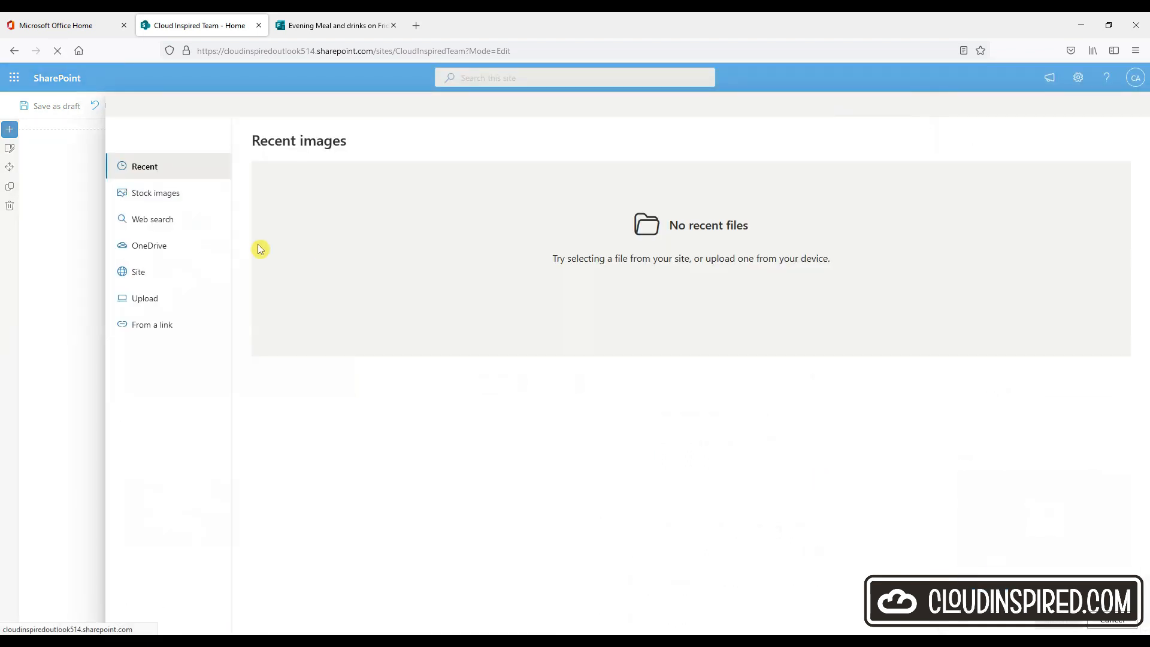
{"action": "left_click", "coordinate": [334, 25]}
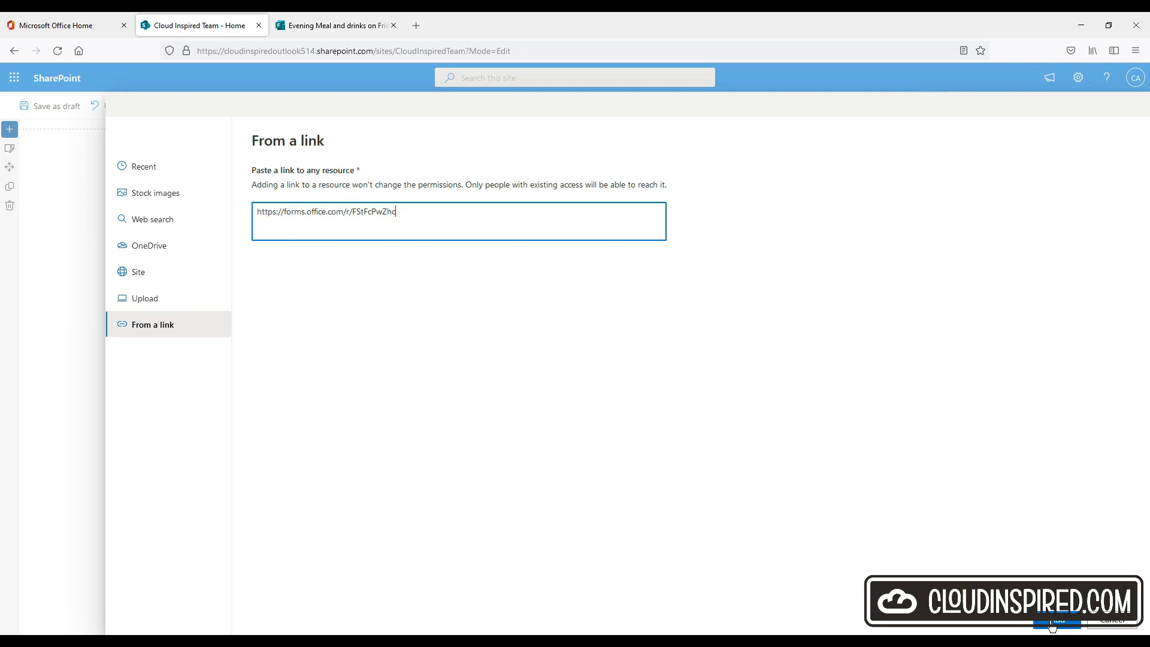
{"action": "left_click", "coordinate": [1055, 621]}
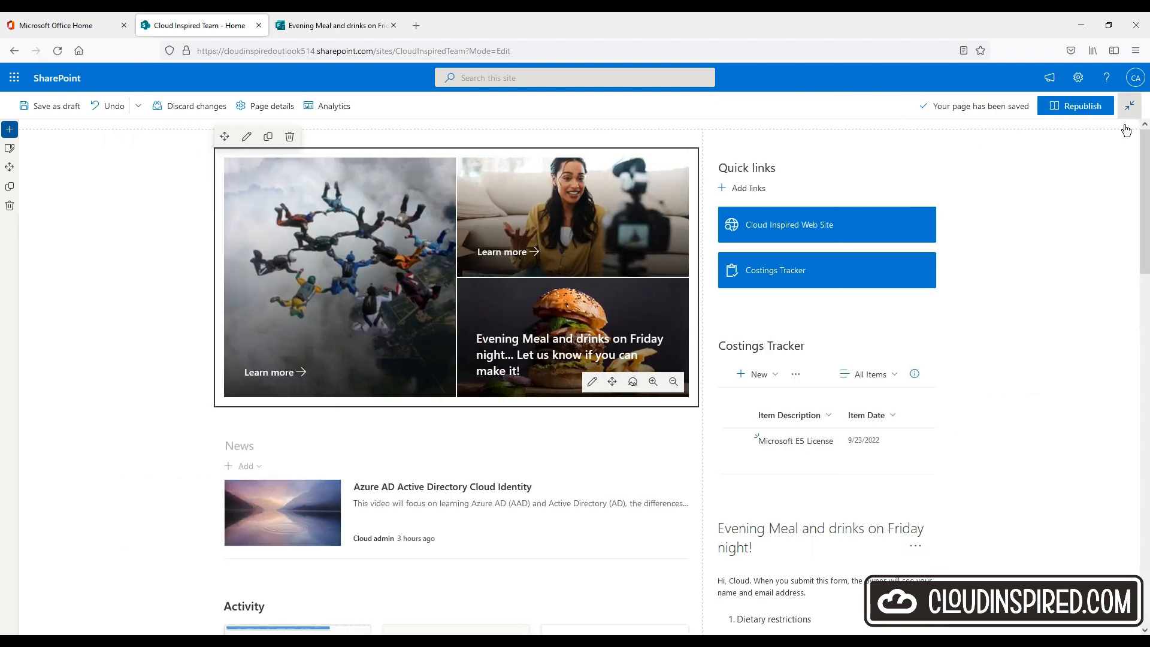
{"action": "left_click", "coordinate": [1076, 106]}
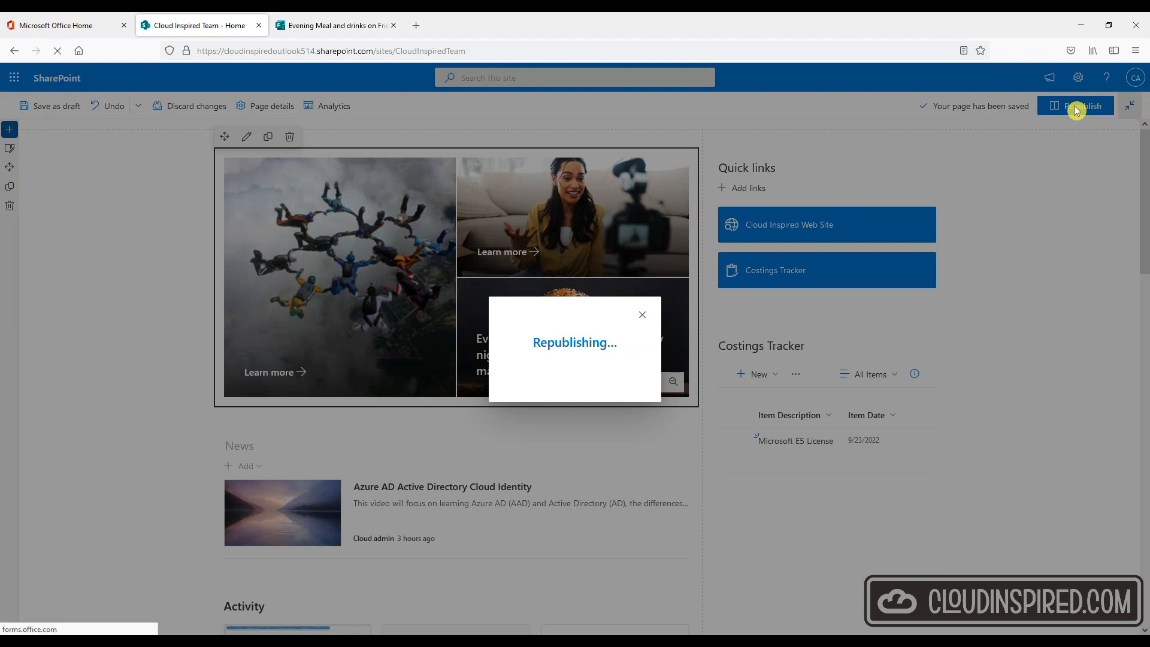
- Open the survey, choose Other with Steak as the food preference and enter the name Fred
{"action": "left_click", "coordinate": [1076, 106]}
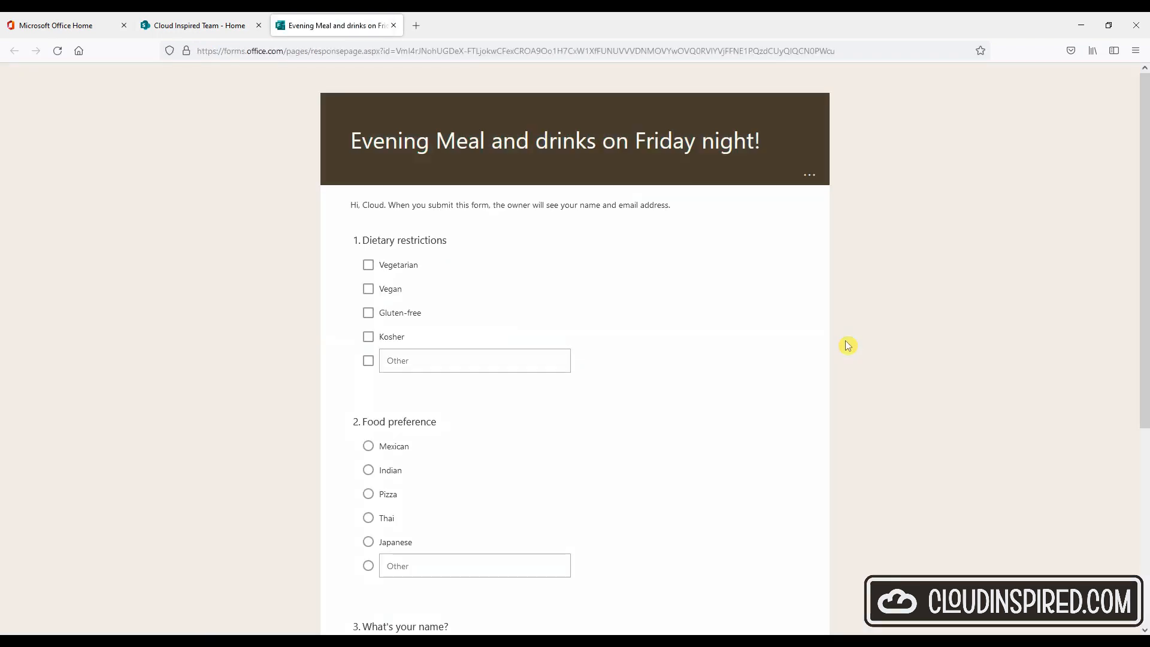
{"action": "scroll", "scroll_direction": "down", "scroll_amount": 3}
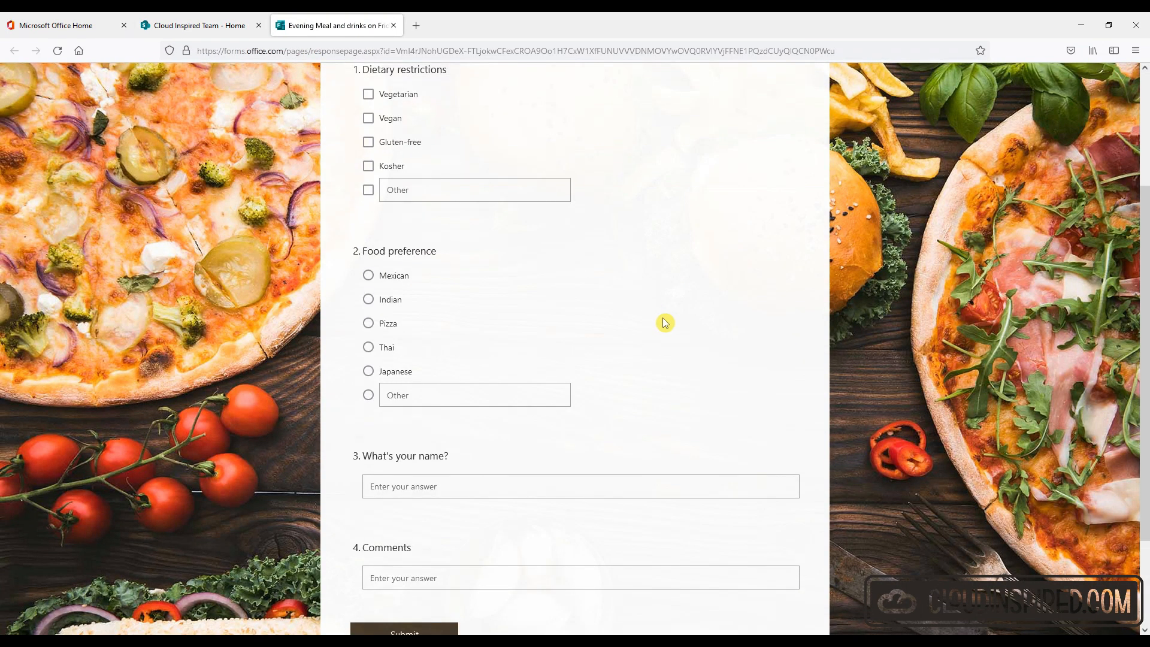
{"action": "mouse_move", "coordinate": [660, 335]}
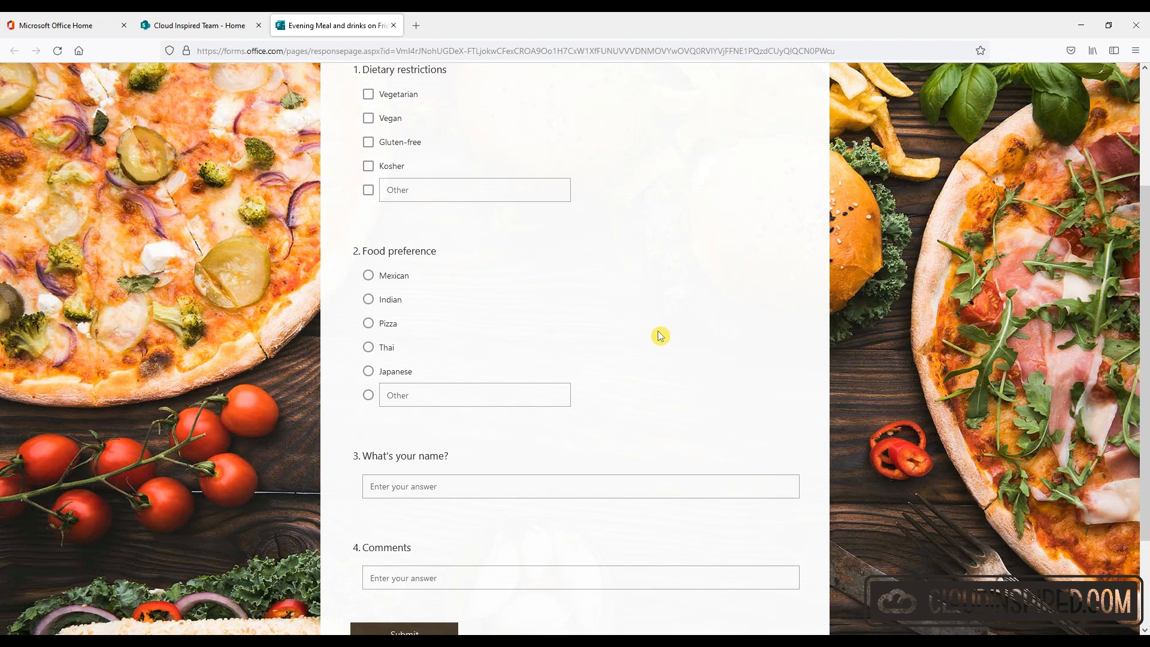
{"action": "left_click", "coordinate": [474, 395]}
{"action": "type", "text": "Steak"}
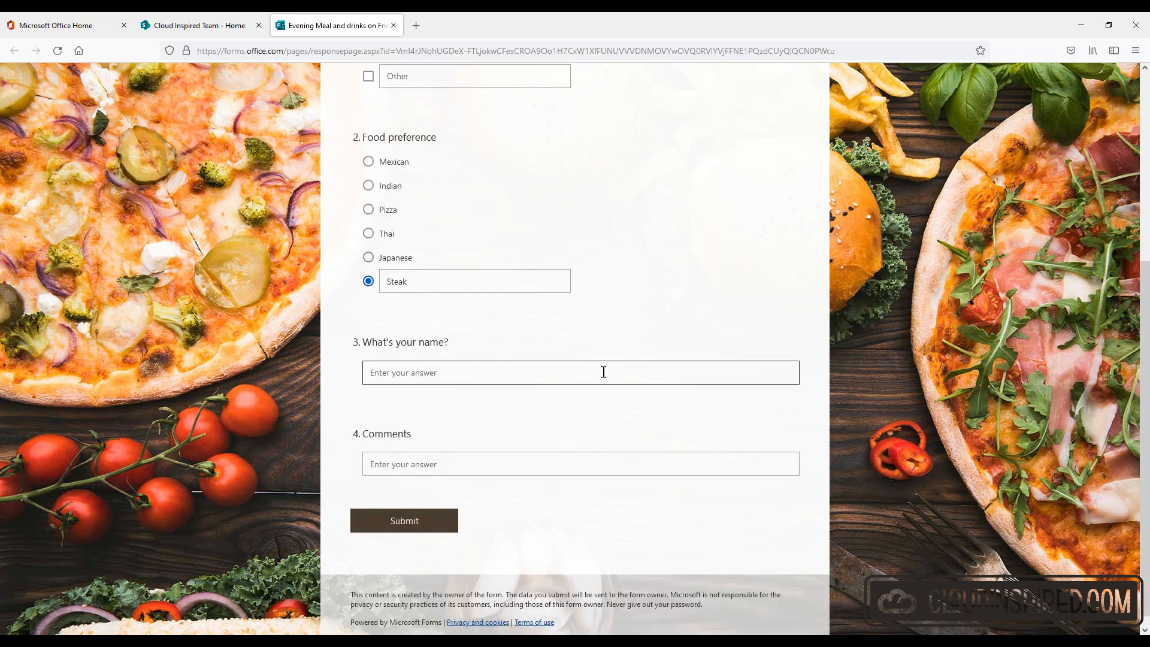
{"action": "type", "text": "Fred"}
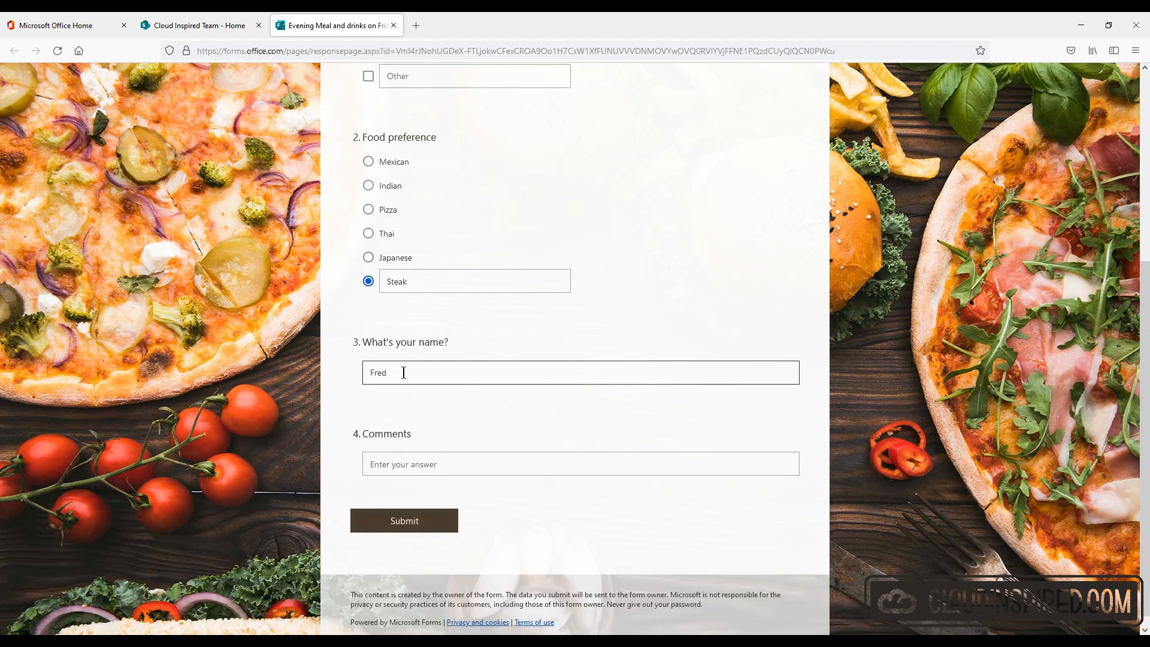
- Add the comment 'Prefer steak. but happy to go with the flow of everyone else' and submit
{"action": "scroll", "scroll_direction": "down", "scroll_amount": 3}
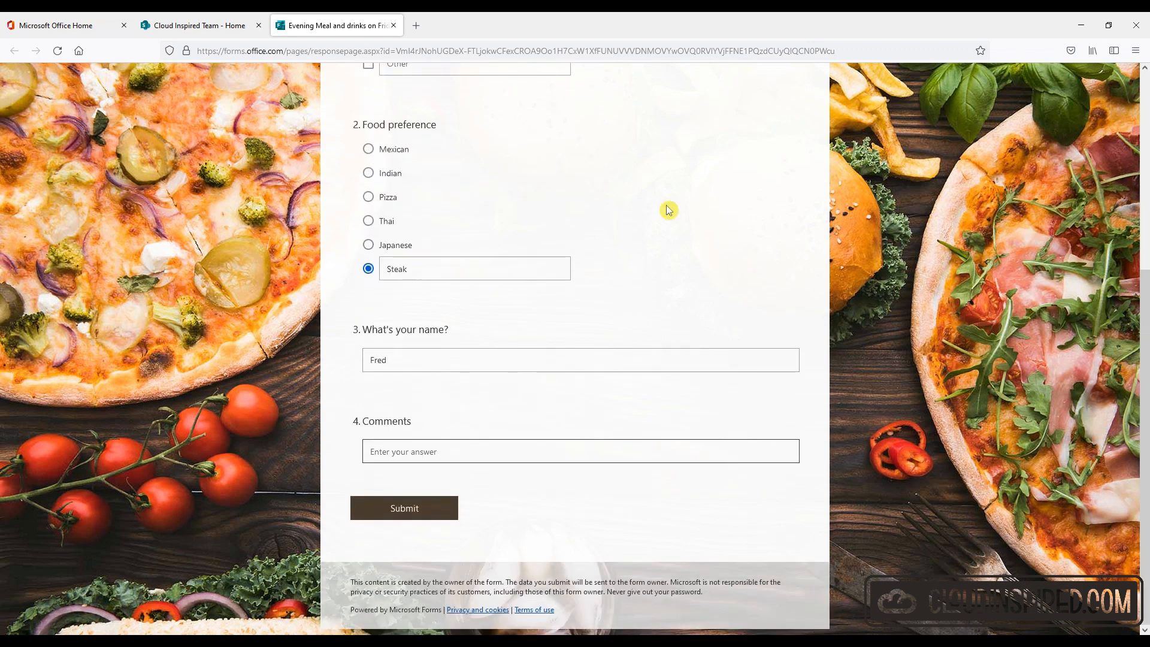
{"action": "type", "text": "Prefer steak."}
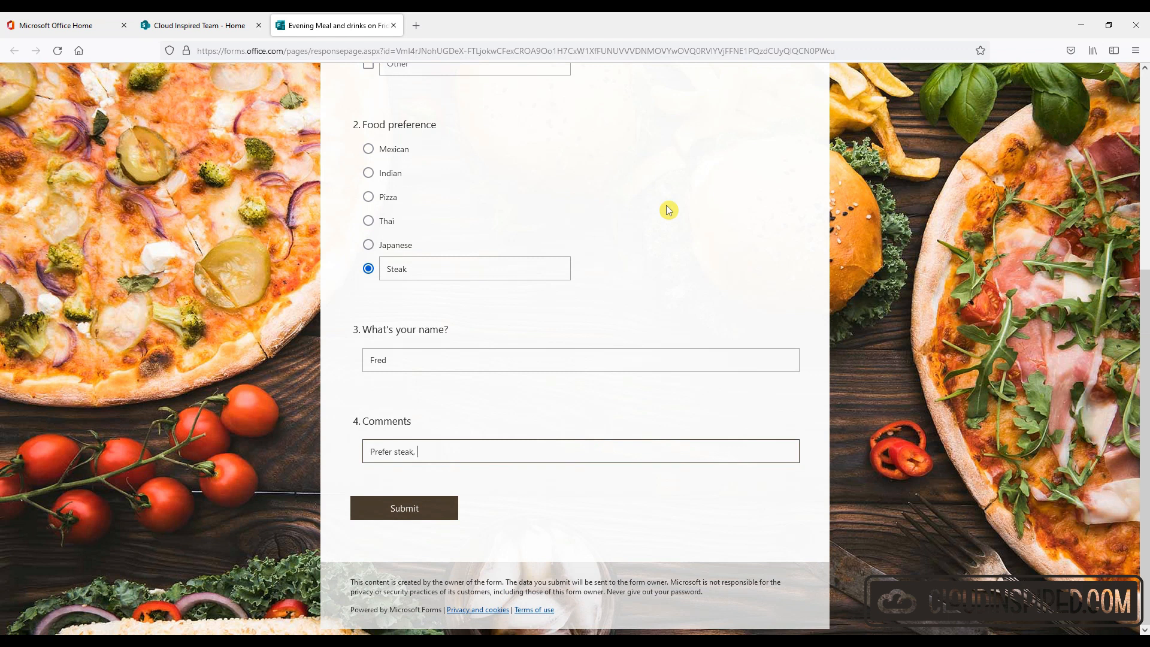
{"action": "type", "text": "but"}
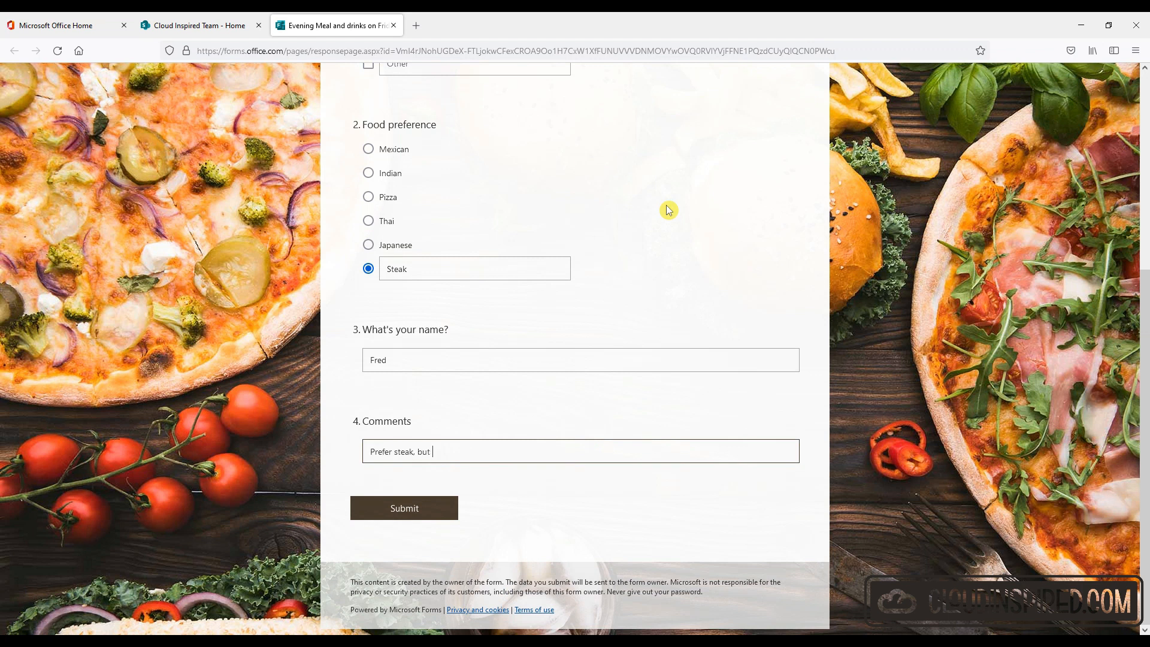
{"action": "type", "text": "happy to go with the flo"}
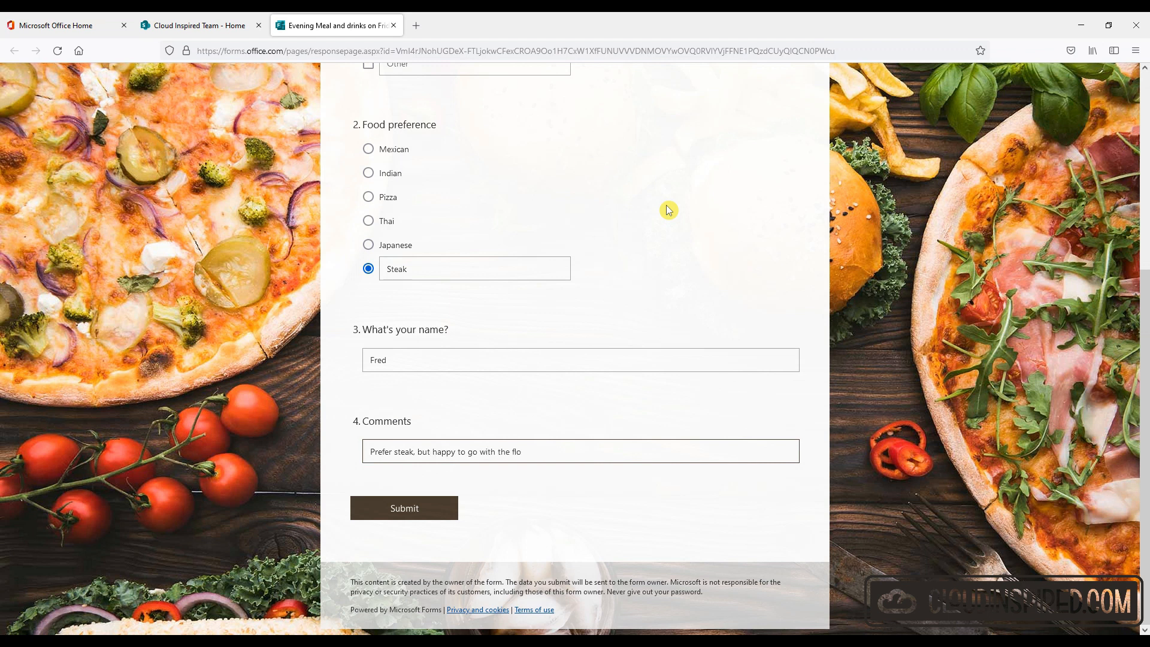
{"action": "type", "text": "w of everyone e"}
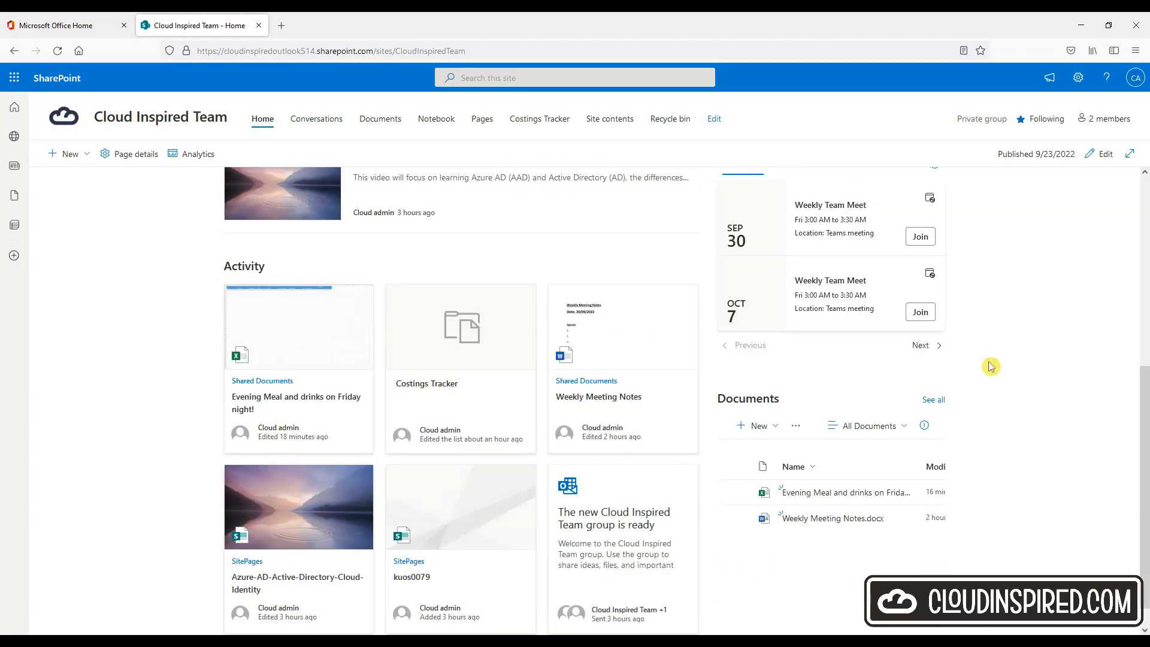
- Review Fred's response in row 2 of the Evening Meal workbook, then return to the team site
{"action": "scroll", "scroll_direction": "down", "scroll_amount": 3}
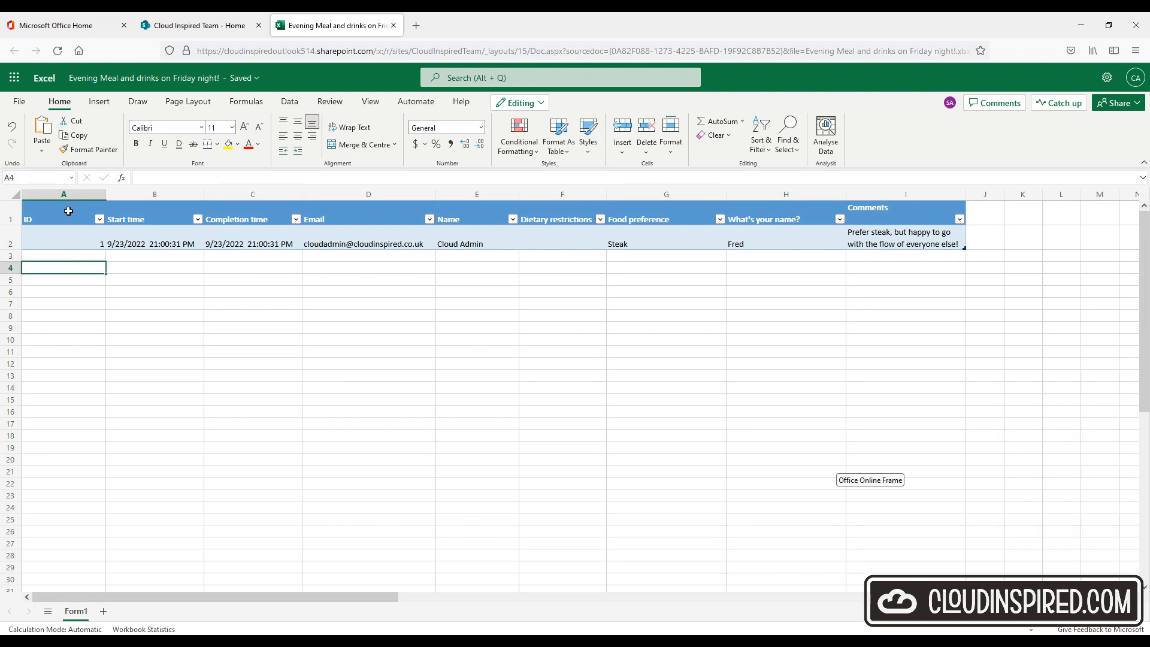
{"action": "left_click", "coordinate": [54, 219]}
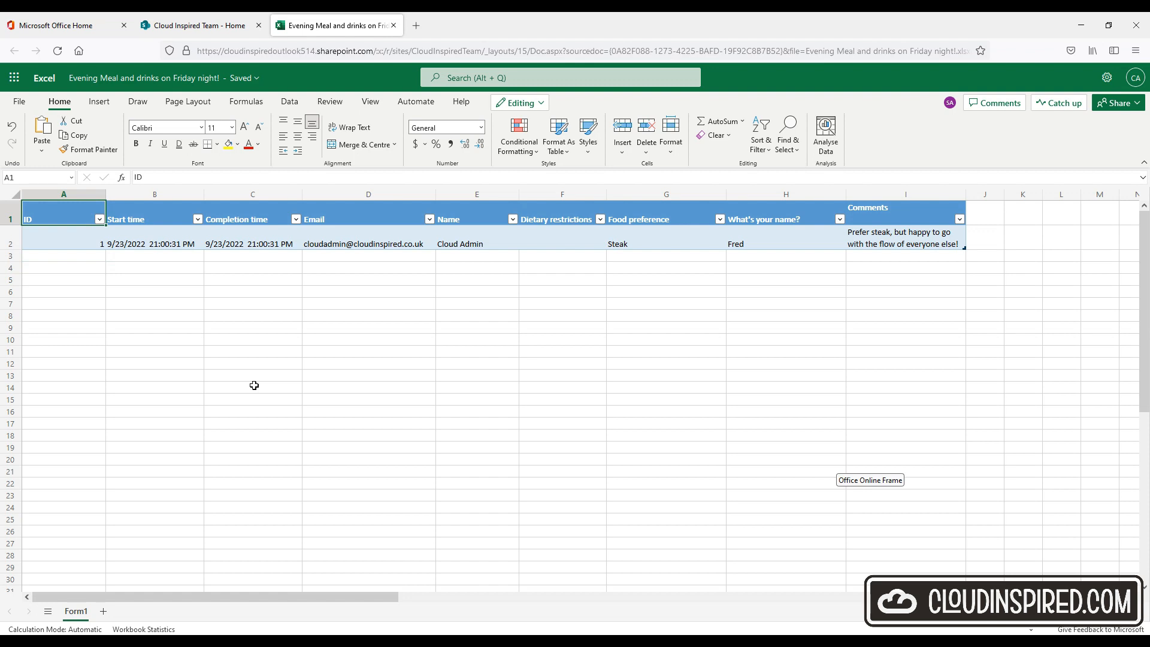
{"action": "left_click", "coordinate": [199, 25]}
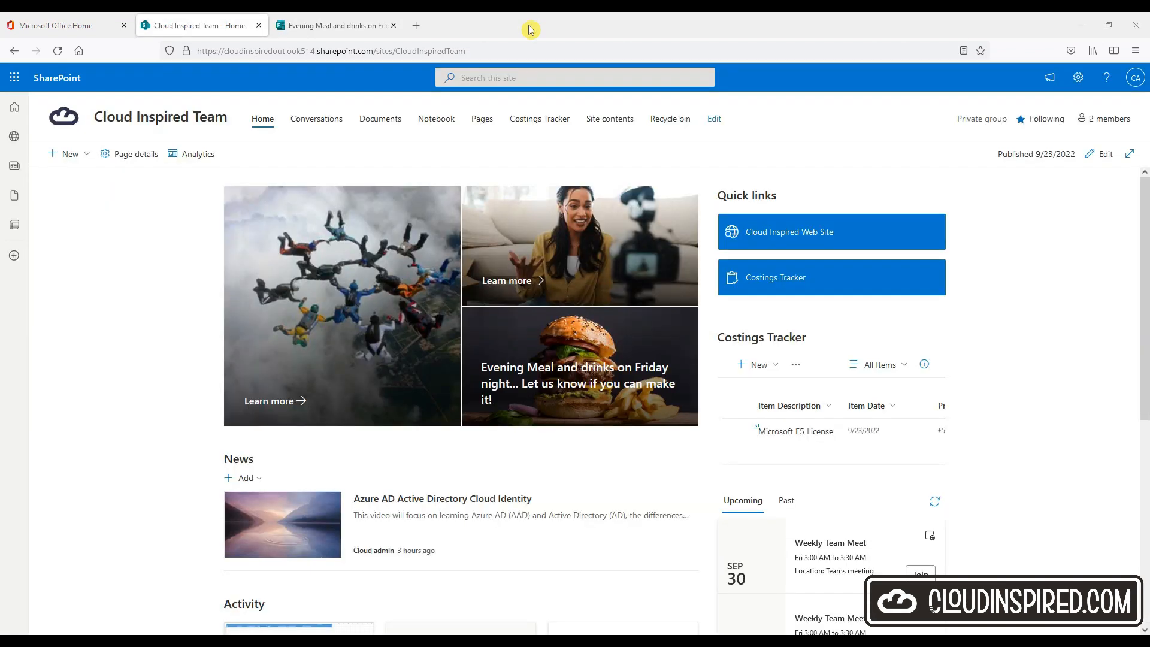
- View the Forms Responses summary showing one Other food preference, then return to SharePoint
{"action": "left_click", "coordinate": [335, 25]}
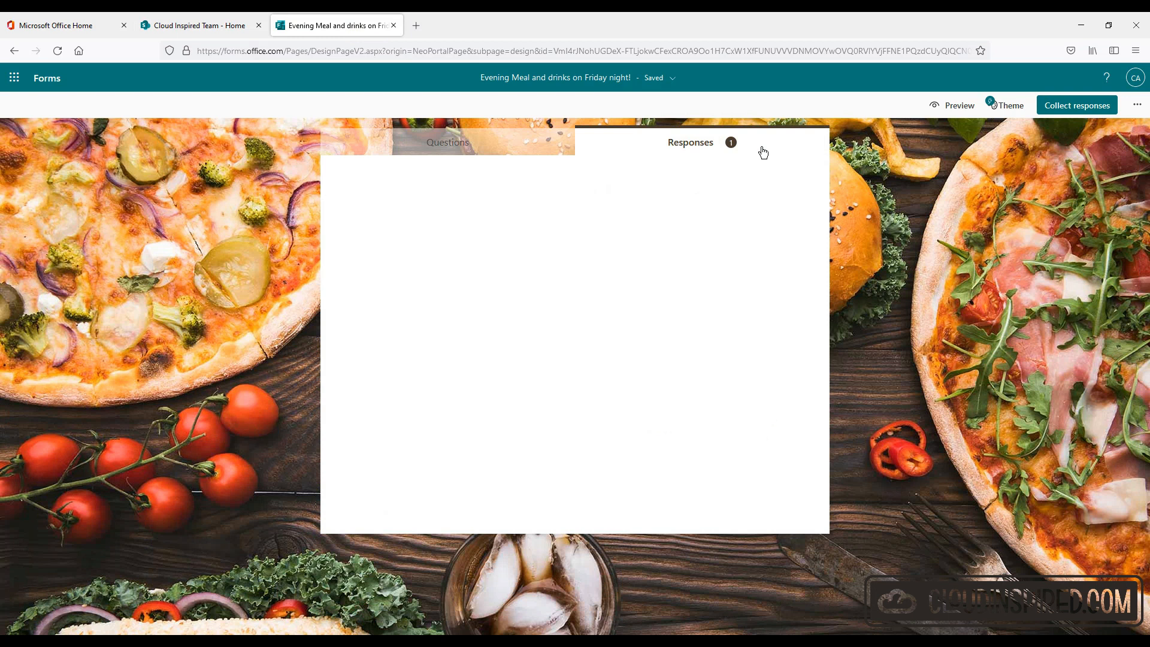
{"action": "left_click", "coordinate": [691, 142]}
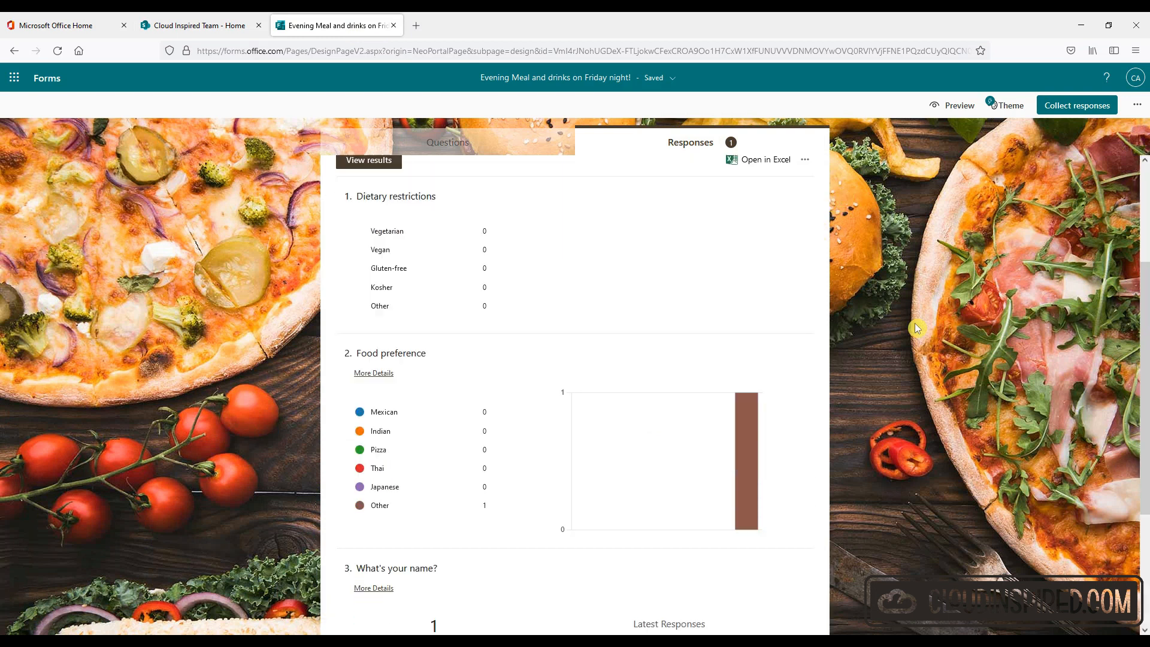
{"action": "scroll", "scroll_direction": "down", "scroll_amount": 3}
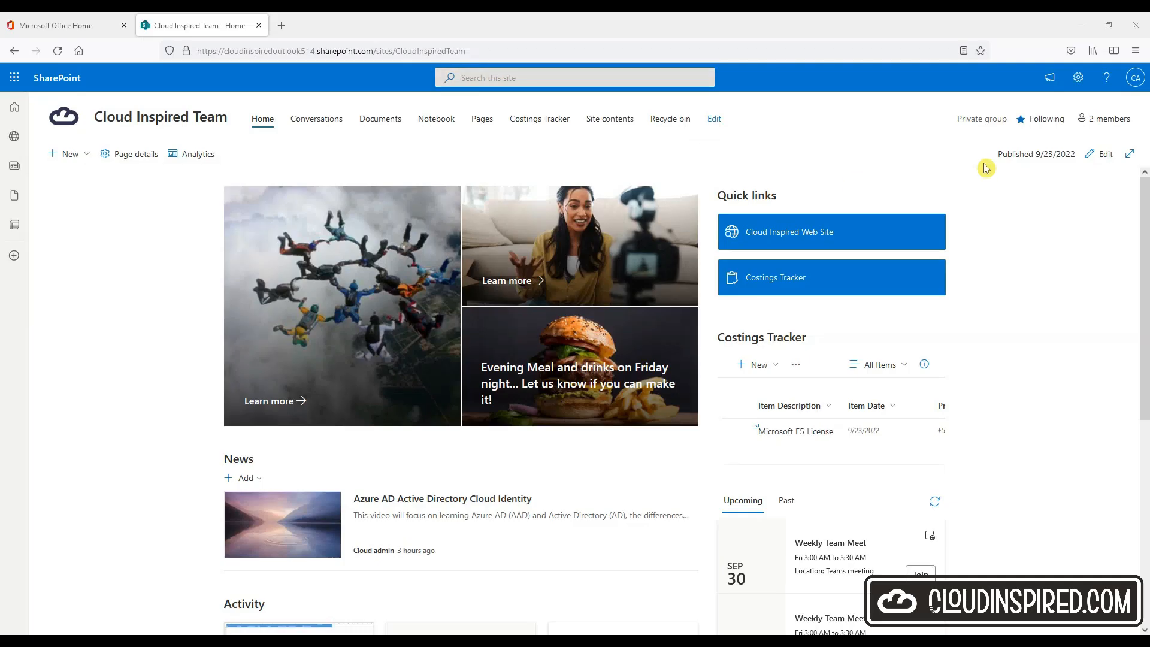
- Edit the home page and switch the top hero section to the One column layout
{"action": "left_click", "coordinate": [1104, 154]}
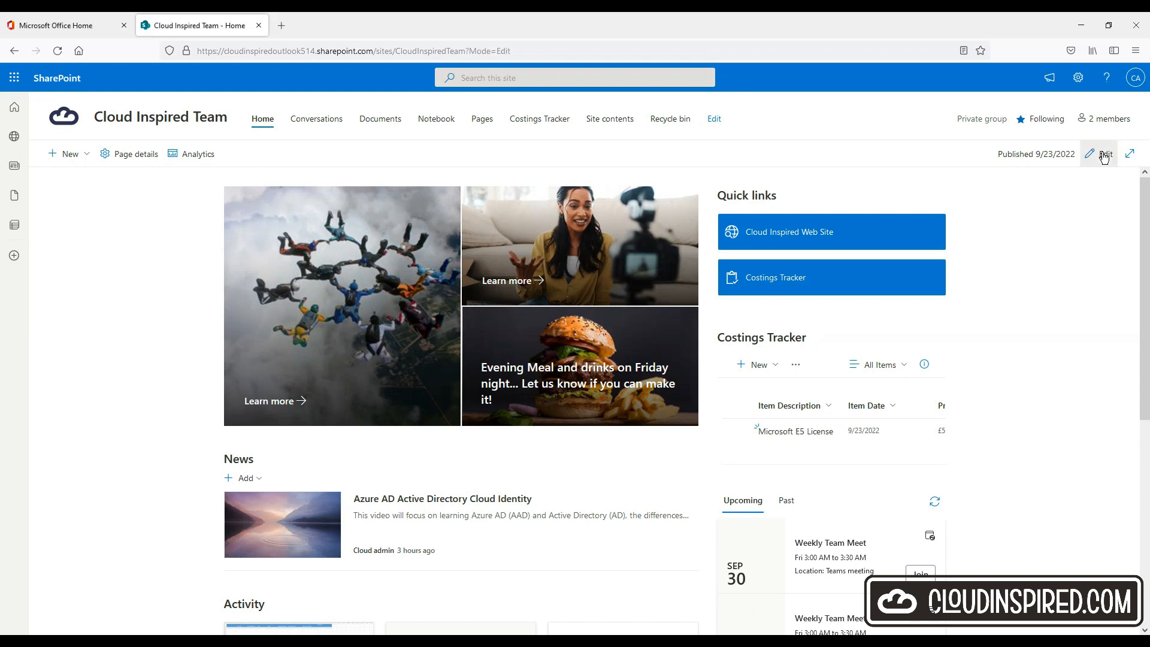
{"action": "left_click", "coordinate": [1102, 154]}
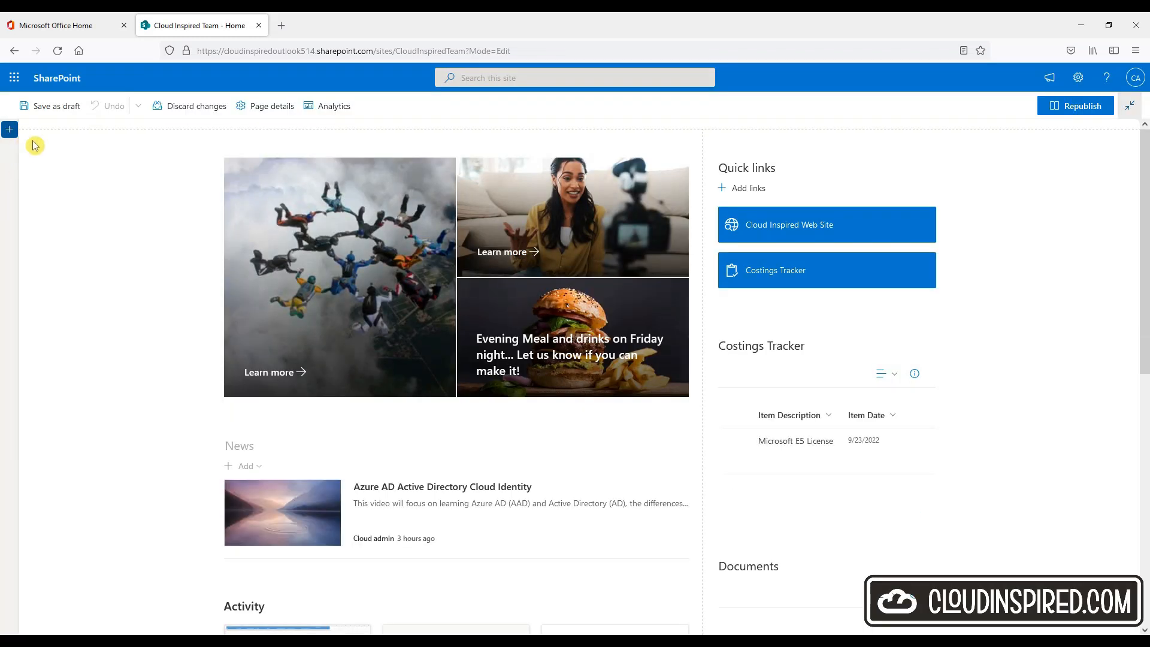
{"action": "left_click", "coordinate": [8, 149]}
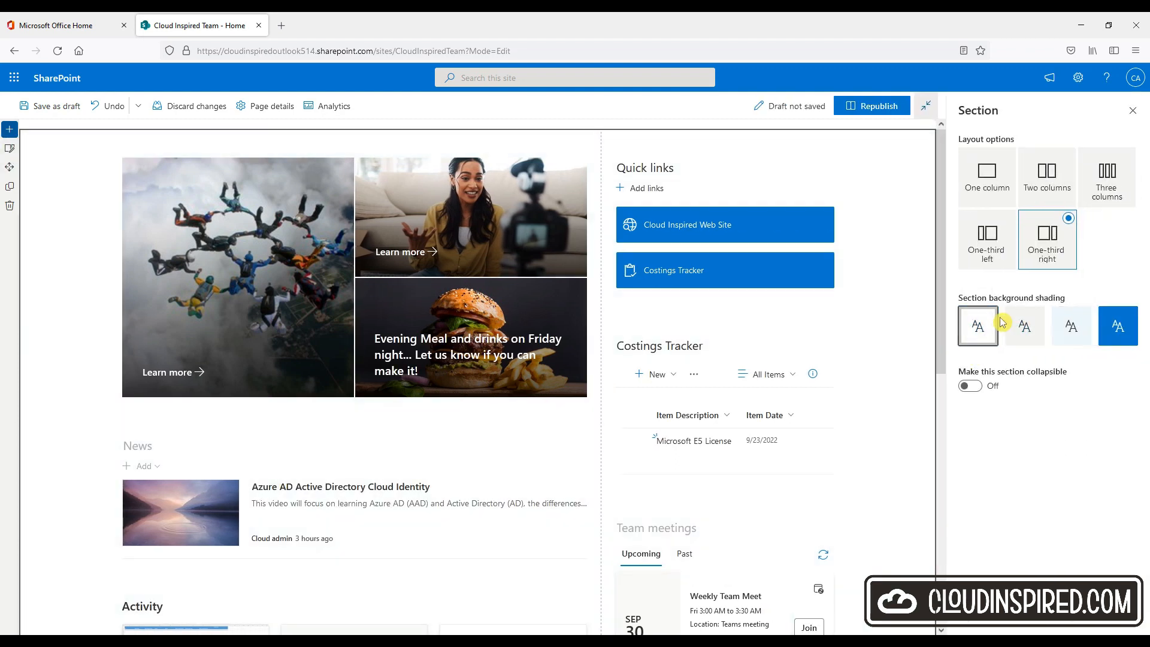
{"action": "left_click", "coordinate": [986, 176]}
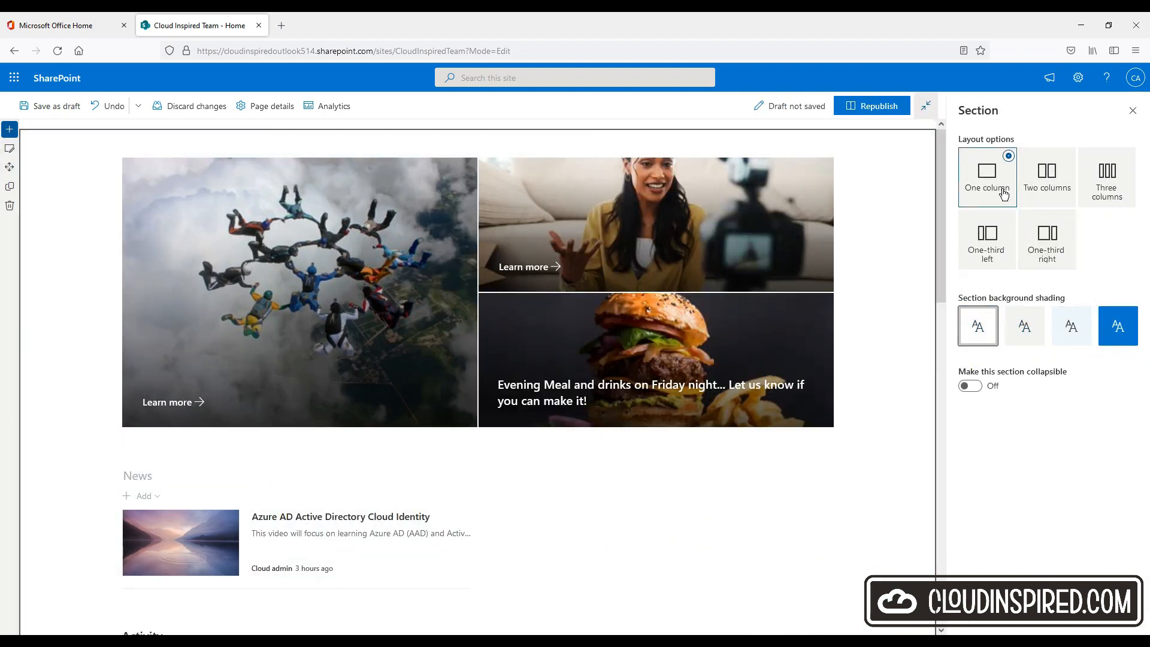
{"action": "scroll", "scroll_direction": "down", "scroll_amount": 3}
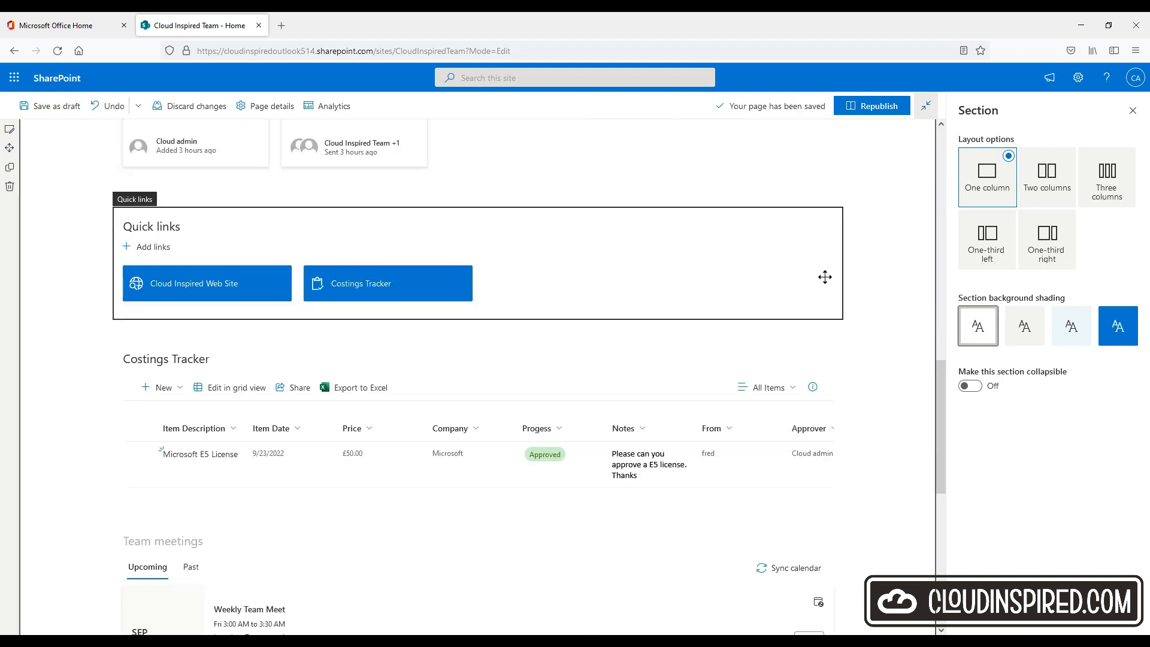
{"action": "left_click", "coordinate": [1046, 174]}
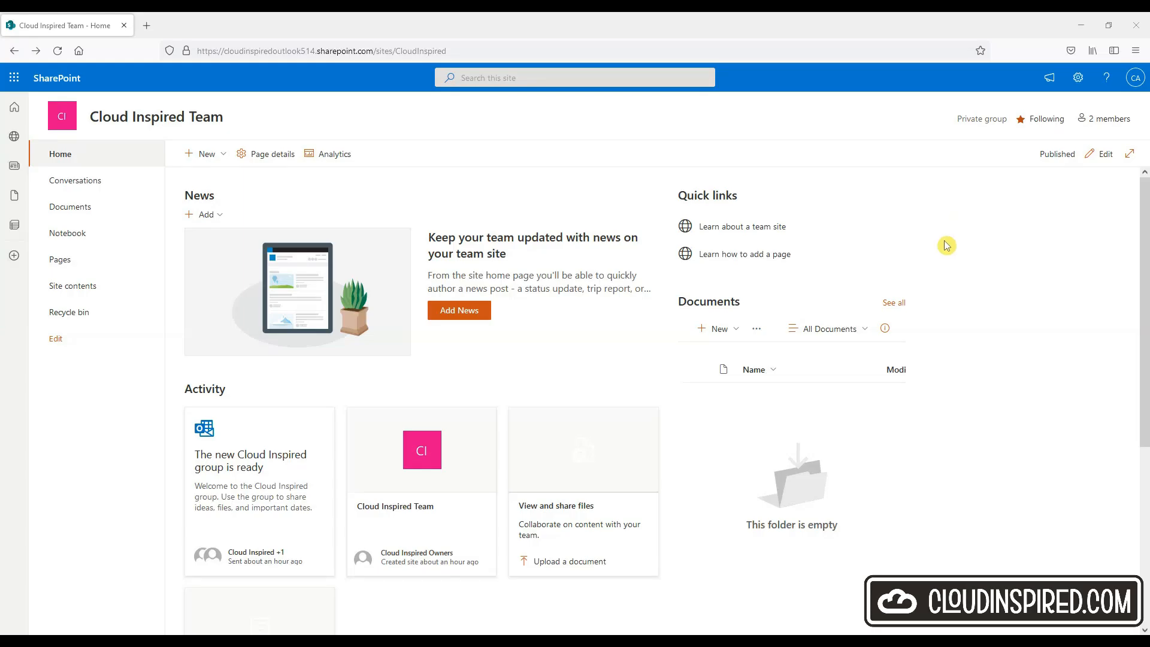
- From site Settings, start Apply a site template and browse the template gallery
{"action": "left_click", "coordinate": [1077, 77]}
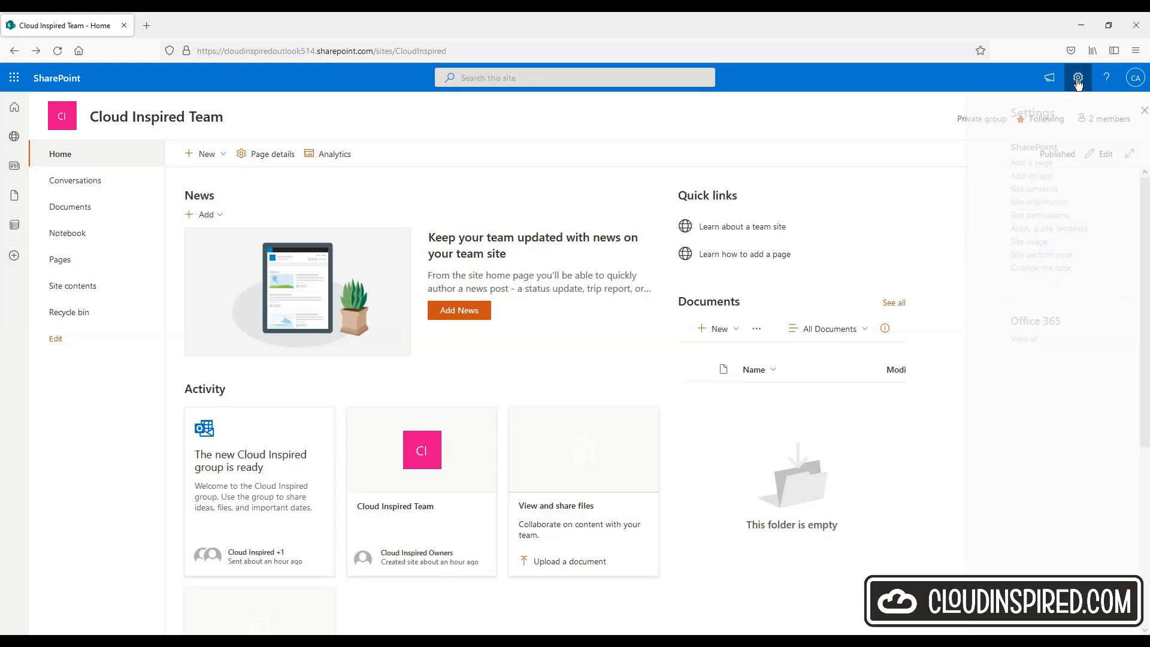
{"action": "left_click", "coordinate": [1000, 228]}
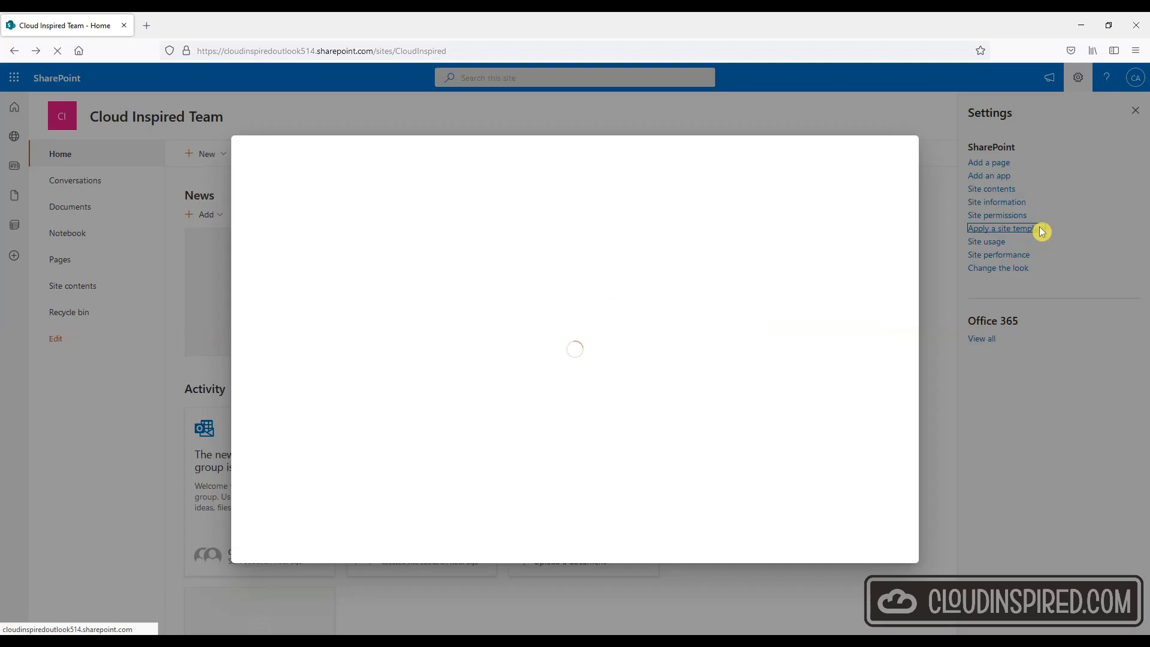
{"action": "left_click", "coordinate": [1002, 228]}
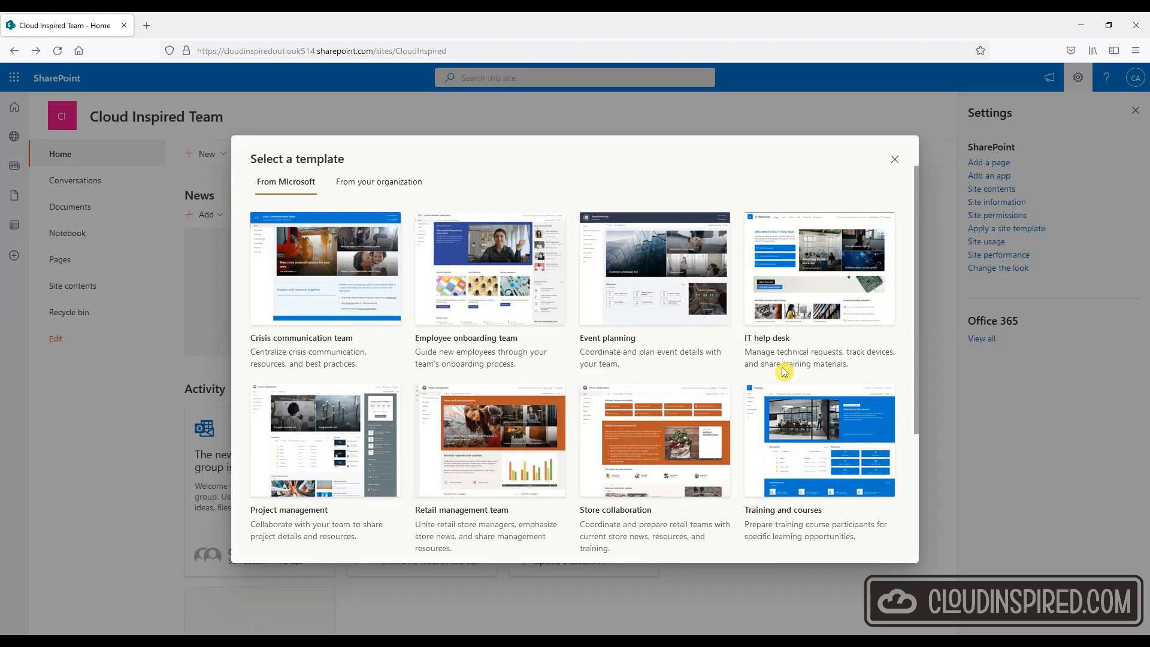
{"action": "mouse_move", "coordinate": [503, 154]}
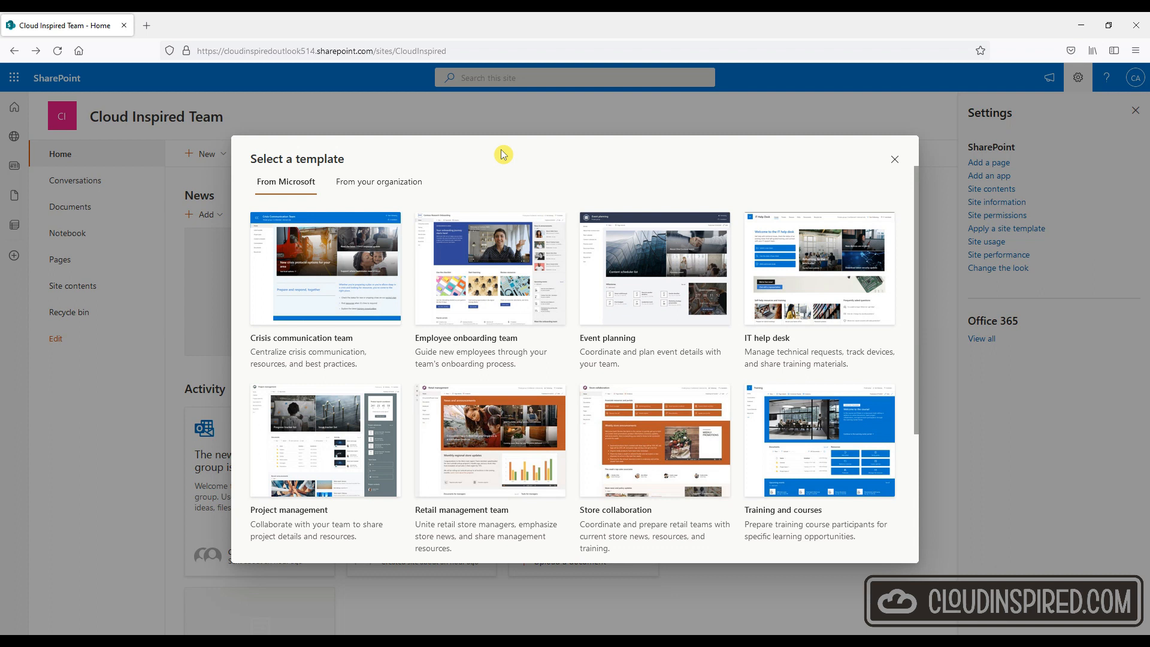
{"action": "scroll", "scroll_direction": "down", "scroll_amount": 3}
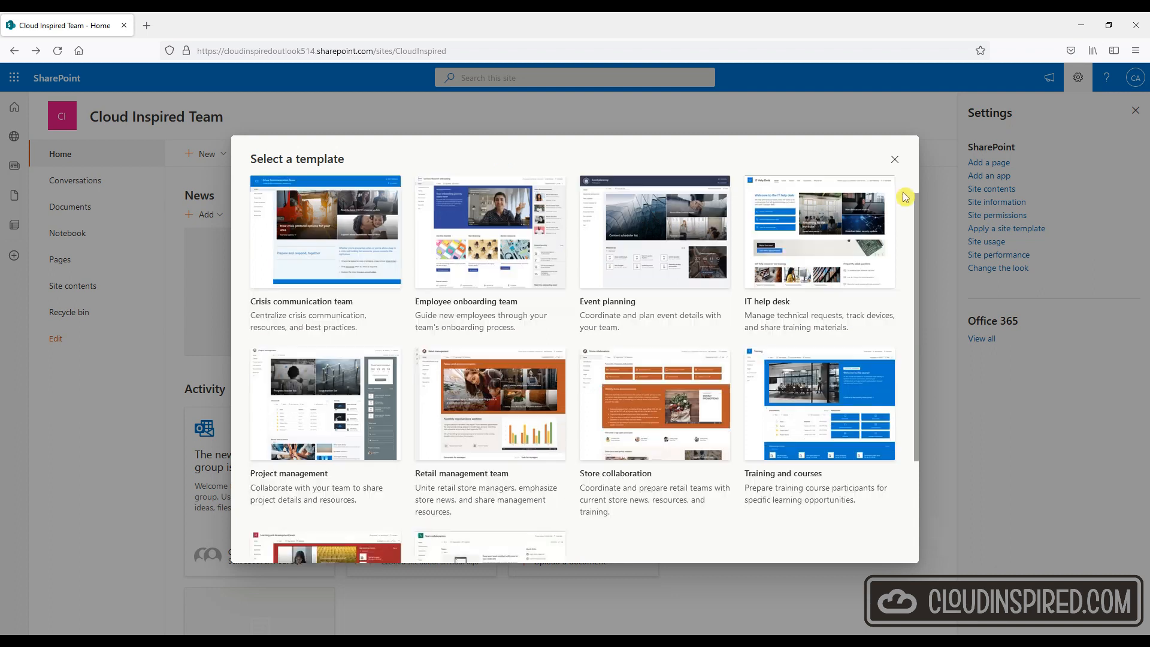
{"action": "scroll", "scroll_direction": "down", "scroll_amount": 3}
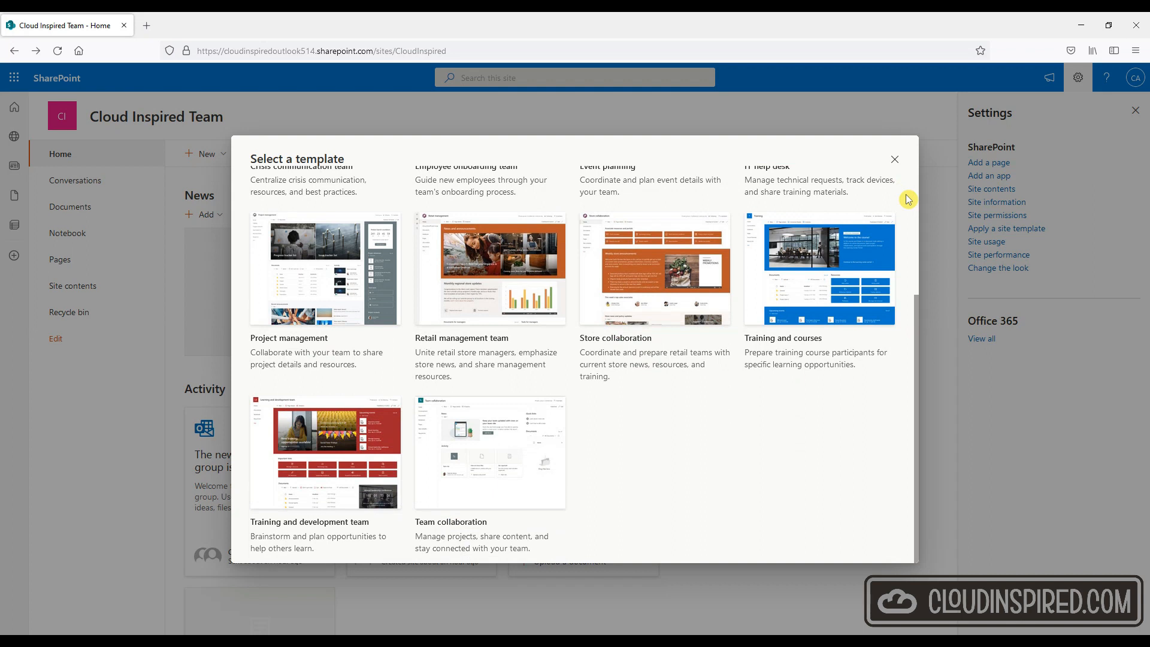
- Preview the Employee onboarding team template and apply it to the site
{"action": "left_click", "coordinate": [480, 180]}
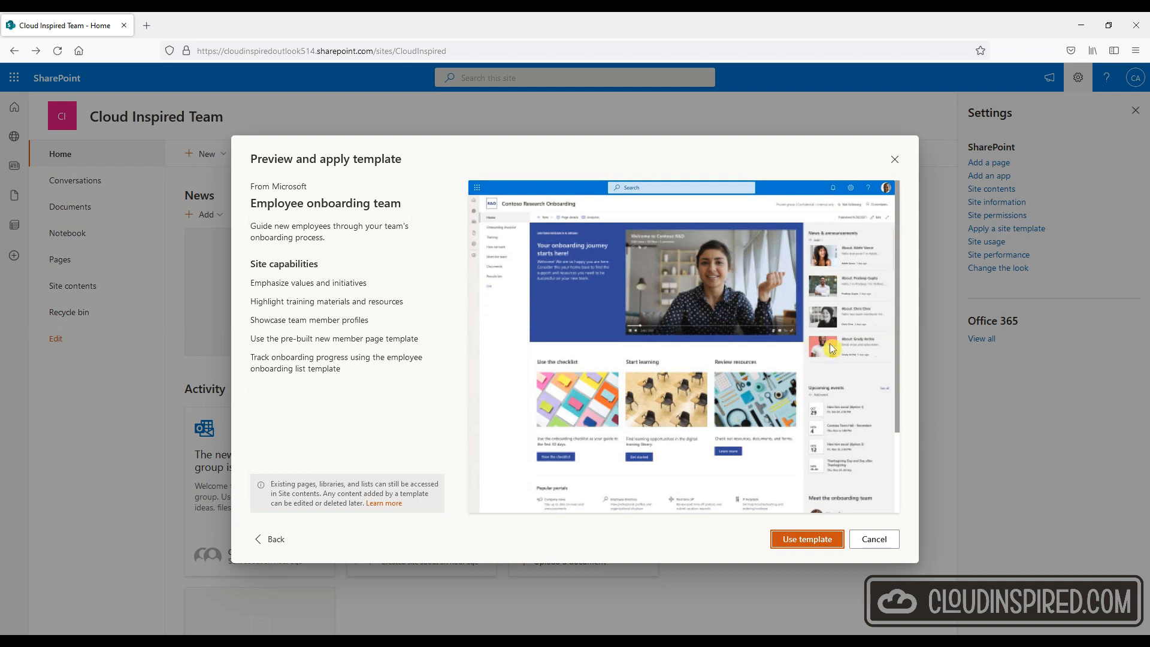
{"action": "left_click", "coordinate": [807, 538]}
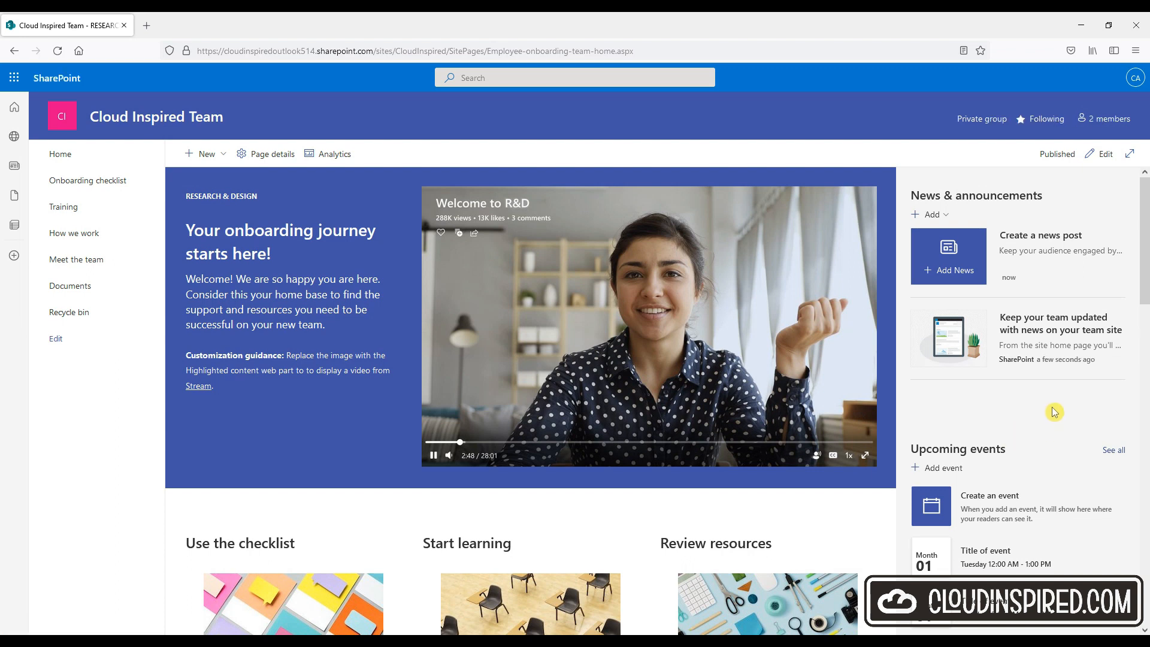
{"action": "scroll", "scroll_direction": "down", "scroll_amount": 3}
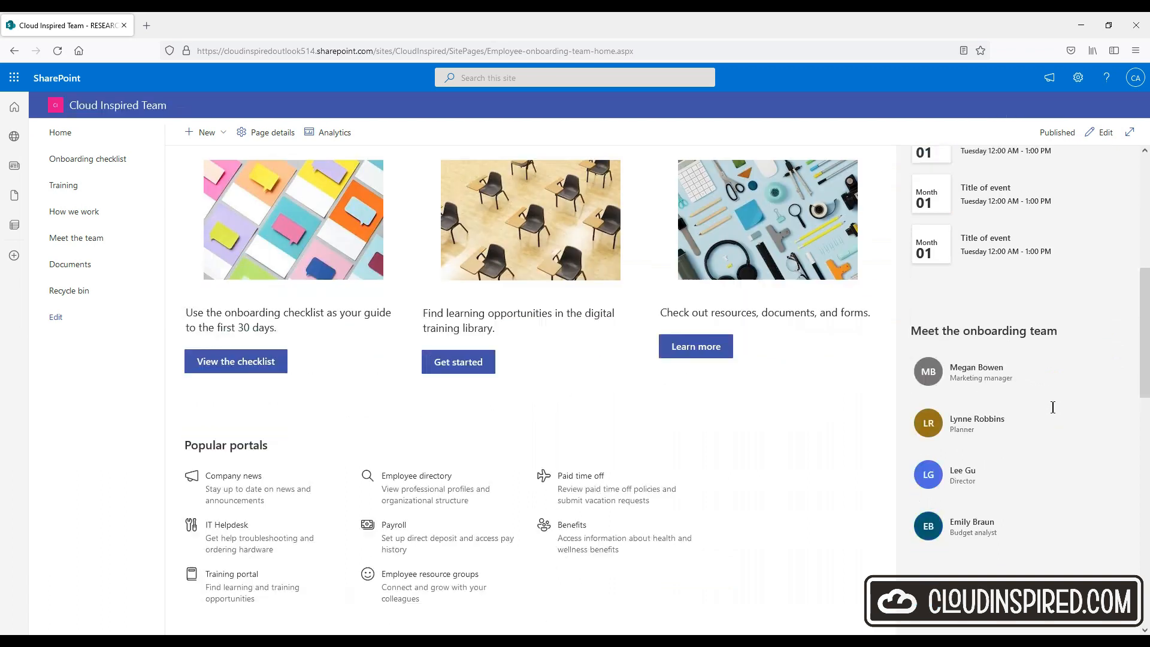
{"action": "scroll", "scroll_direction": "down", "scroll_amount": 3}
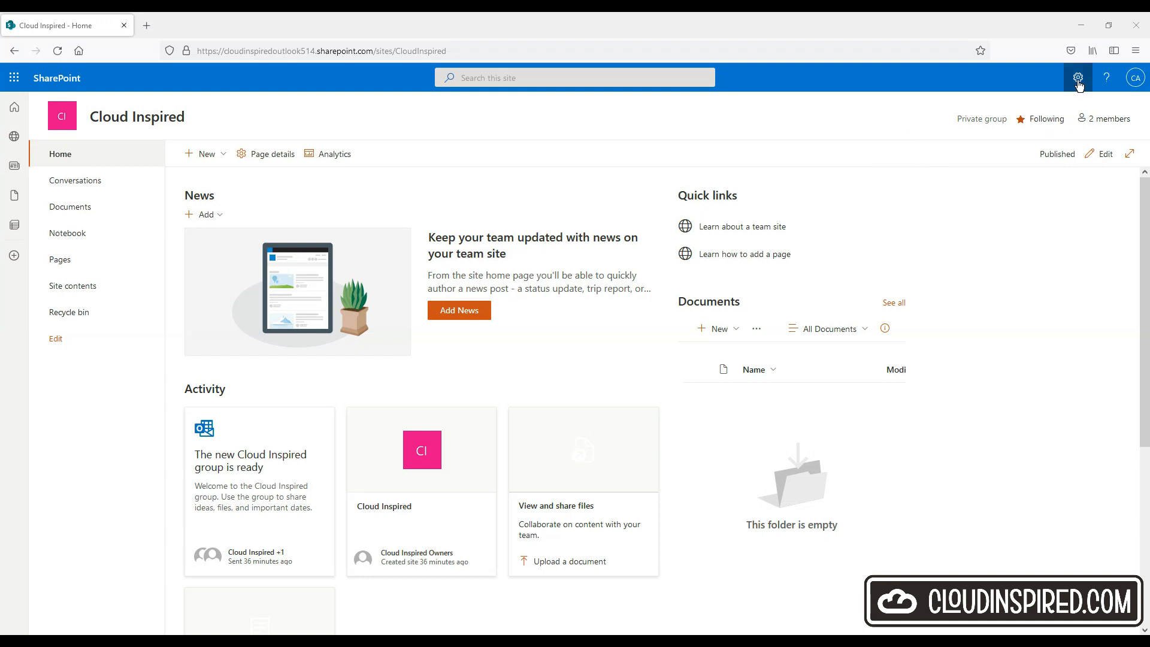
- Open the site Settings menu to reach the Cloud Inspired site's permission settings
{"action": "left_click", "coordinate": [1077, 77]}
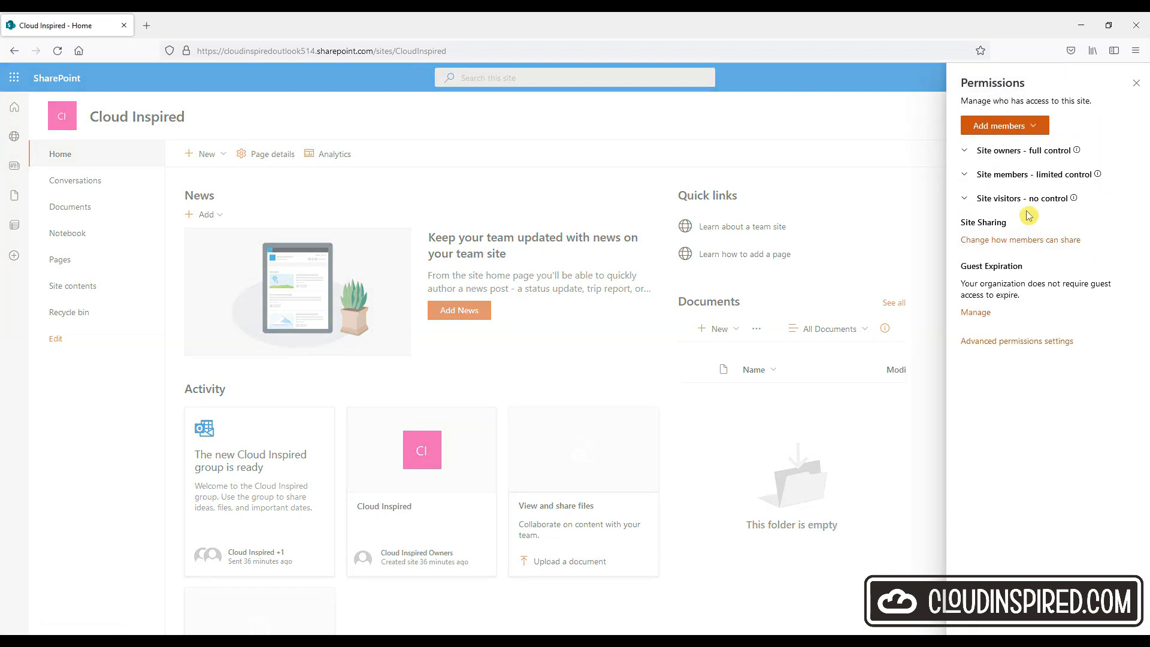